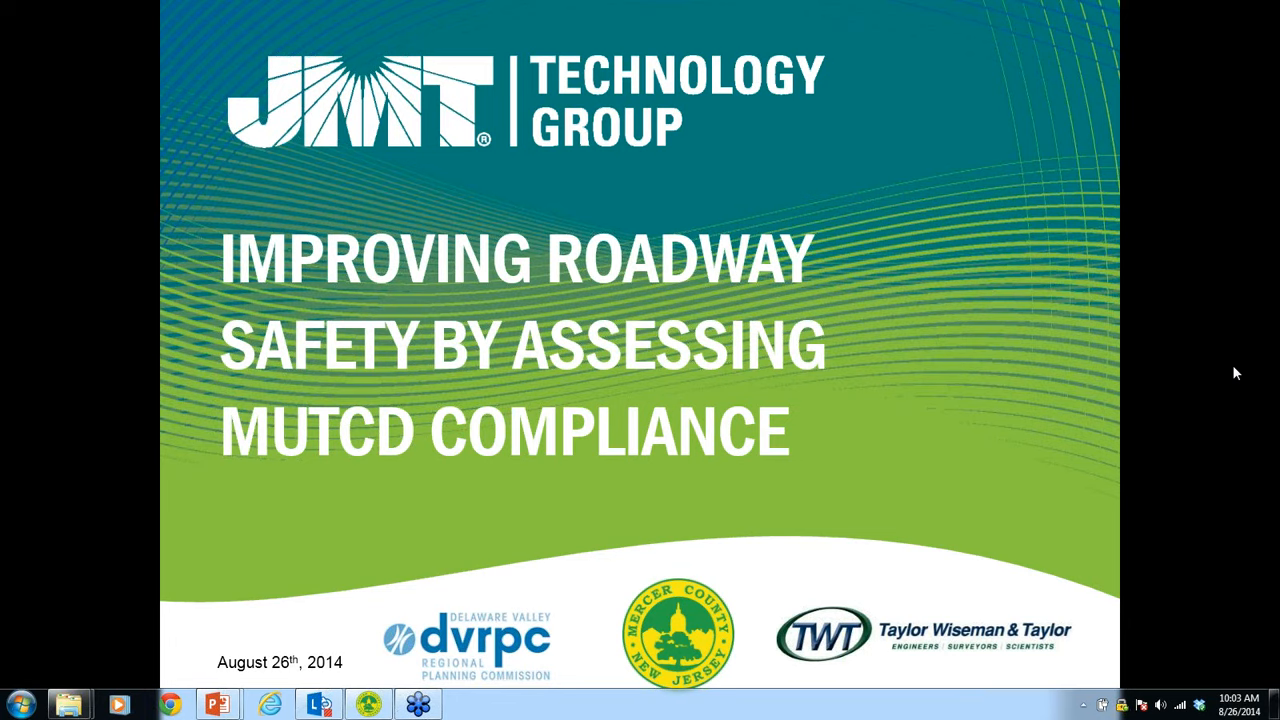
pyautogui.moveTo(1208, 396)
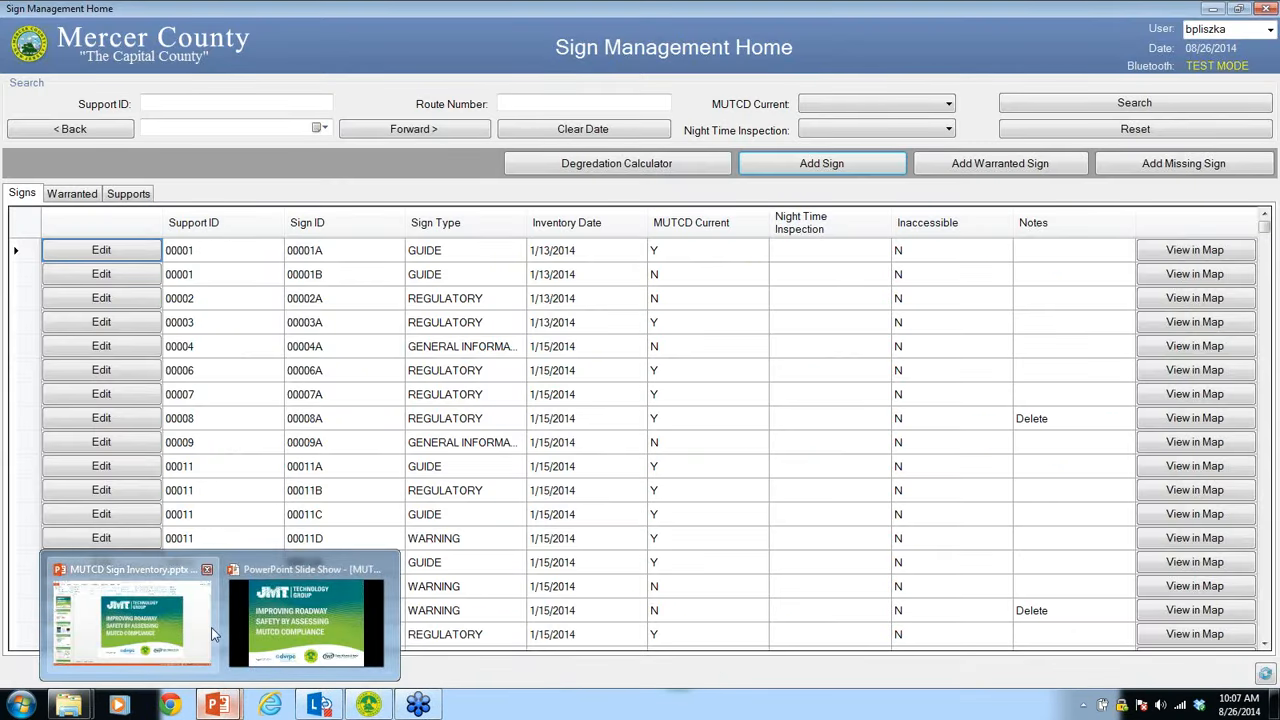
# Resume the PowerPoint slide show at the Application slide.
pyautogui.click(308, 616)
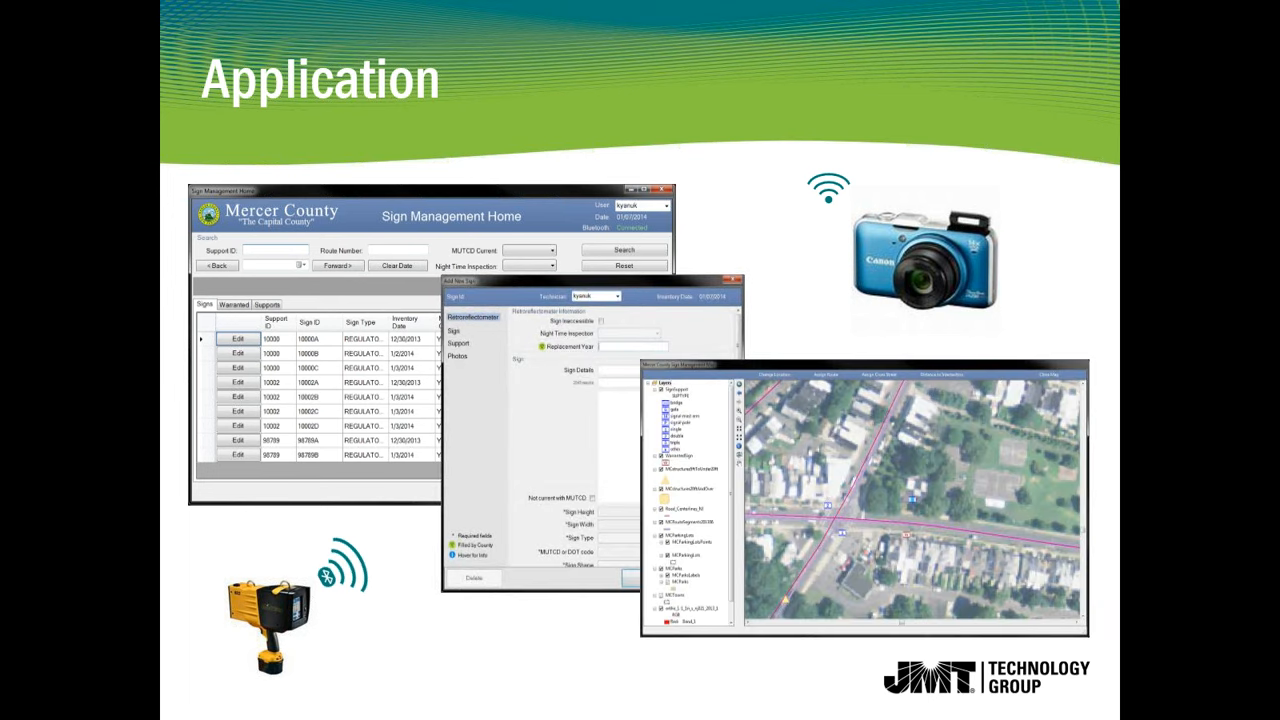
pyautogui.moveTo(1266, 44)
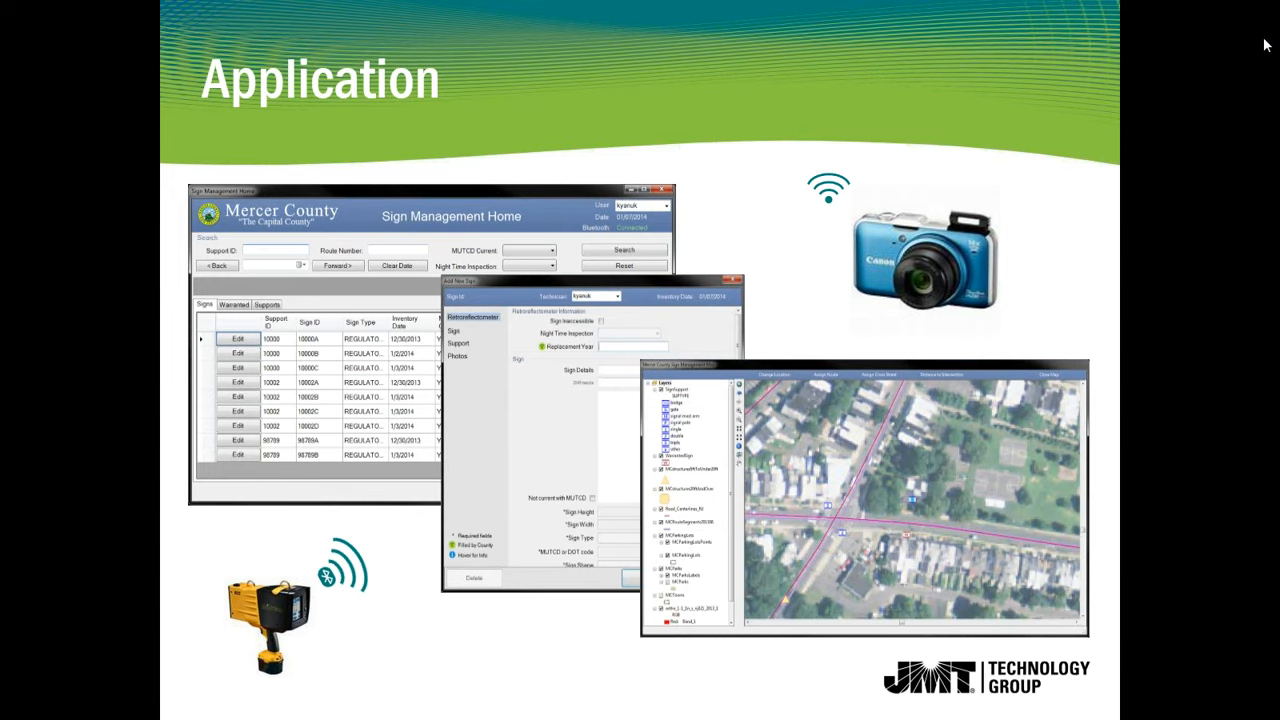
pyautogui.moveTo(1272, 516)
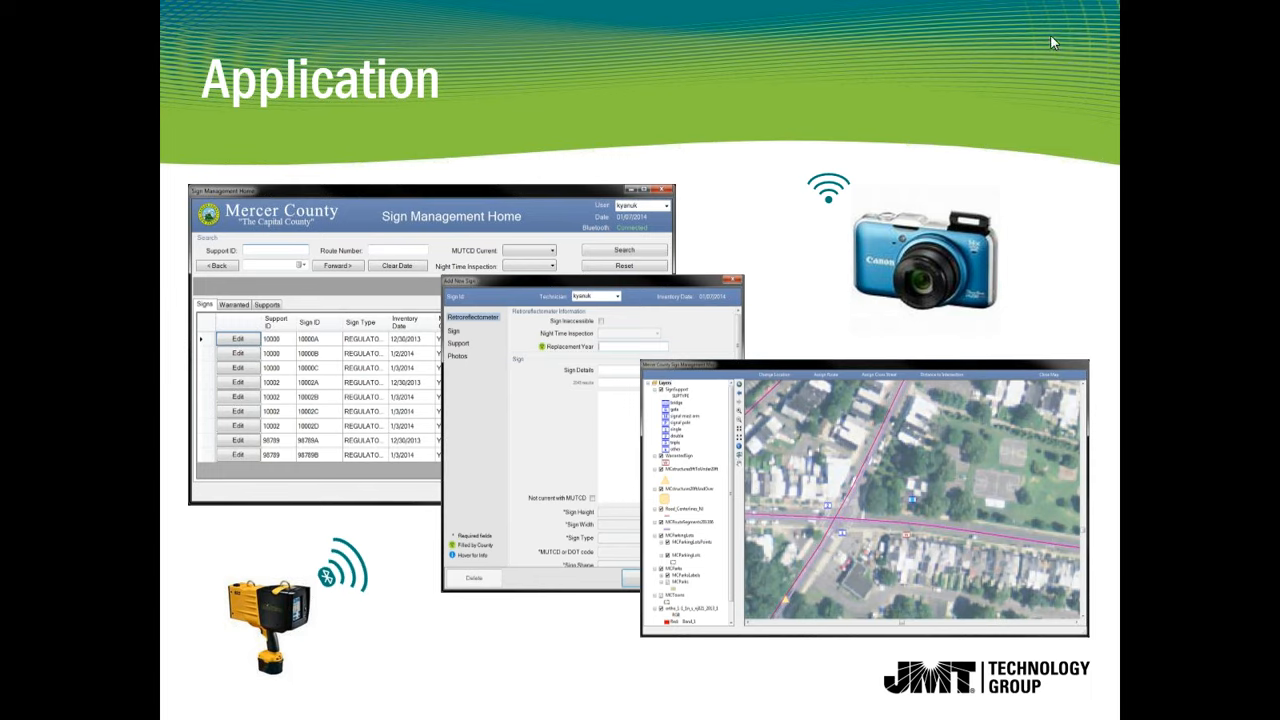
pyautogui.moveTo(976, 148)
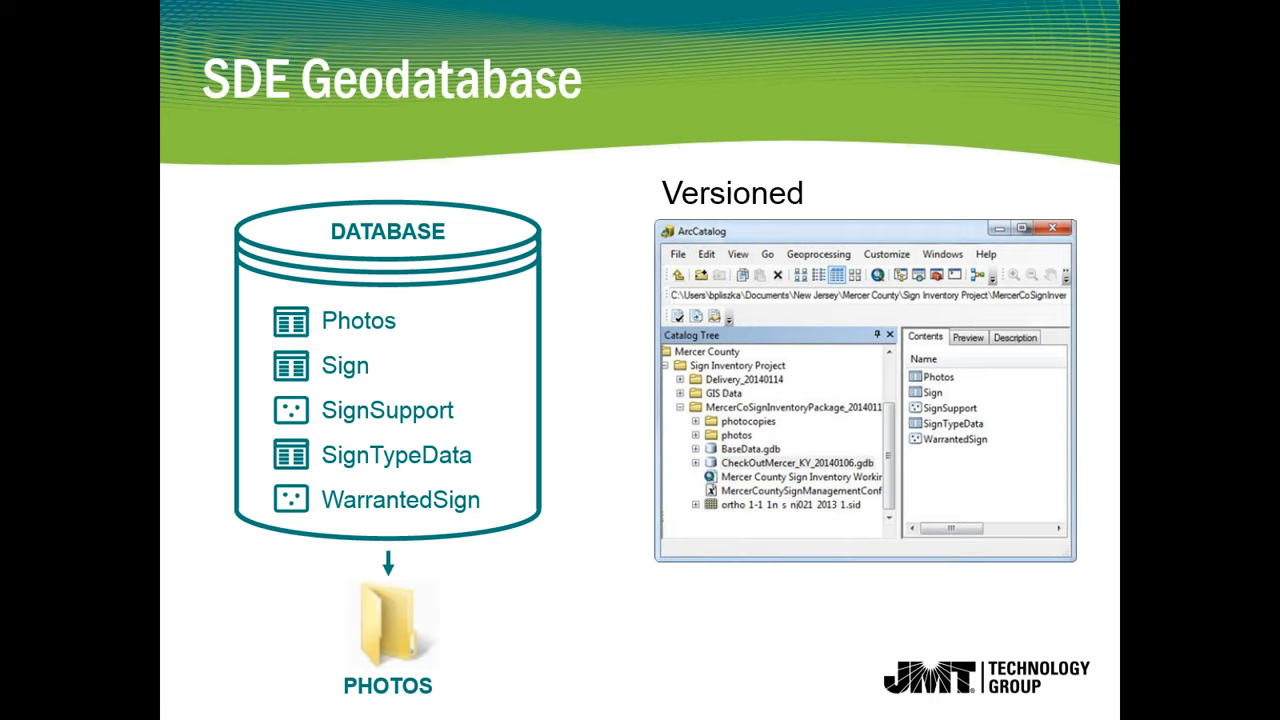
pyautogui.press('Right')
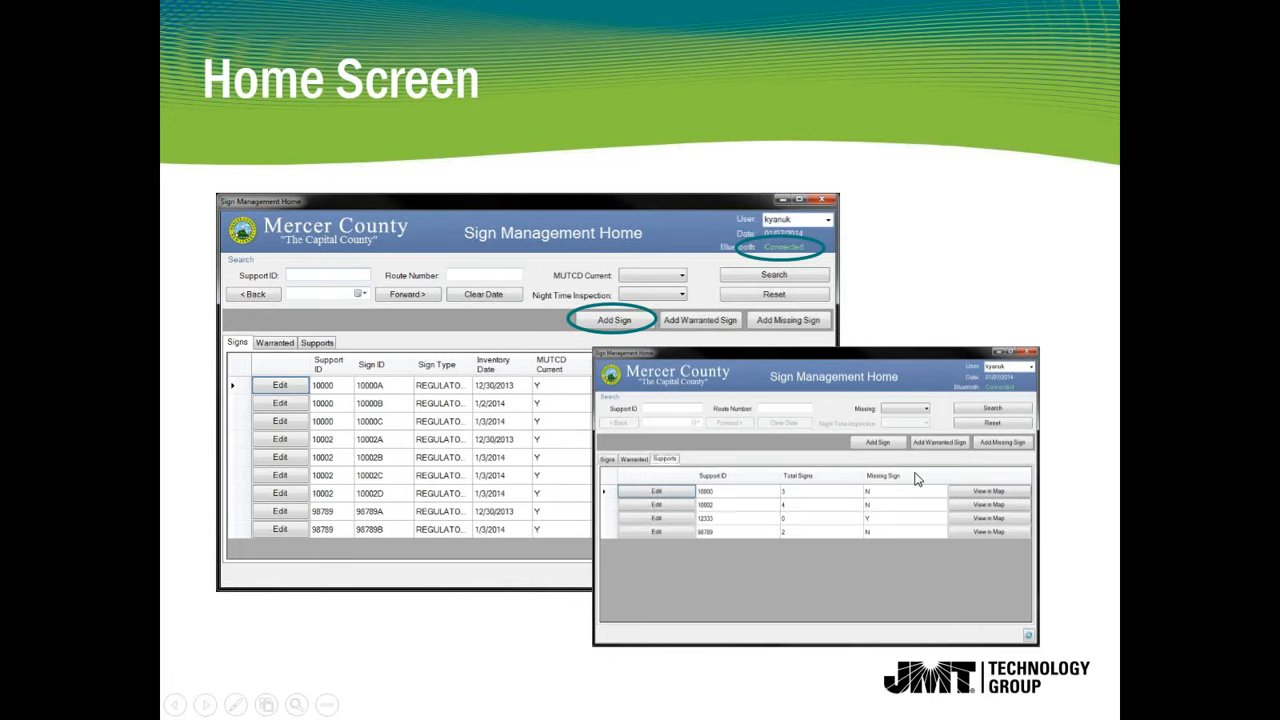
pyautogui.moveTo(848, 486)
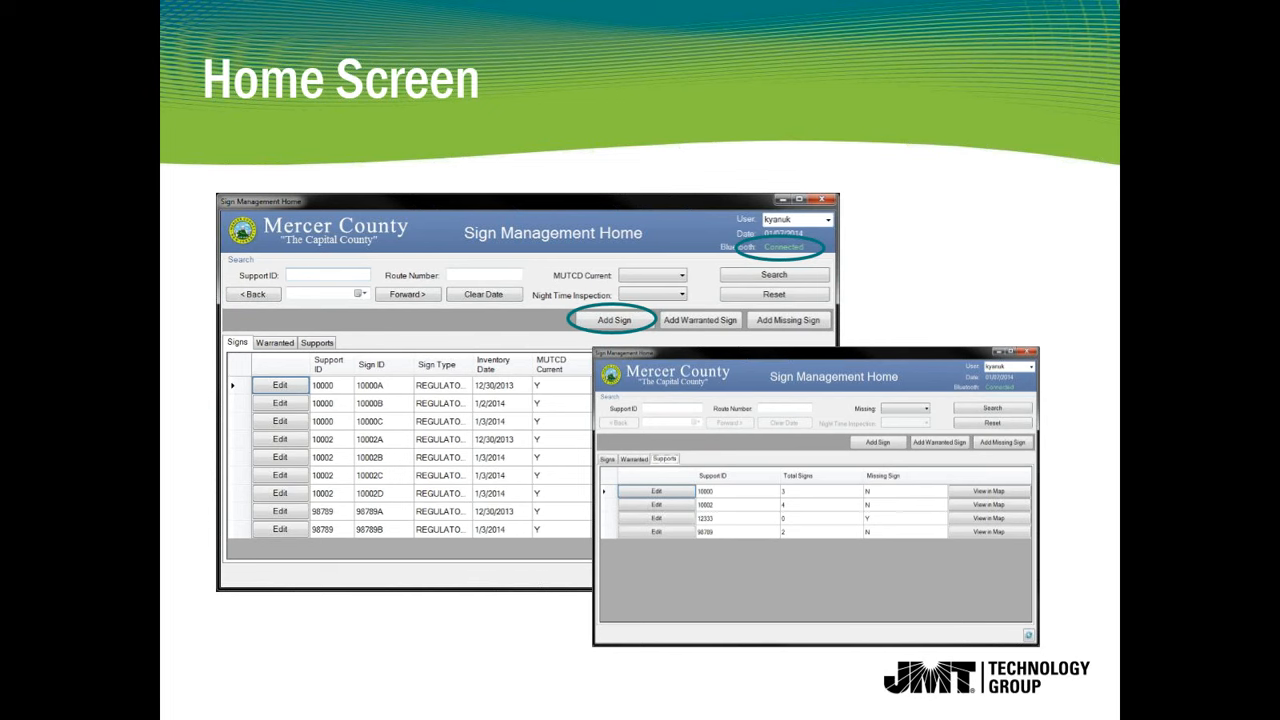
# Advance the slideshow to the Measure Distance to Intersection slide.
pyautogui.press('right')
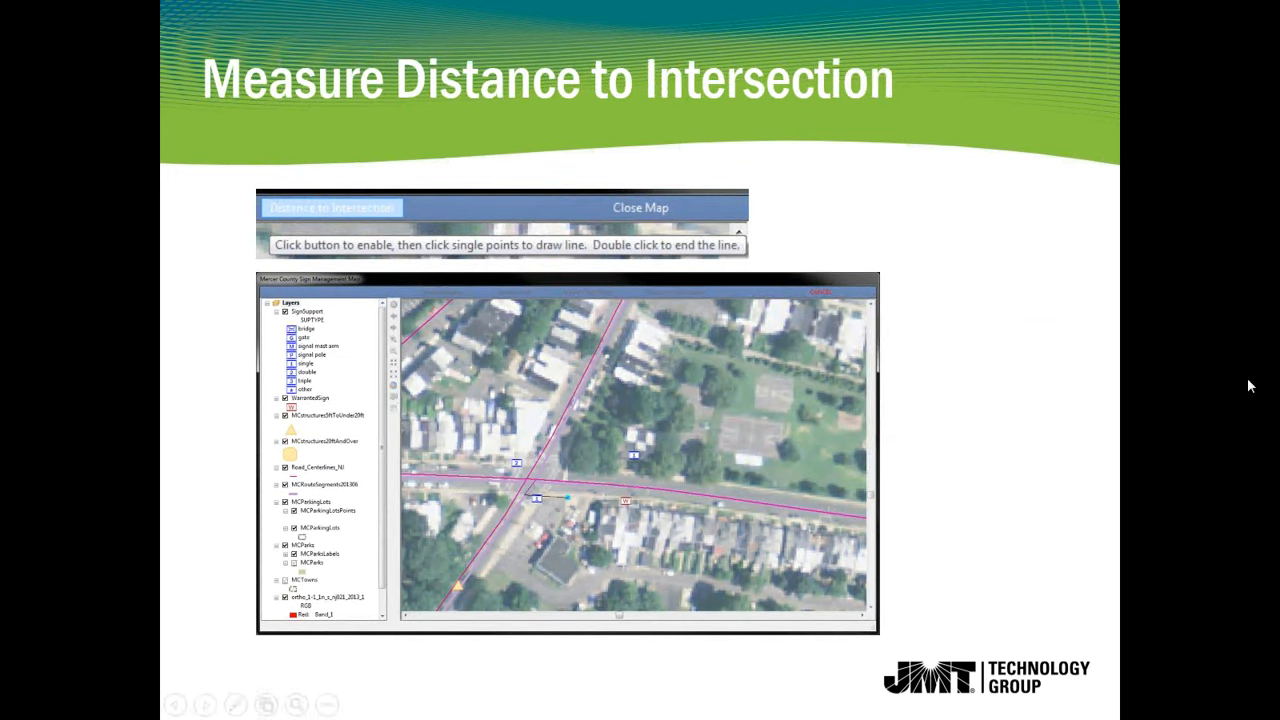
pyautogui.moveTo(956, 188)
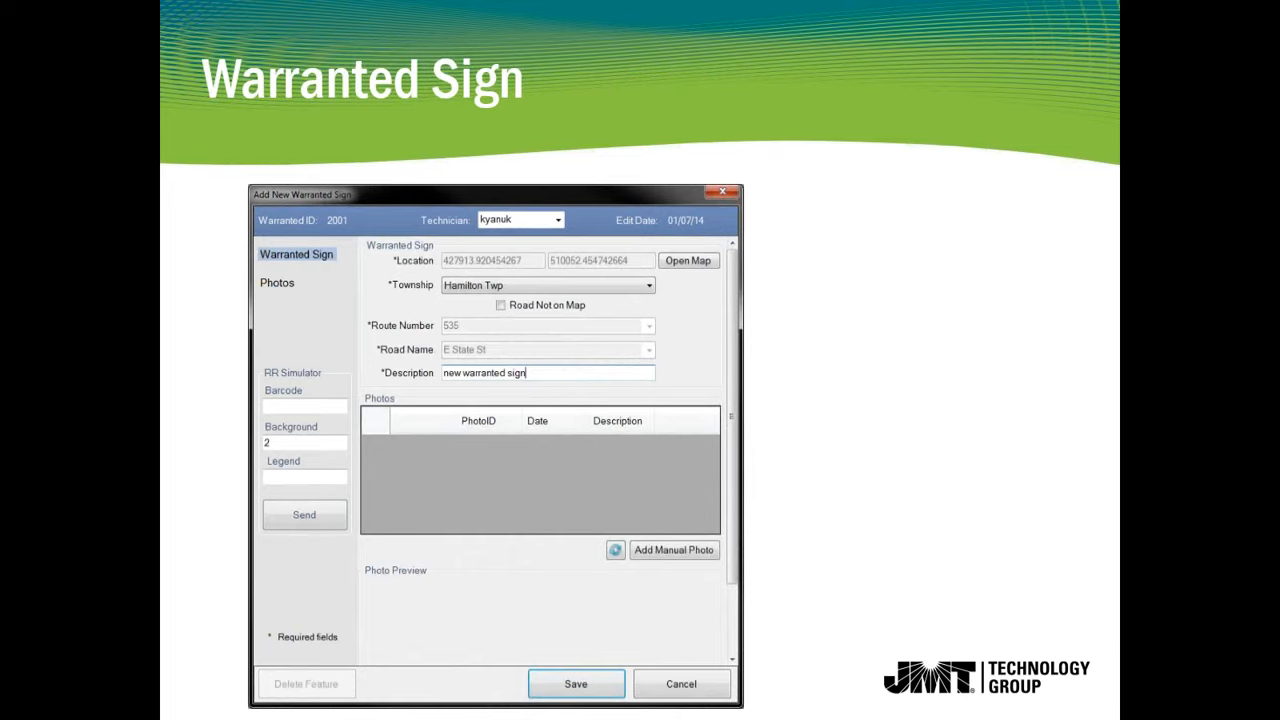
# Leave the slide show for the editing view on the final 'Connect with us' slide.
pyautogui.click(688, 260)
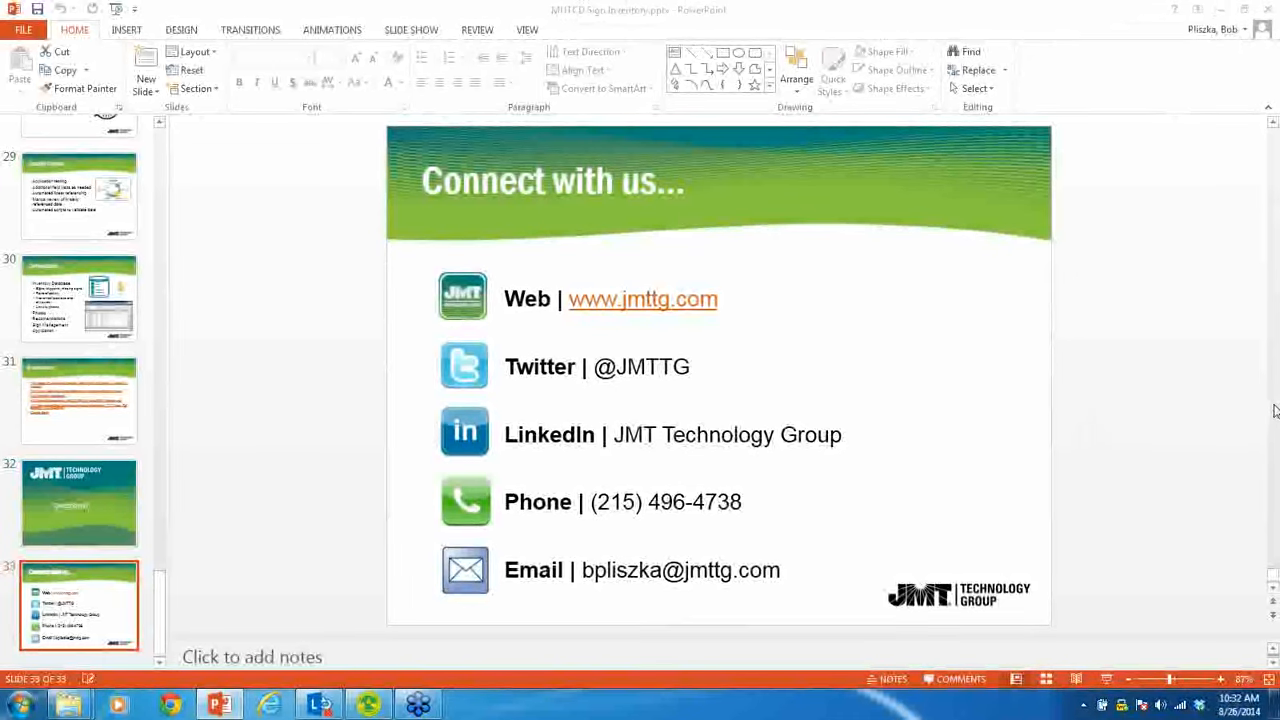
pyautogui.moveTo(1188, 242)
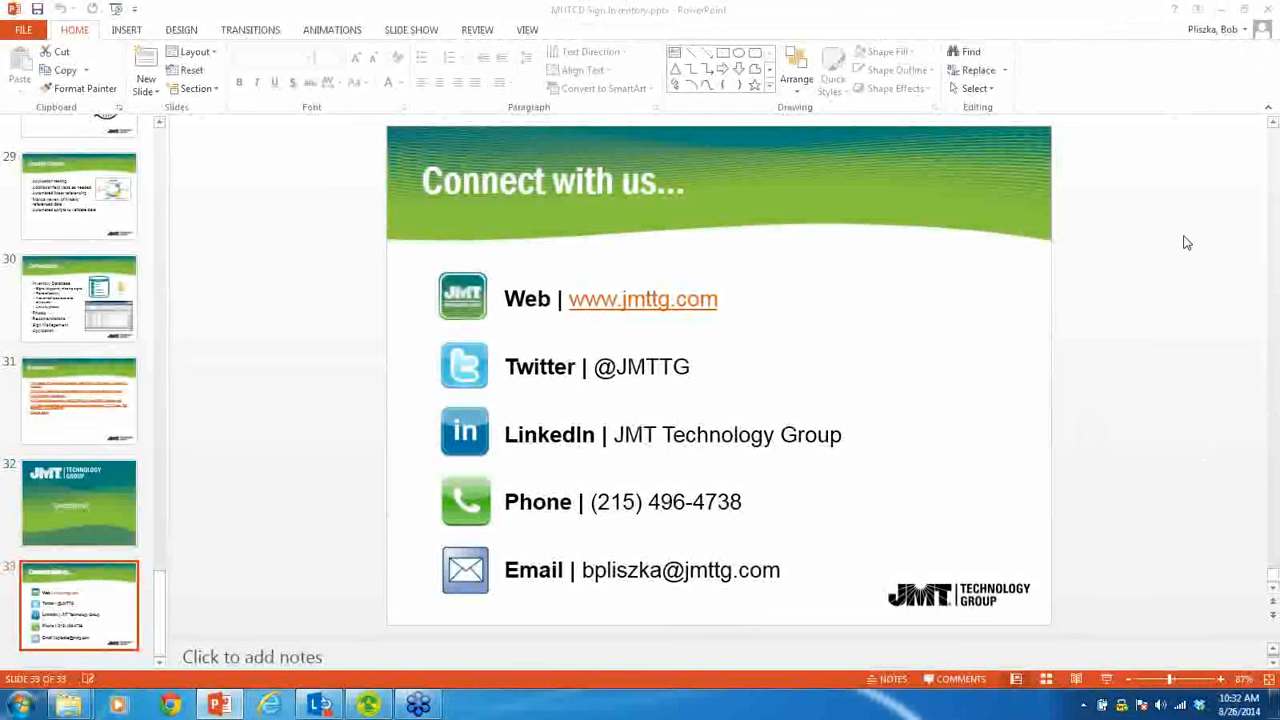
pyautogui.moveTo(1084, 104)
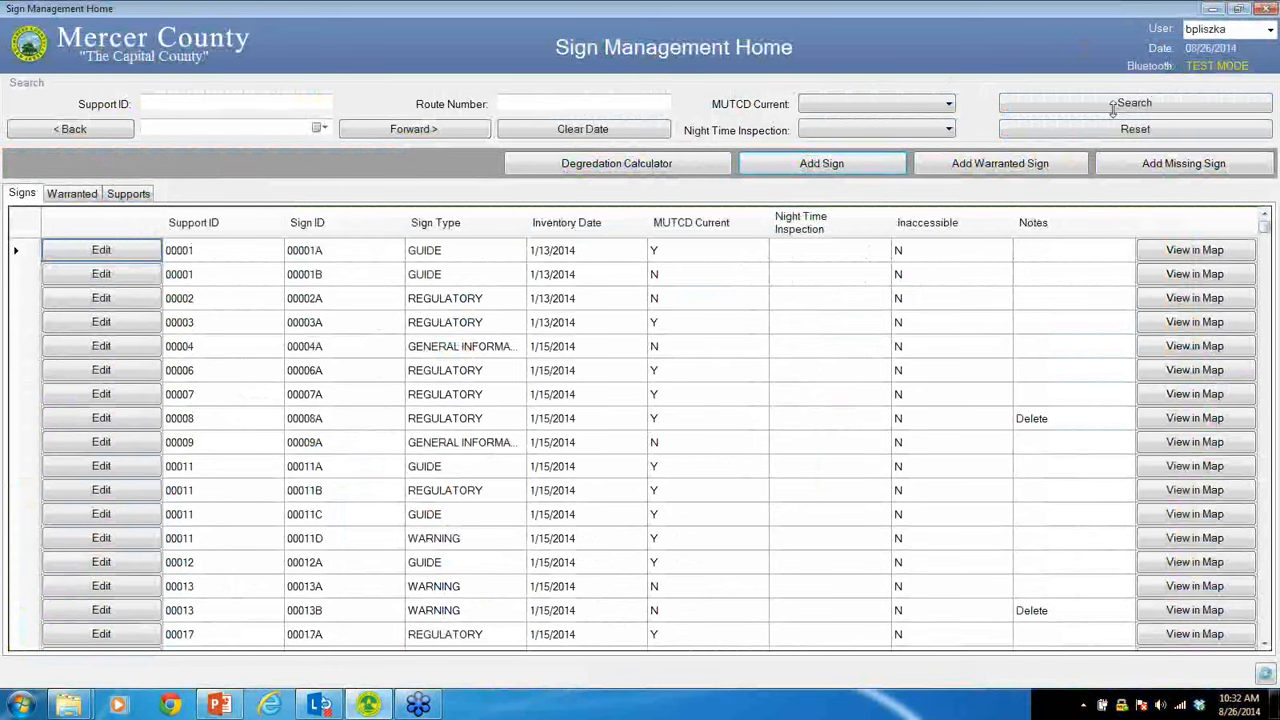
pyautogui.moveTo(1048, 42)
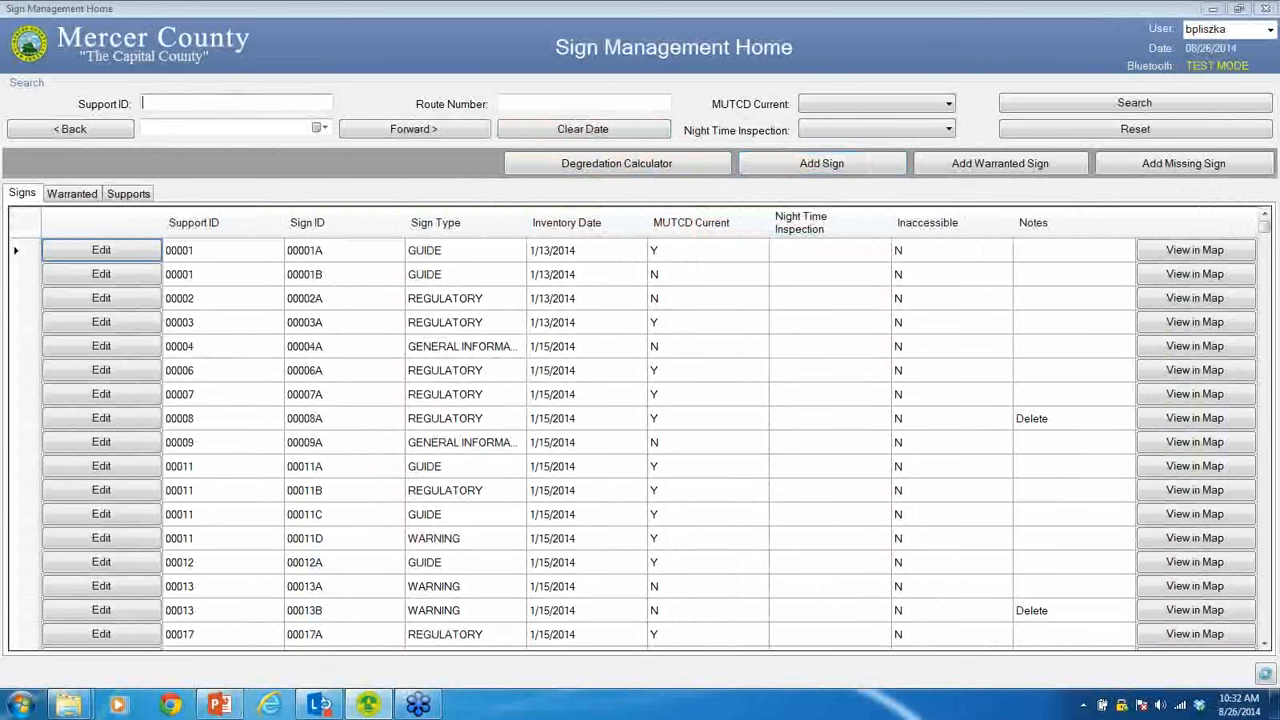
pyautogui.write('00001')
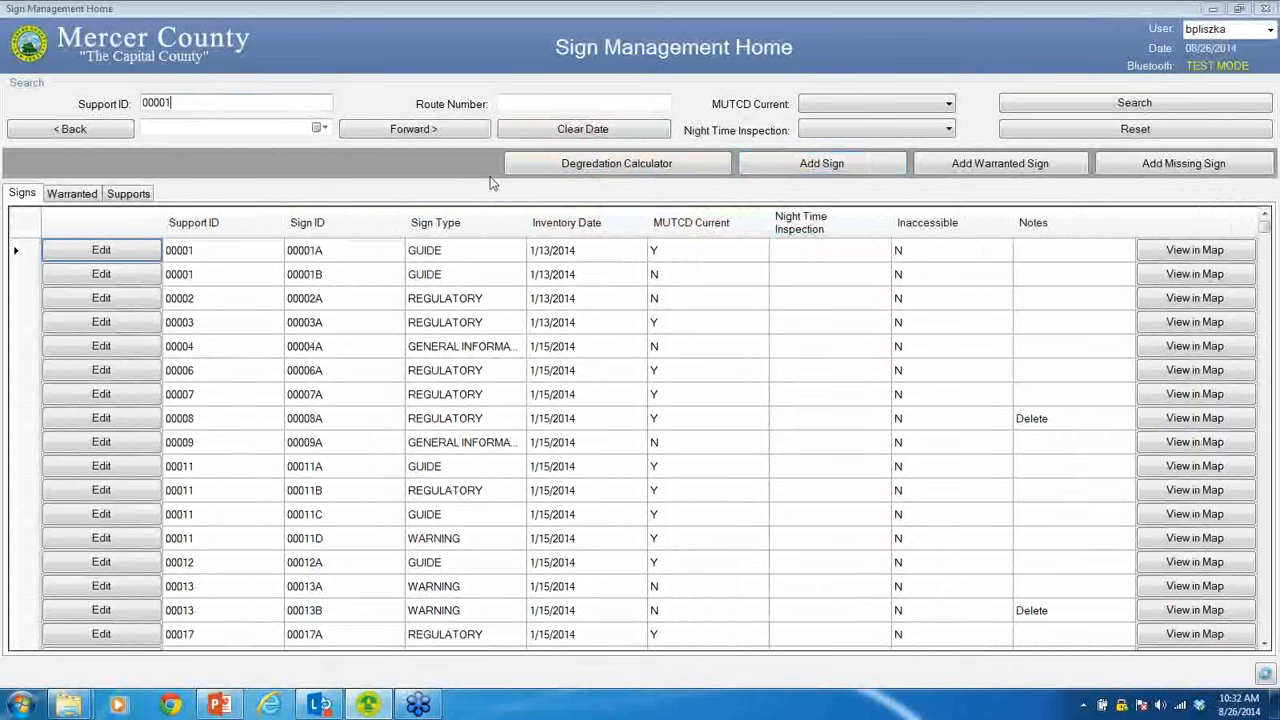
pyautogui.click(1134, 102)
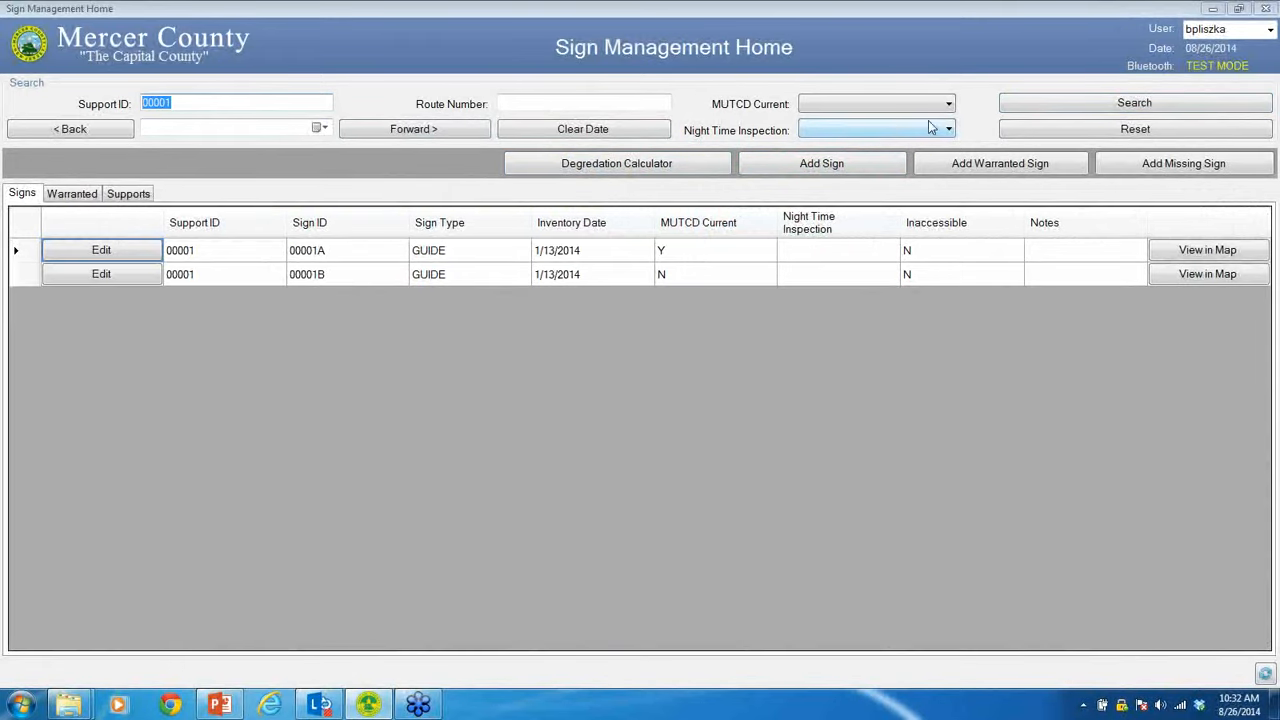
pyautogui.click(1134, 128)
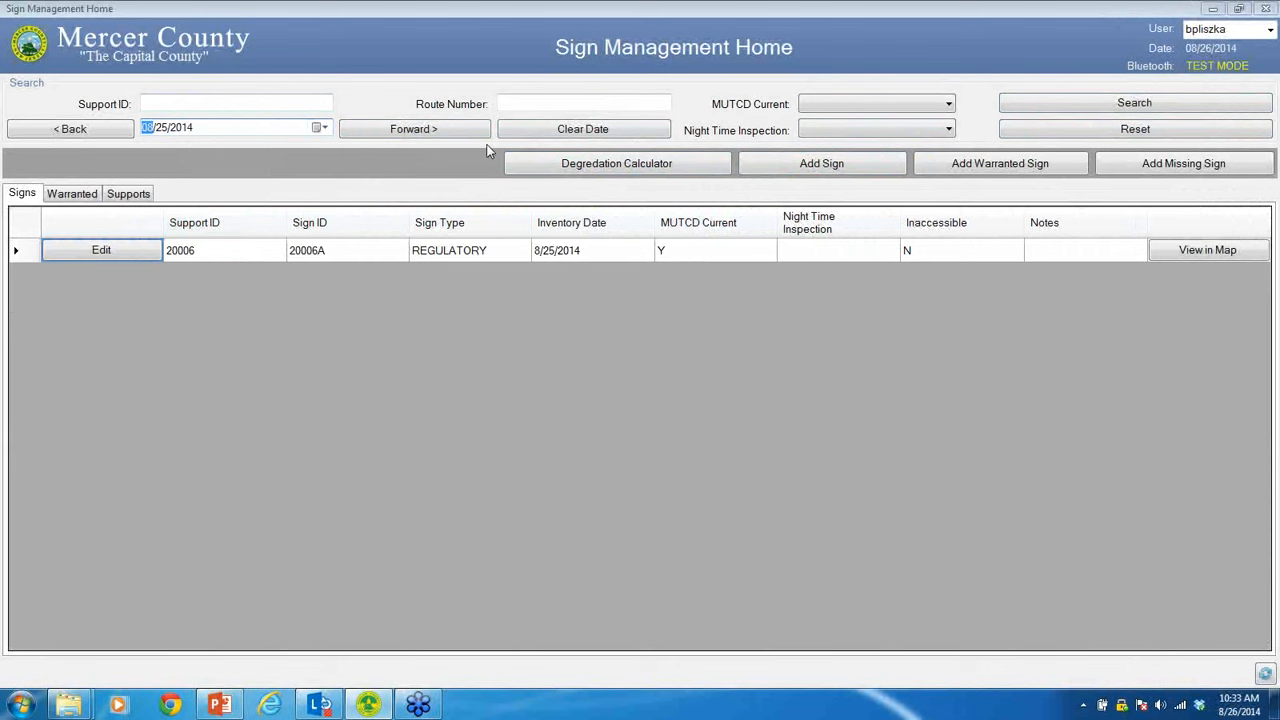
pyautogui.click(1136, 128)
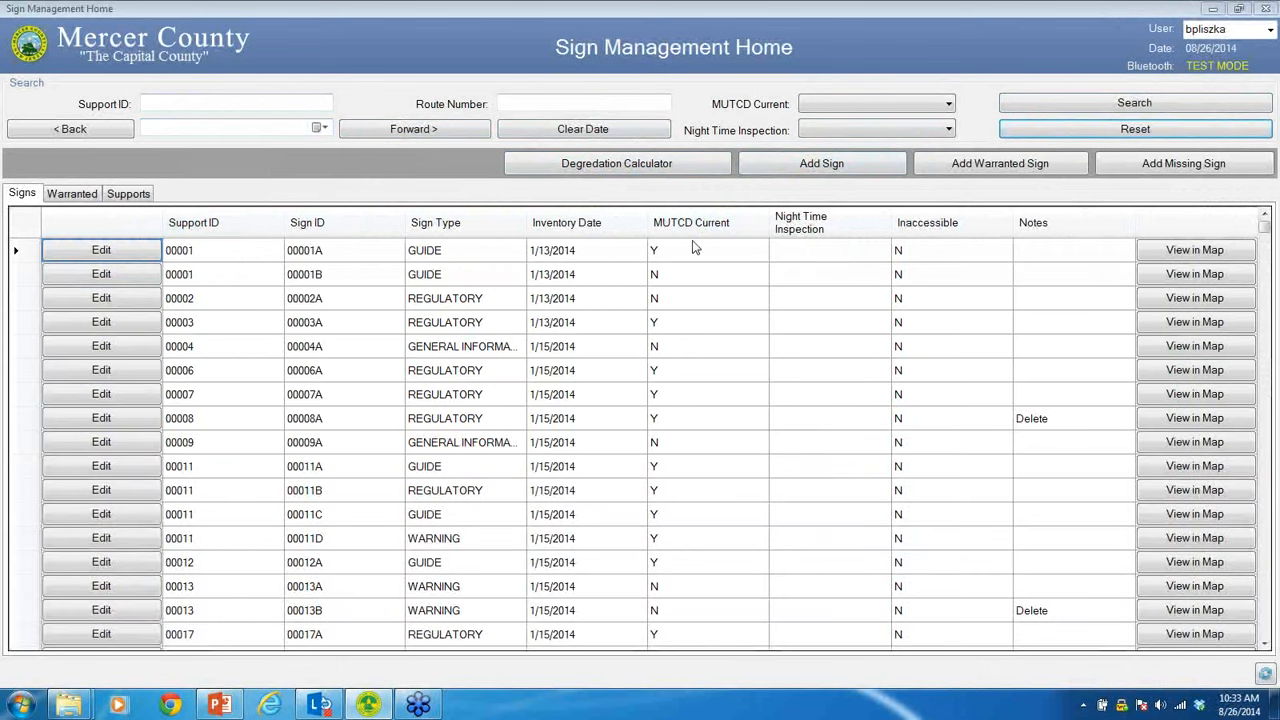
pyautogui.moveTo(58, 178)
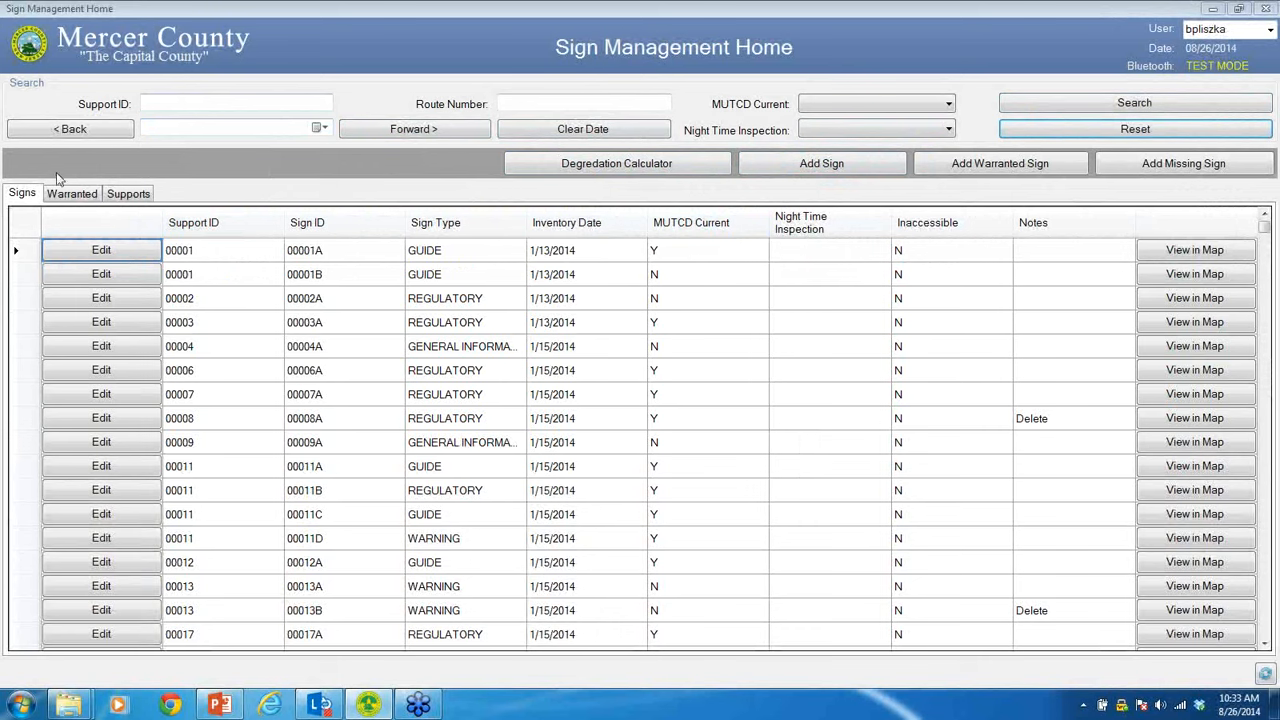
pyautogui.click(72, 192)
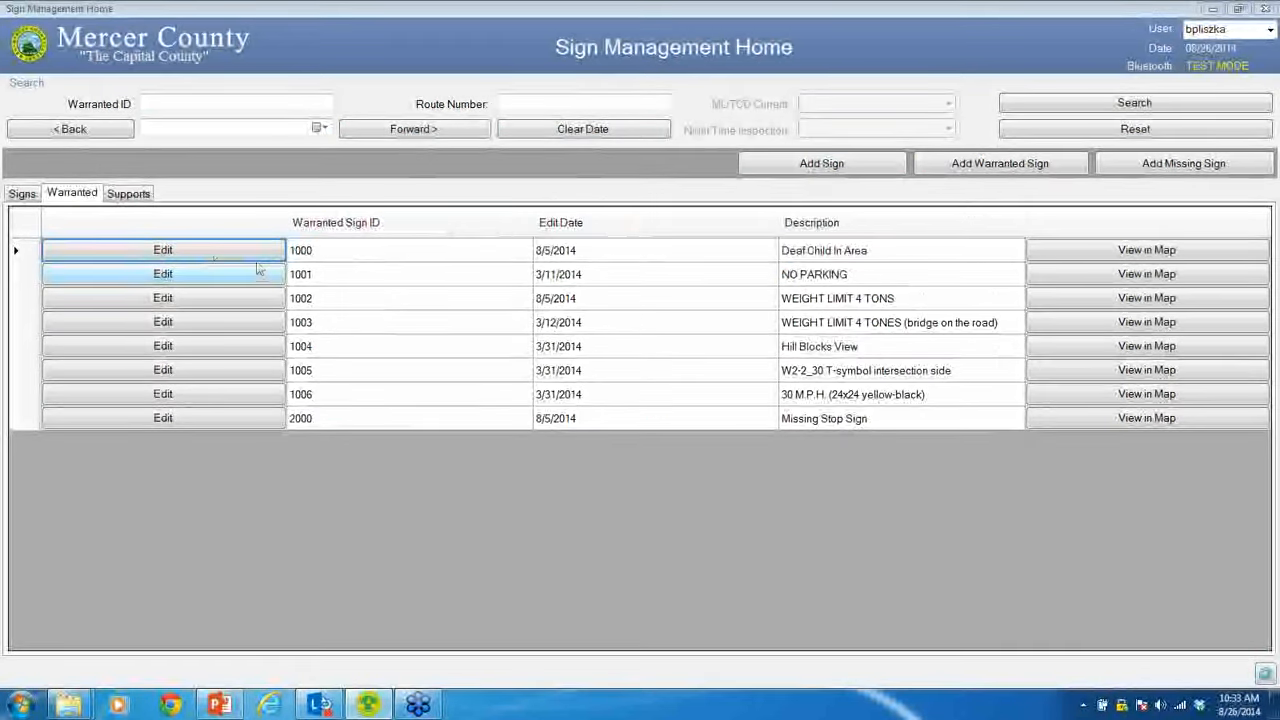
pyautogui.click(128, 192)
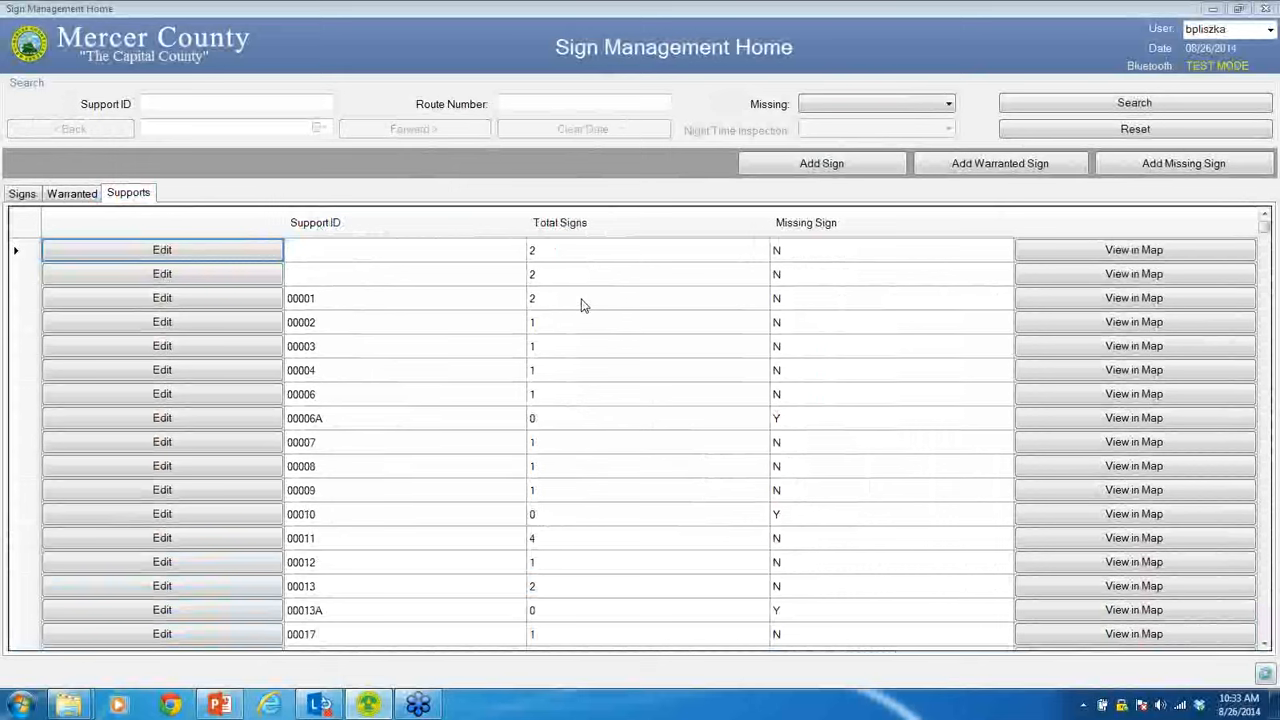
pyautogui.click(560, 222)
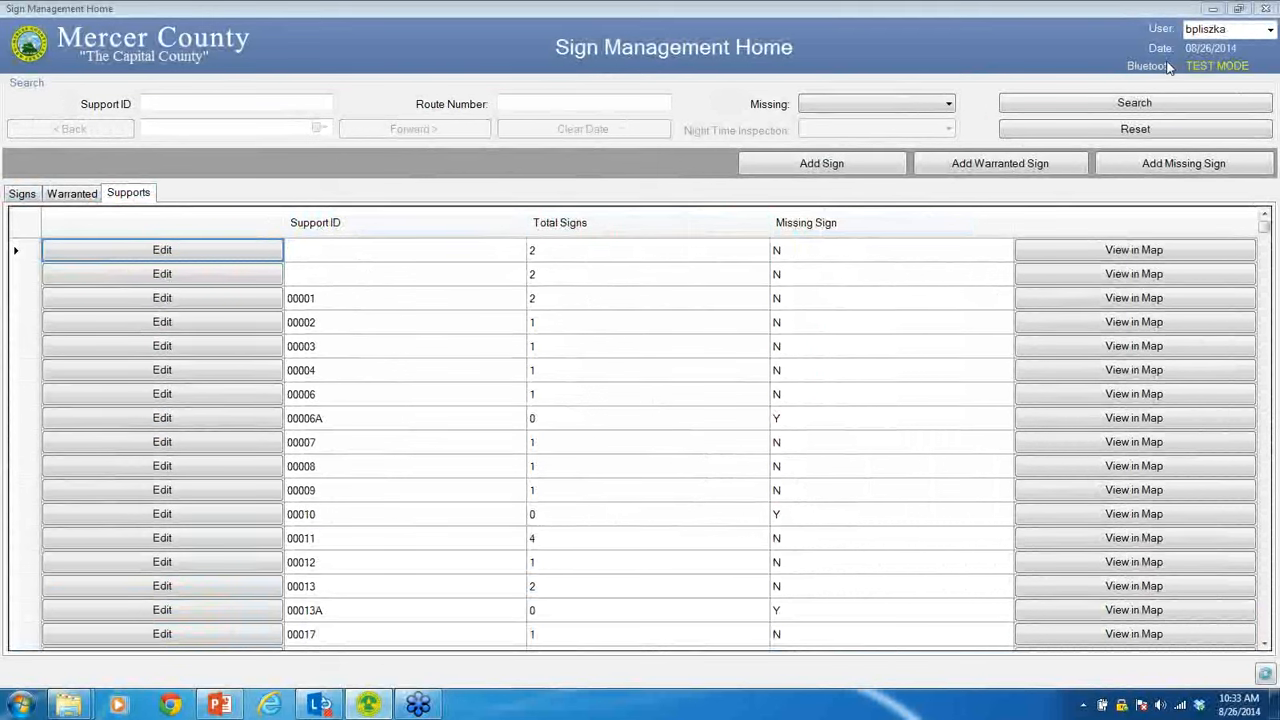
pyautogui.moveTo(1220, 62)
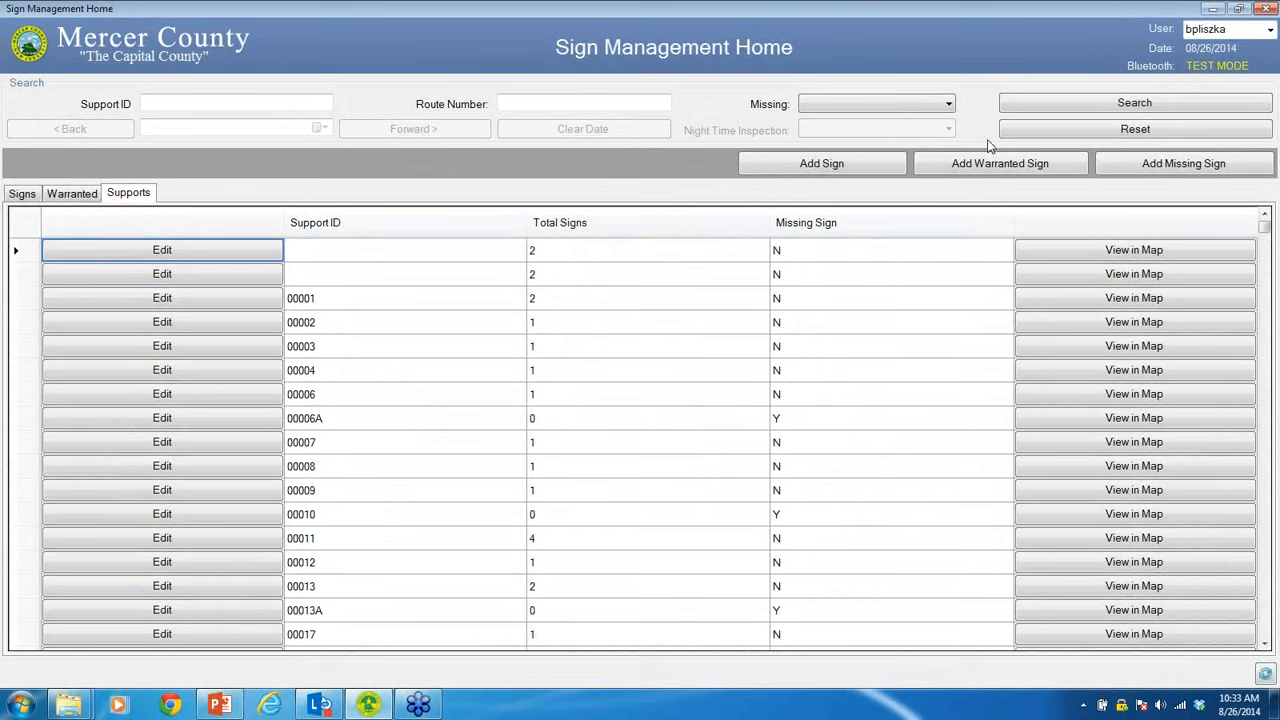
pyautogui.moveTo(520, 184)
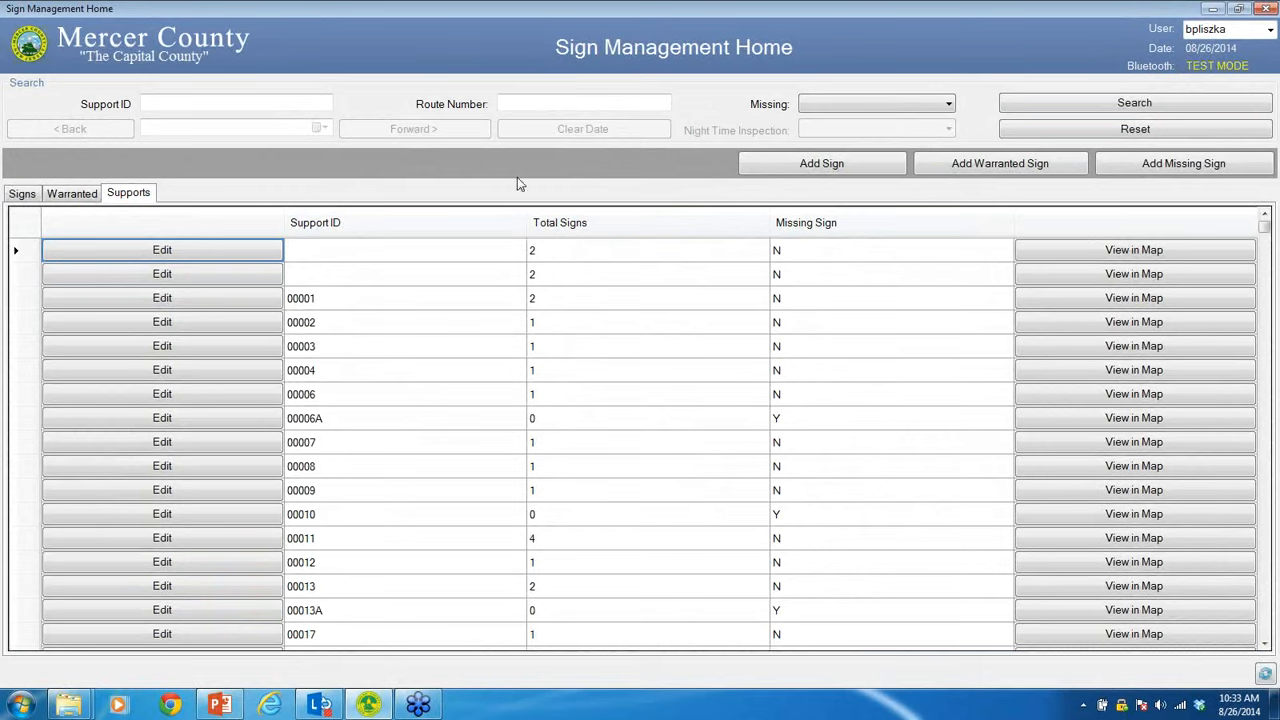
pyautogui.moveTo(454, 166)
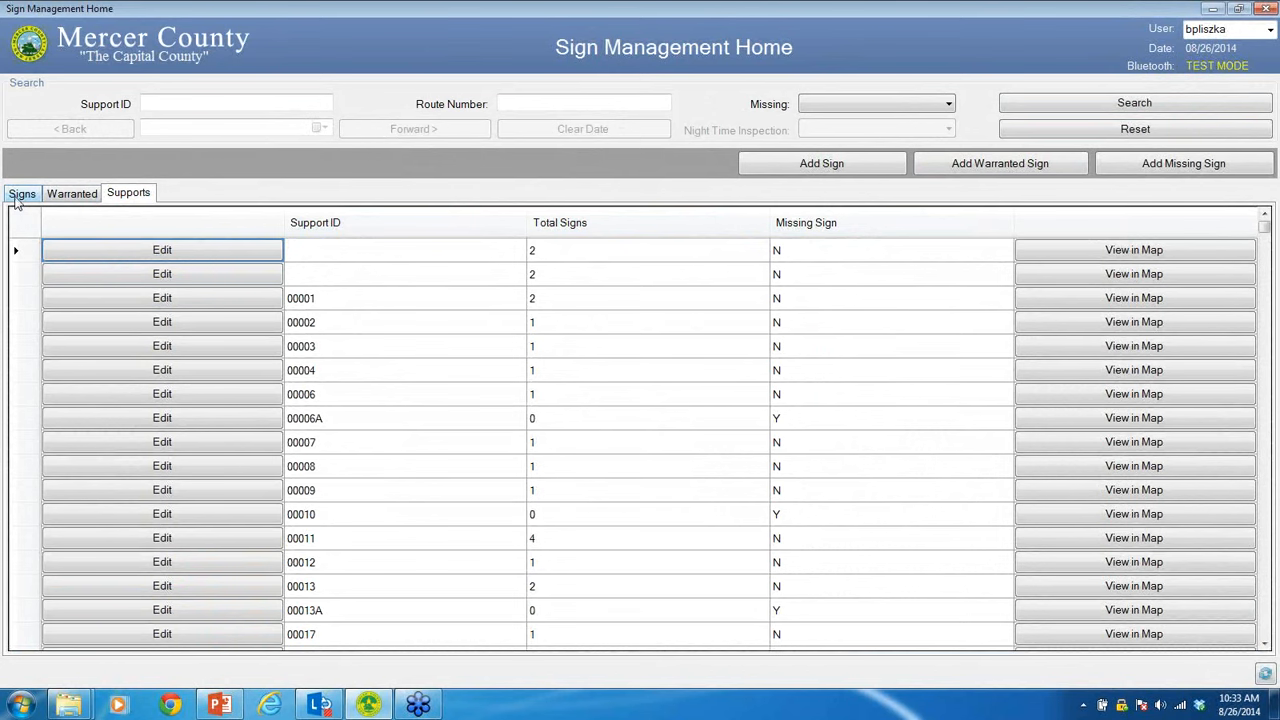
# Switch to the Signs list and bring up a blank Add New Sign form.
pyautogui.click(20, 192)
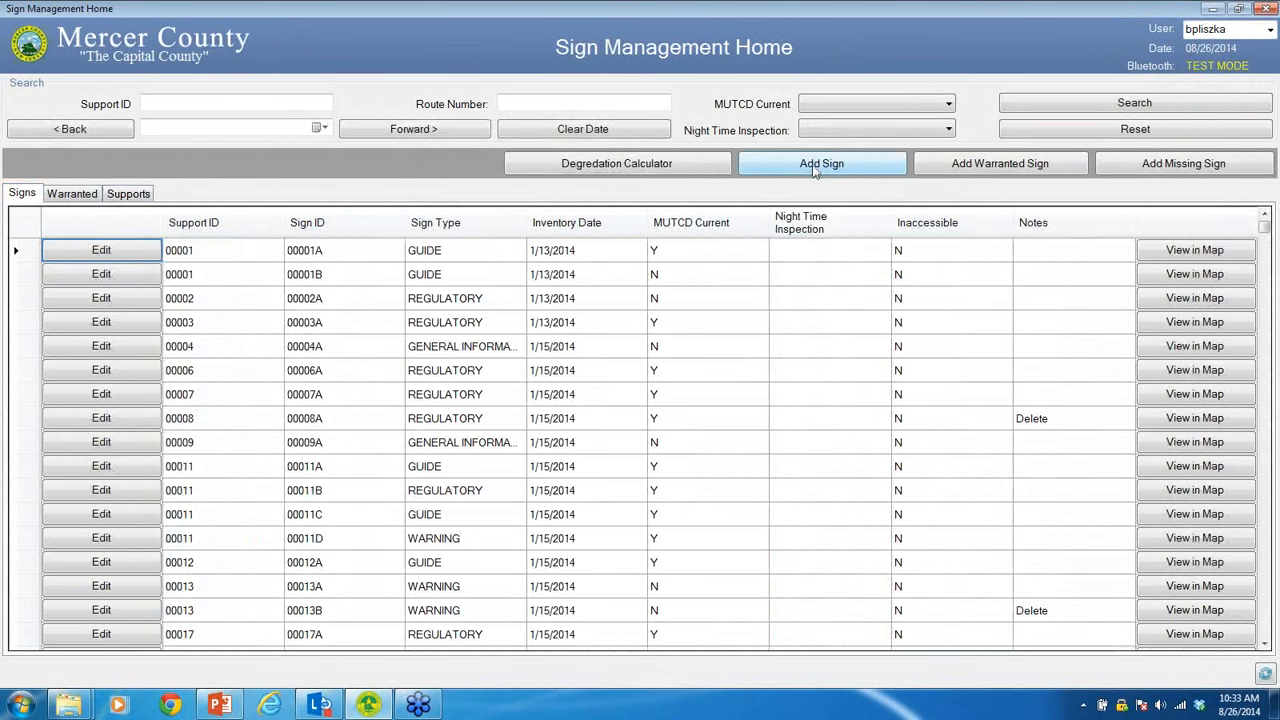
pyautogui.click(820, 164)
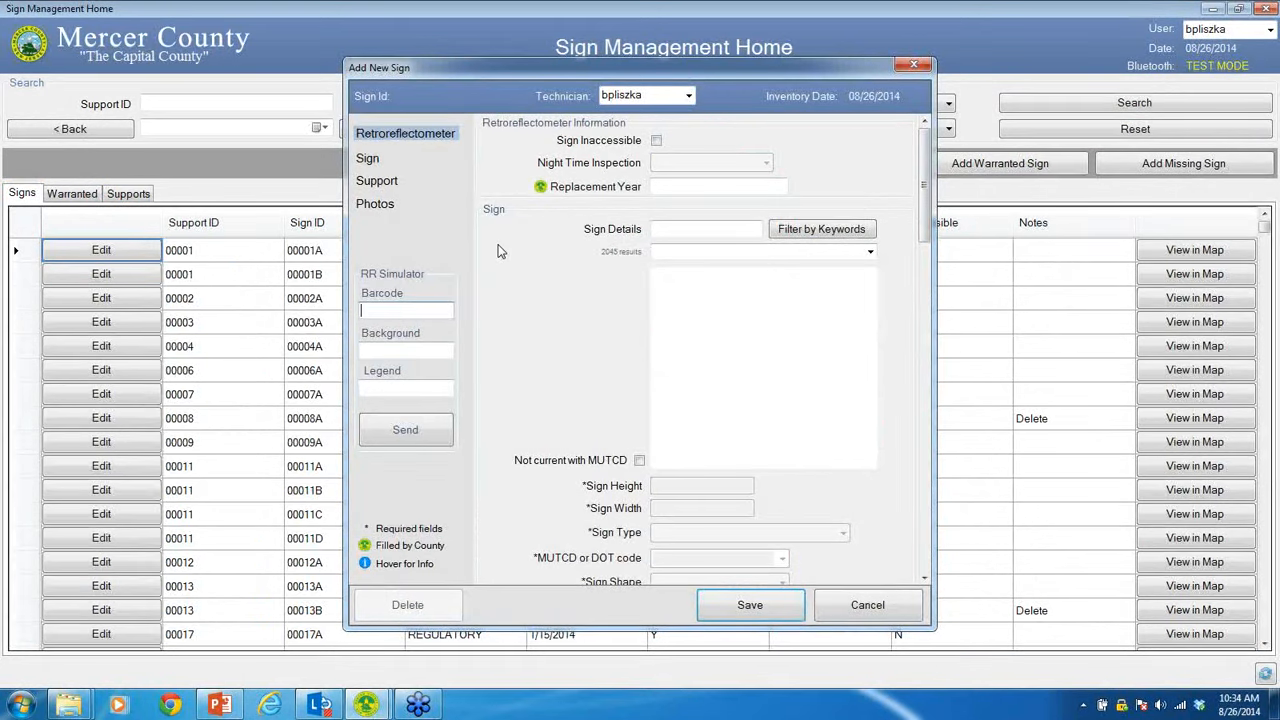
pyautogui.moveTo(832, 72)
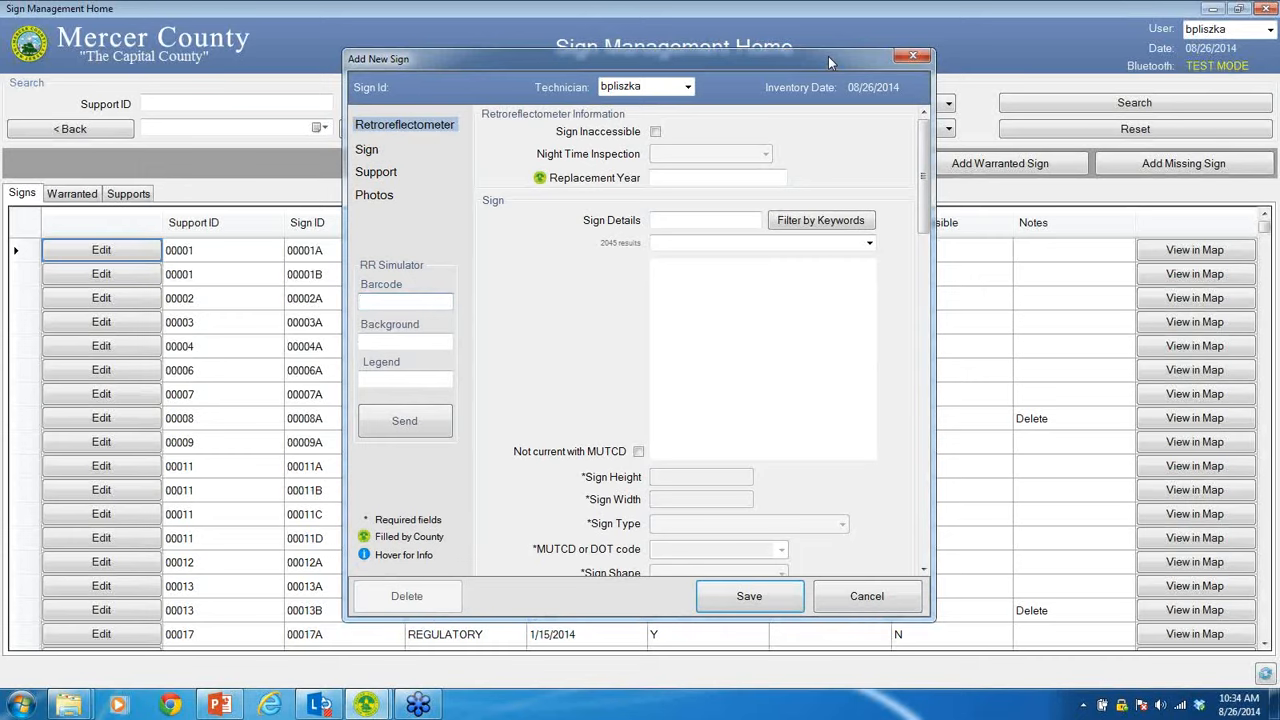
pyautogui.moveTo(718, 132)
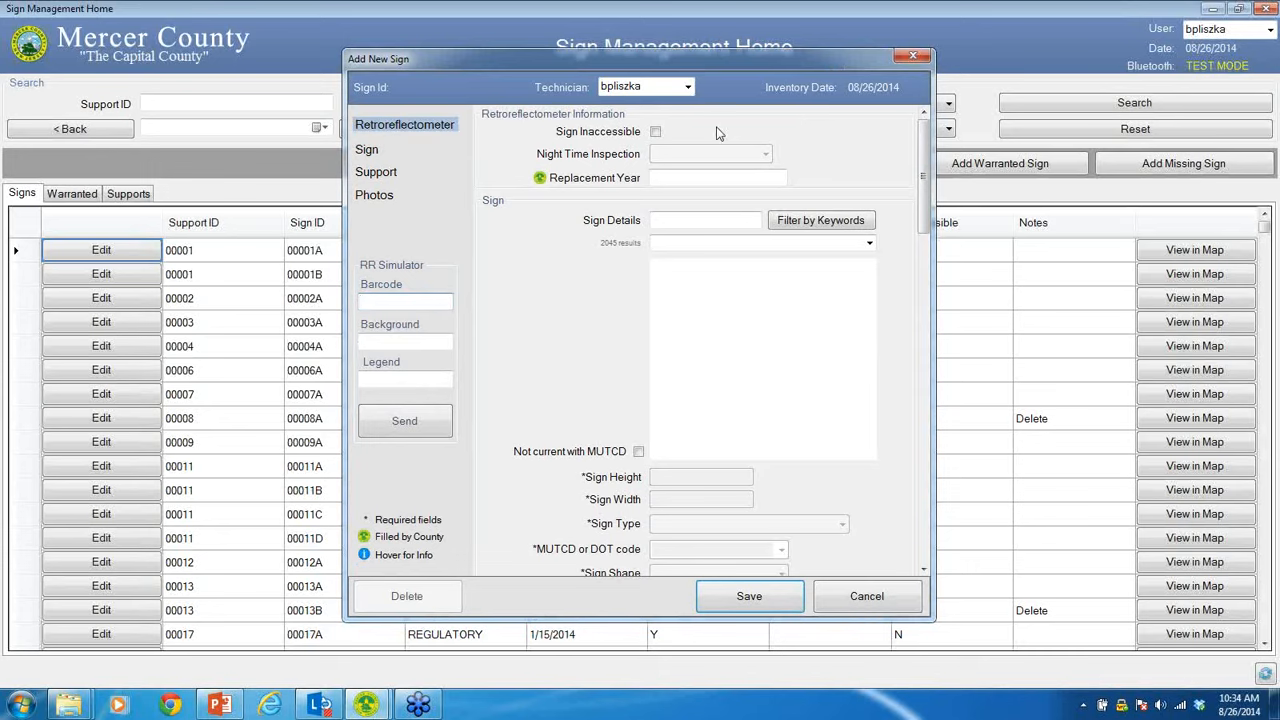
pyautogui.click(404, 302)
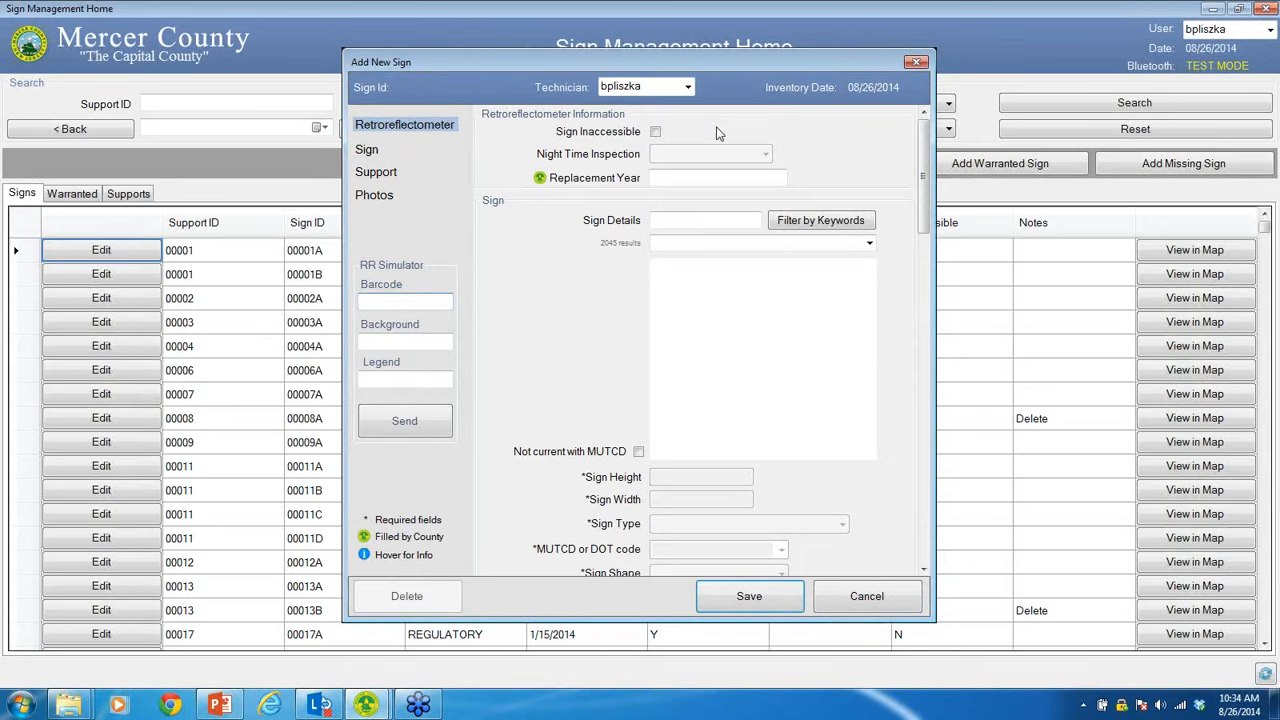
# Mark the new sign inaccessible, review night-time inspection choices, then clear the inaccessible flag.
pyautogui.click(656, 132)
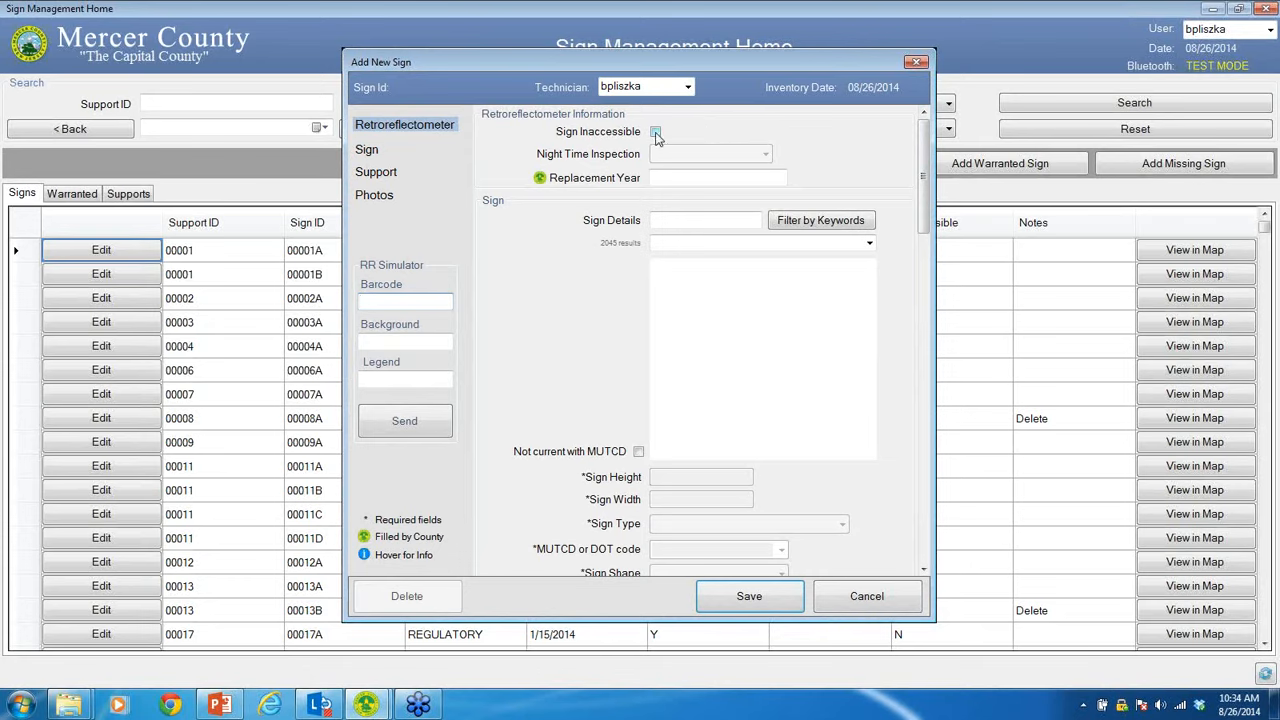
pyautogui.click(656, 132)
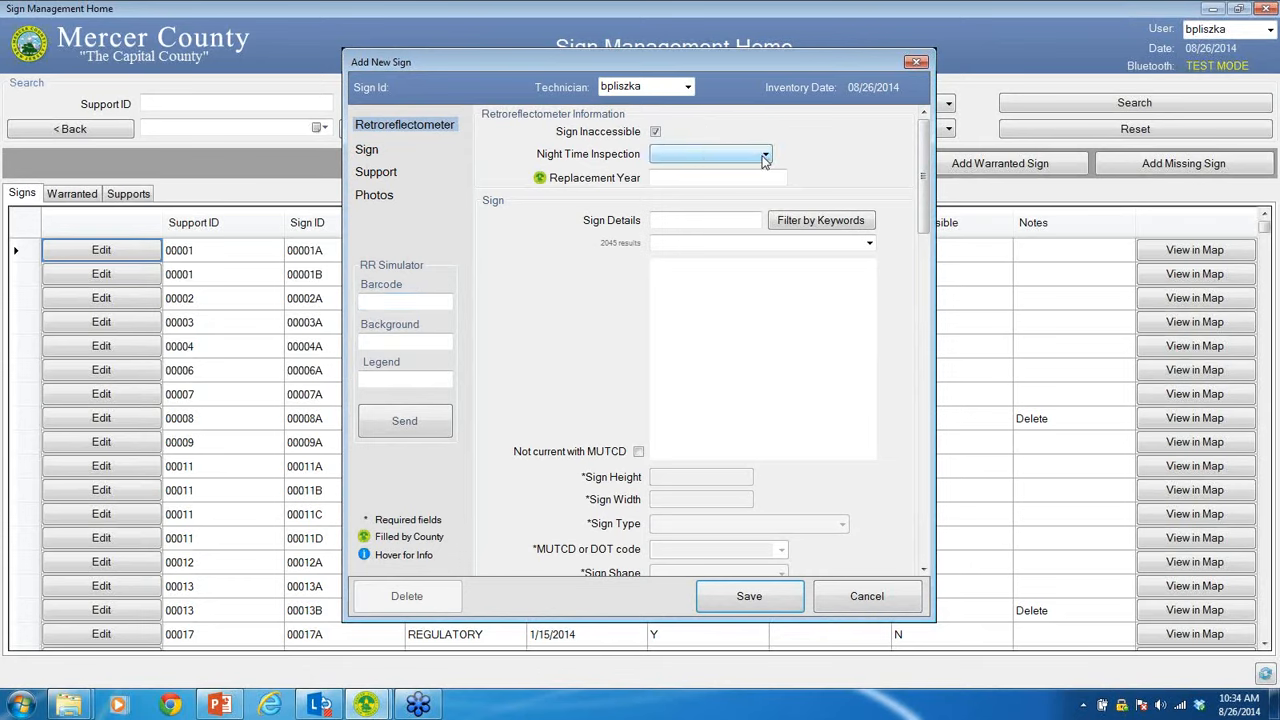
pyautogui.click(766, 154)
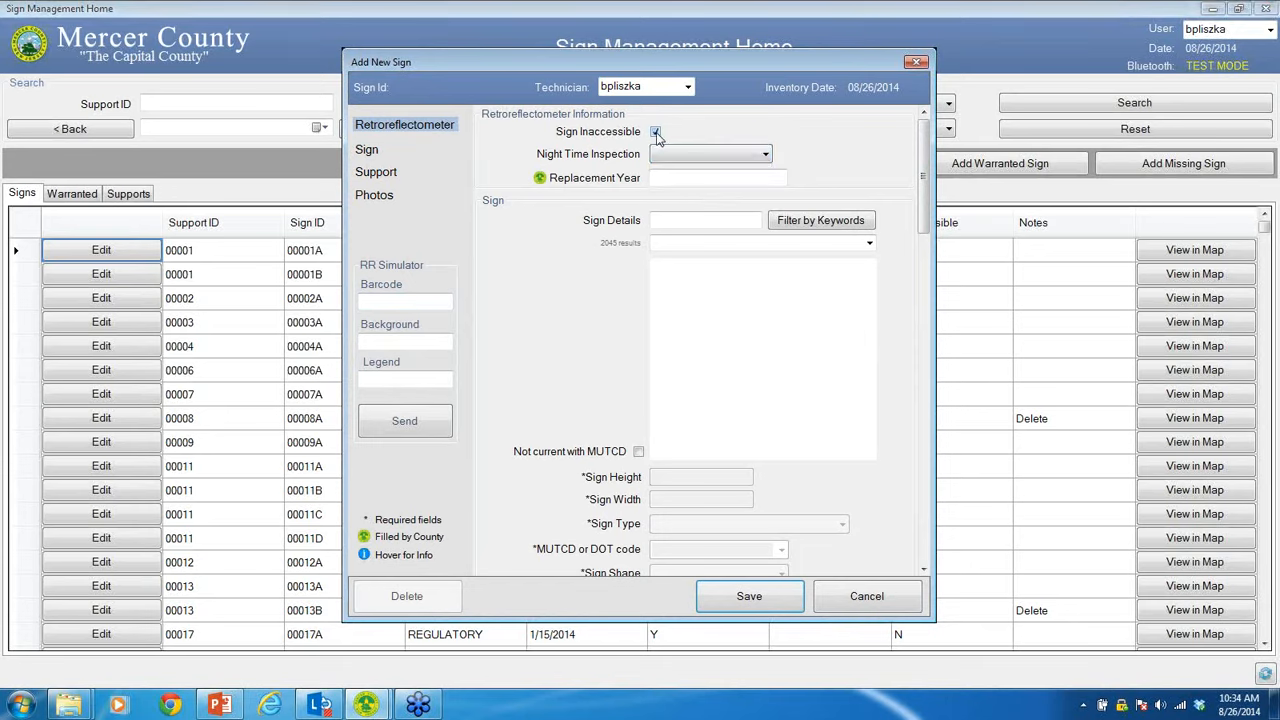
pyautogui.click(656, 132)
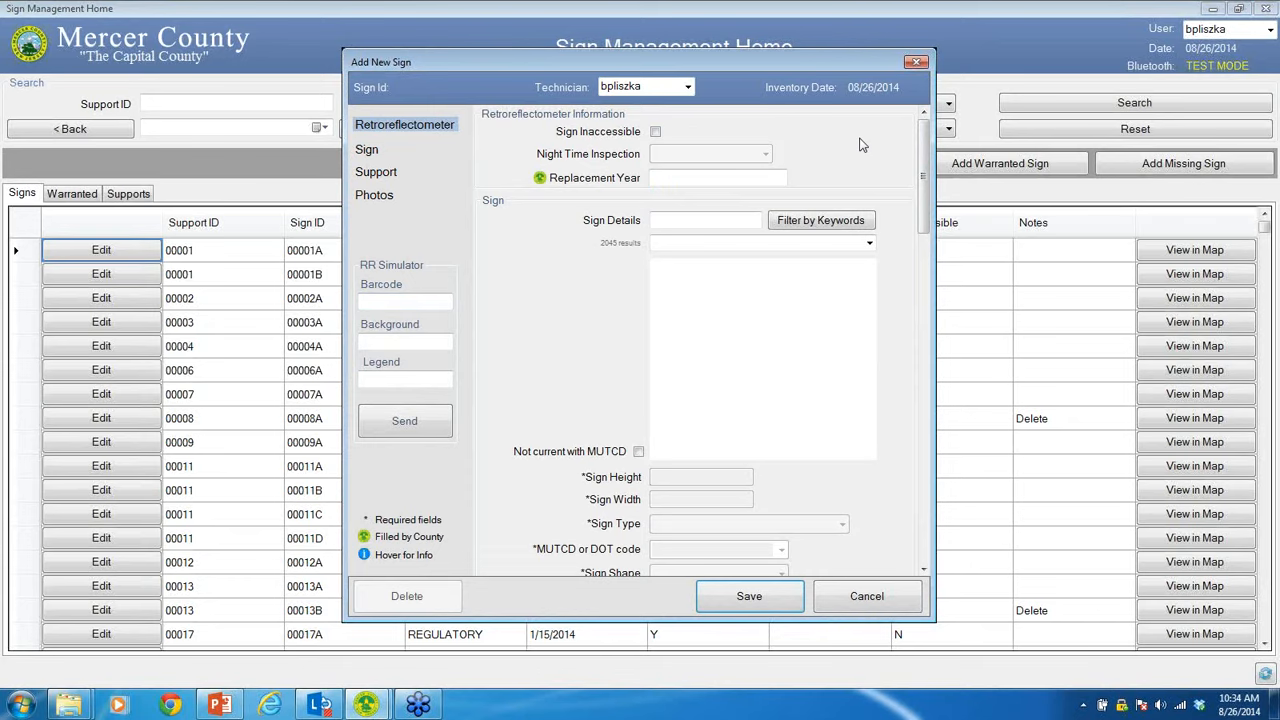
pyautogui.moveTo(860, 136)
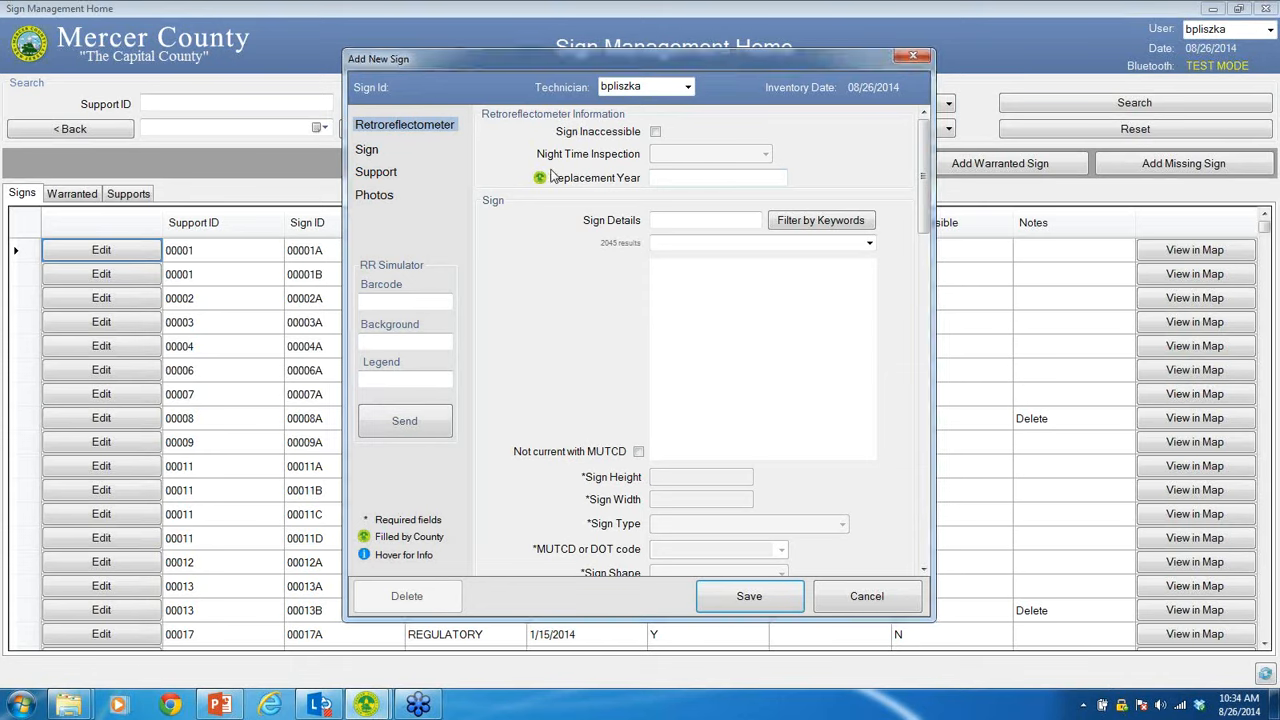
pyautogui.moveTo(616, 250)
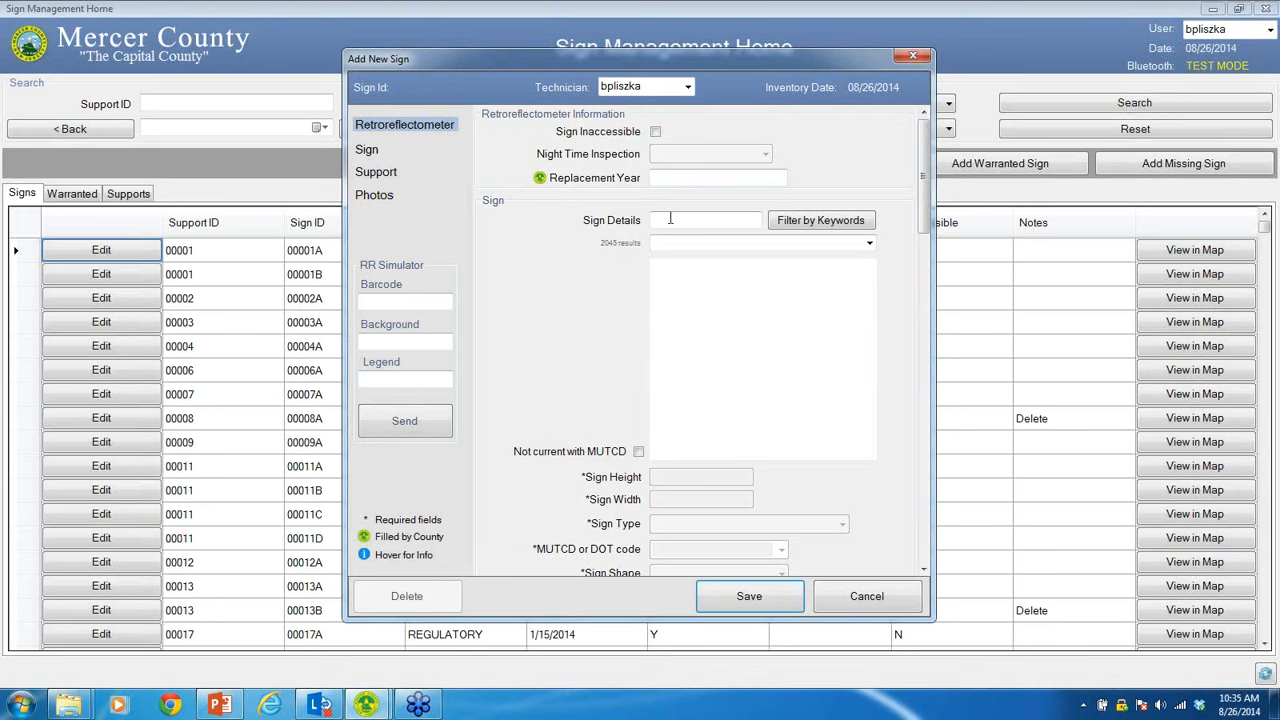
# Filter Sign Details by keyword 'right' and choose R3-1 NO RIGHT TURN from the matches.
pyautogui.click(368, 148)
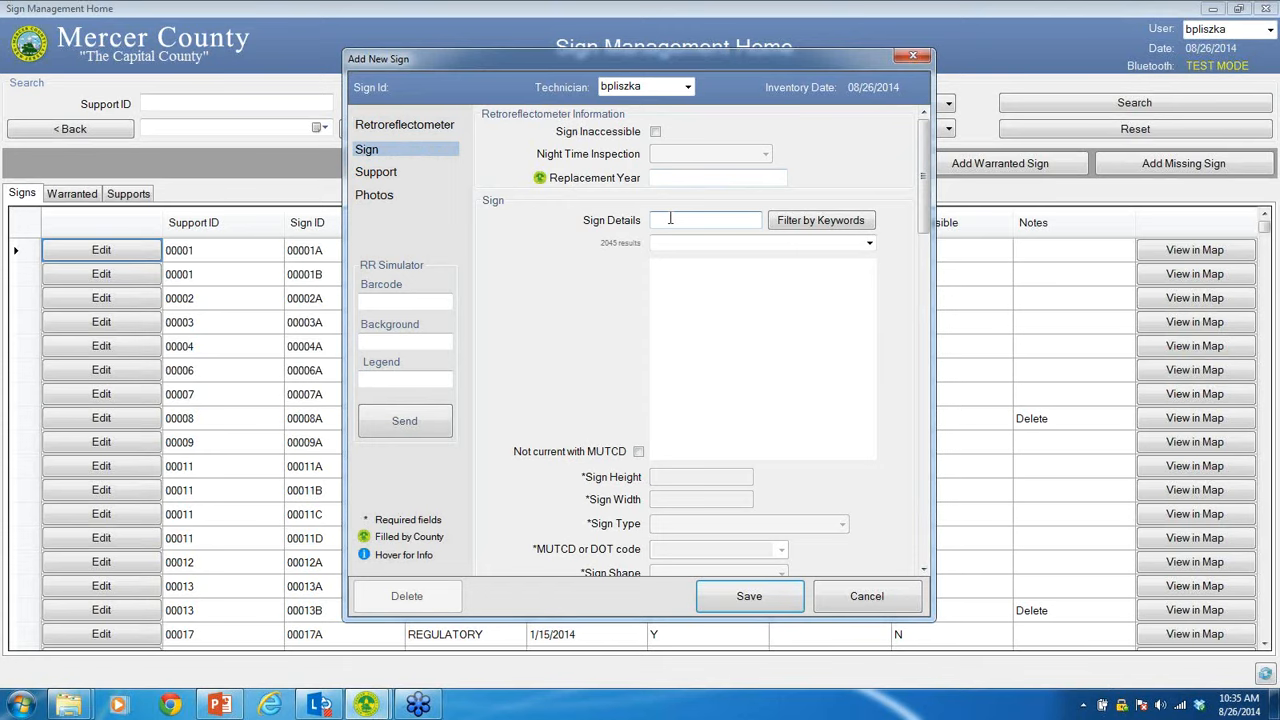
pyautogui.click(706, 220)
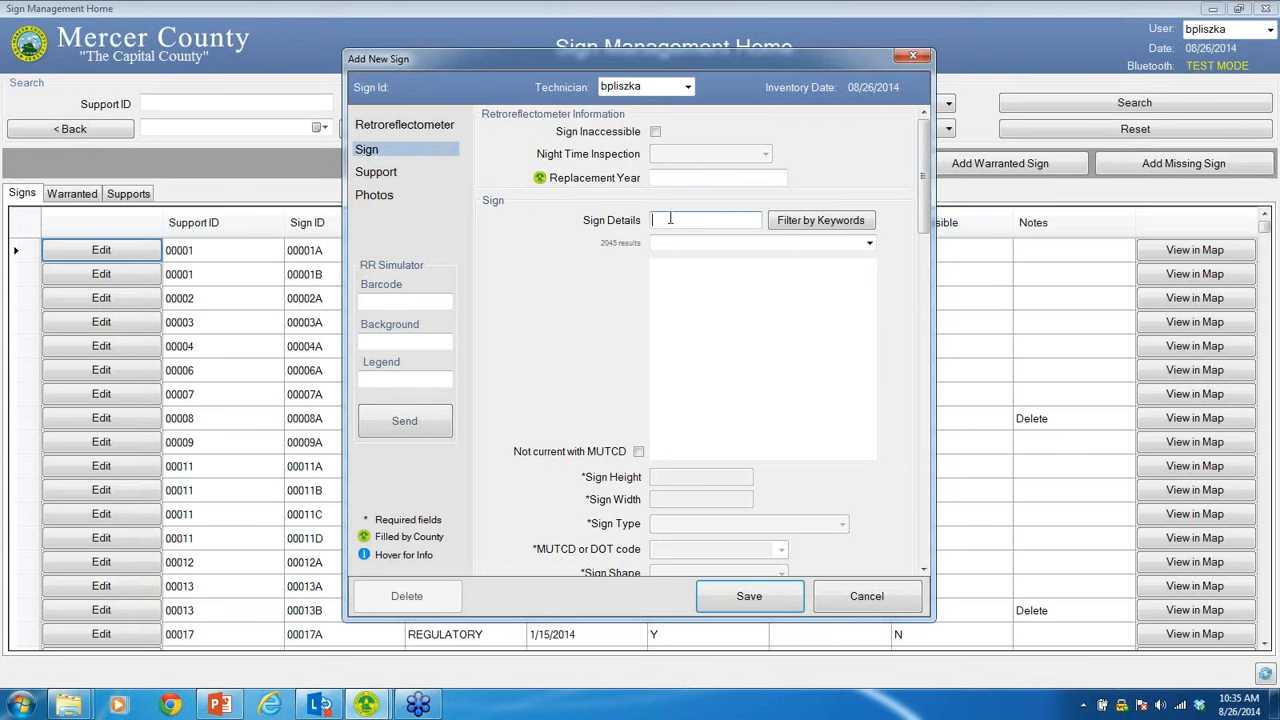
pyautogui.write('r')
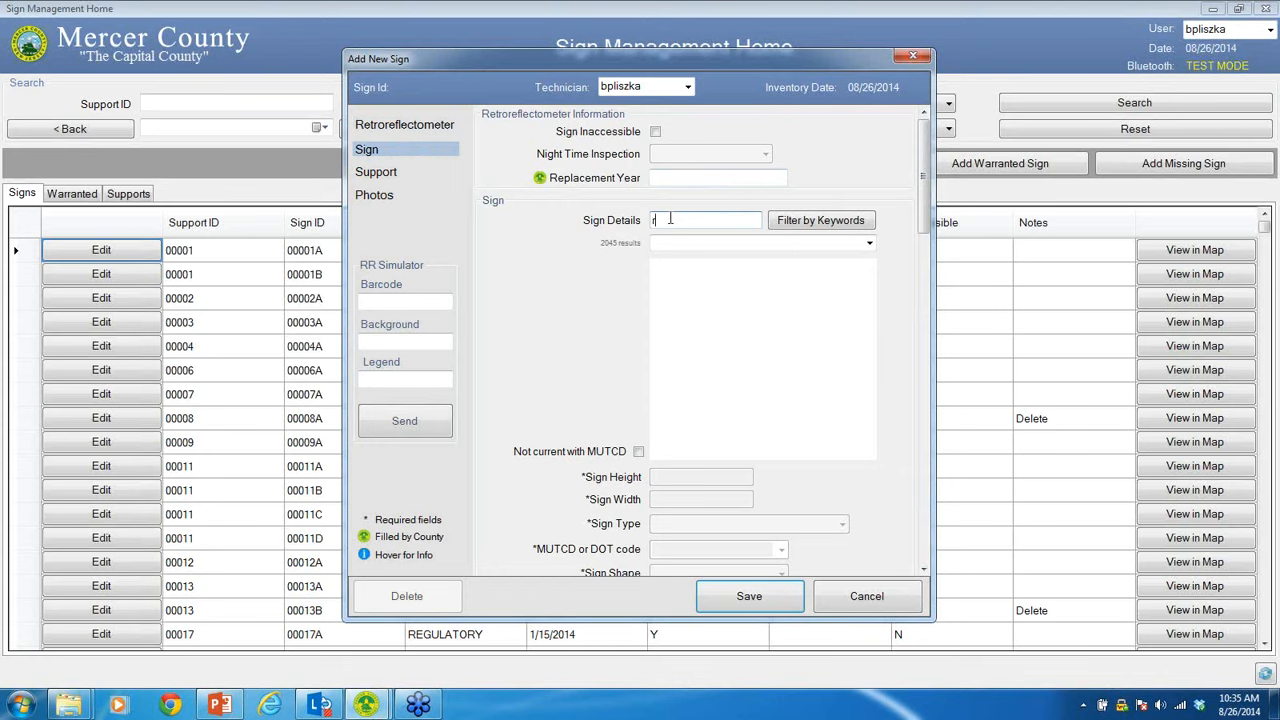
pyautogui.write('ight')
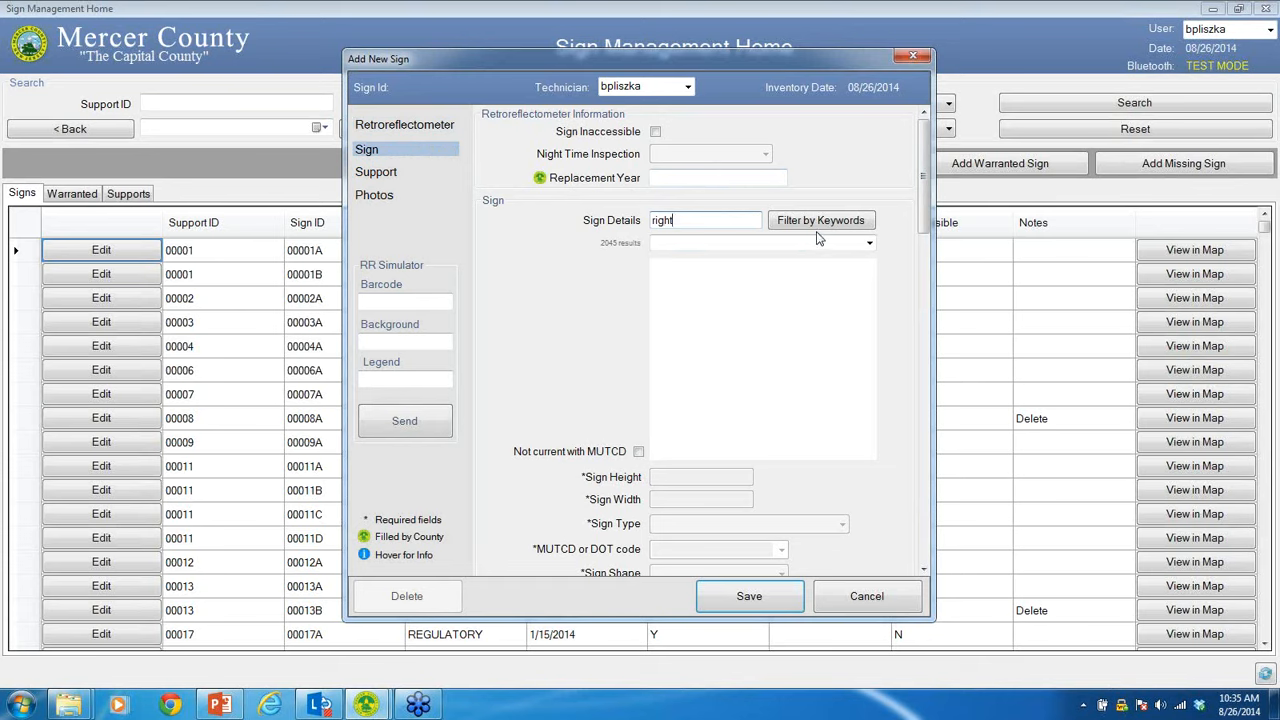
pyautogui.click(820, 220)
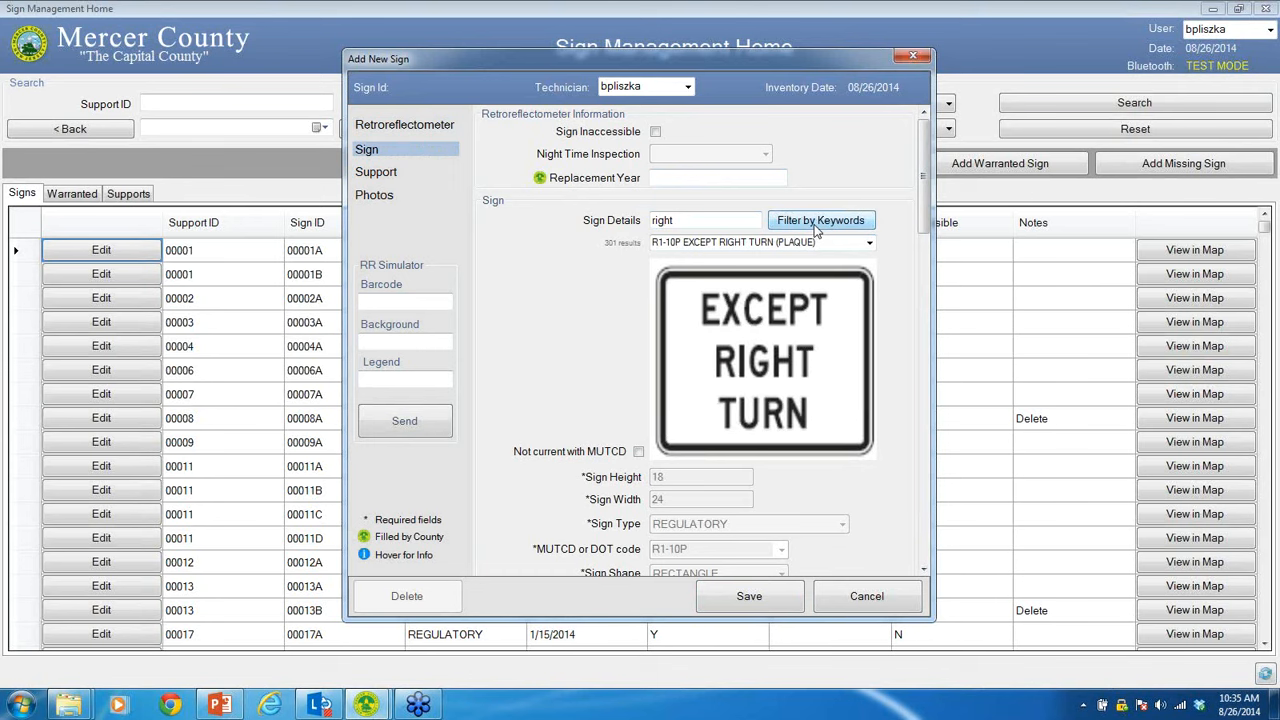
pyautogui.scroll(-3)
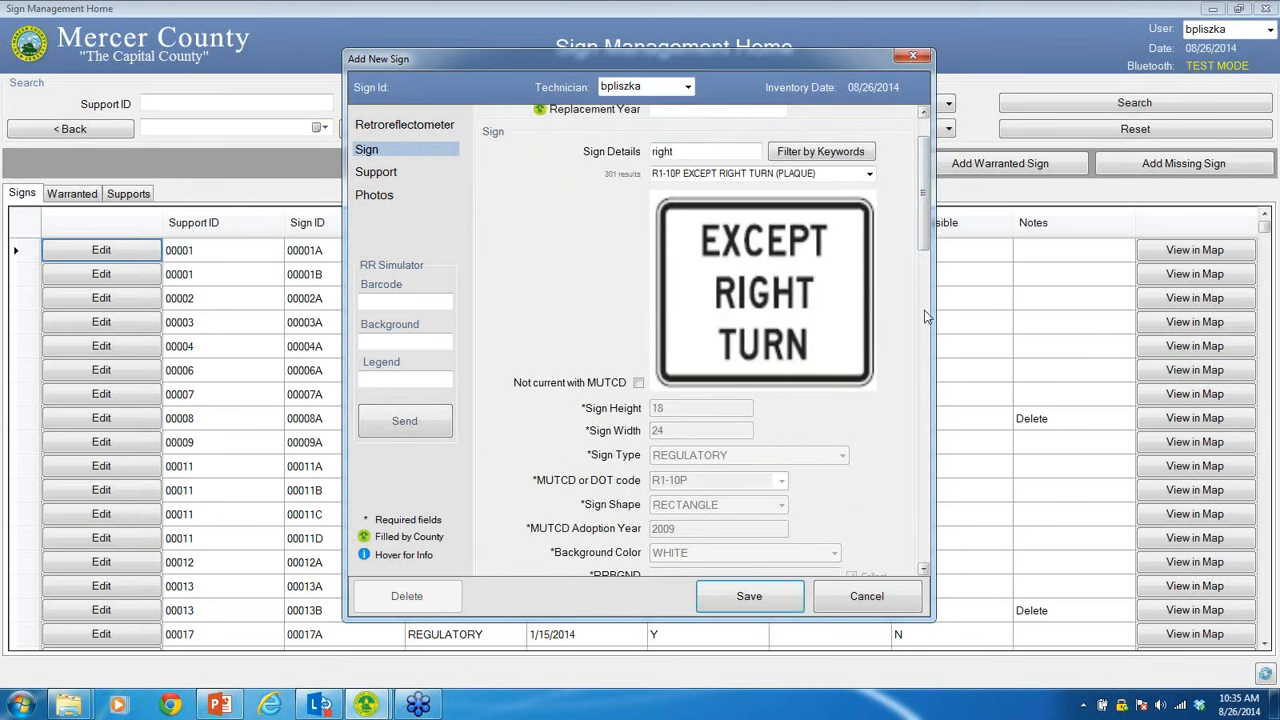
pyautogui.click(760, 172)
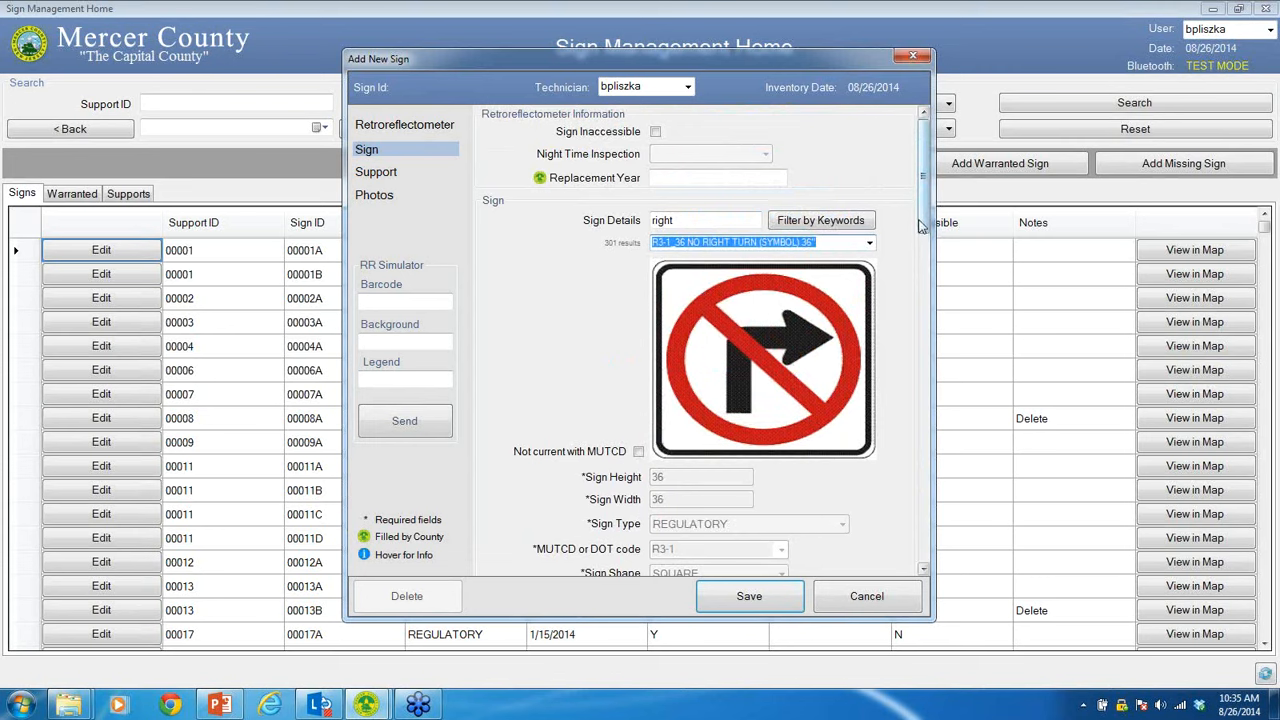
pyautogui.scroll(-3)
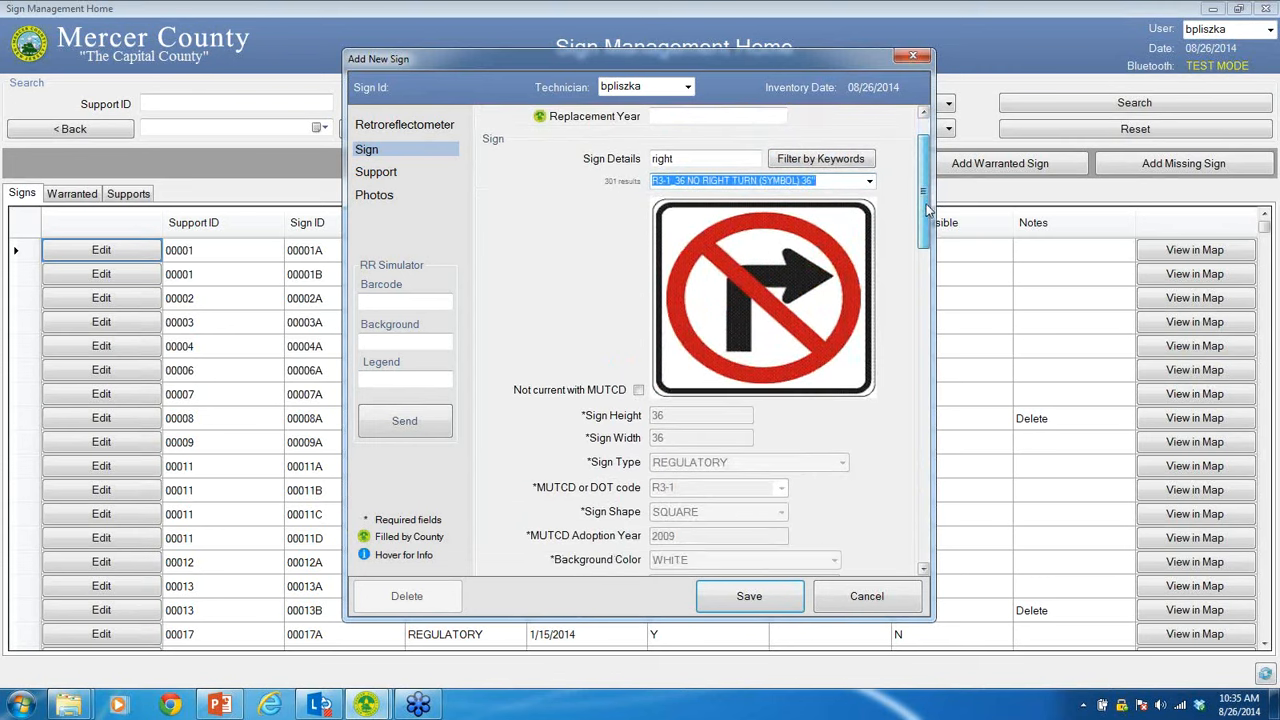
pyautogui.scroll(-3)
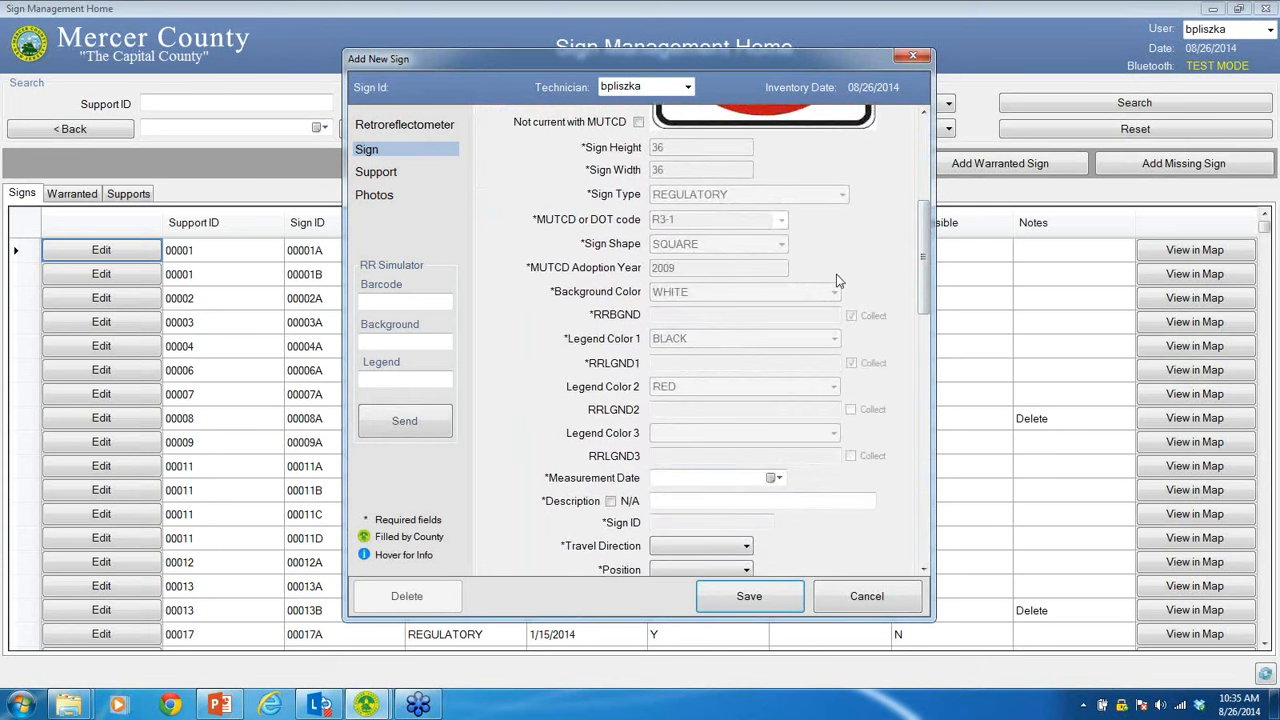
pyautogui.moveTo(840, 252)
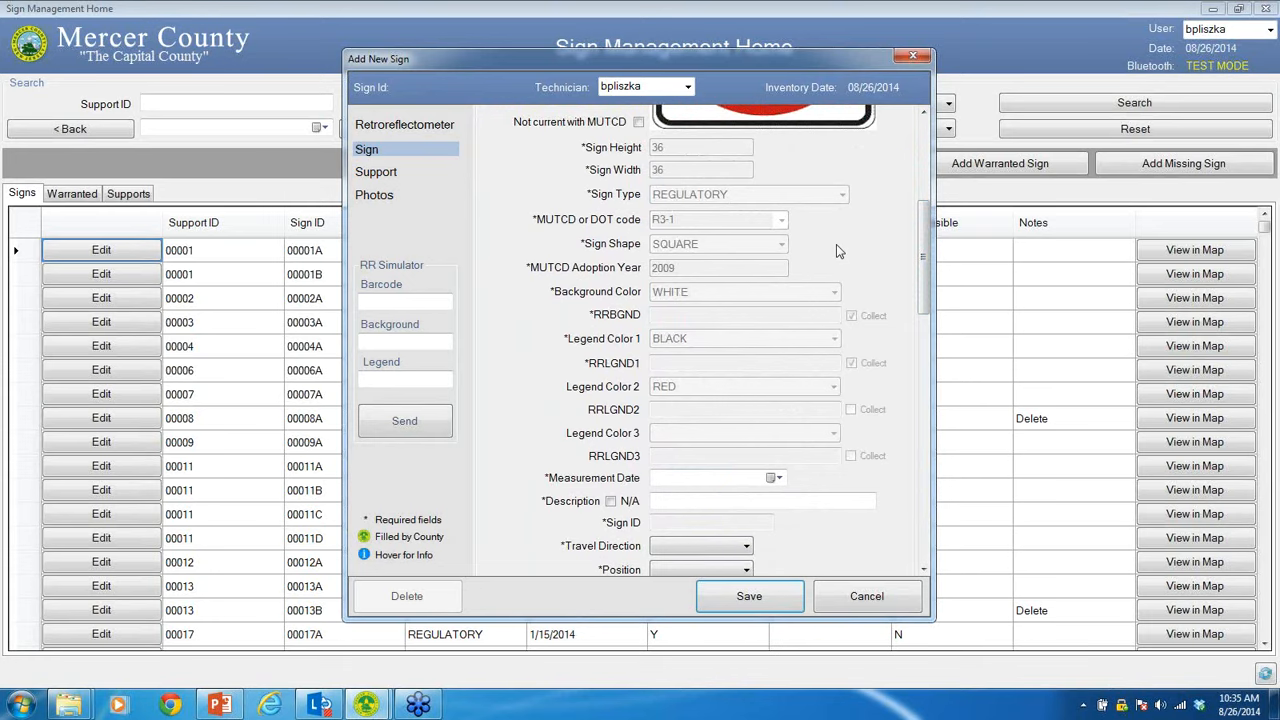
pyautogui.moveTo(720, 300)
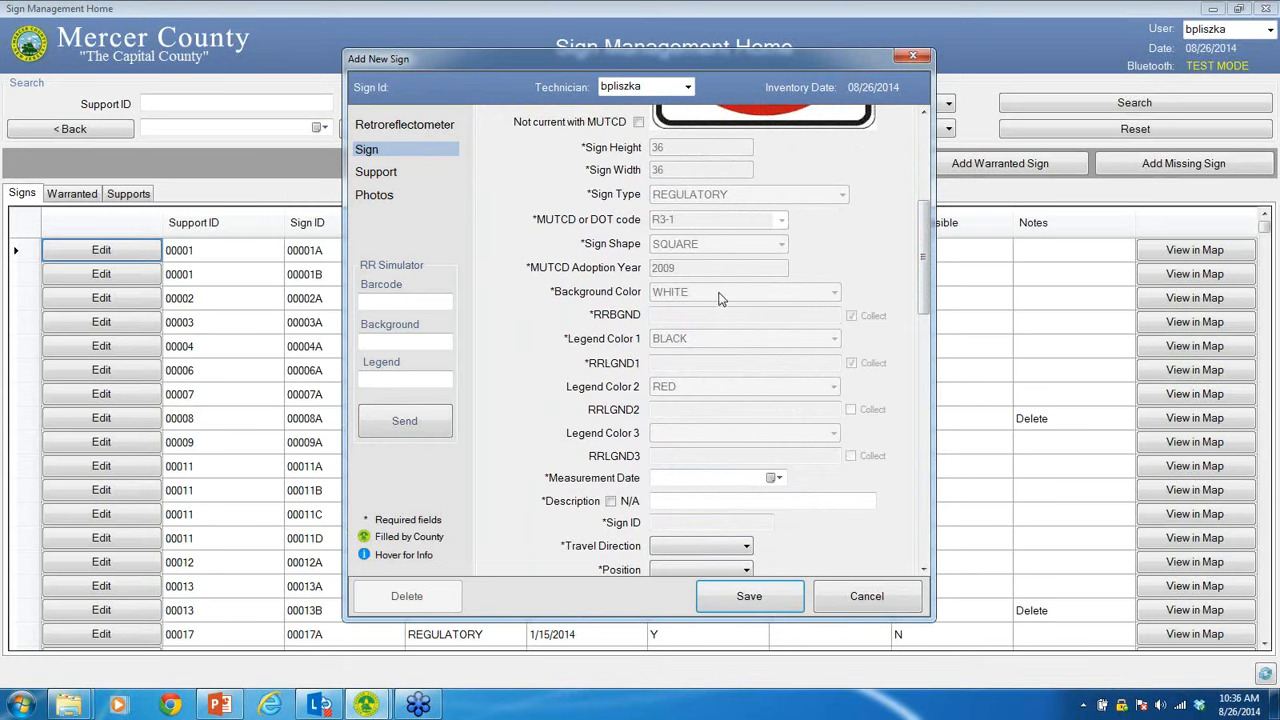
pyautogui.moveTo(684, 348)
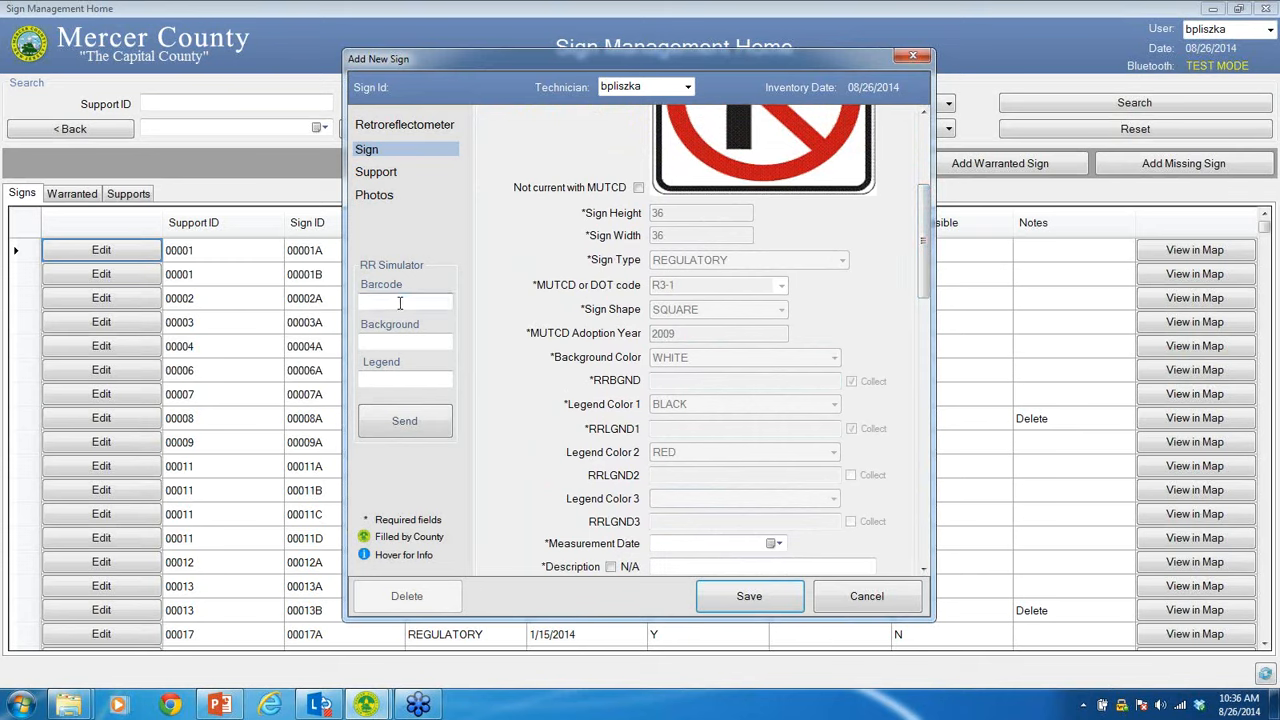
# Send simulated readings for barcode 40001A, background 3, legend 1, correcting the wrong-length ID warning.
pyautogui.click(404, 302)
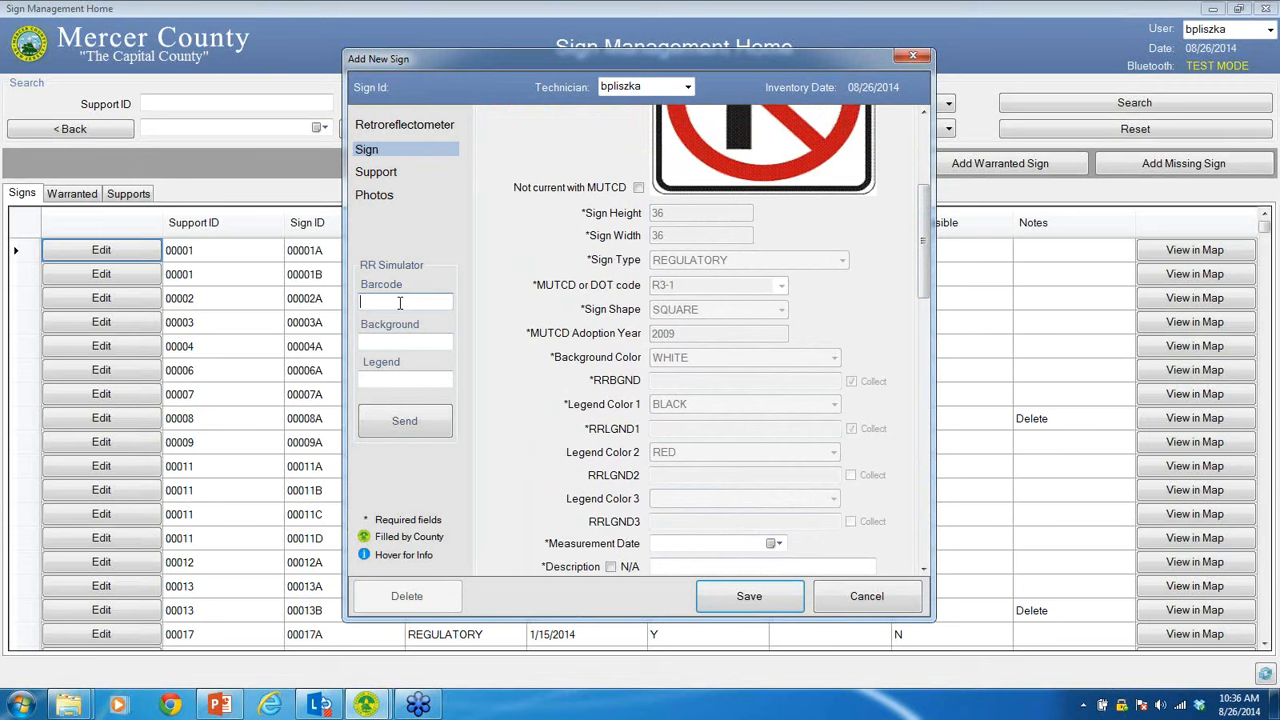
pyautogui.write('2')
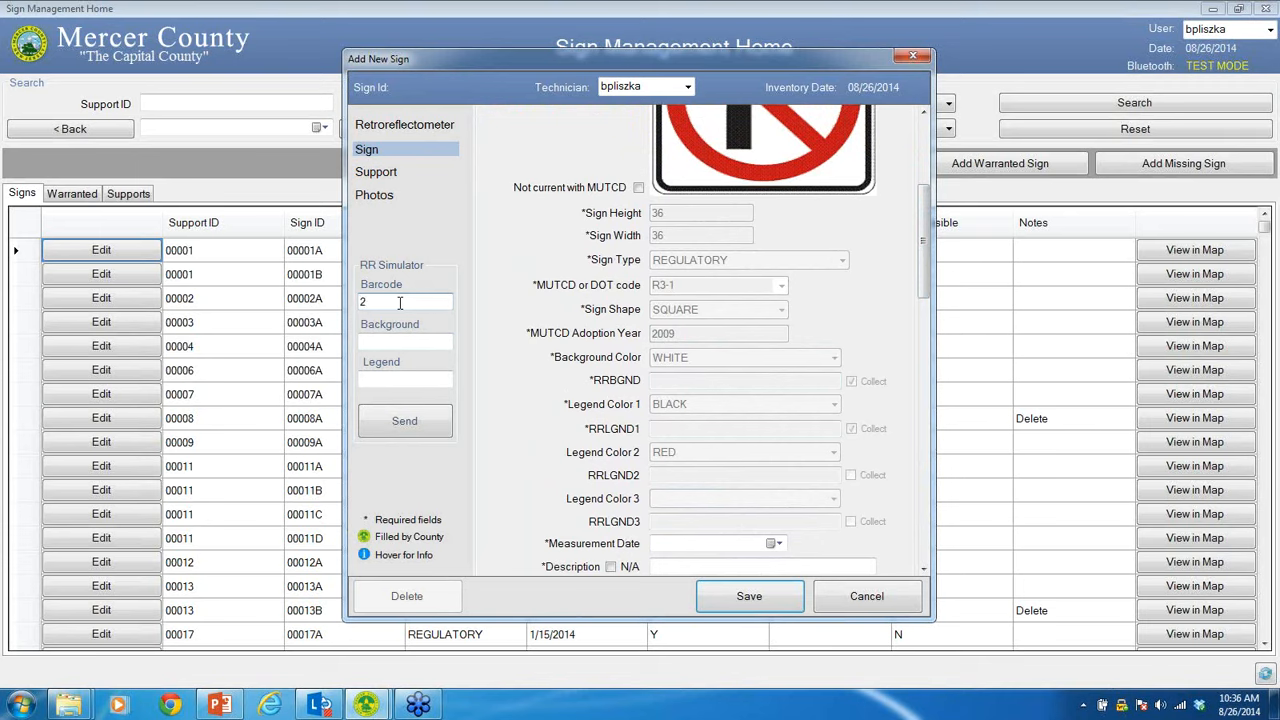
pyautogui.write('00001A')
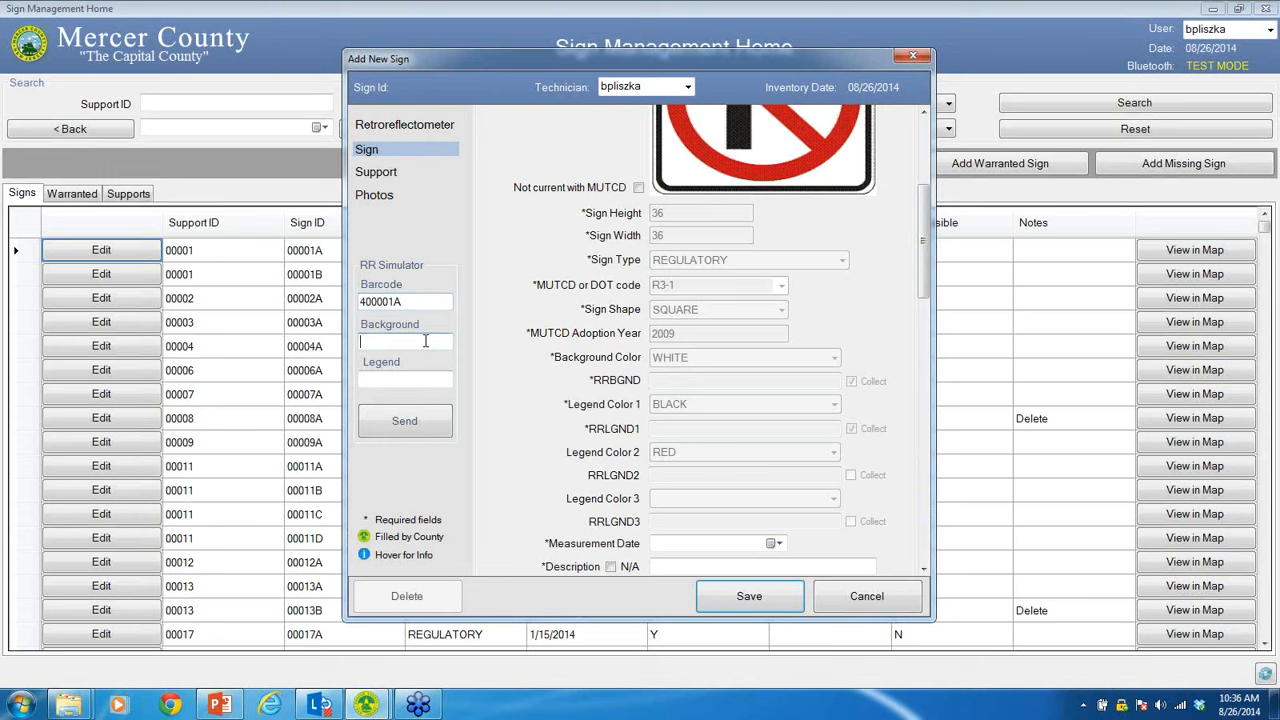
pyautogui.moveTo(780, 168)
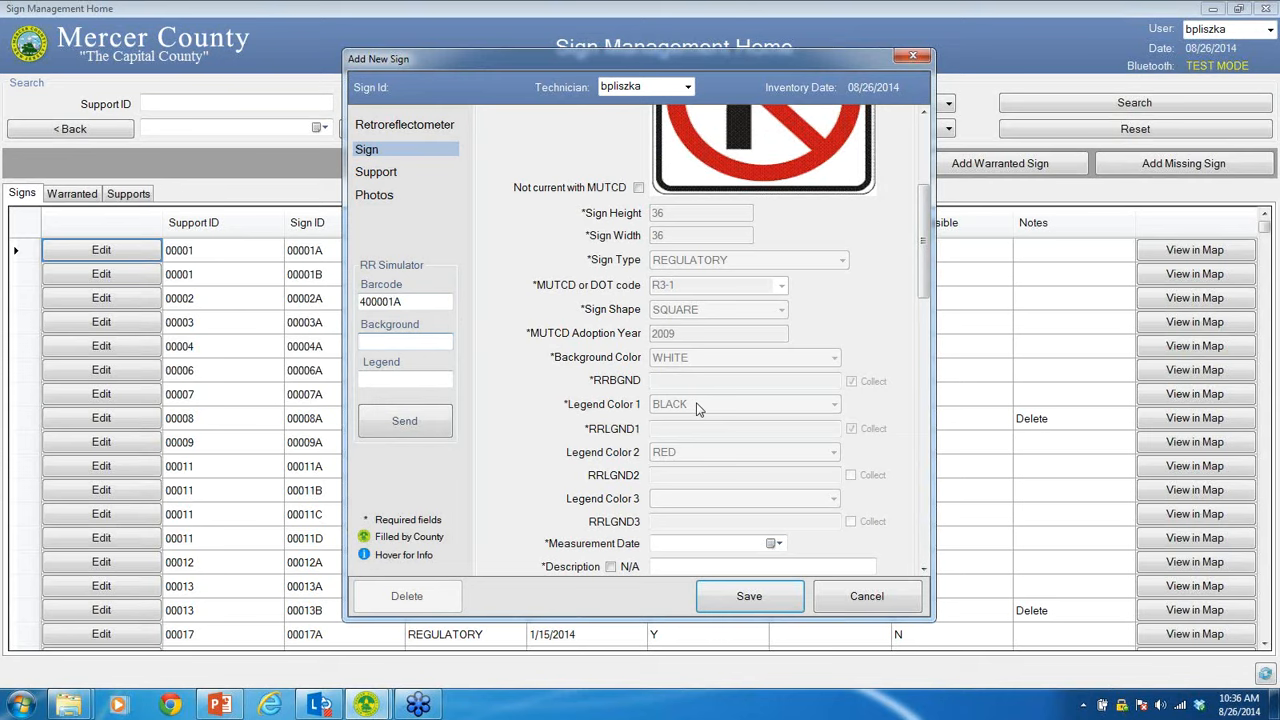
pyautogui.write('3')
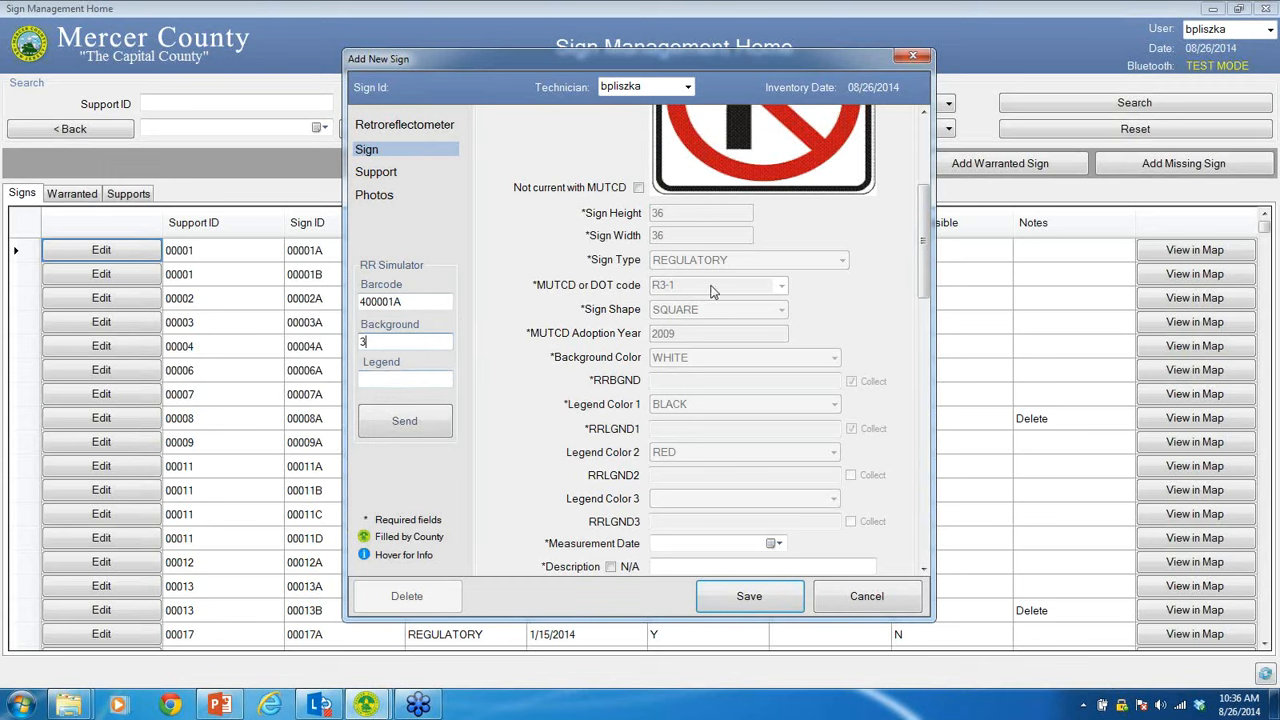
pyautogui.moveTo(470, 396)
pyautogui.write('1')
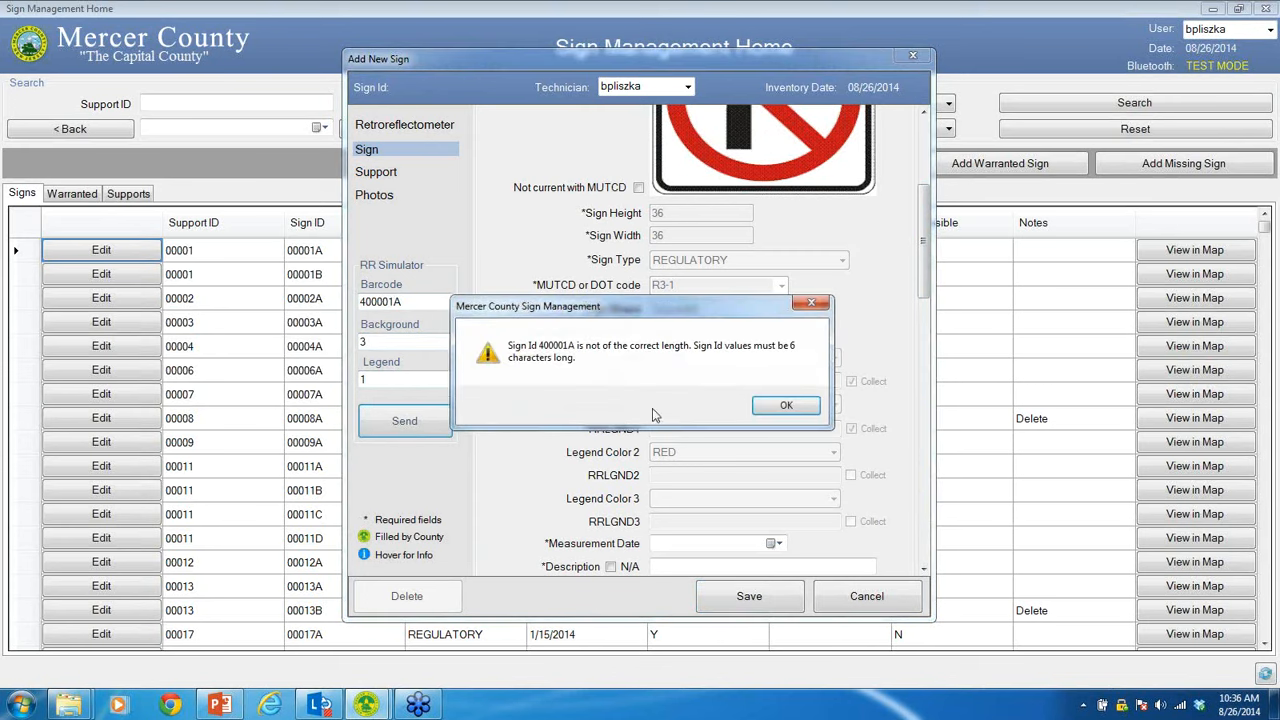
pyautogui.click(786, 404)
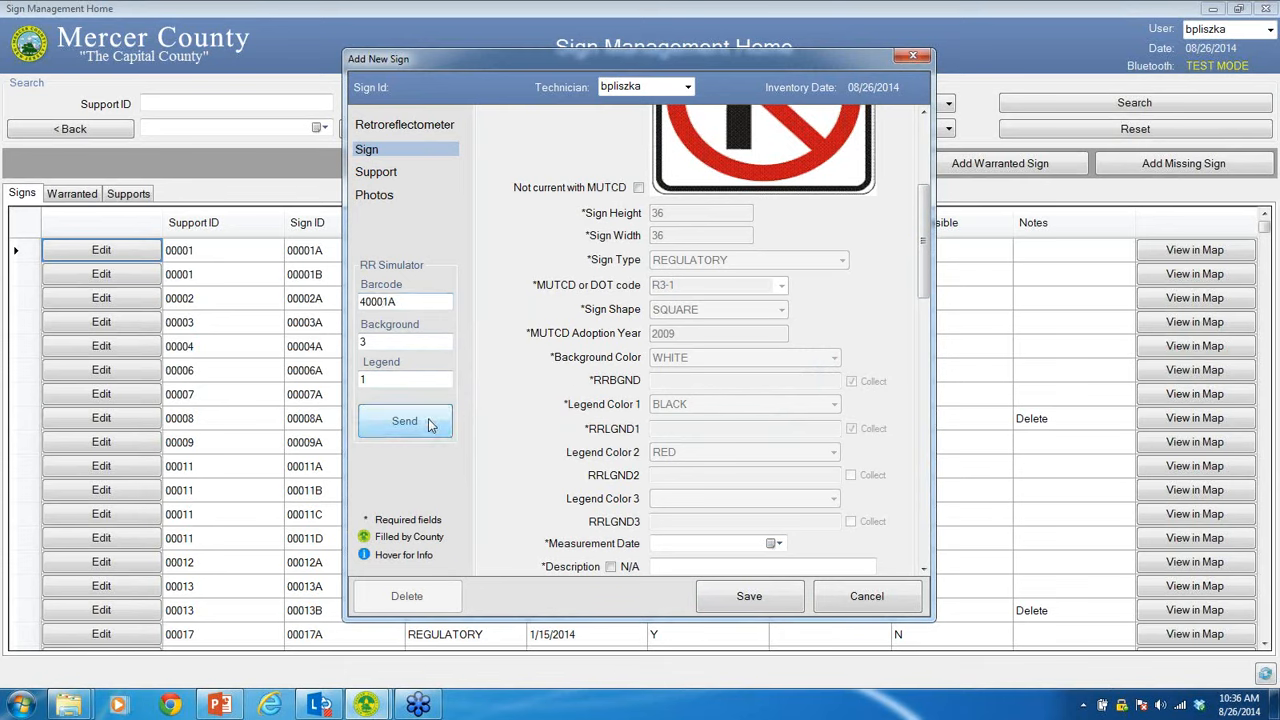
pyautogui.click(404, 420)
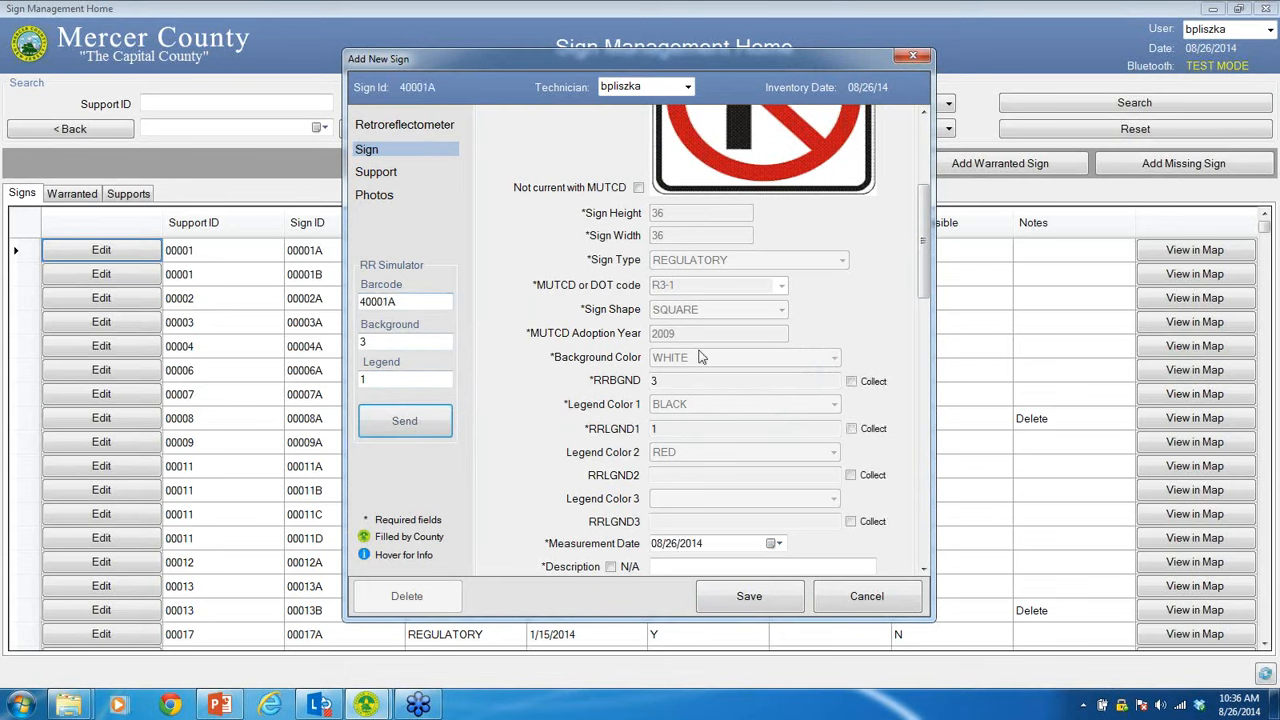
pyautogui.moveTo(700, 378)
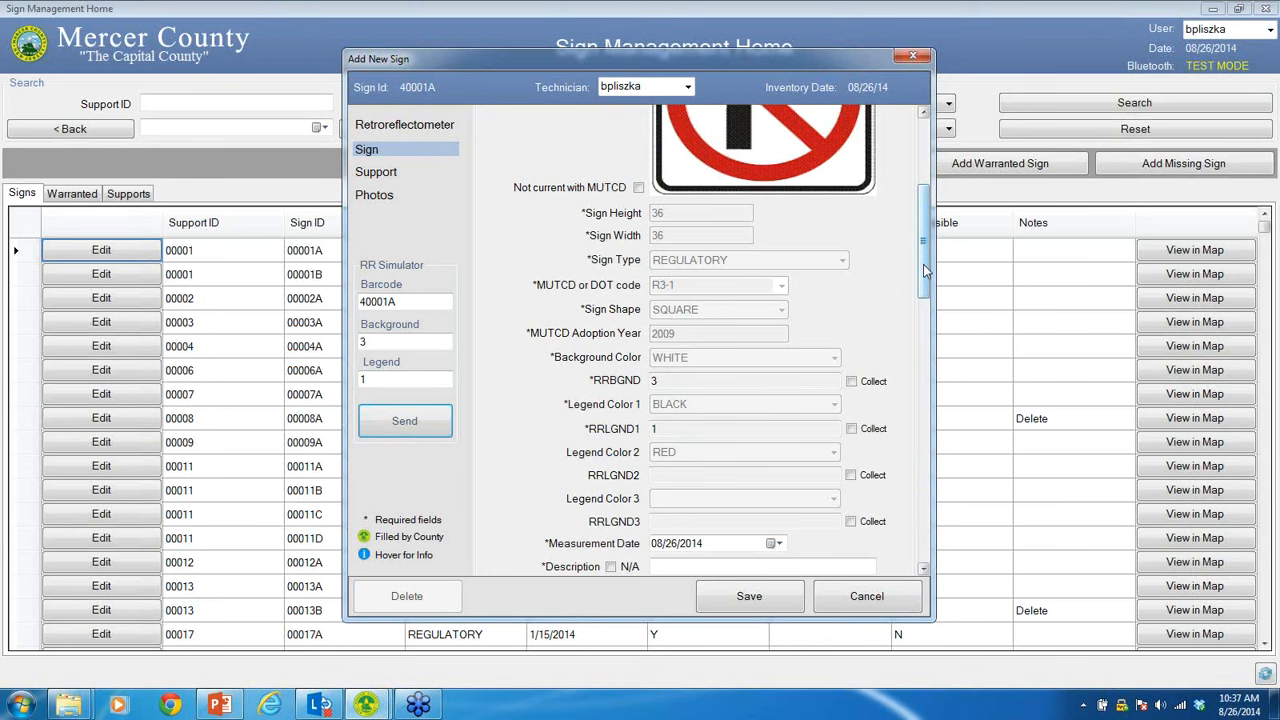
pyautogui.scroll(-3)
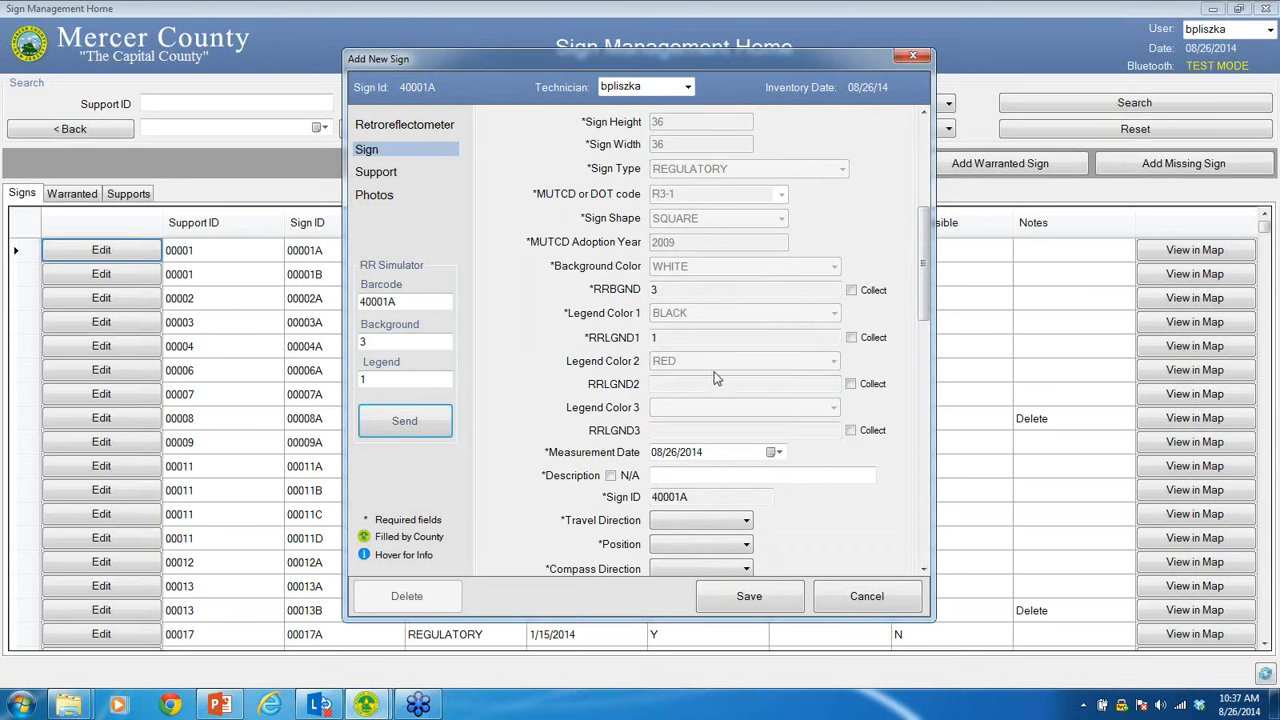
pyautogui.click(850, 384)
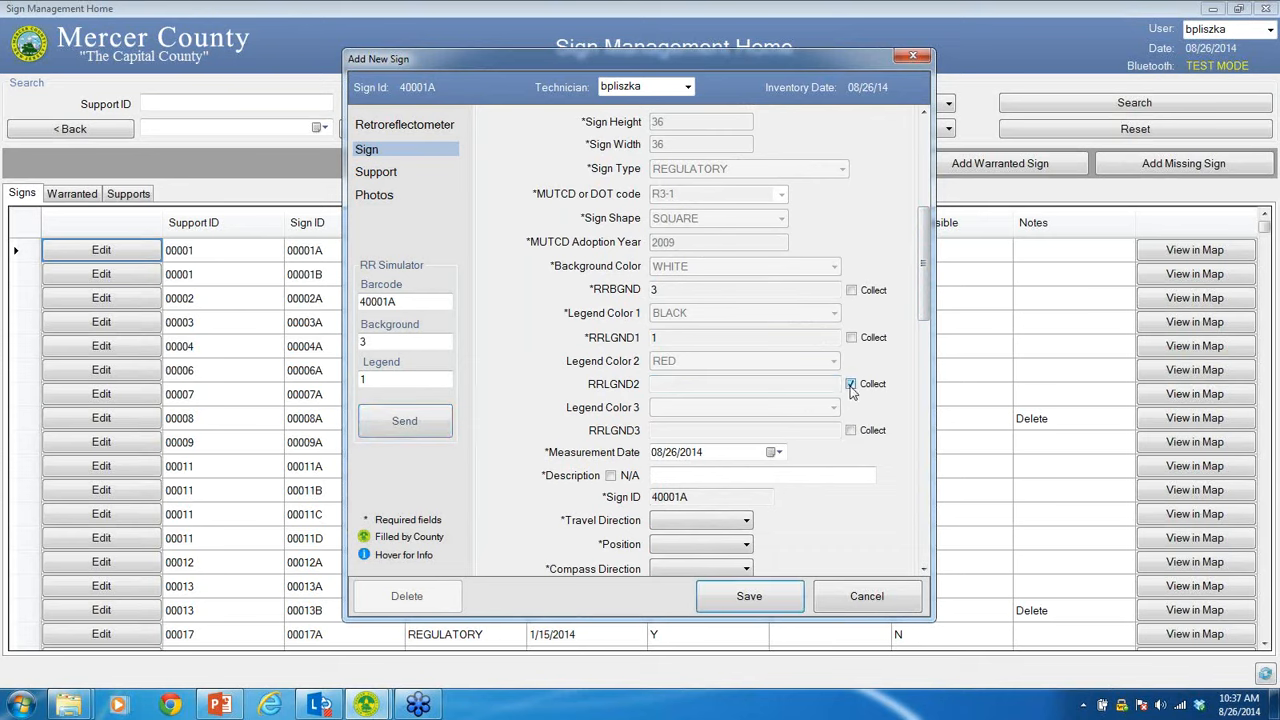
pyautogui.click(850, 384)
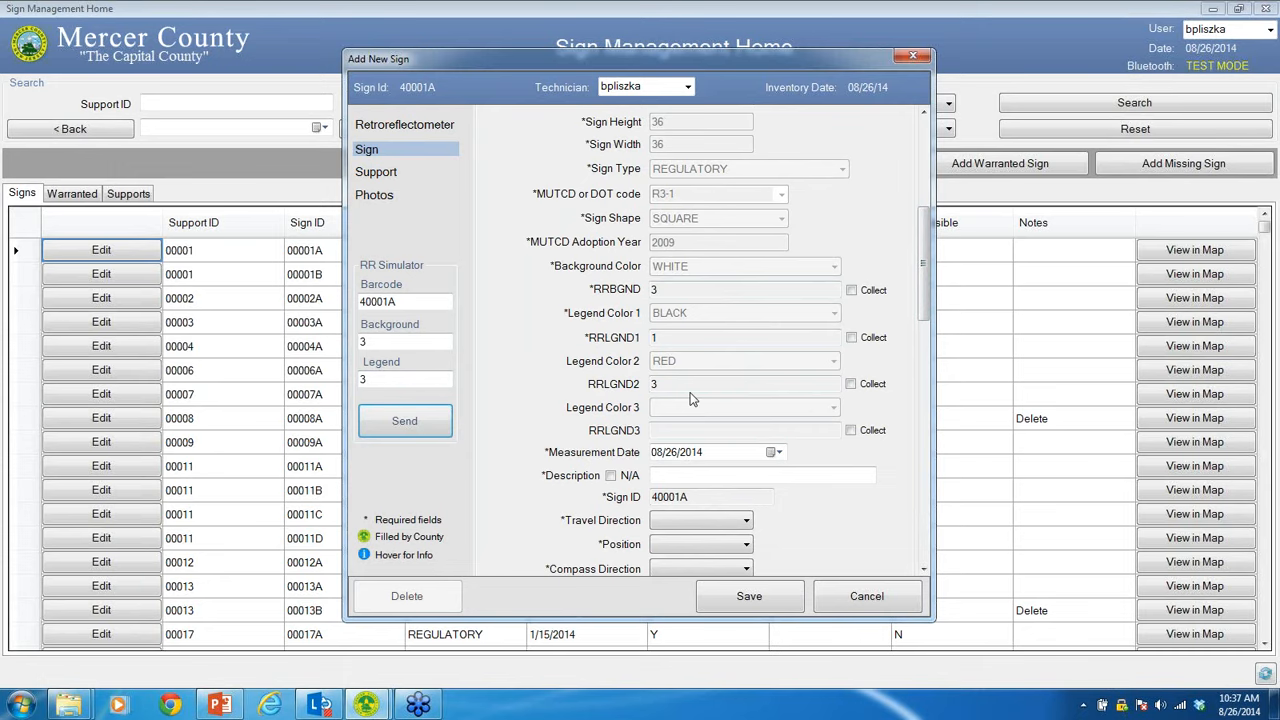
pyautogui.moveTo(904, 306)
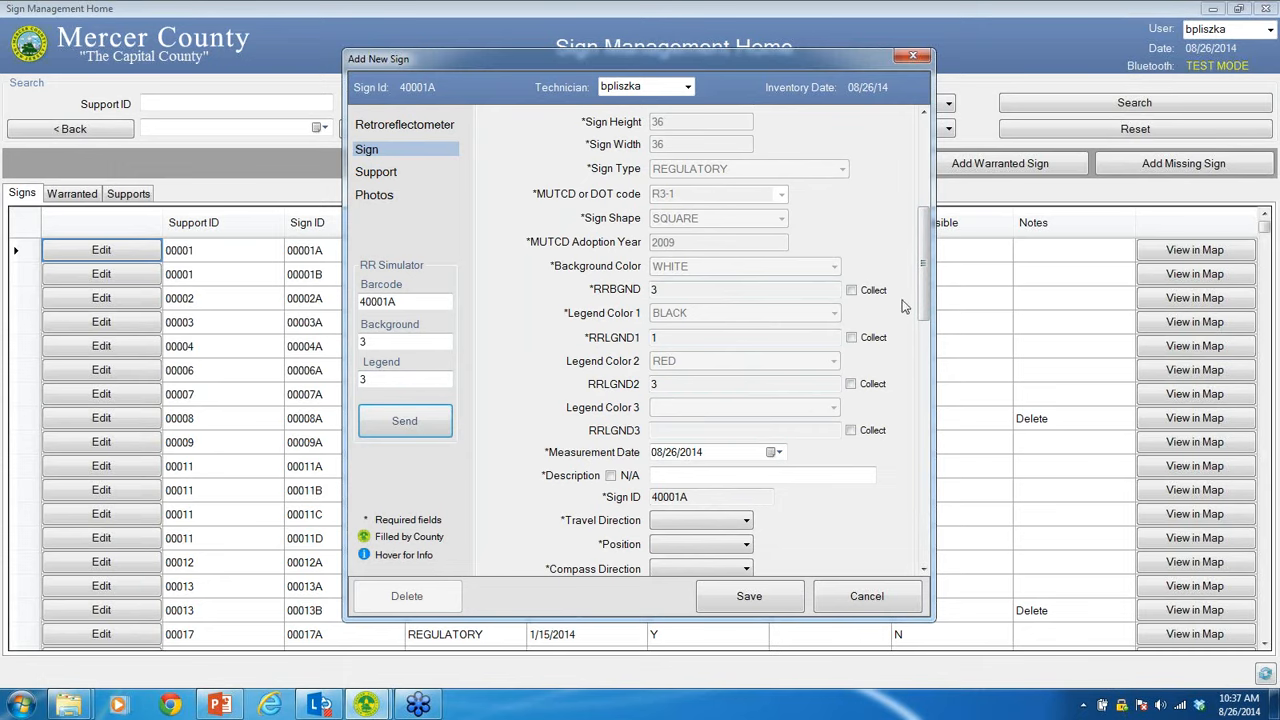
pyautogui.scroll(-3)
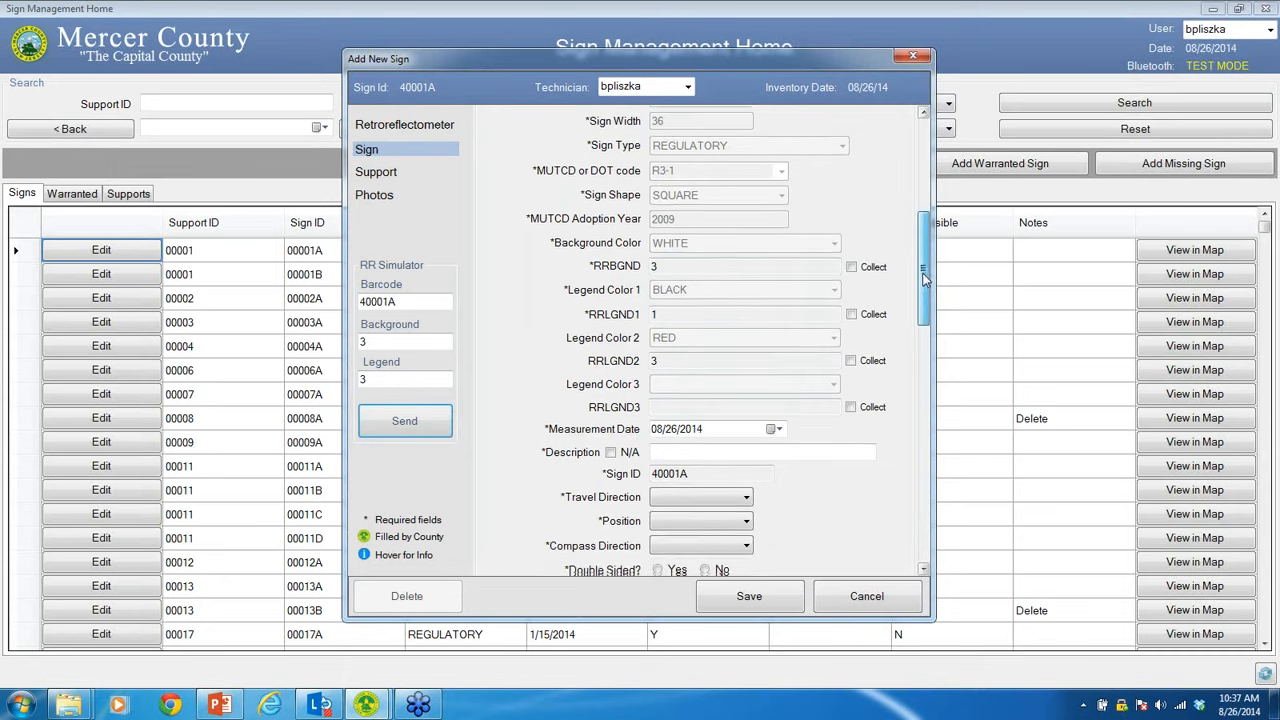
pyautogui.scroll(-3)
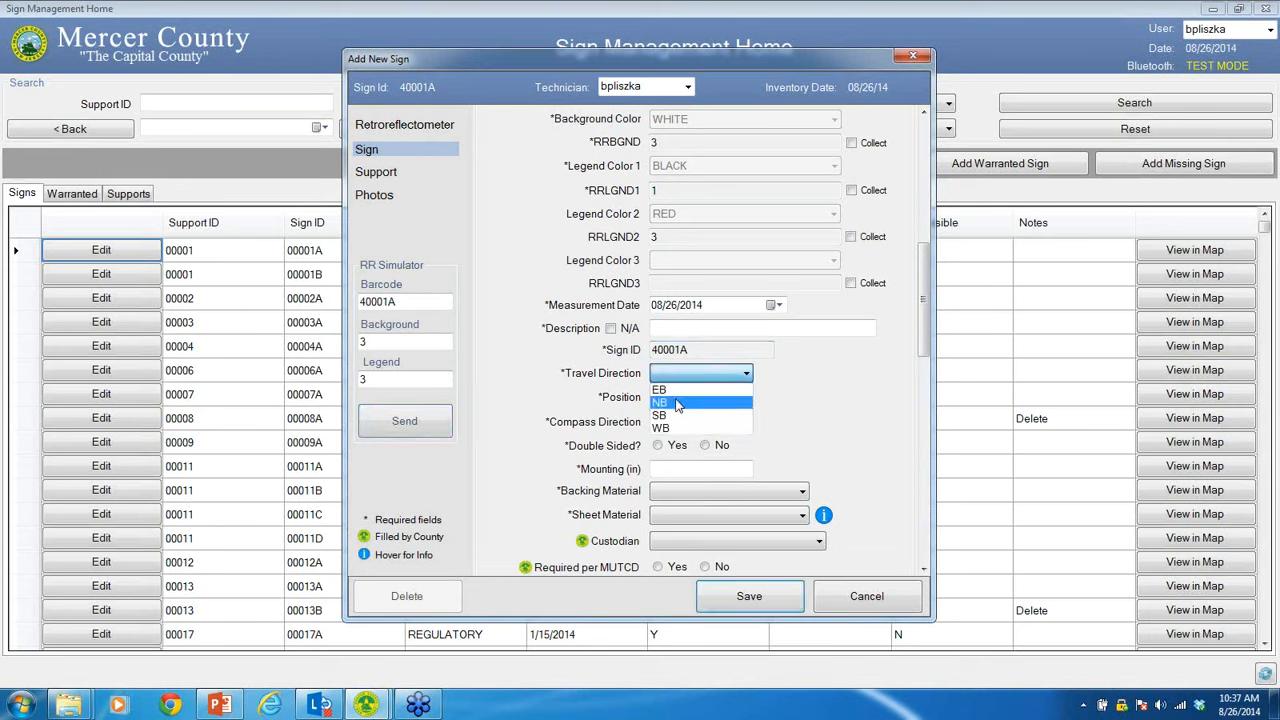
# Set travel NB, compass NE, High Intensity Prismatic sheeting, satisfactory condition and discarded status.
pyautogui.click(660, 402)
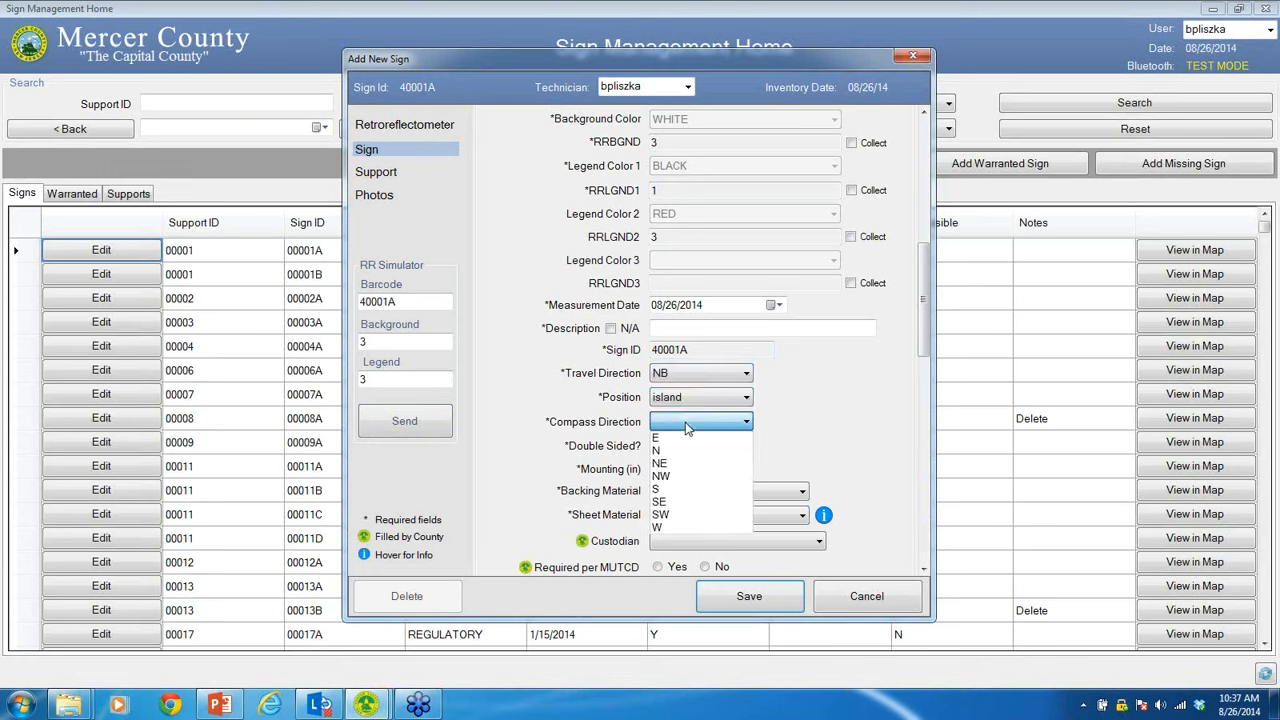
pyautogui.click(660, 464)
pyautogui.write('12')
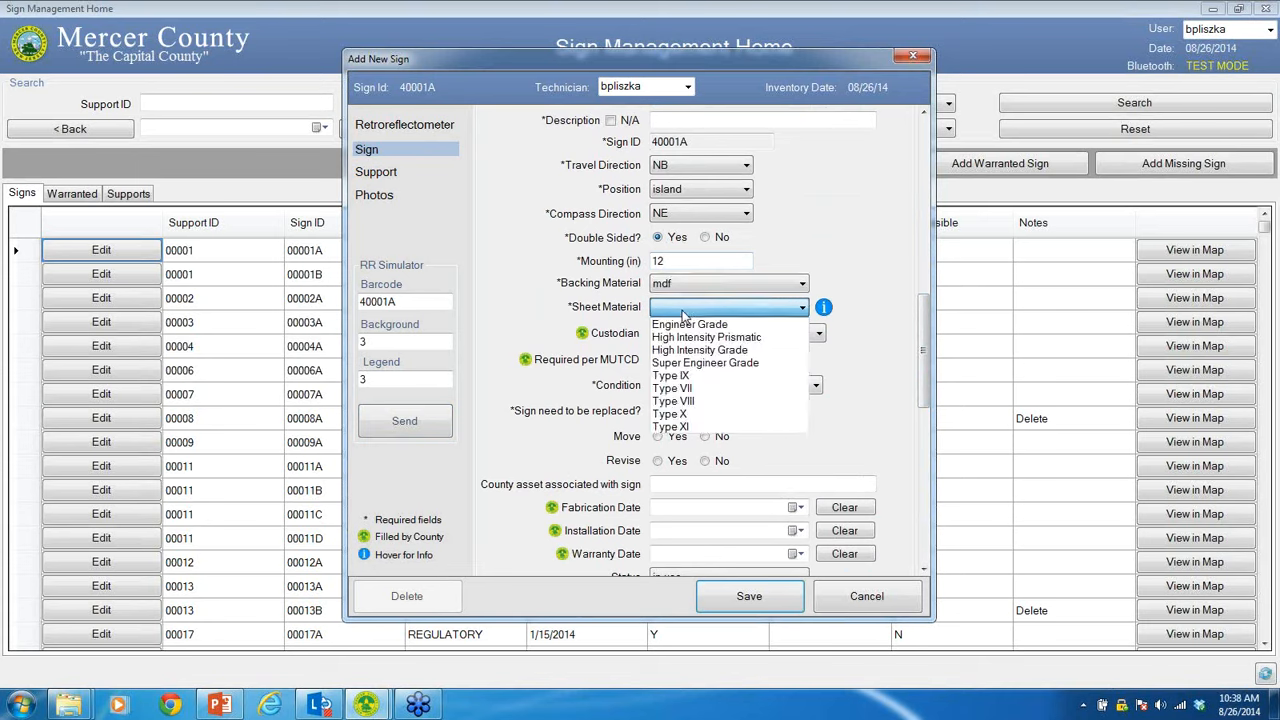
pyautogui.click(706, 336)
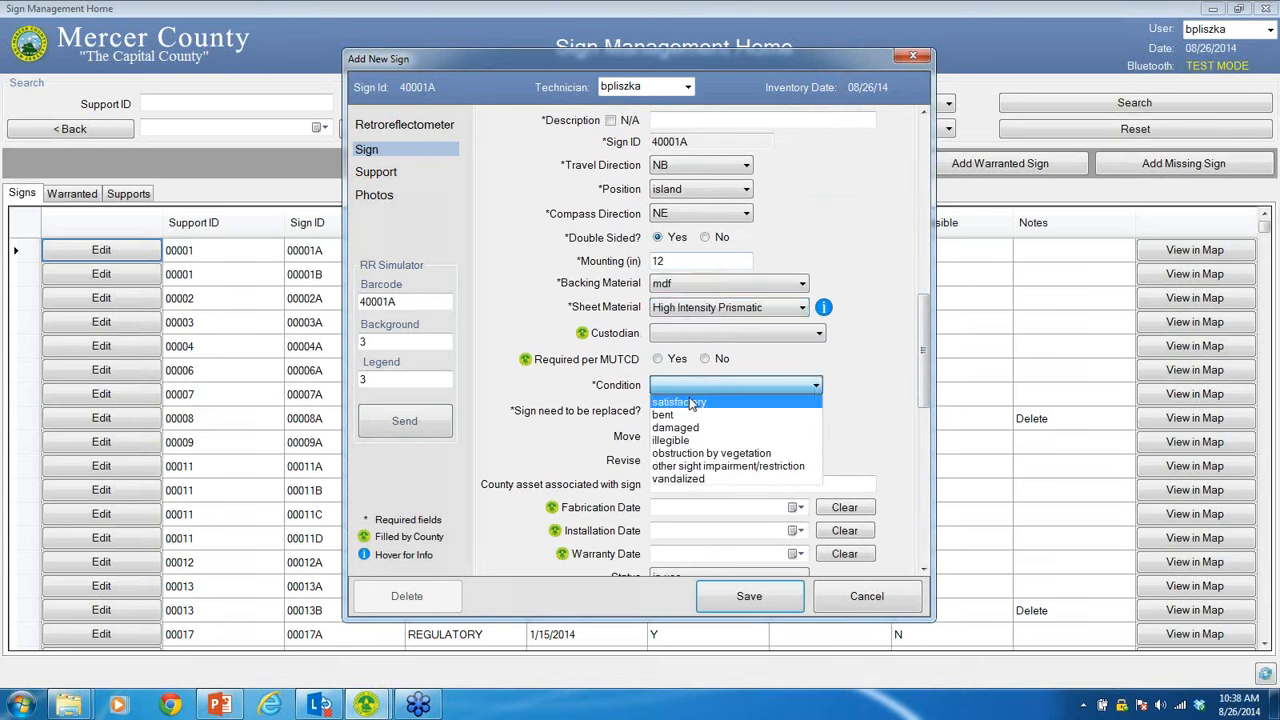
pyautogui.click(680, 400)
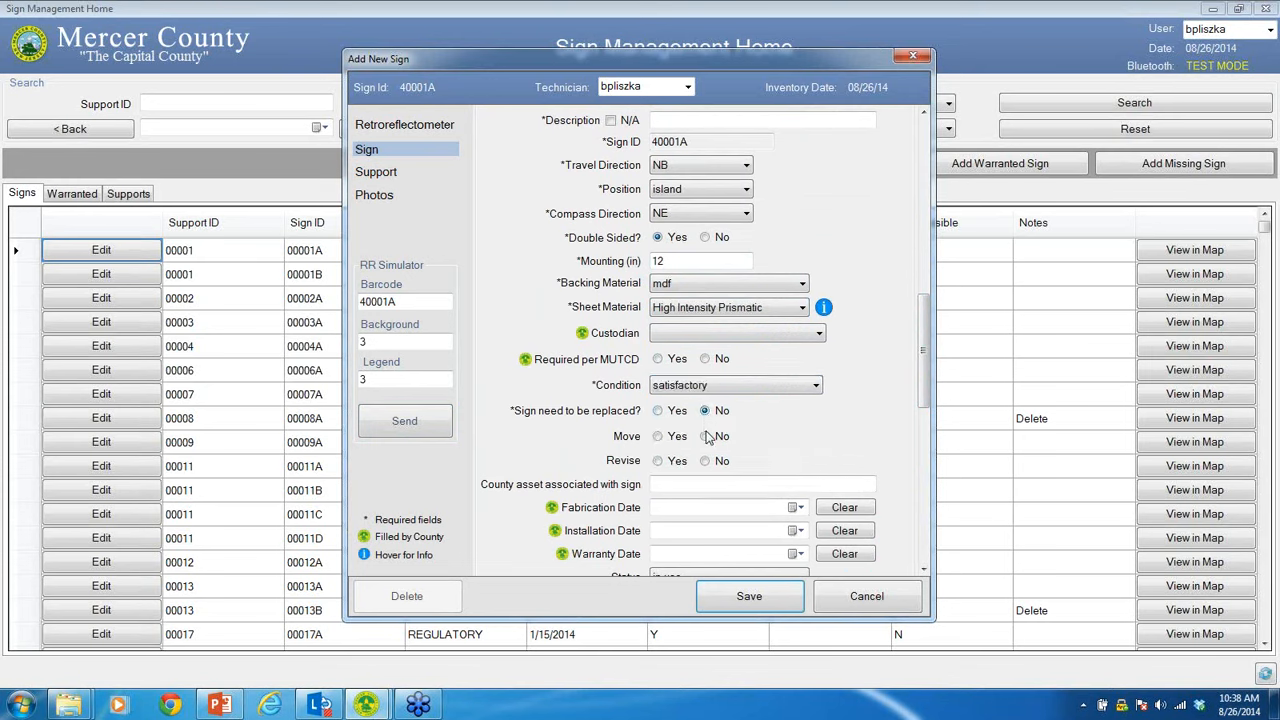
pyautogui.scroll(-3)
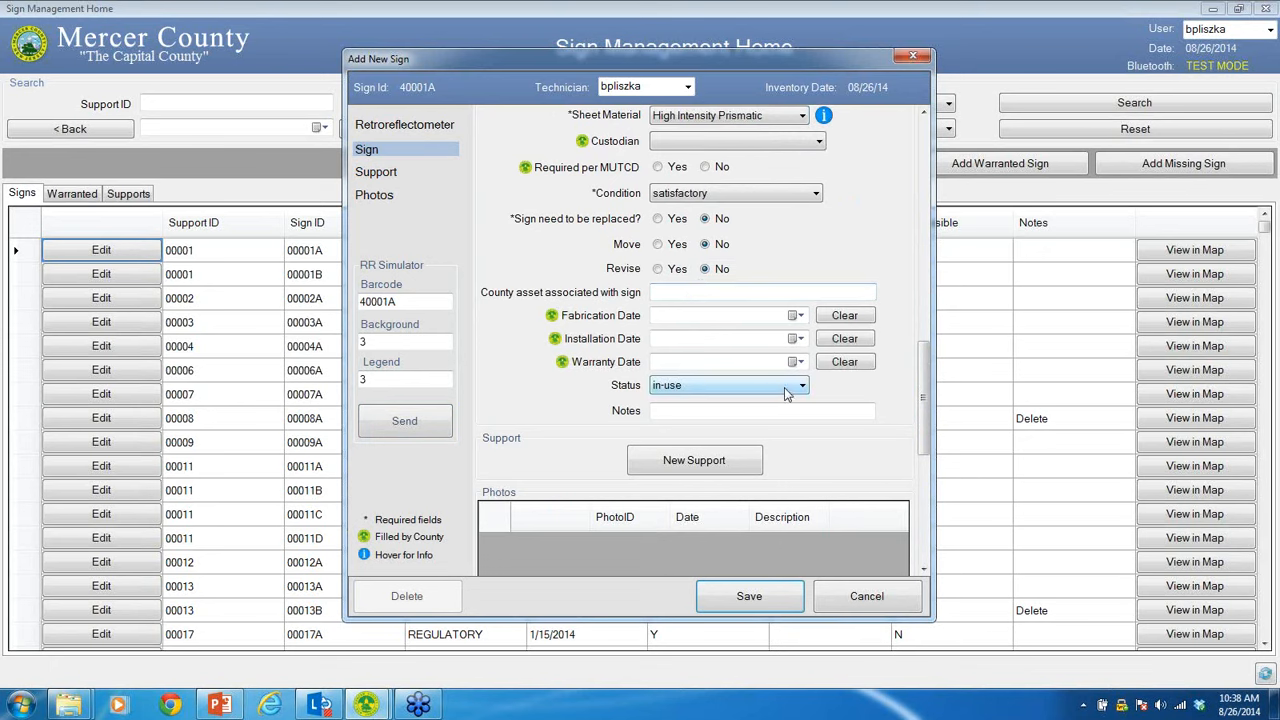
pyautogui.click(728, 384)
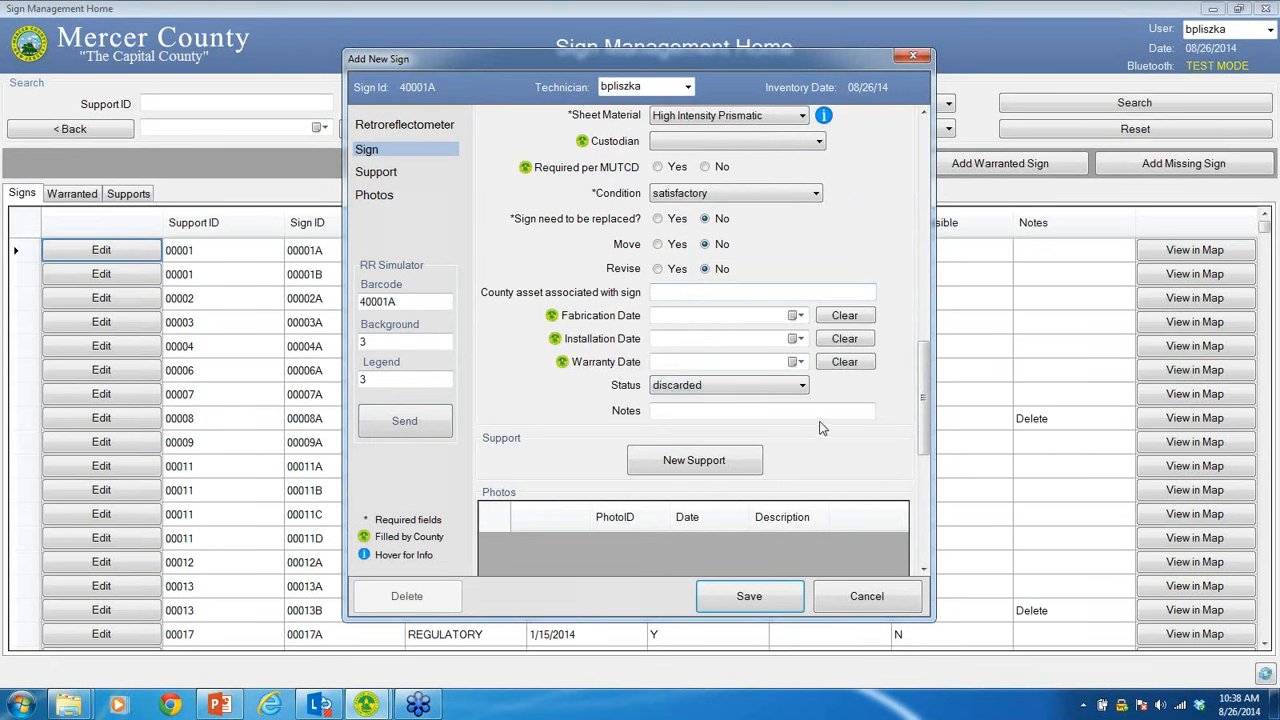
# Attempt to save, accept the save-support-first warning, and start a new support record.
pyautogui.click(748, 596)
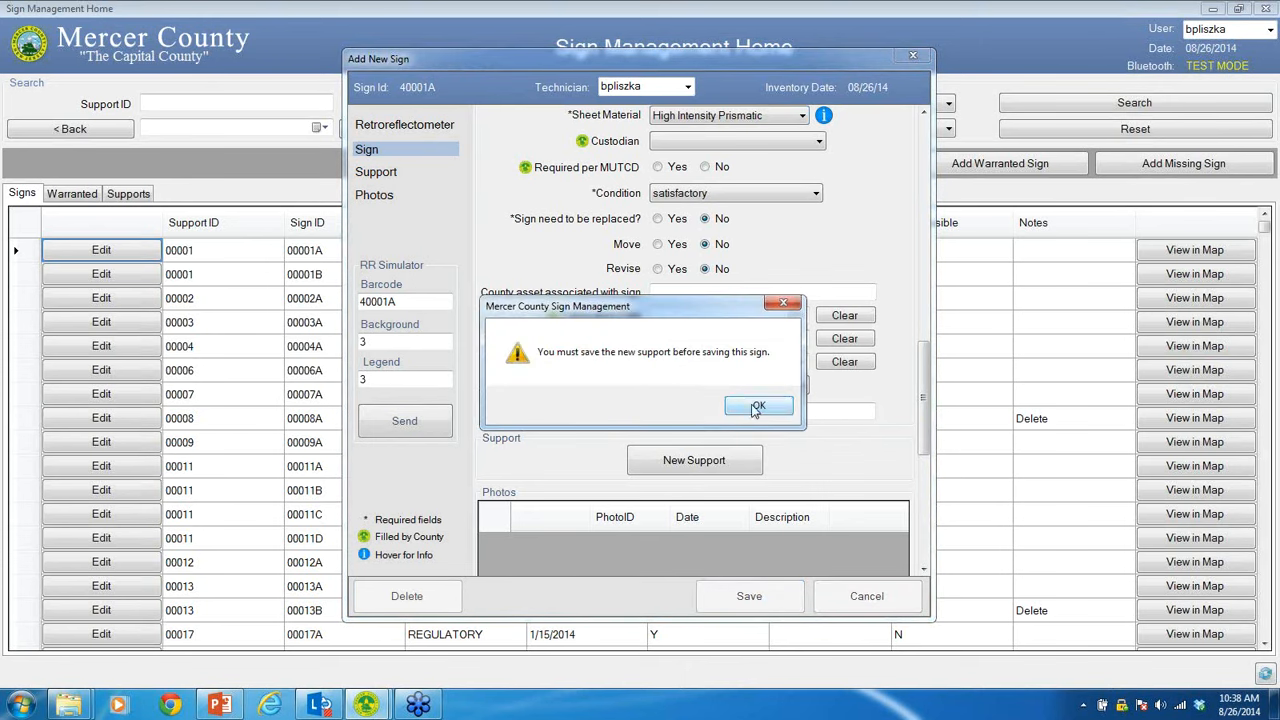
pyautogui.click(758, 404)
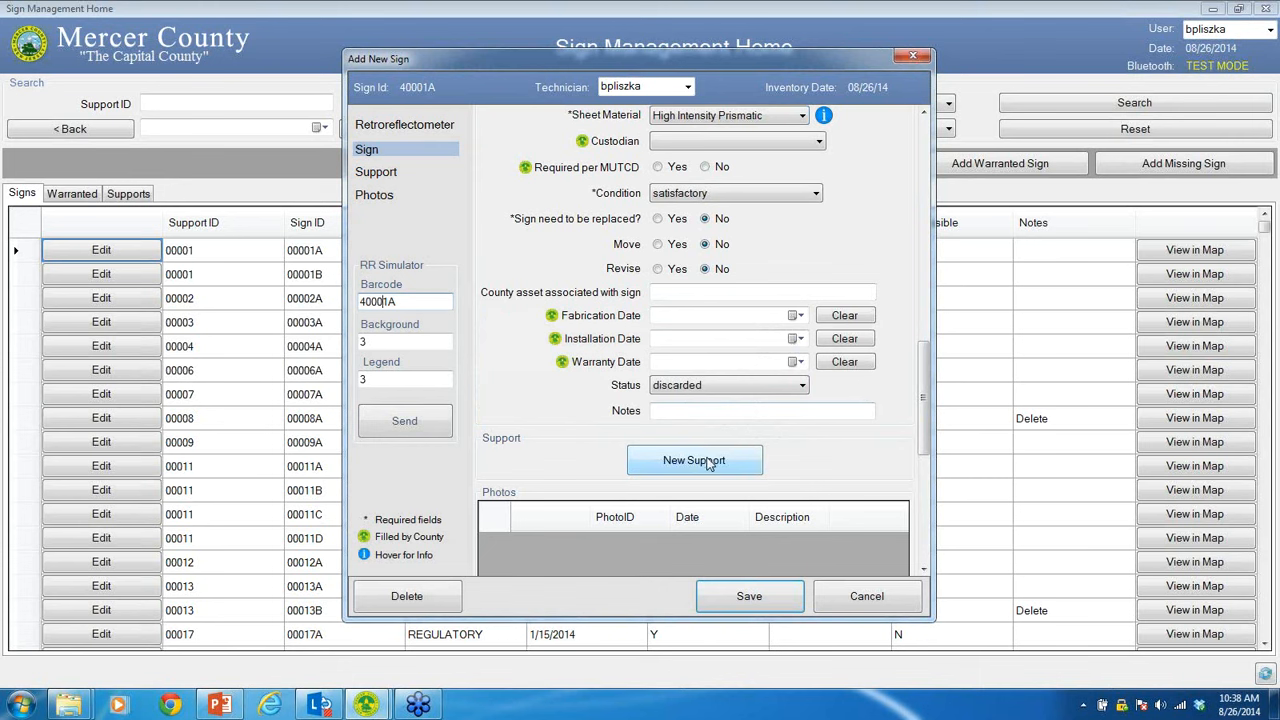
pyautogui.click(694, 460)
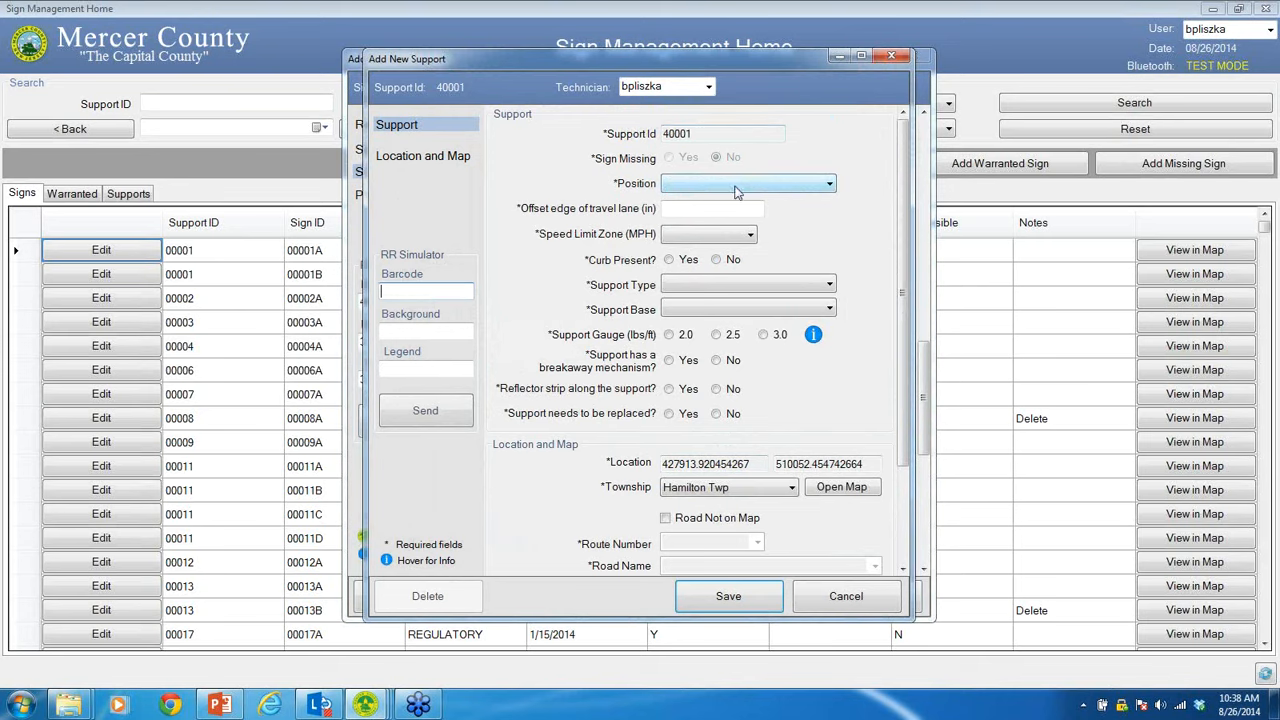
# Set support 40001 to center position, double type, post in soil base, and bring up its map.
pyautogui.click(748, 184)
pyautogui.write('12')
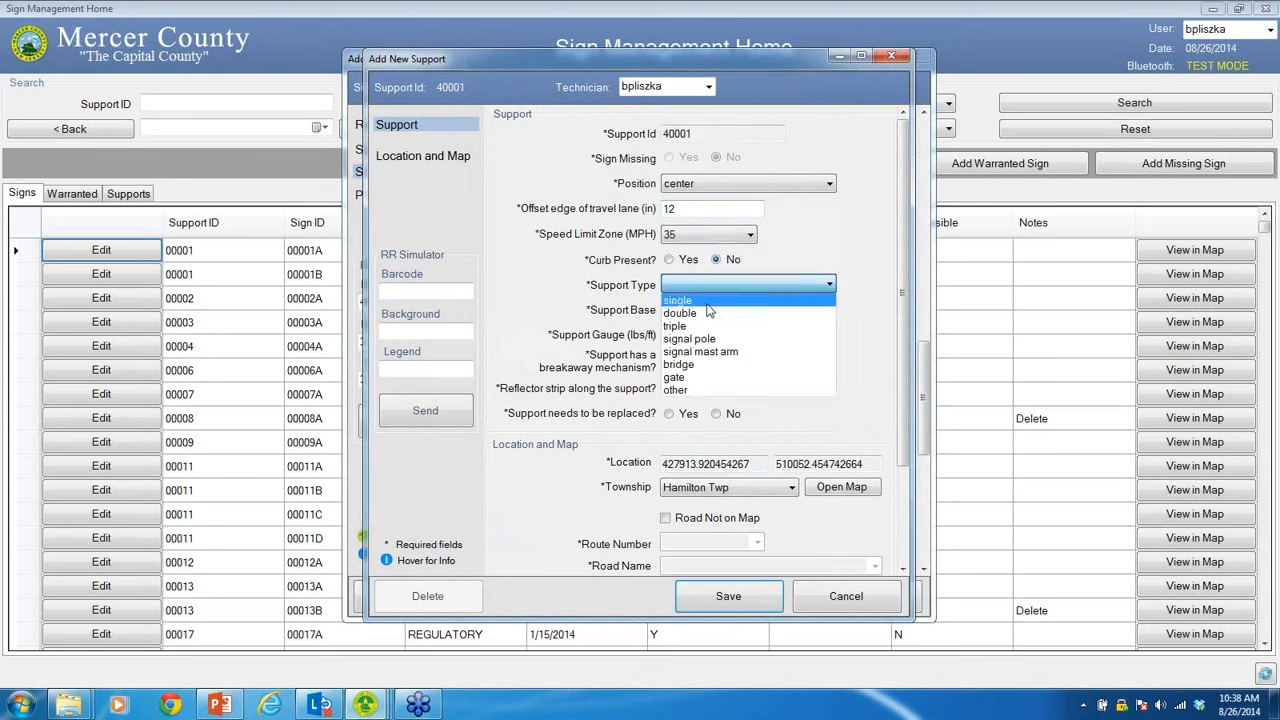
pyautogui.click(680, 312)
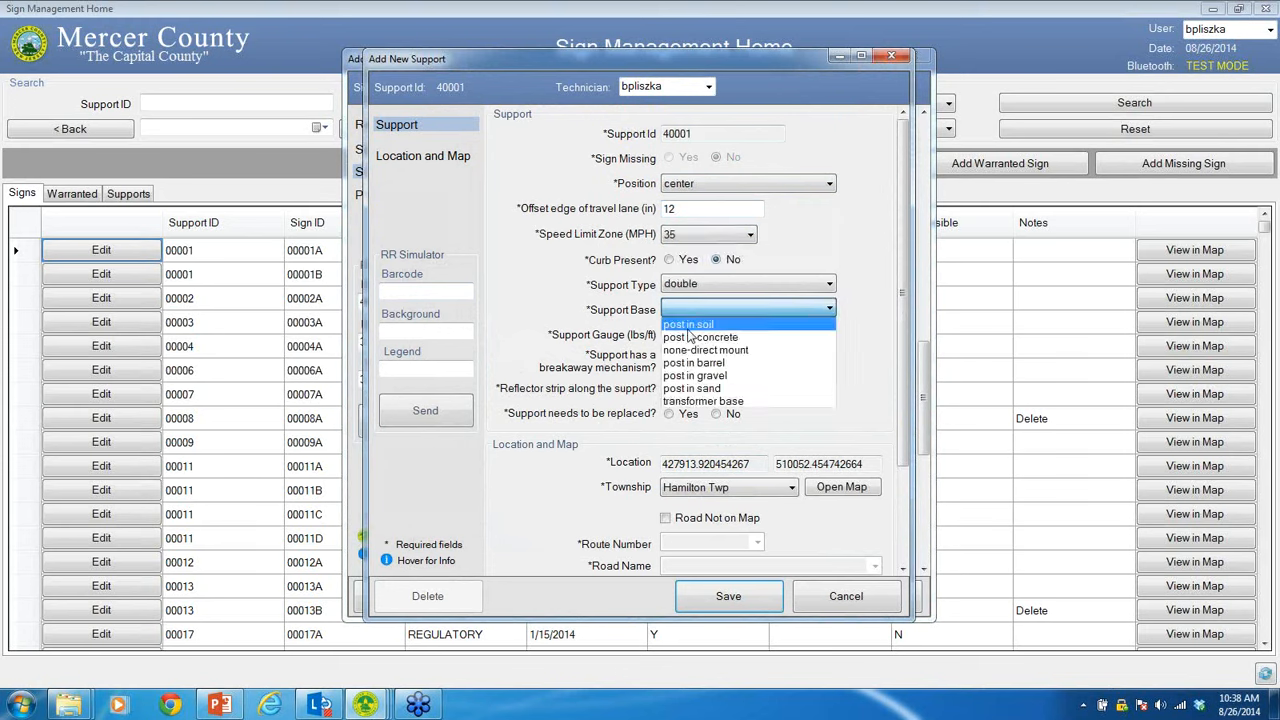
pyautogui.click(688, 324)
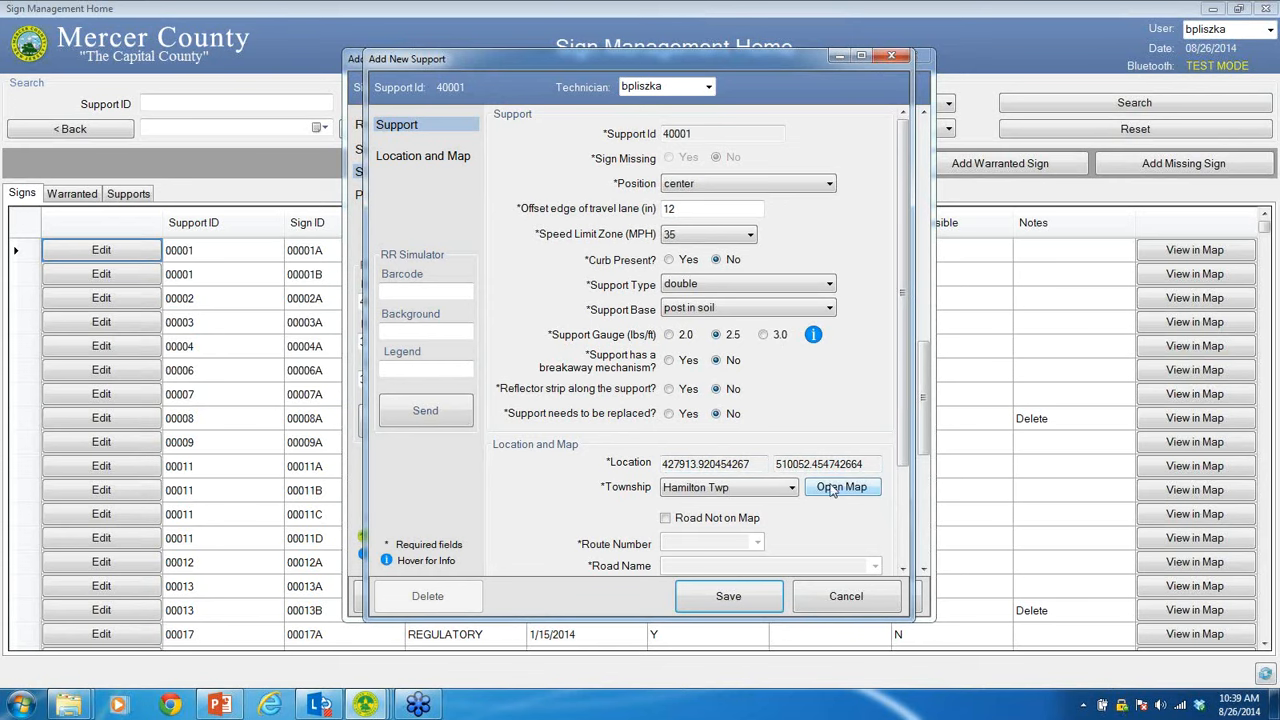
pyautogui.click(840, 488)
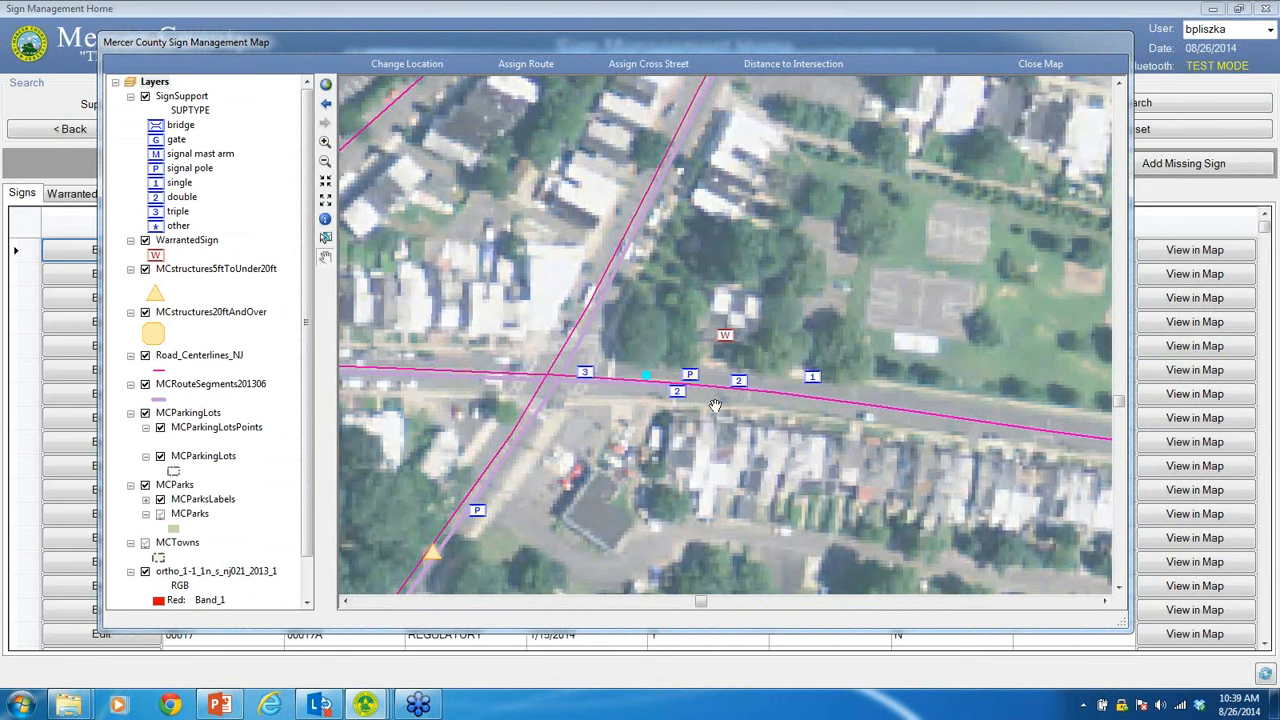
pyautogui.moveTo(524, 62)
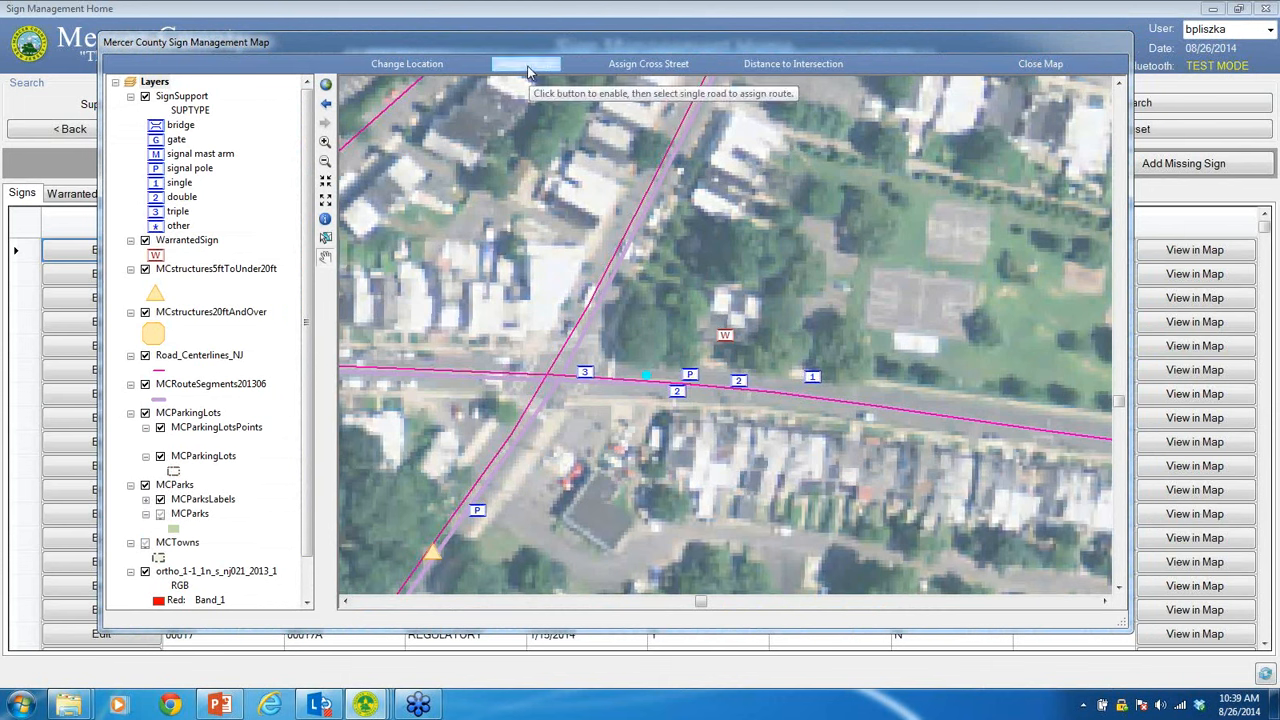
# Assign the road route and cross street County Rte 535 to support 40001.
pyautogui.click(524, 62)
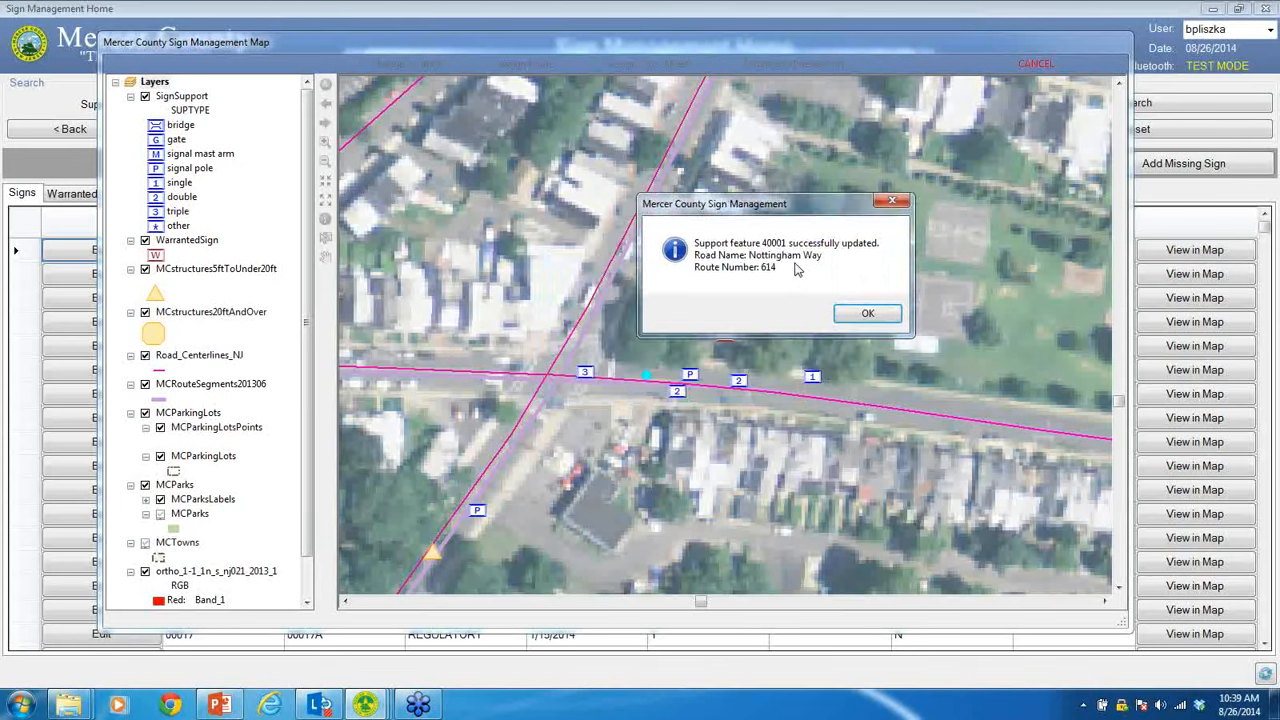
pyautogui.moveTo(788, 288)
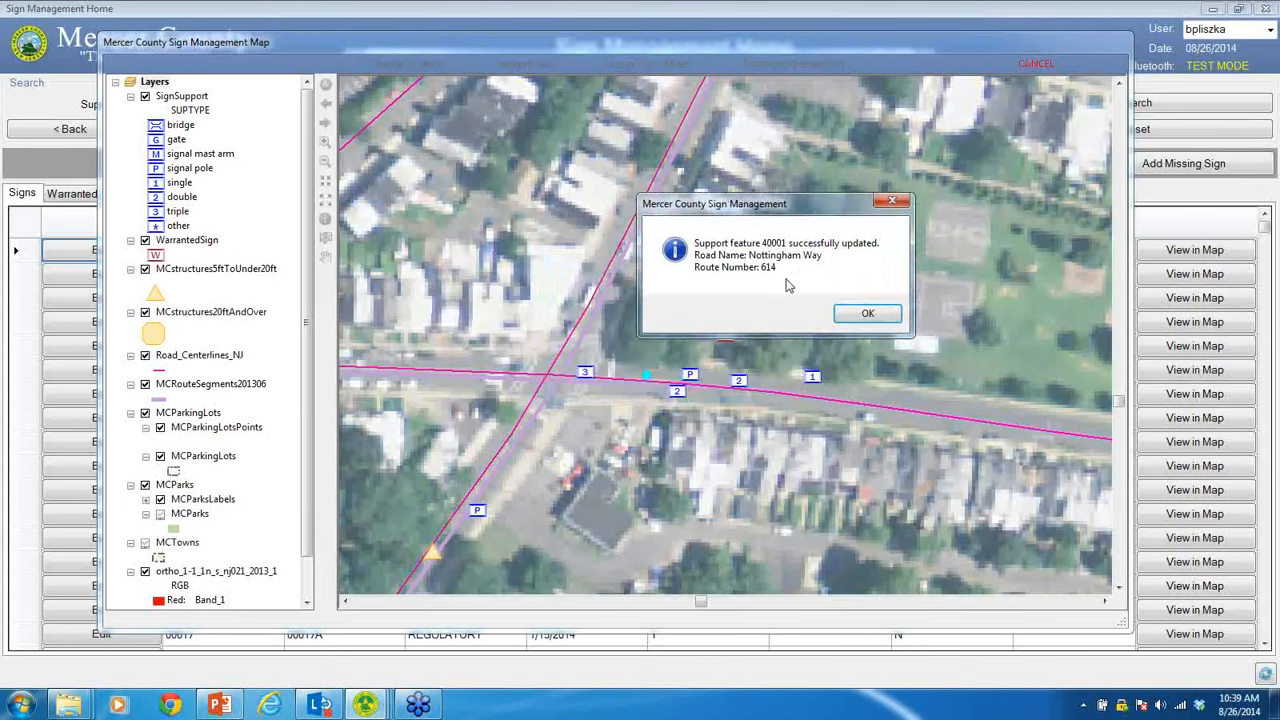
pyautogui.click(868, 312)
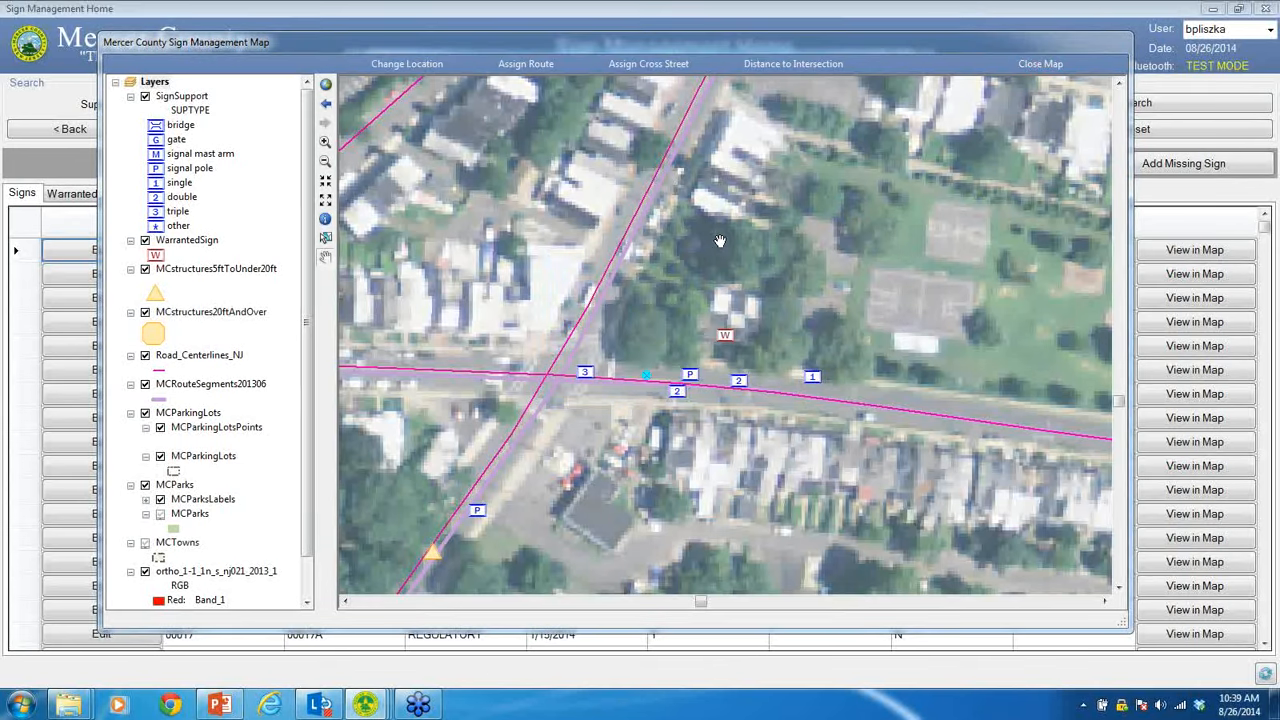
pyautogui.moveTo(648, 62)
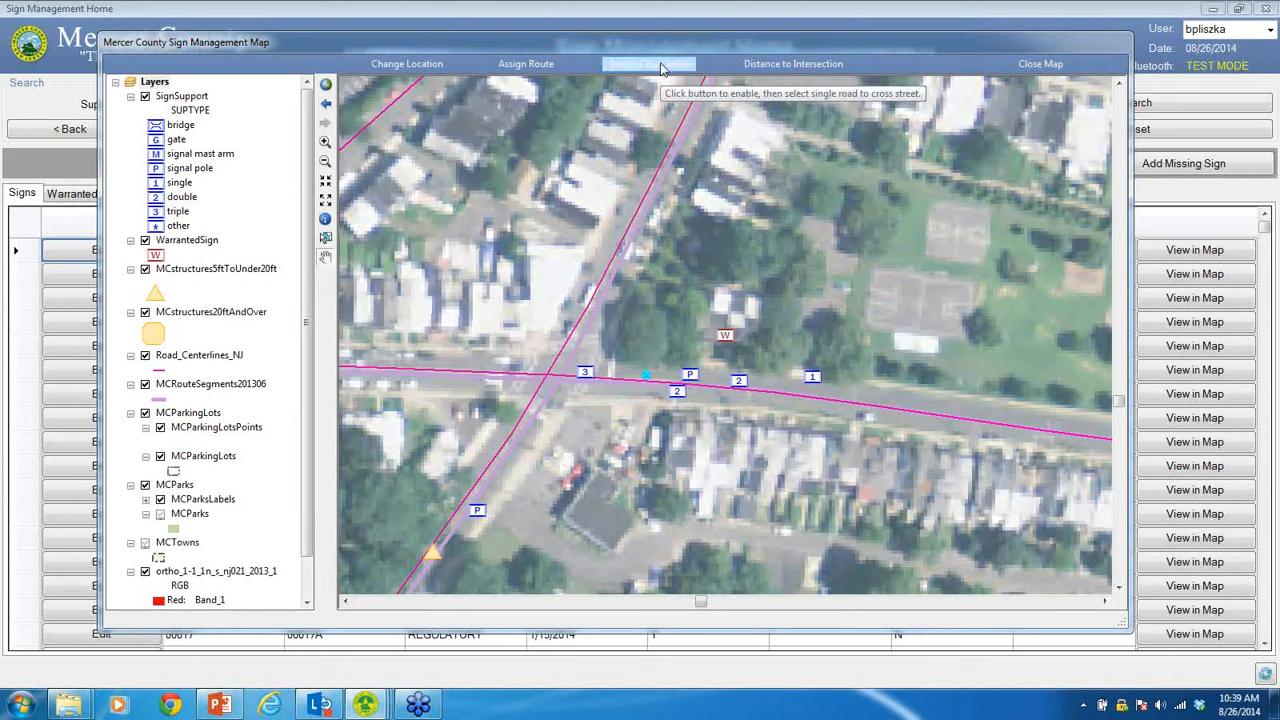
pyautogui.click(648, 62)
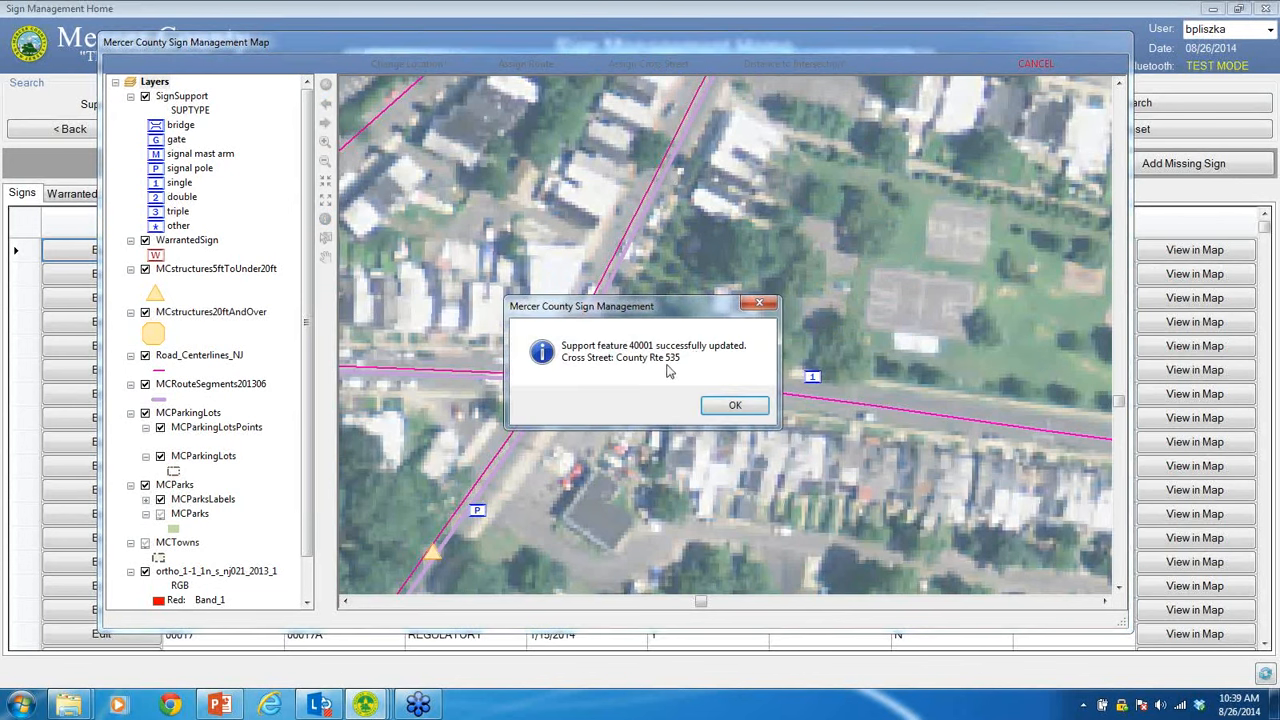
pyautogui.click(736, 404)
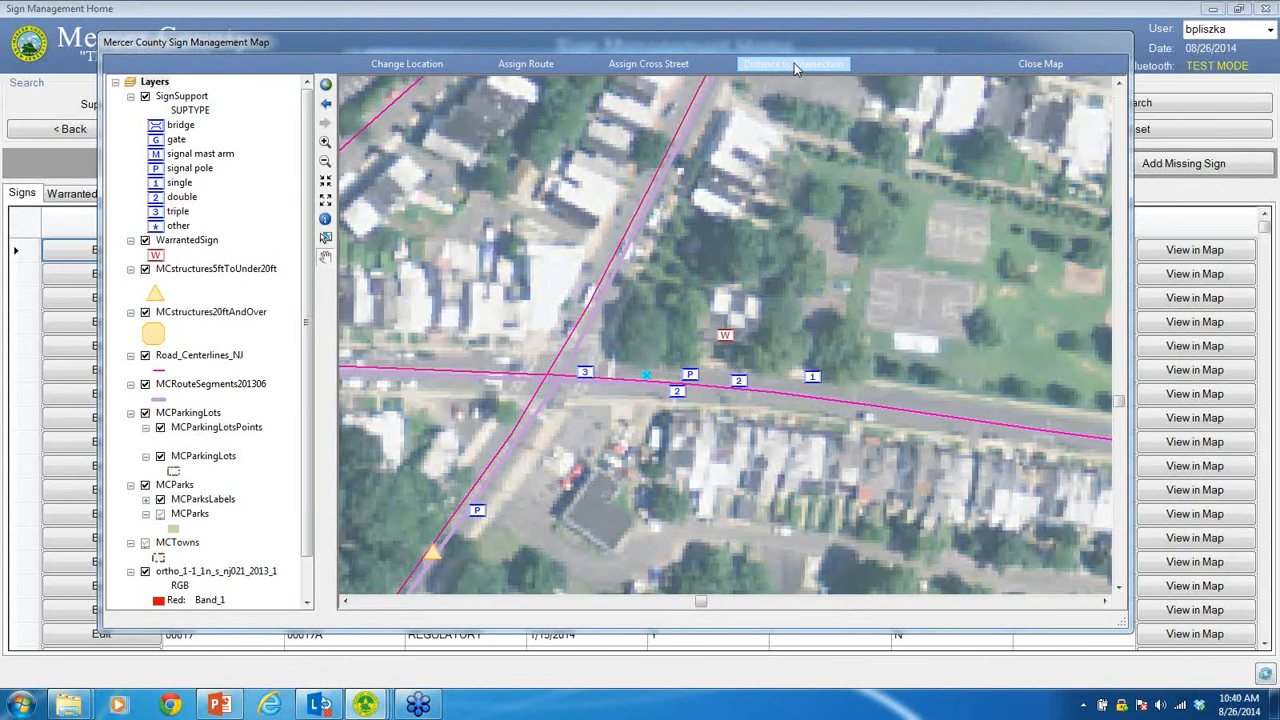
# Measure a 327.47 ft distance from the support to the intersection.
pyautogui.click(792, 62)
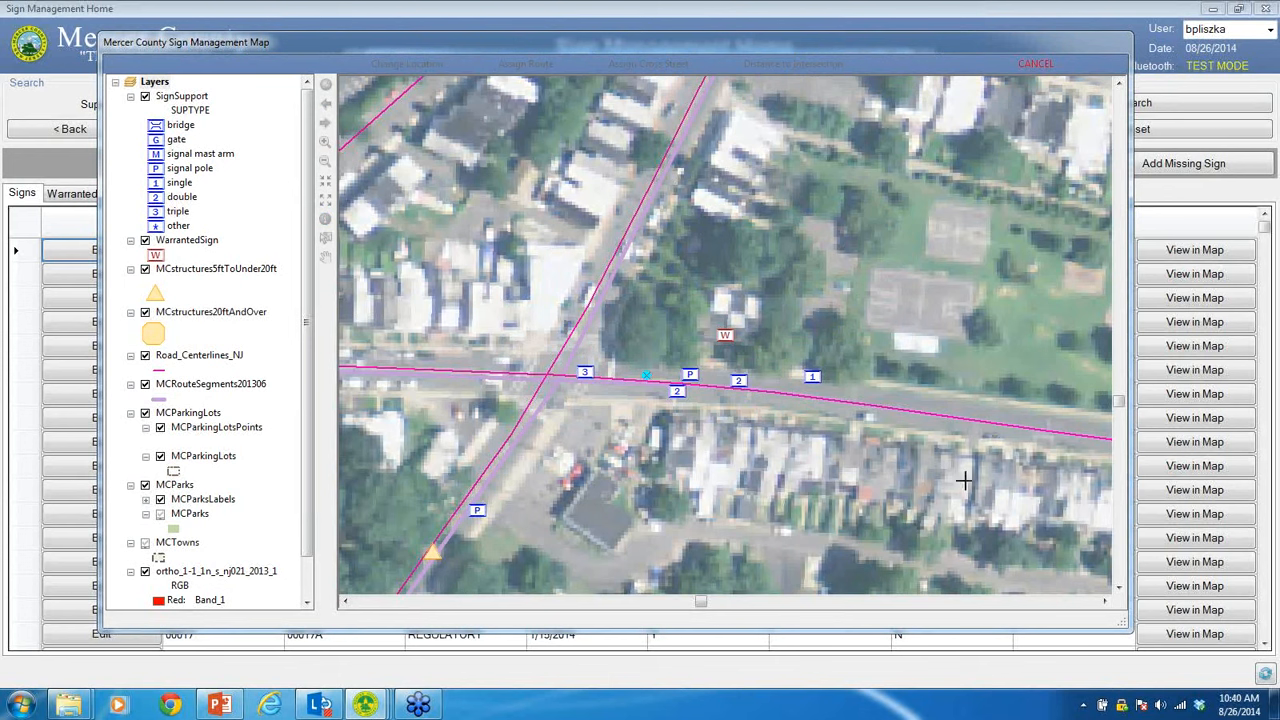
pyautogui.moveTo(964, 480)
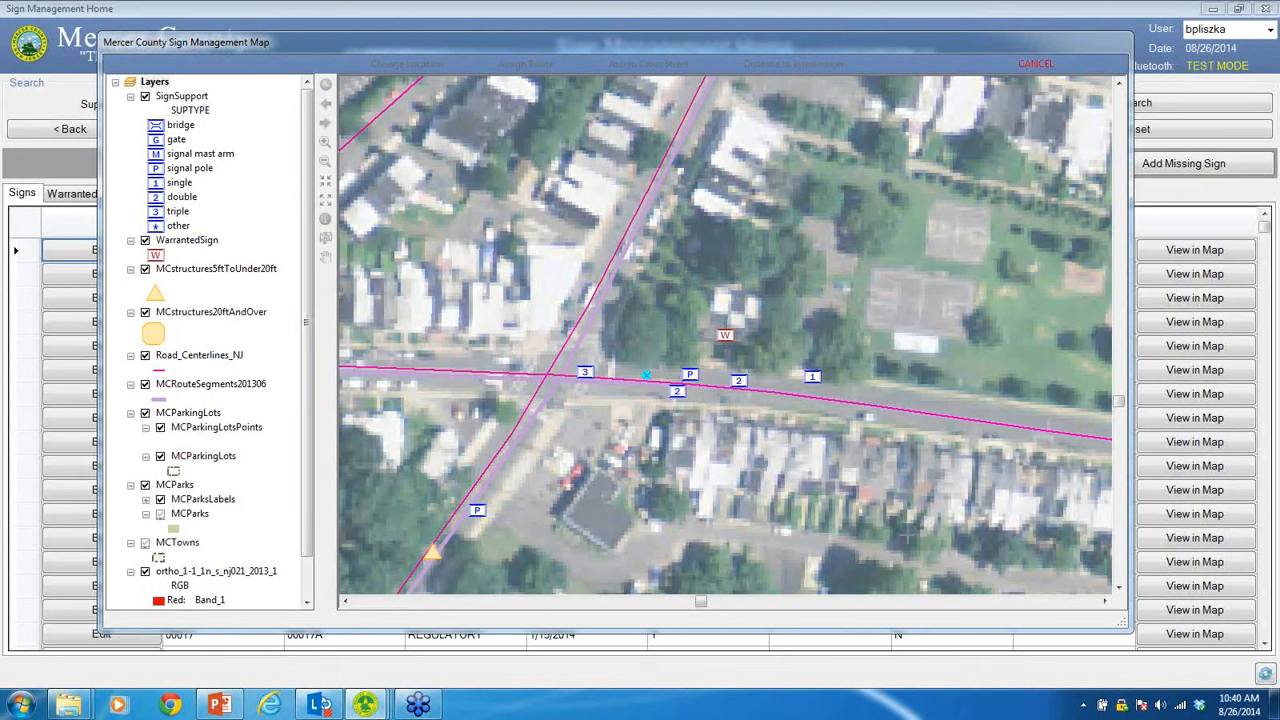
pyautogui.click(648, 376)
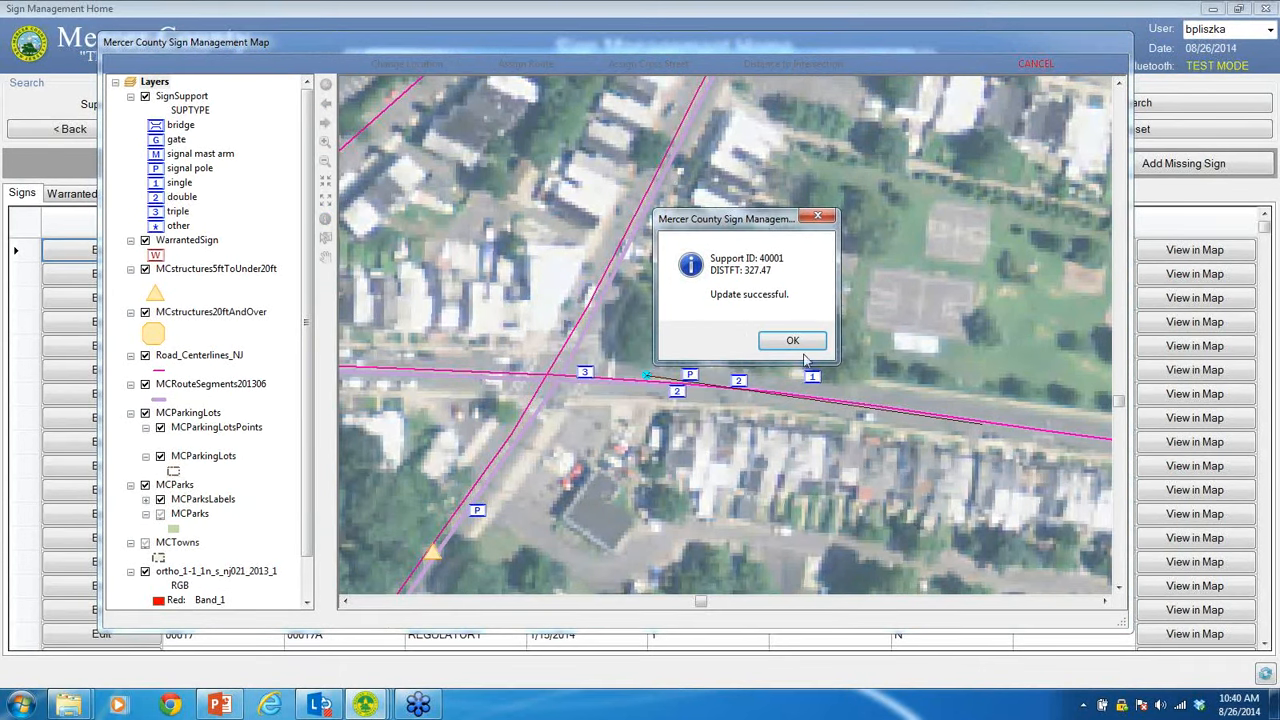
pyautogui.moveTo(688, 384)
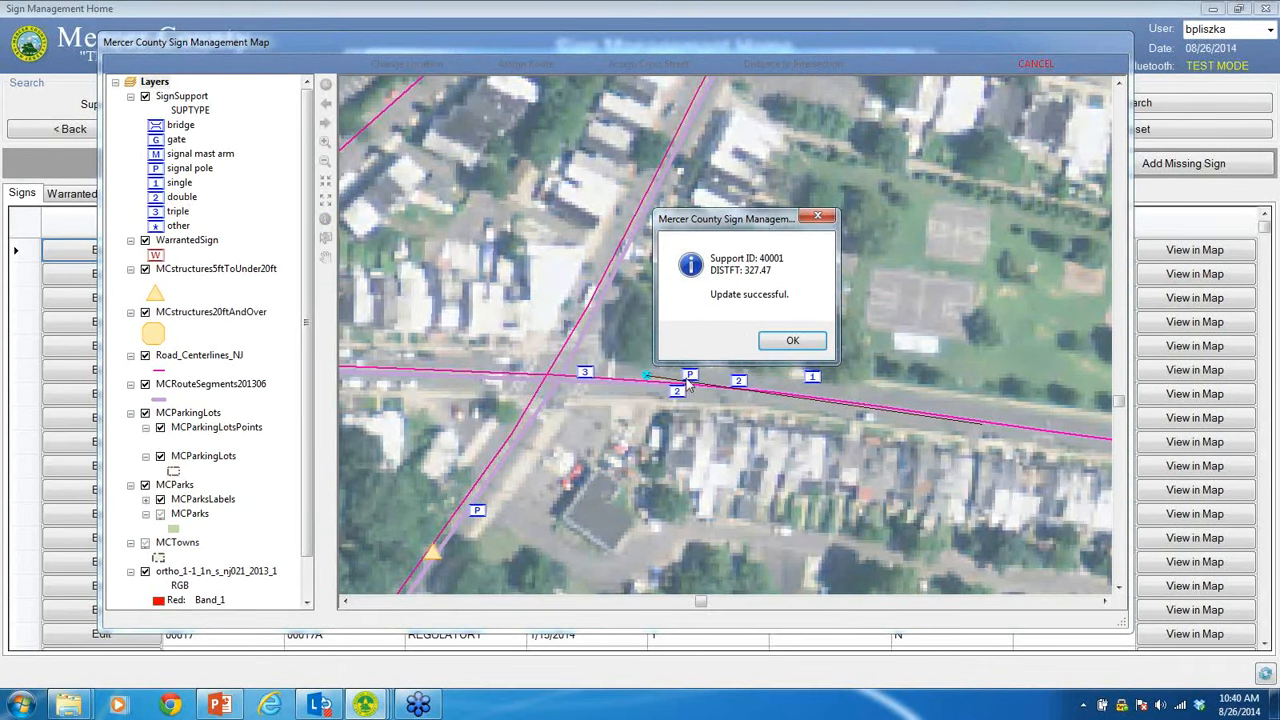
pyautogui.click(792, 340)
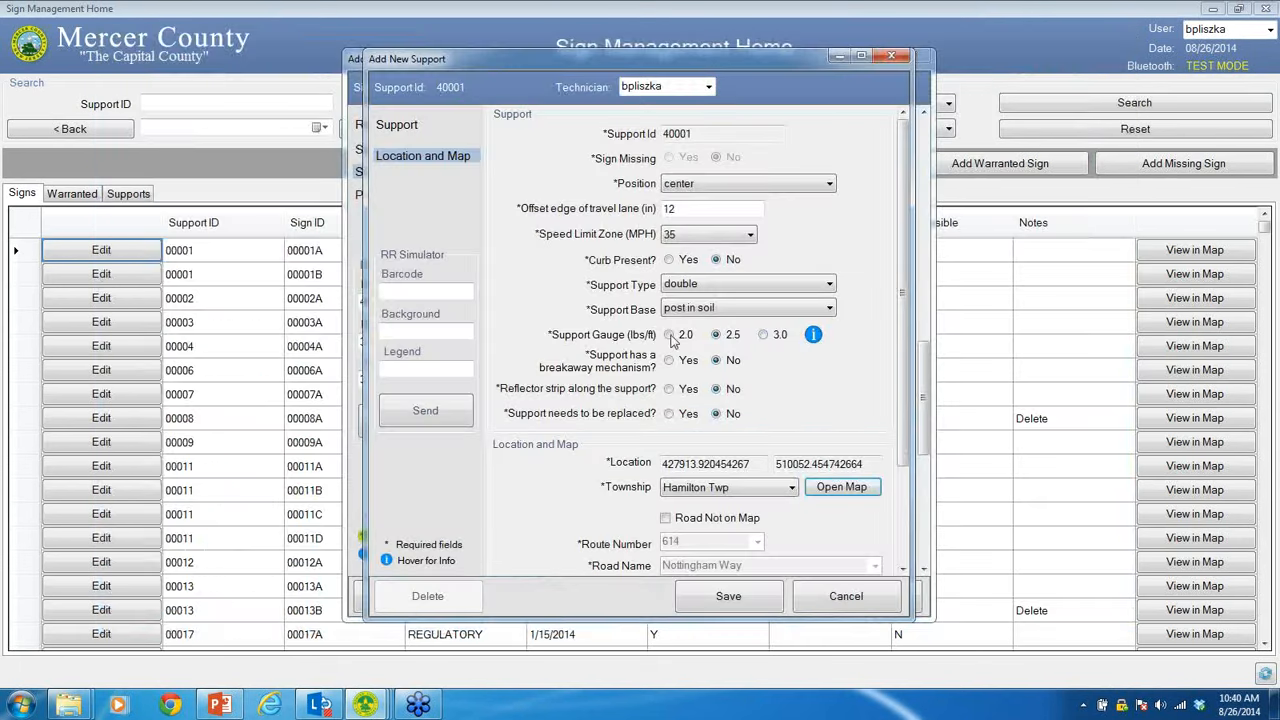
# Save support 40001 with Side Street set to No and Travel Direction NB, then acknowledge the confirmation.
pyautogui.scroll(-3)
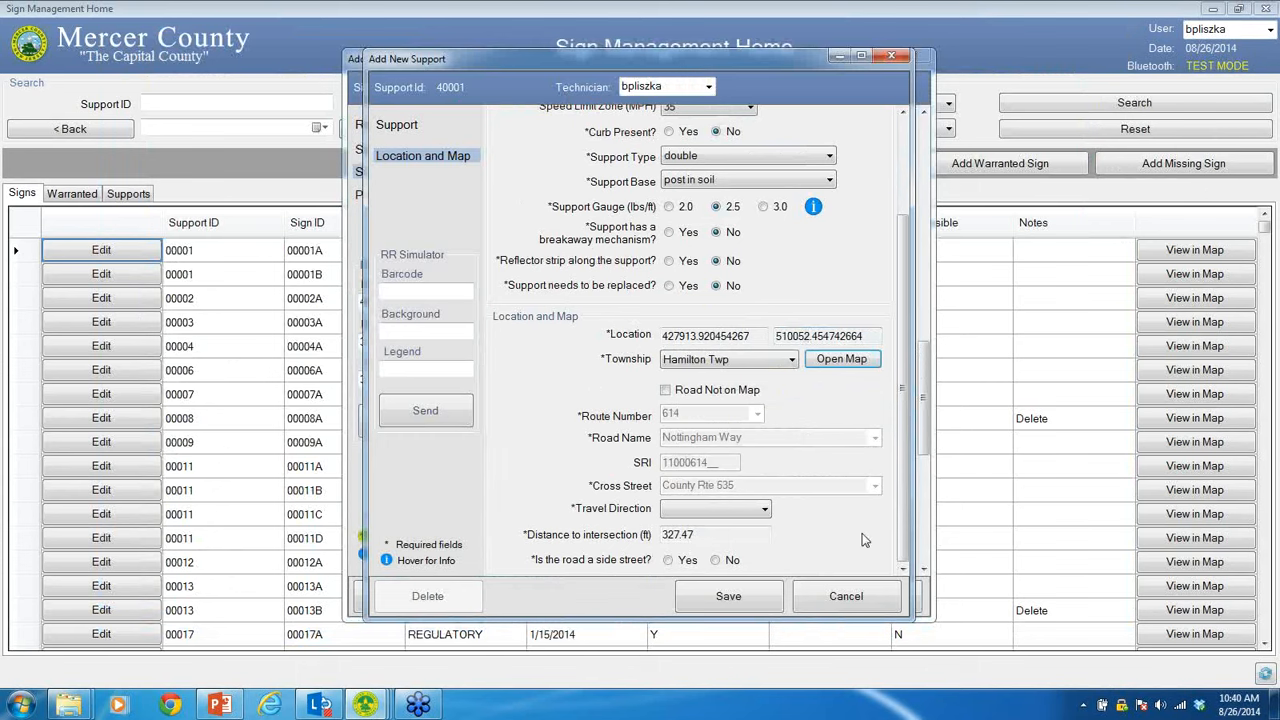
pyautogui.moveTo(878, 528)
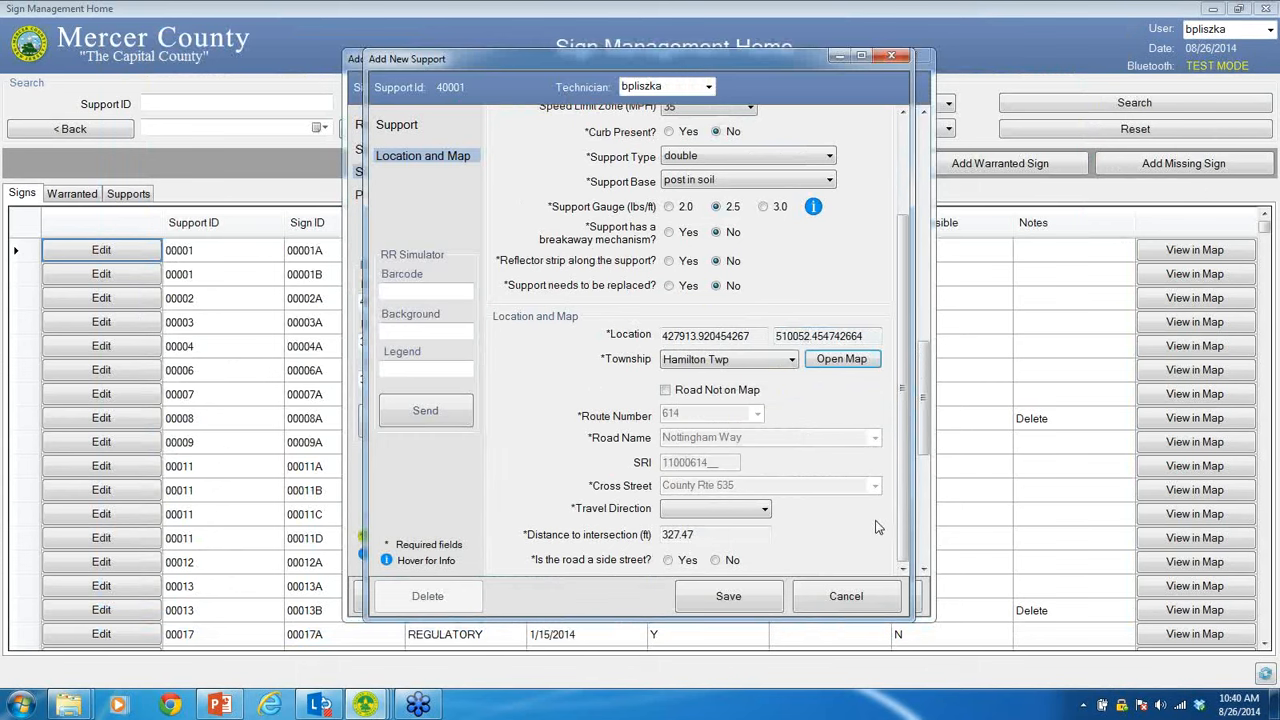
pyautogui.click(716, 560)
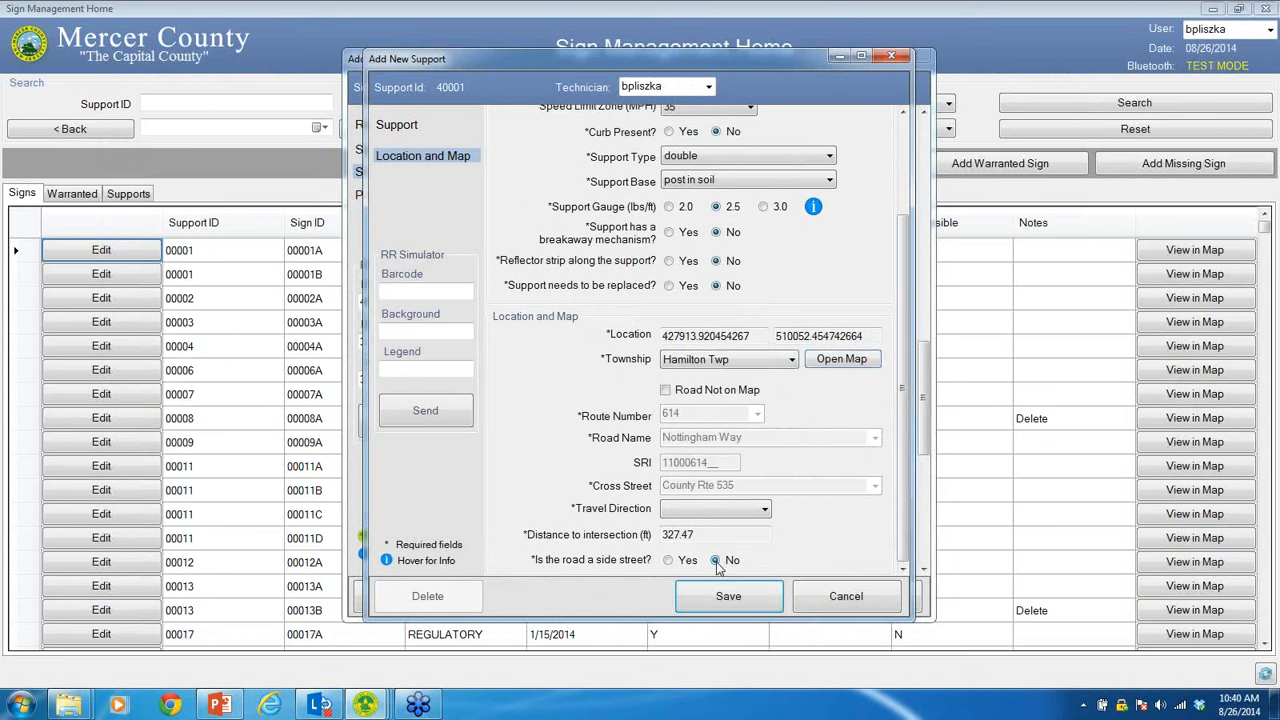
pyautogui.click(714, 508)
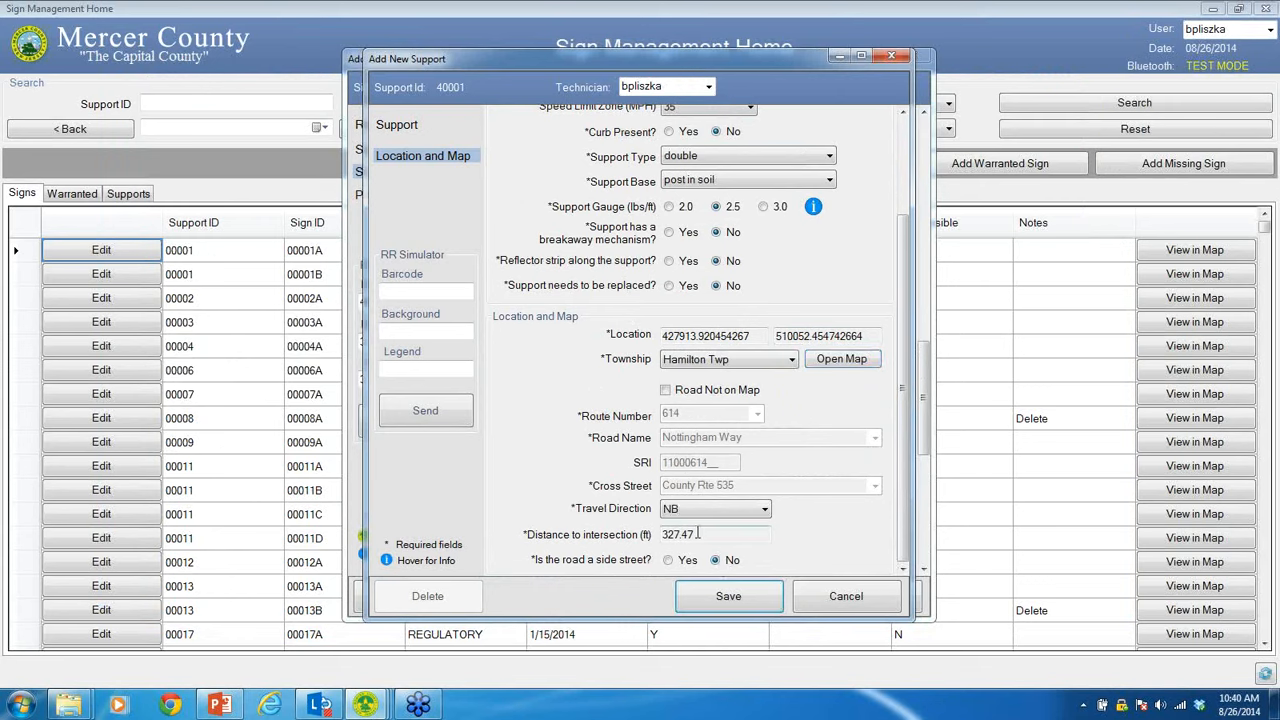
pyautogui.tripleClick(698, 534)
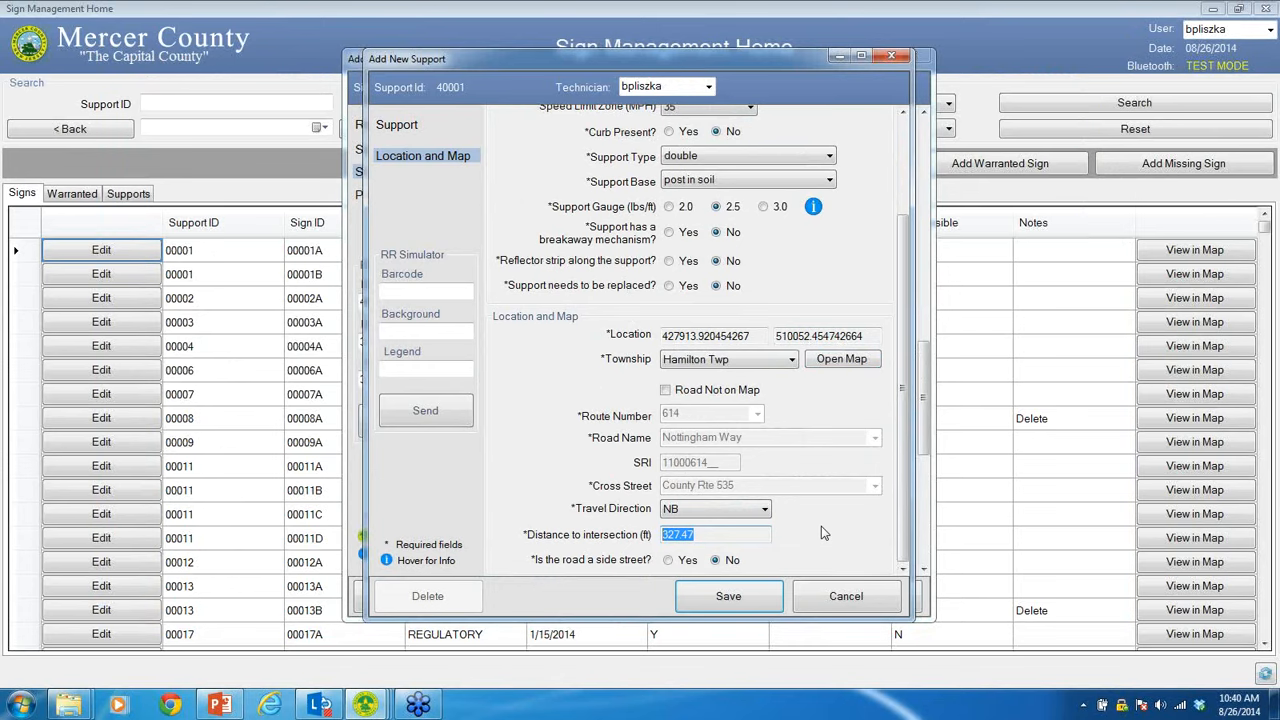
pyautogui.moveTo(764, 490)
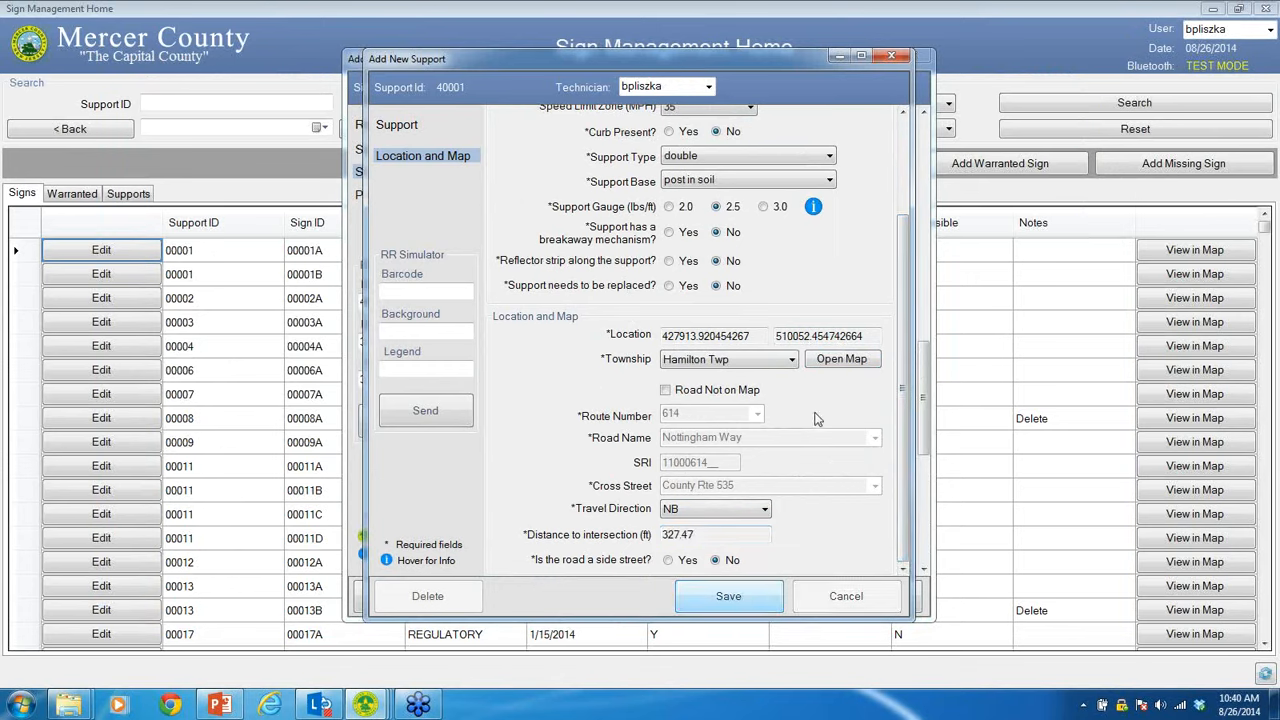
pyautogui.click(728, 596)
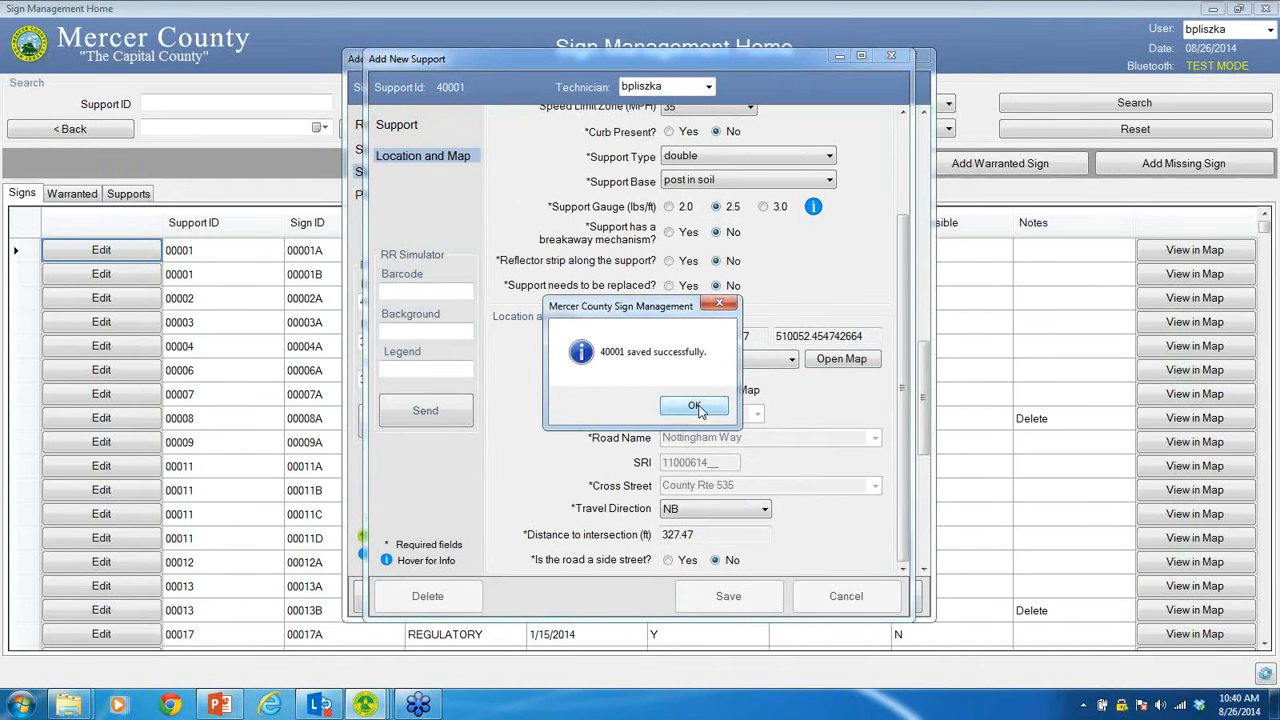
pyautogui.click(694, 408)
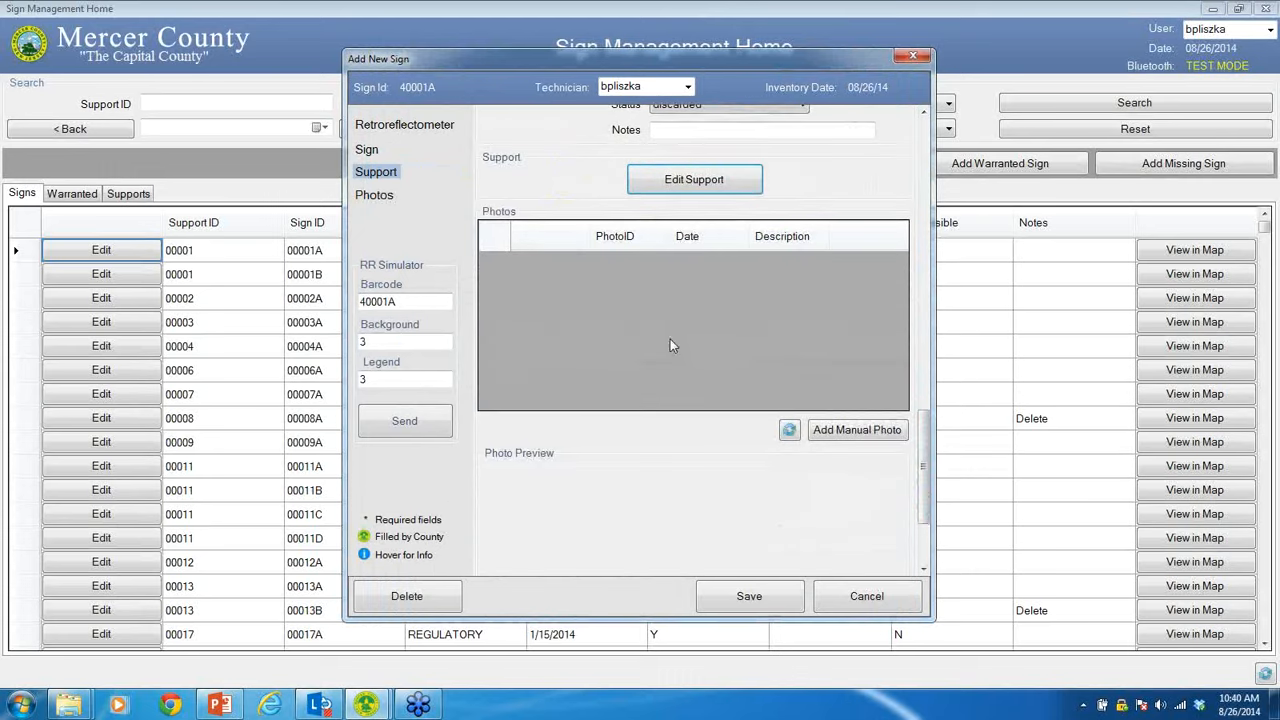
pyautogui.moveTo(828, 392)
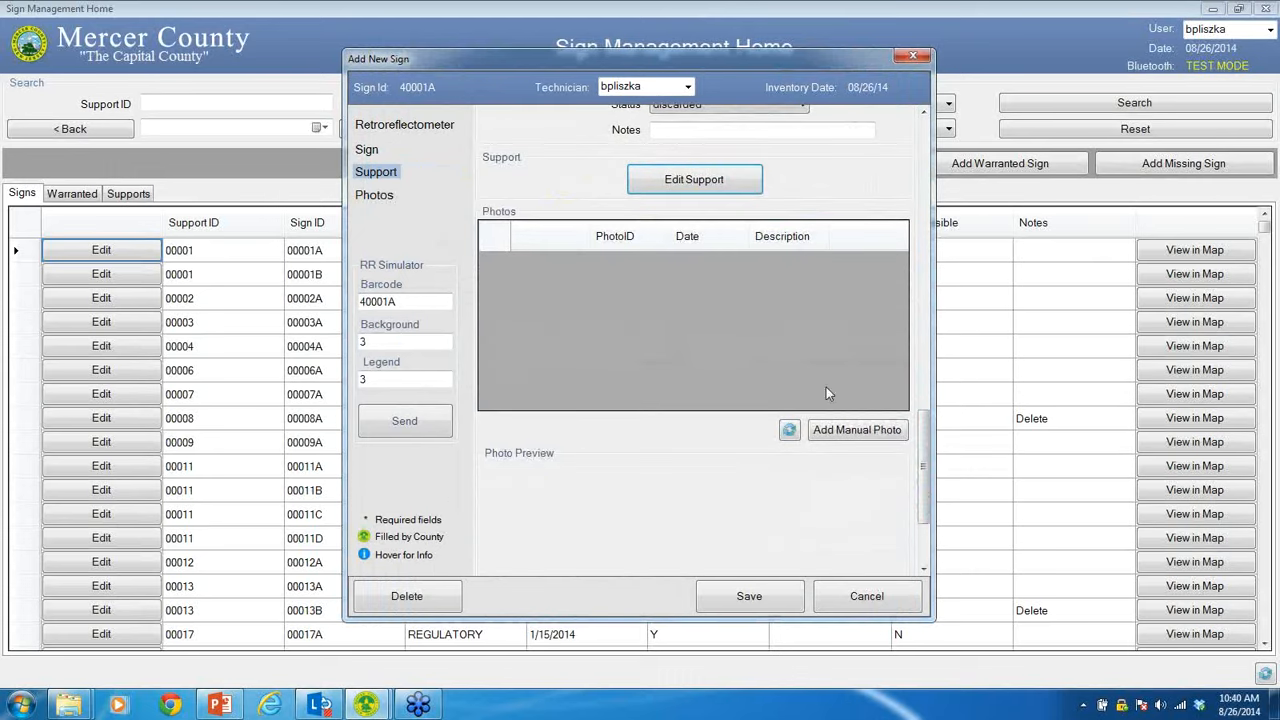
pyautogui.moveTo(136, 652)
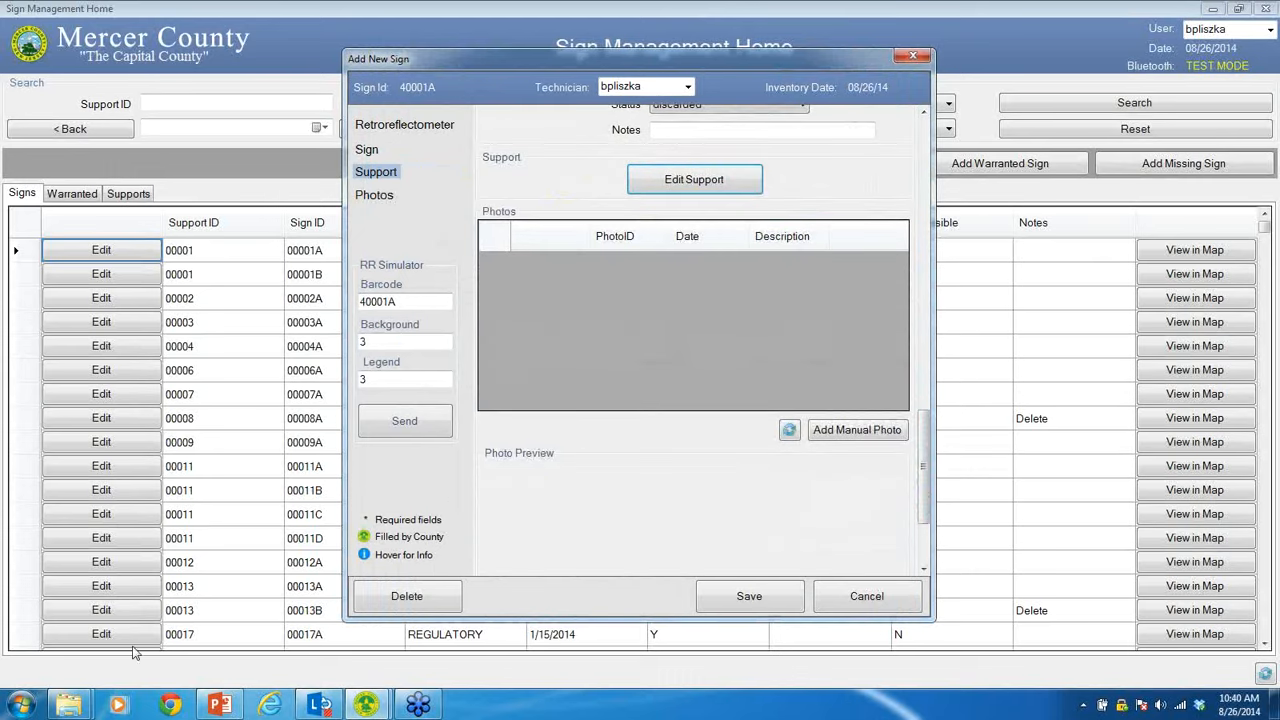
# Browse for a manual photo to attach to sign 40001A.
pyautogui.click(856, 428)
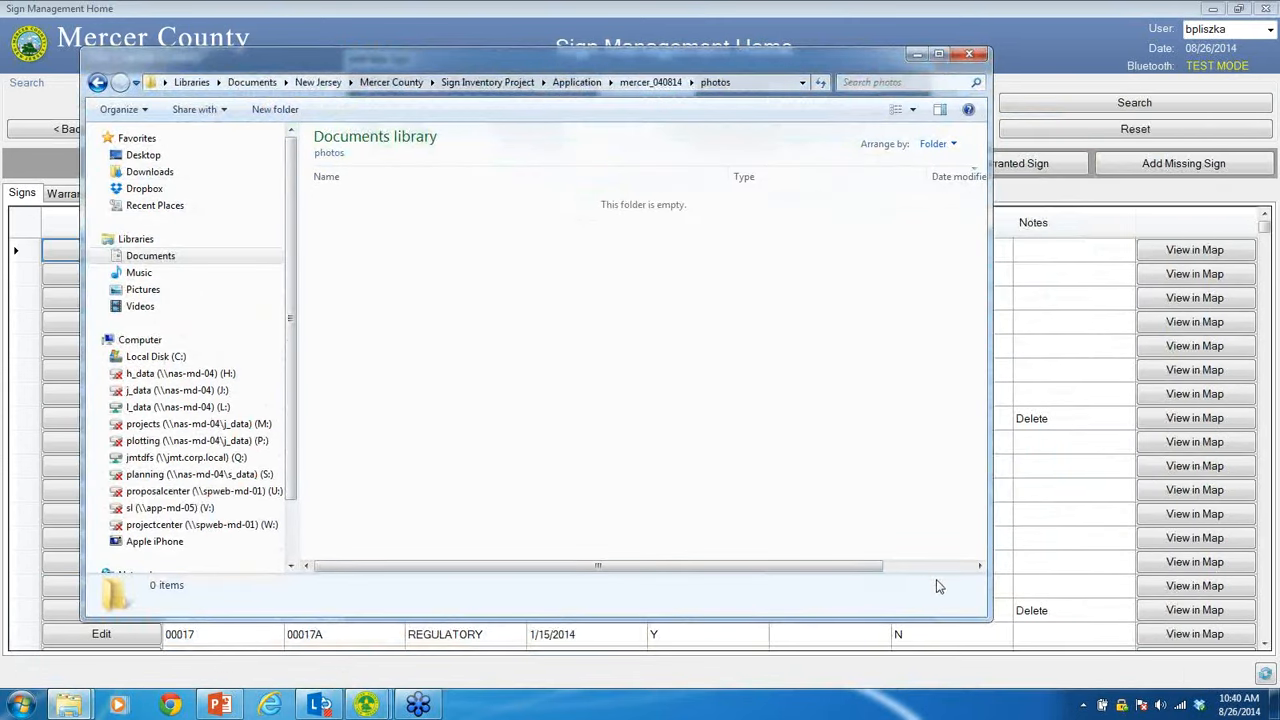
pyautogui.moveTo(742, 382)
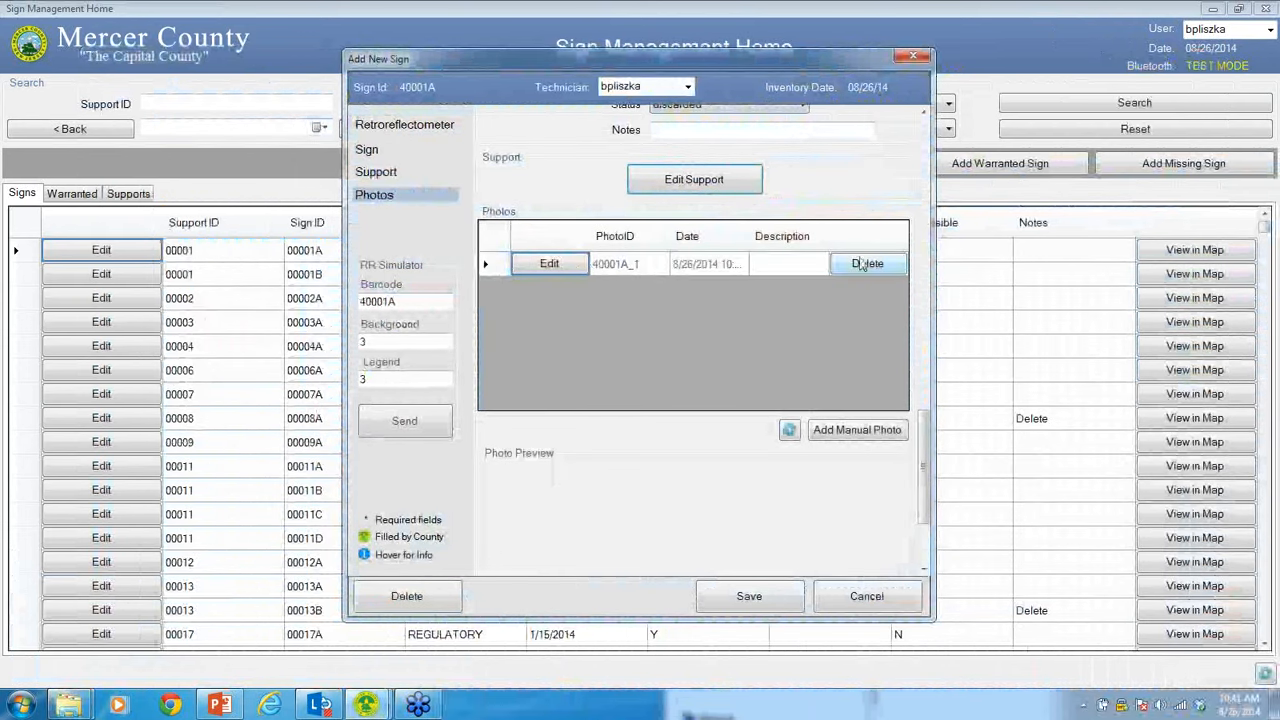
pyautogui.moveTo(744, 316)
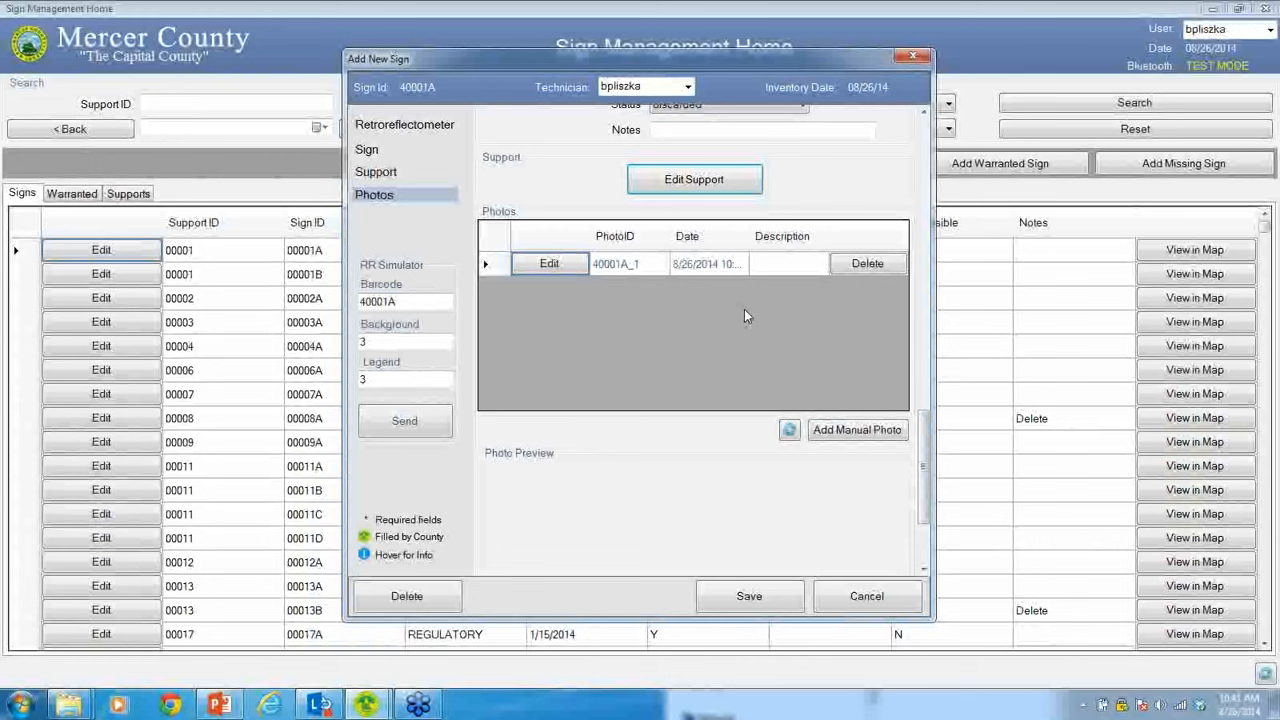
# Edit photo 40001A_1 and save its description as 'Test photo'.
pyautogui.click(548, 264)
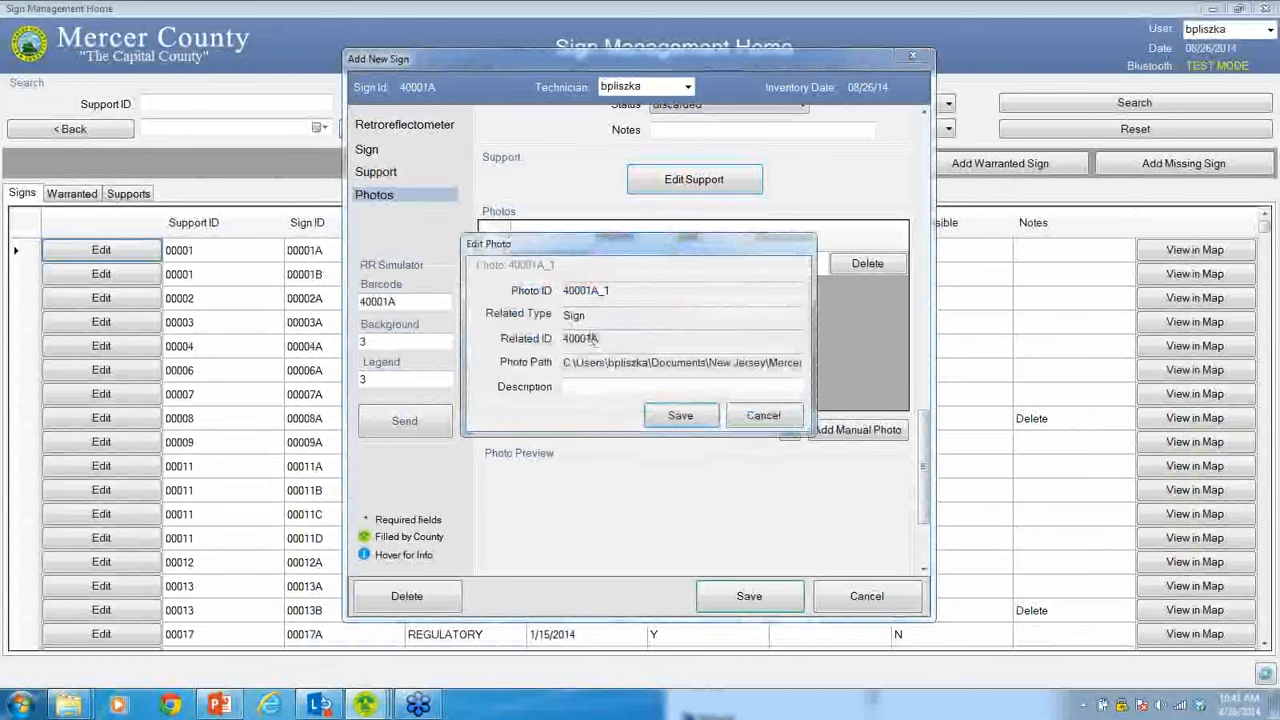
pyautogui.write('Test photo')
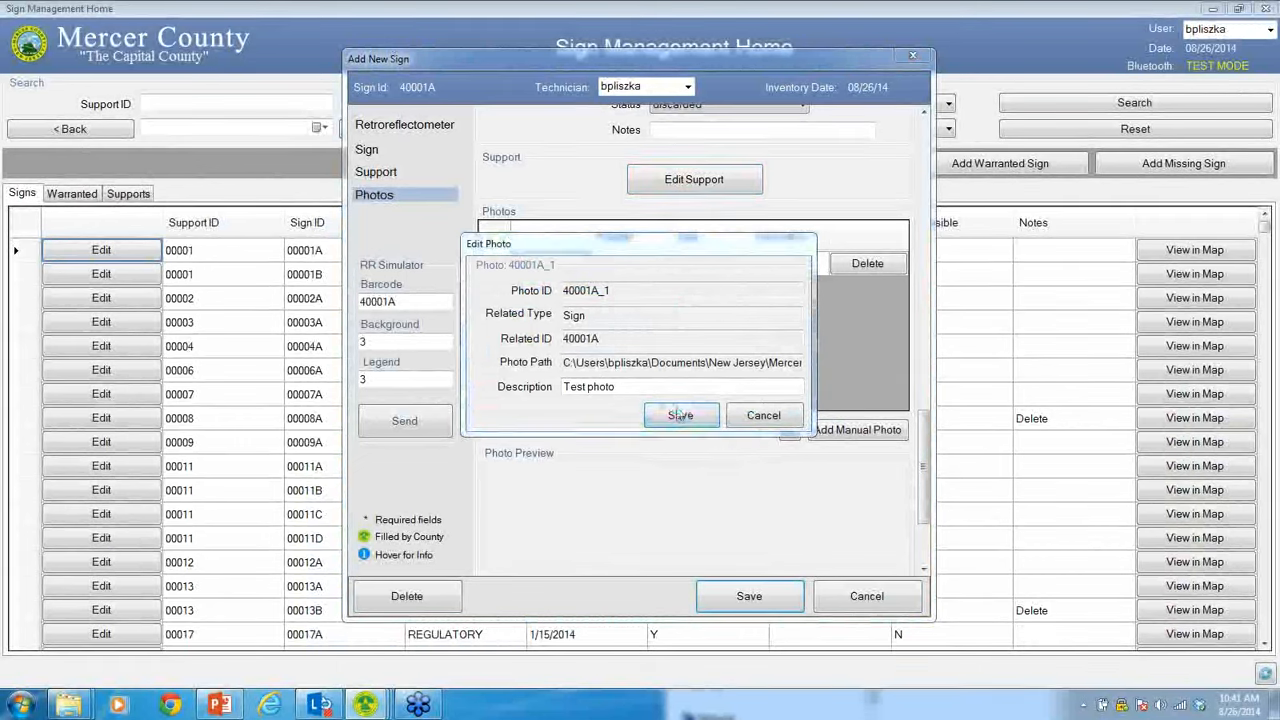
pyautogui.click(680, 414)
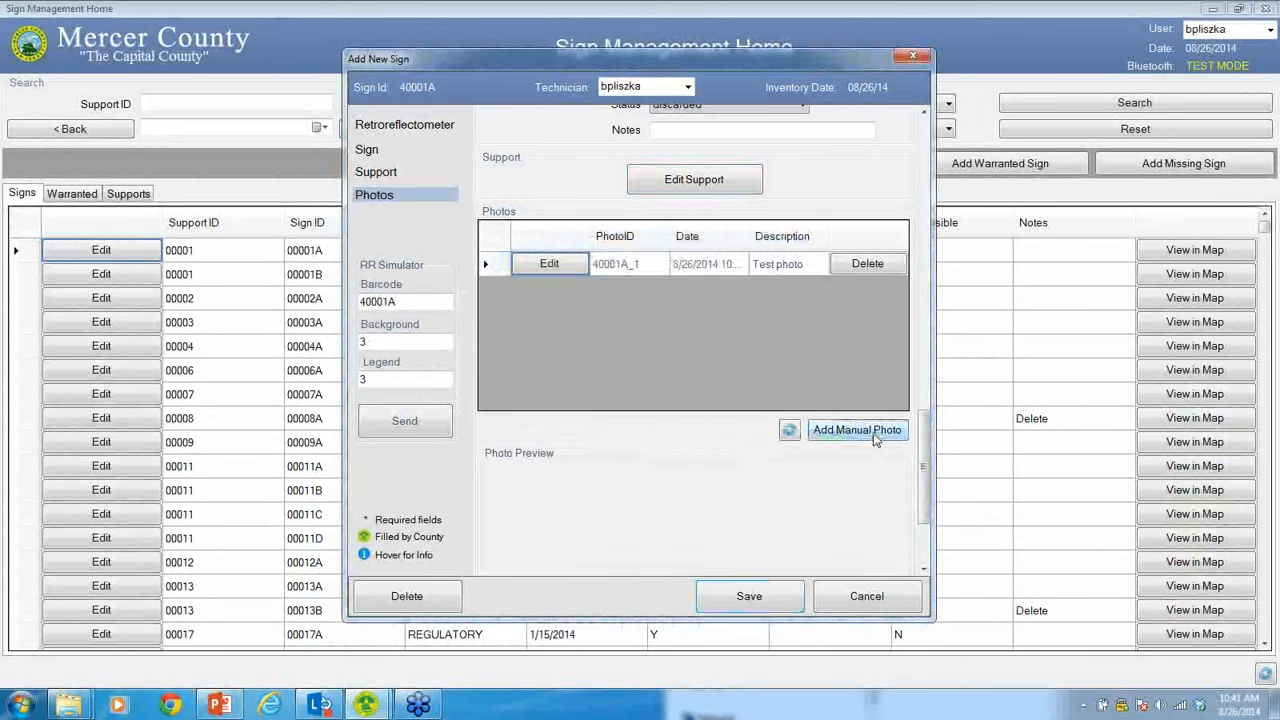
# Add a second manual photo to sign 40001A, dismissing the missing Sign Description warning.
pyautogui.click(856, 428)
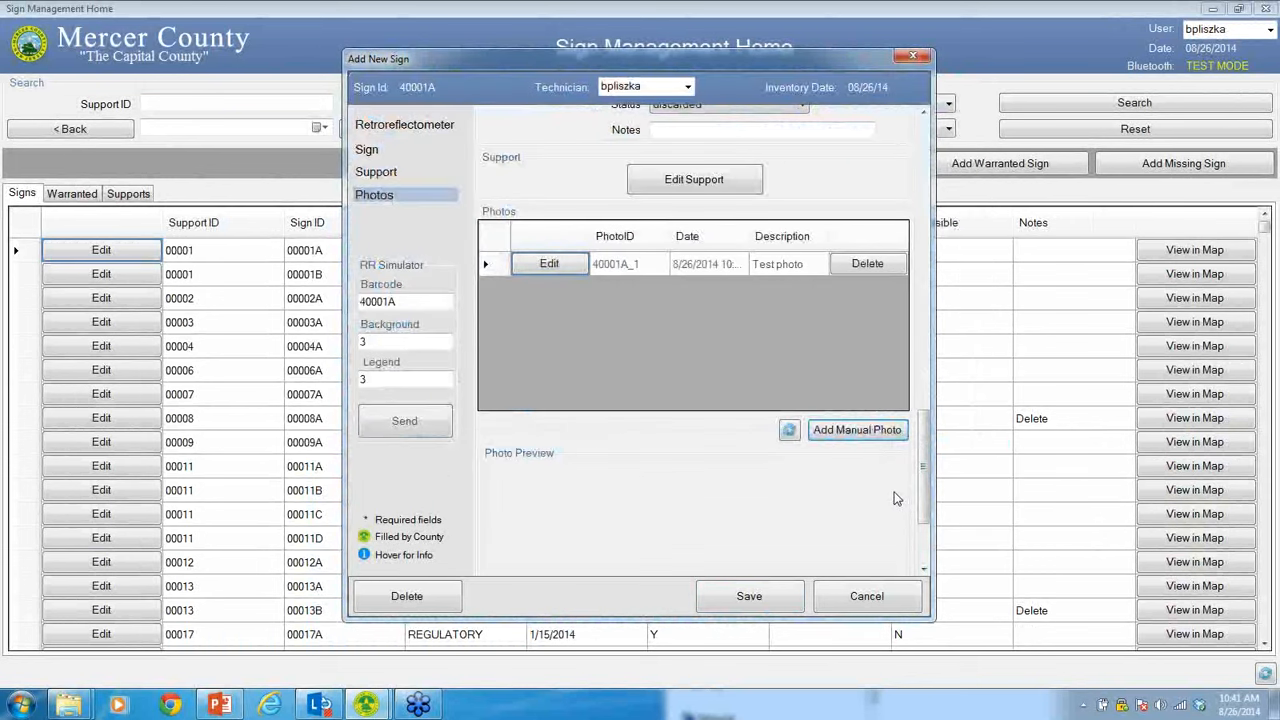
pyautogui.click(856, 428)
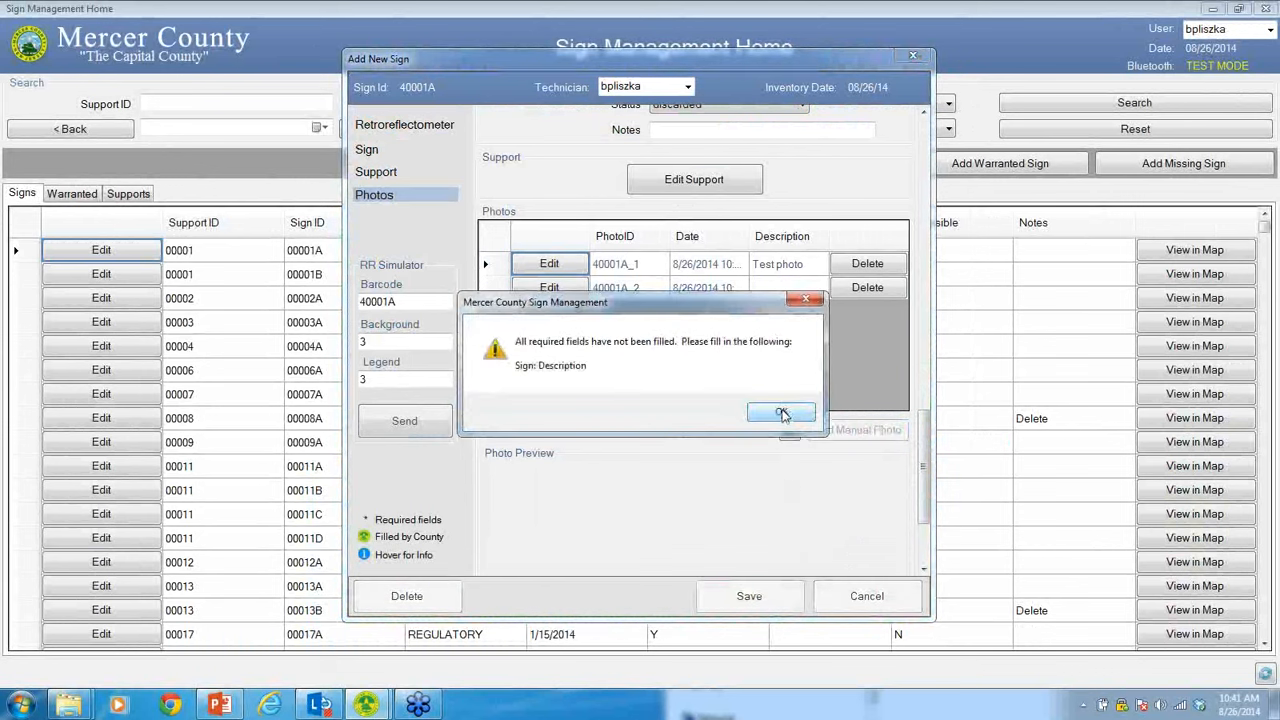
pyautogui.click(780, 412)
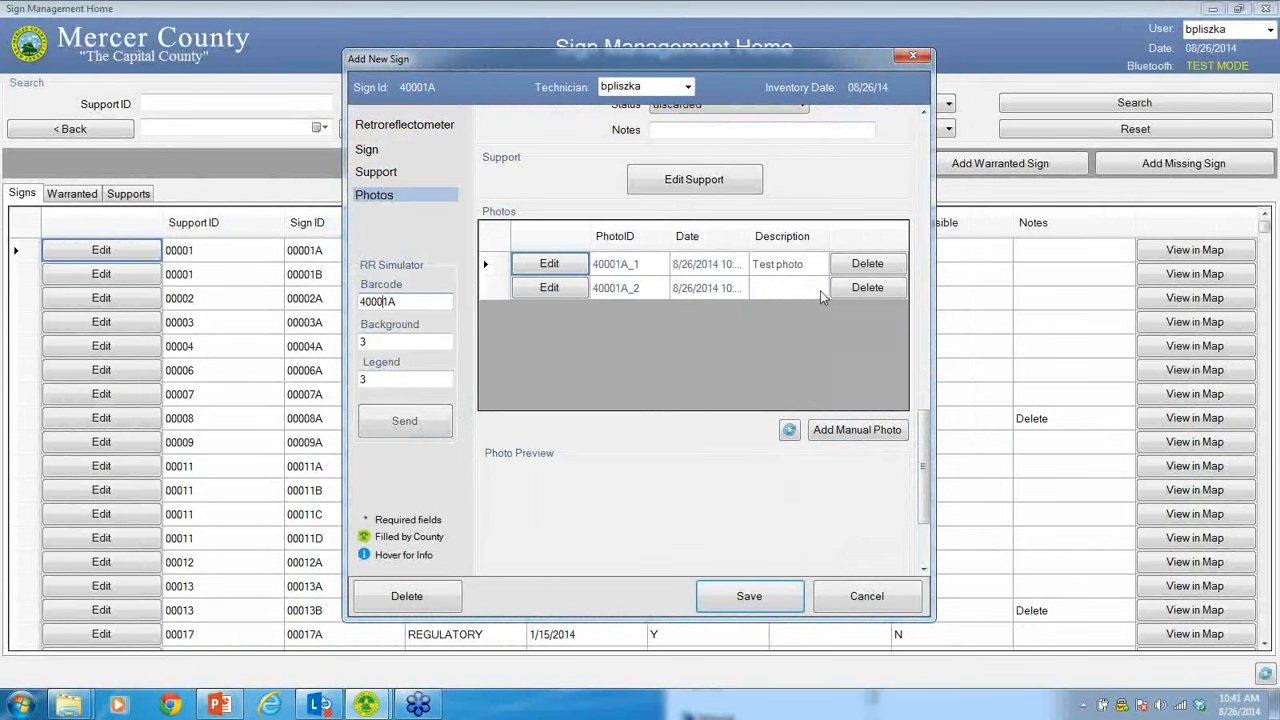
# Edit photo 40001A_2 and save its description as 'Test photo 2'.
pyautogui.click(548, 288)
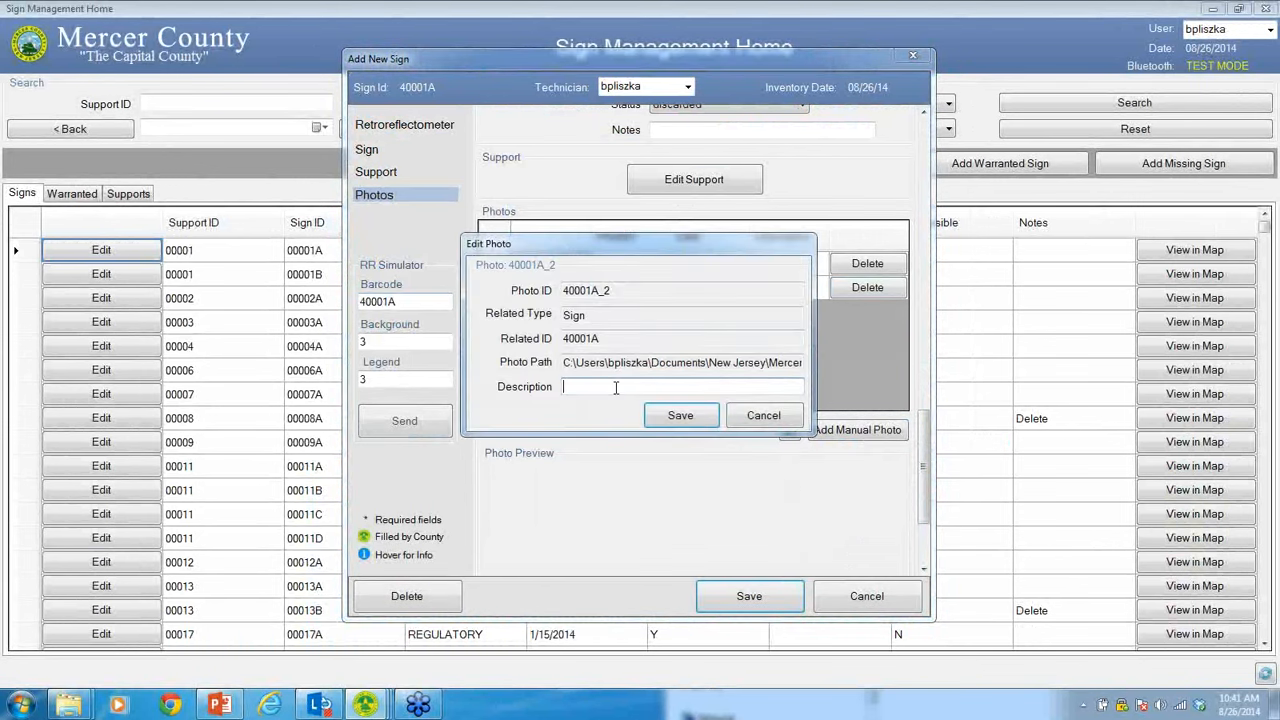
pyautogui.write('Test photo 2')
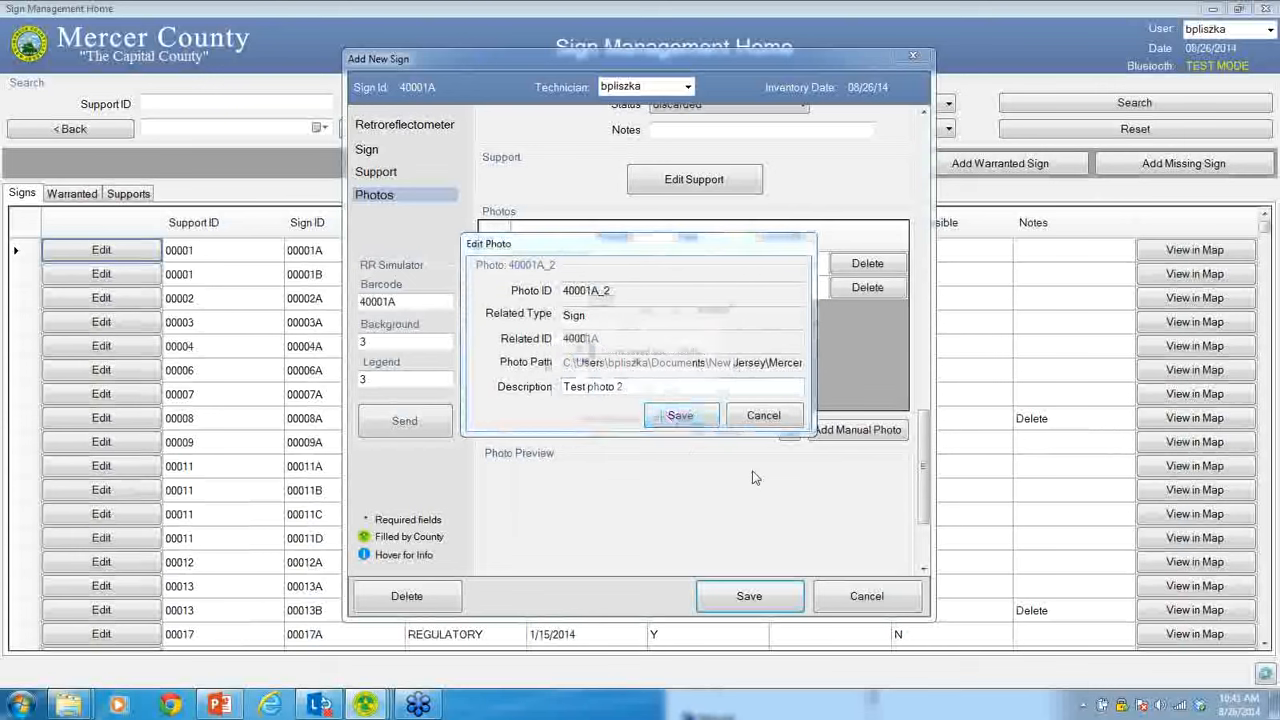
pyautogui.click(680, 414)
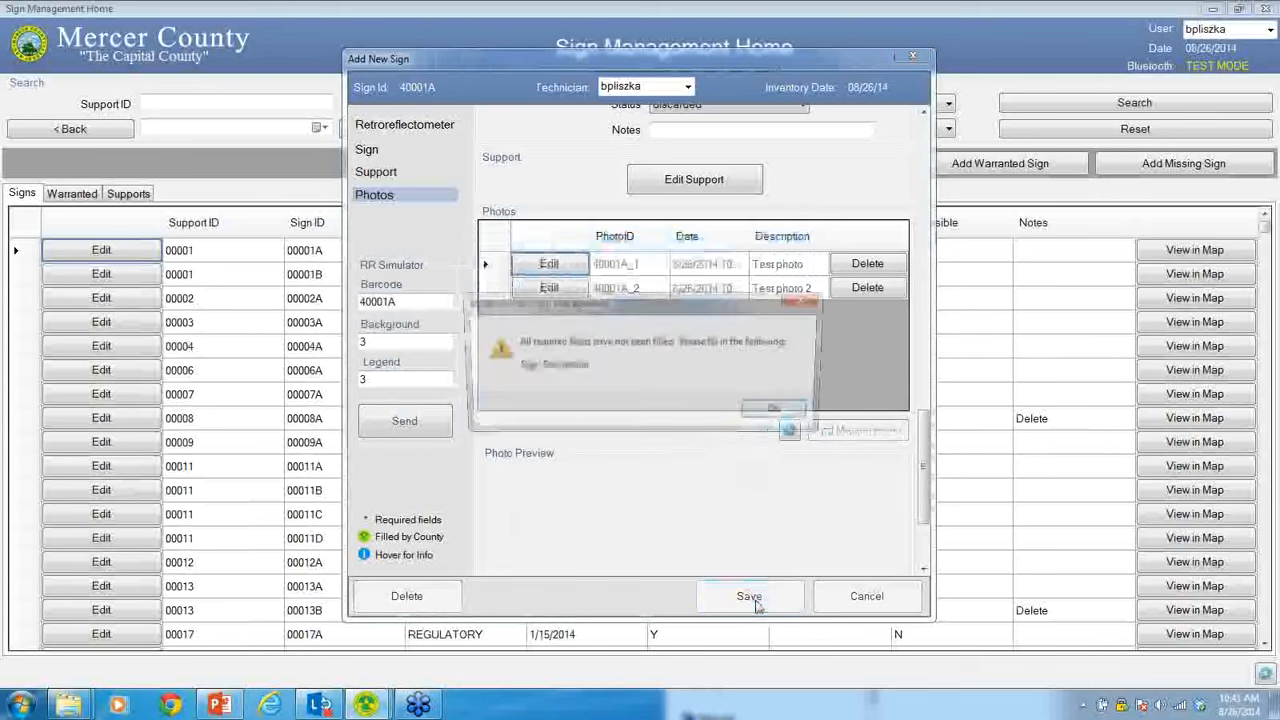
# Save new sign 40001A, acknowledge the saved-successfully message and close the form back to the home list.
pyautogui.click(748, 596)
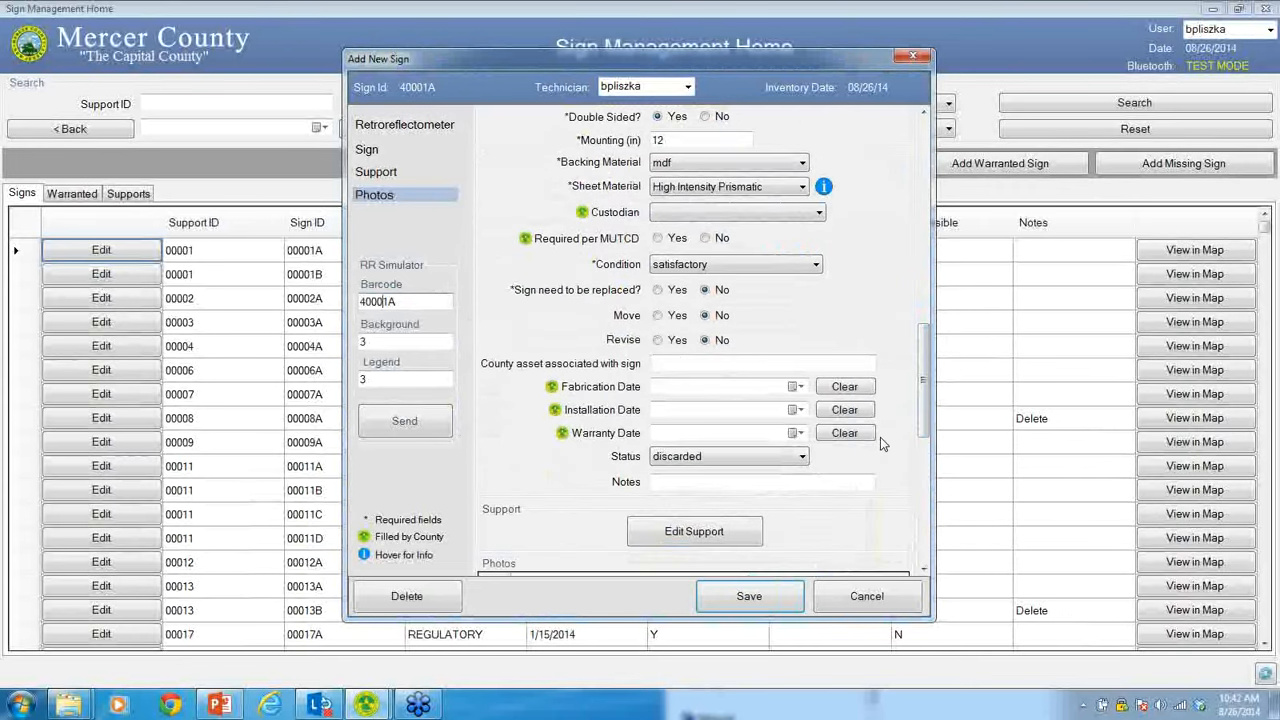
pyautogui.moveTo(932, 386)
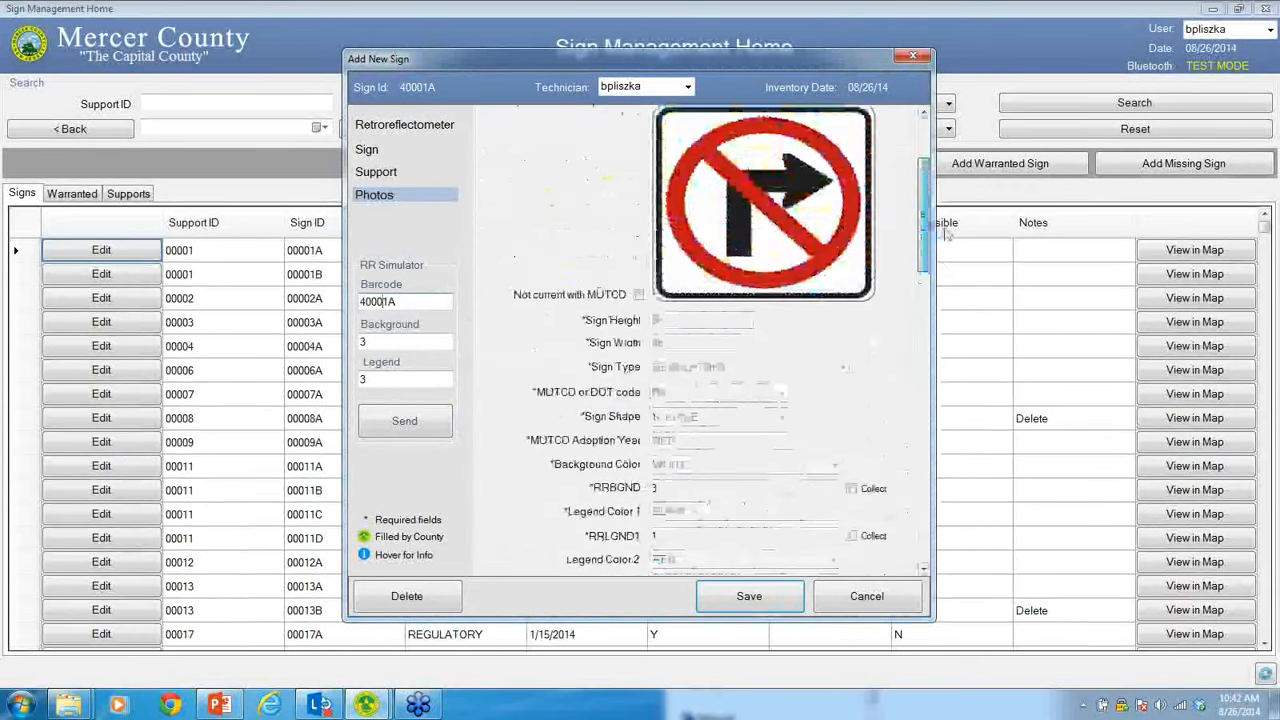
pyautogui.scroll(-3)
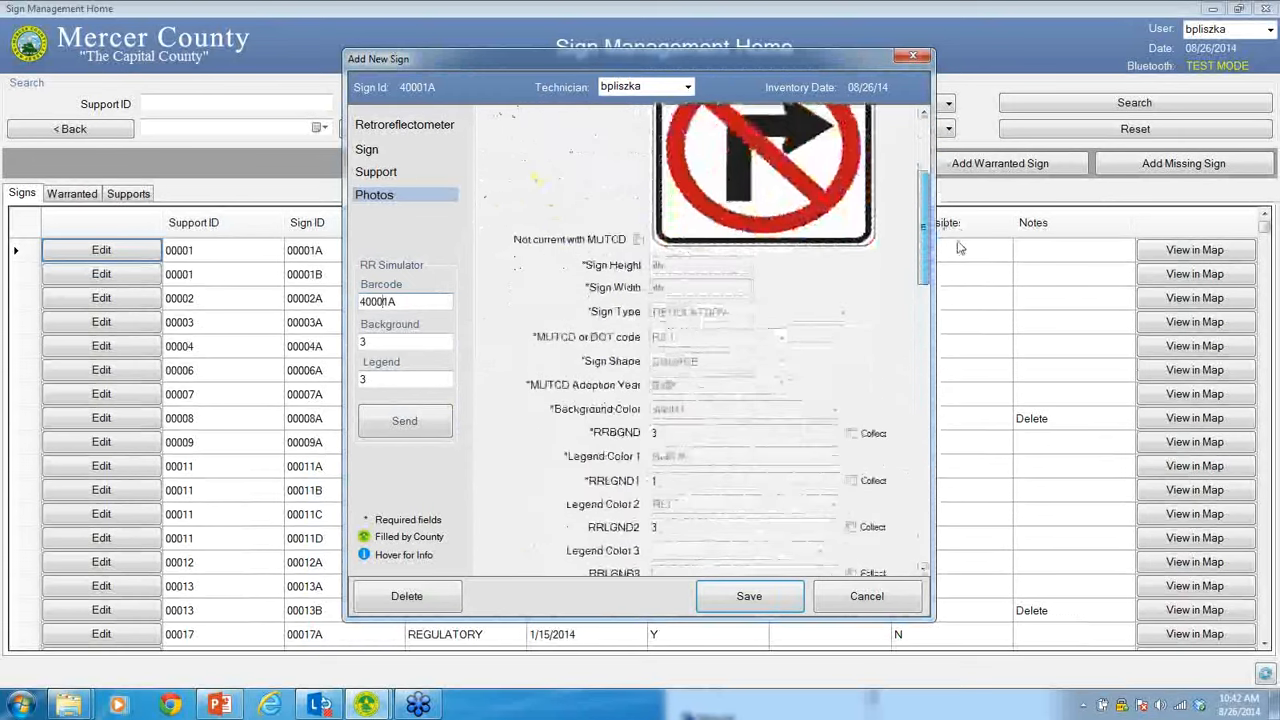
pyautogui.scroll(-3)
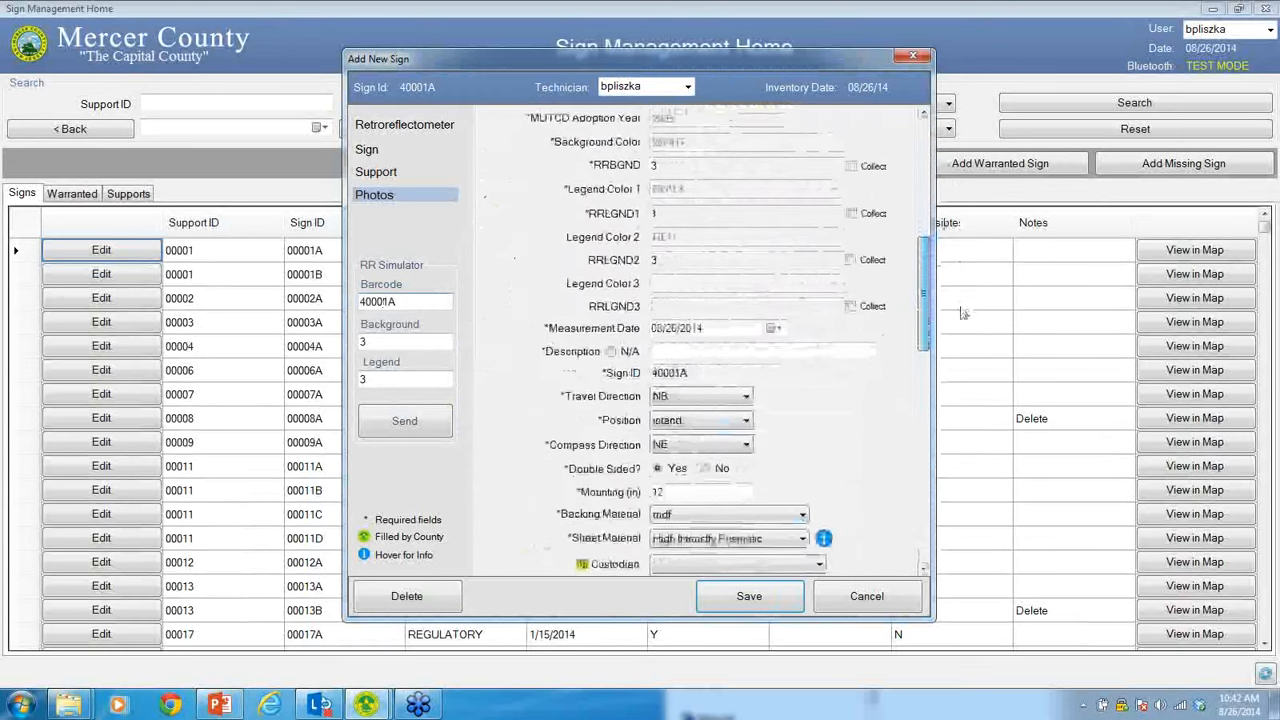
pyautogui.scroll(-3)
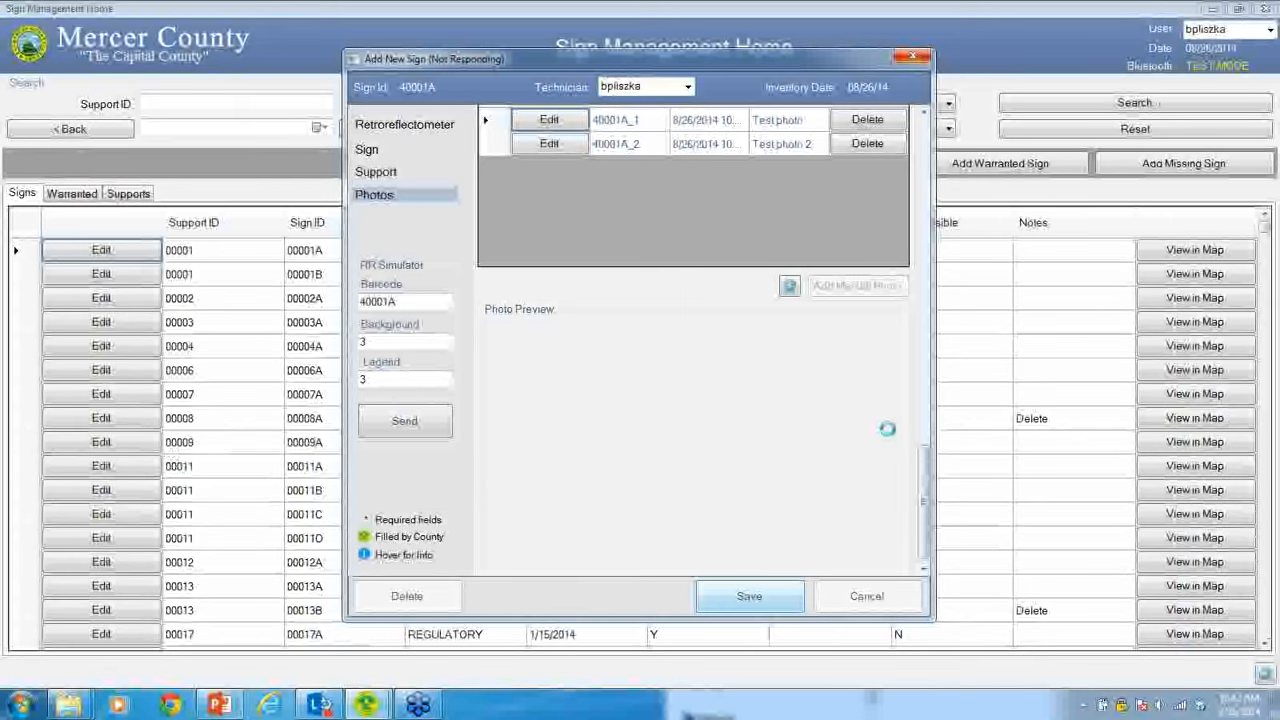
pyautogui.click(748, 596)
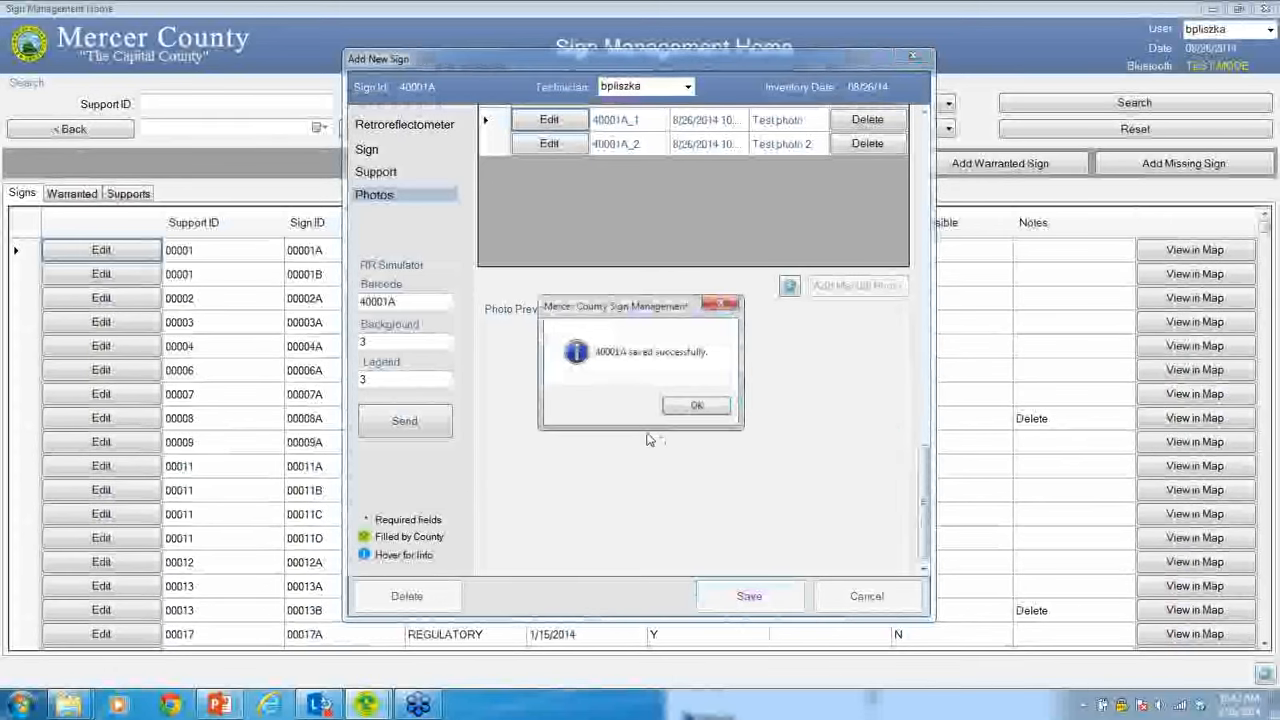
pyautogui.click(696, 404)
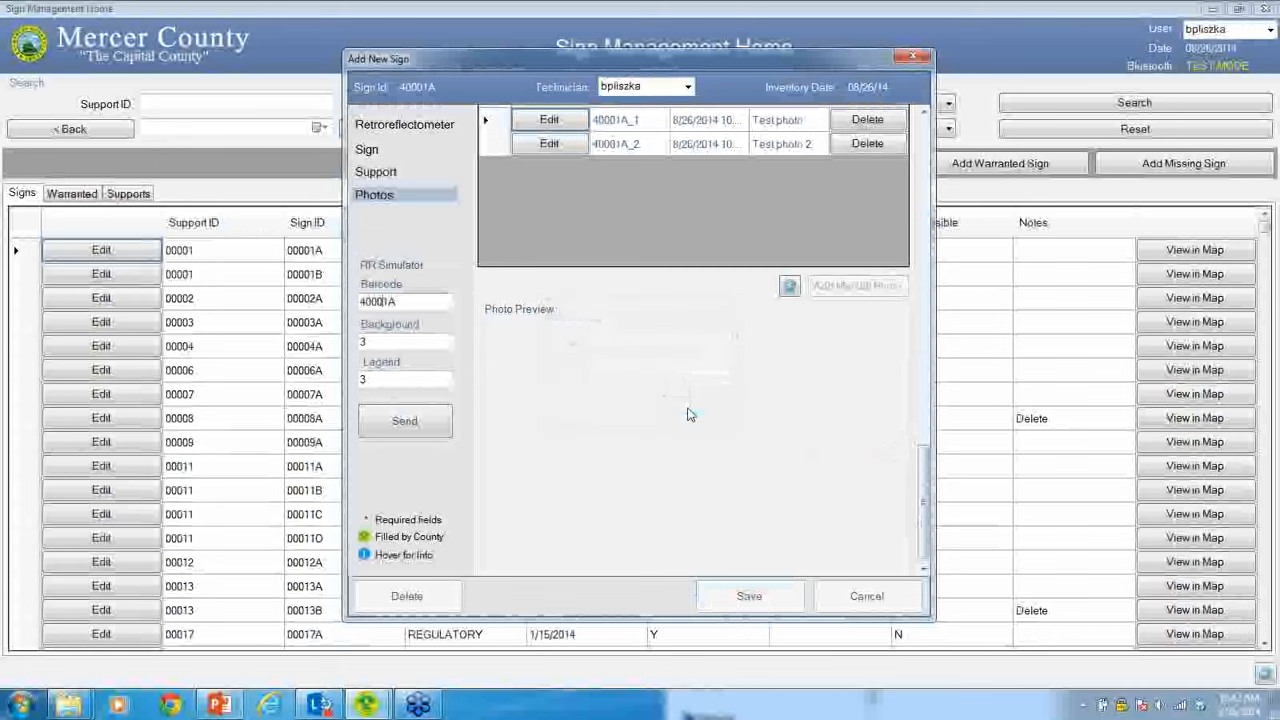
pyautogui.click(866, 596)
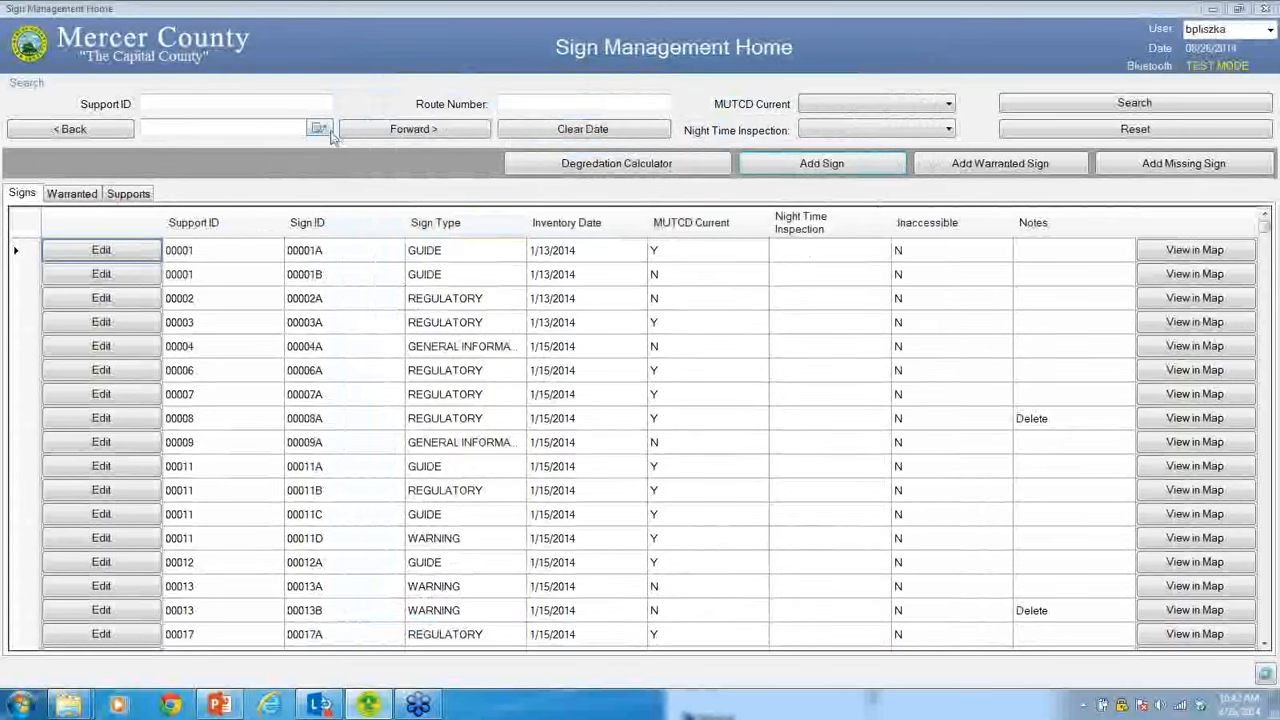
pyautogui.click(320, 128)
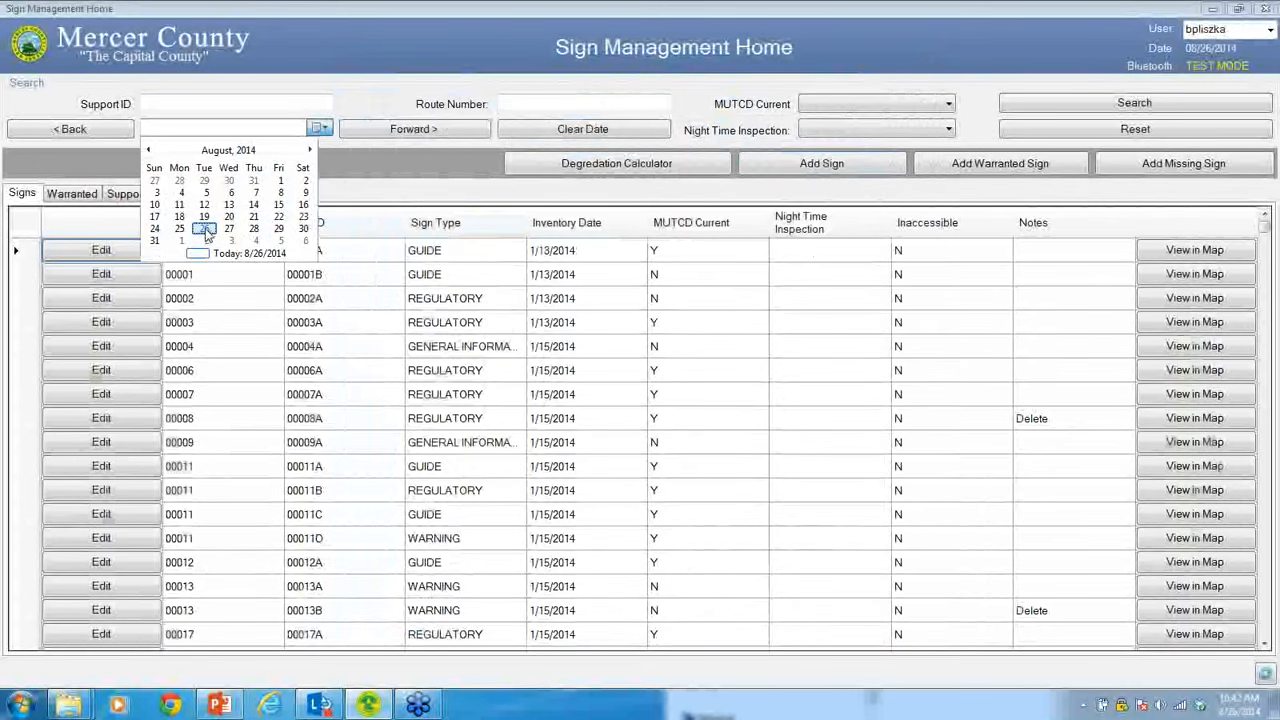
pyautogui.click(204, 228)
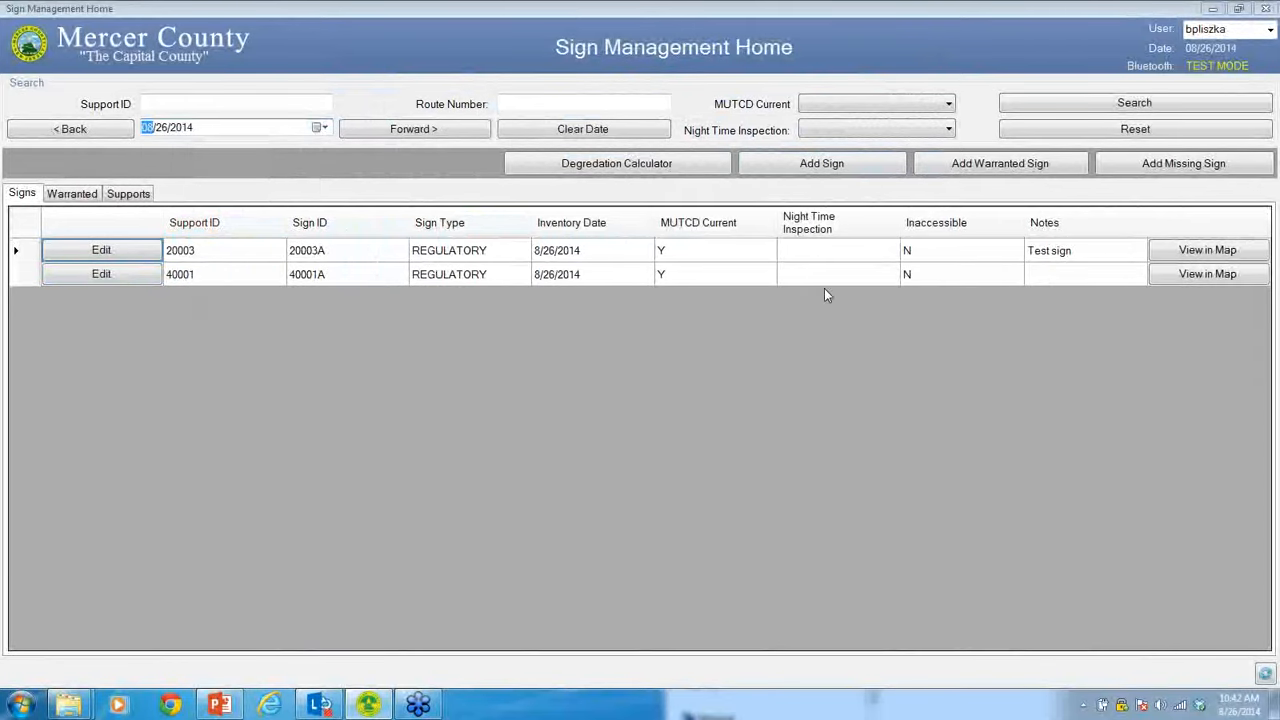
pyautogui.moveTo(1158, 304)
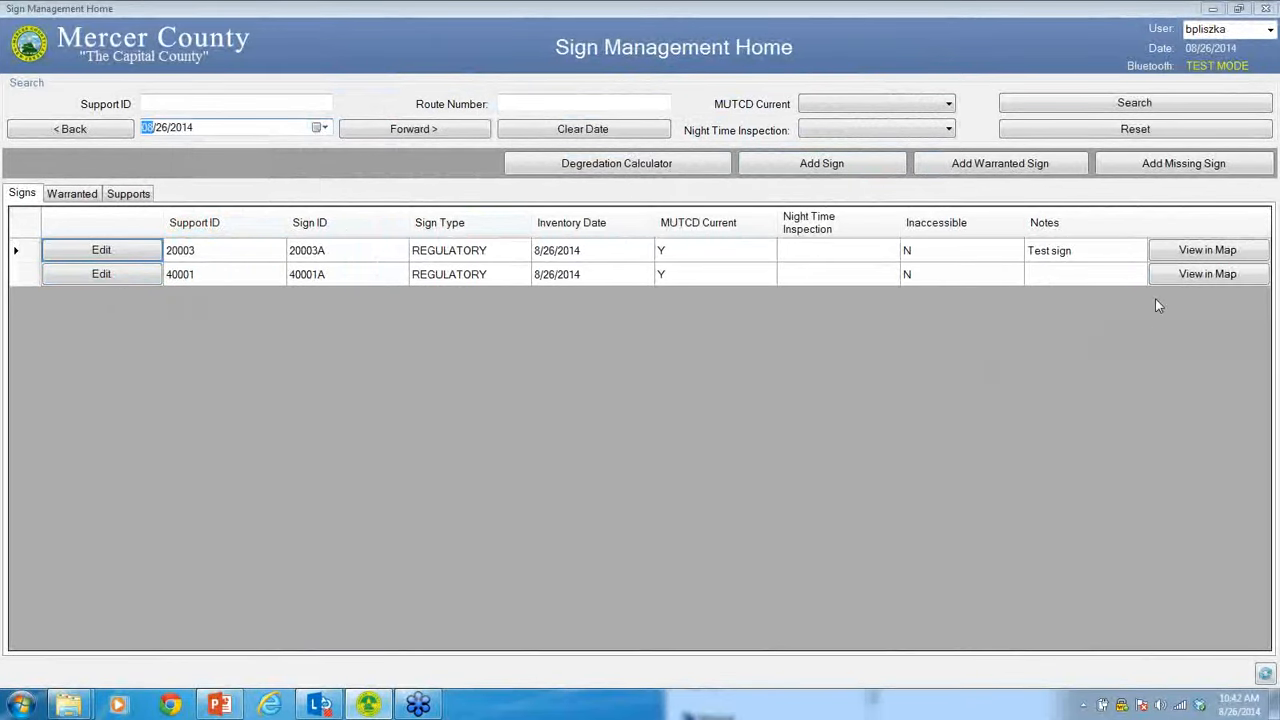
pyautogui.click(1208, 272)
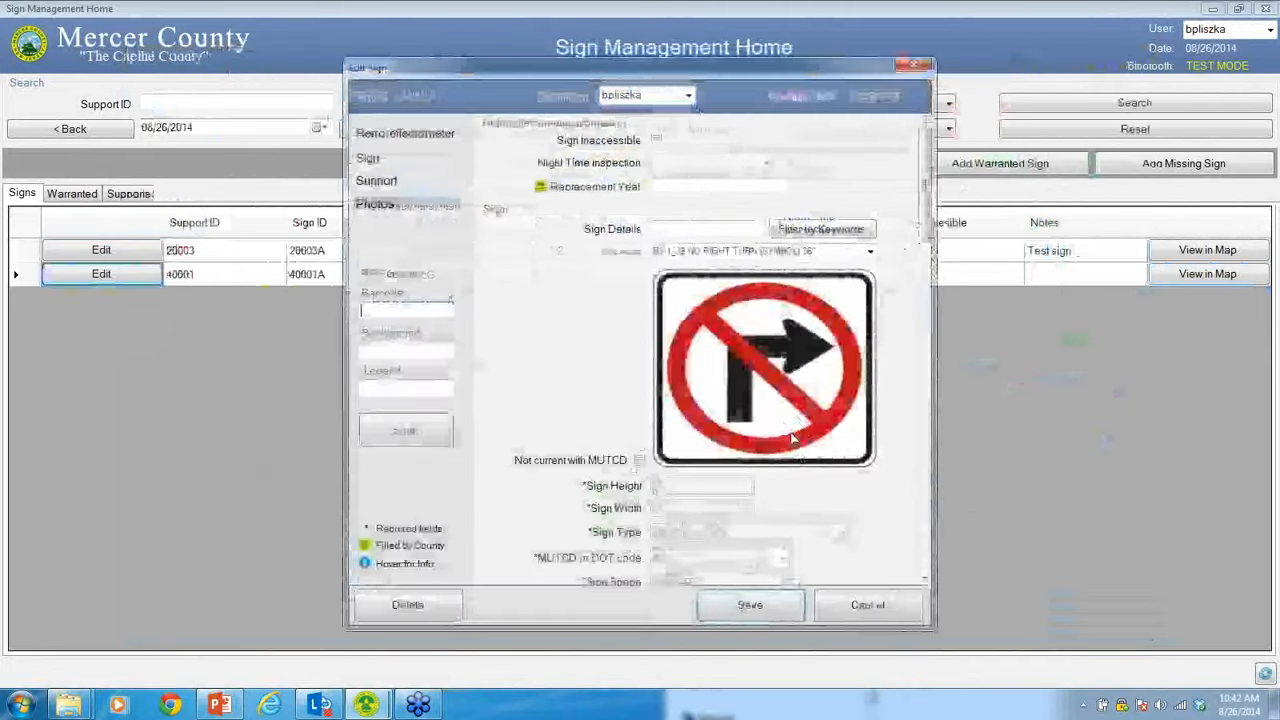
pyautogui.click(374, 204)
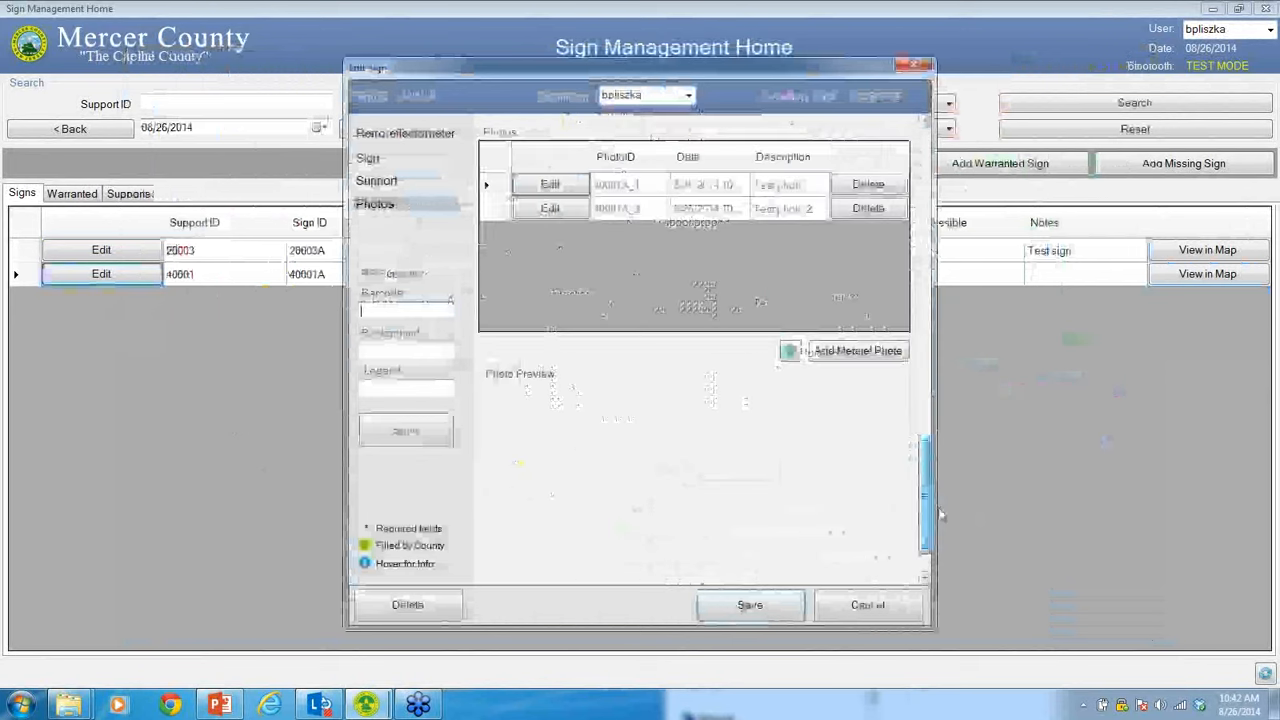
pyautogui.click(868, 604)
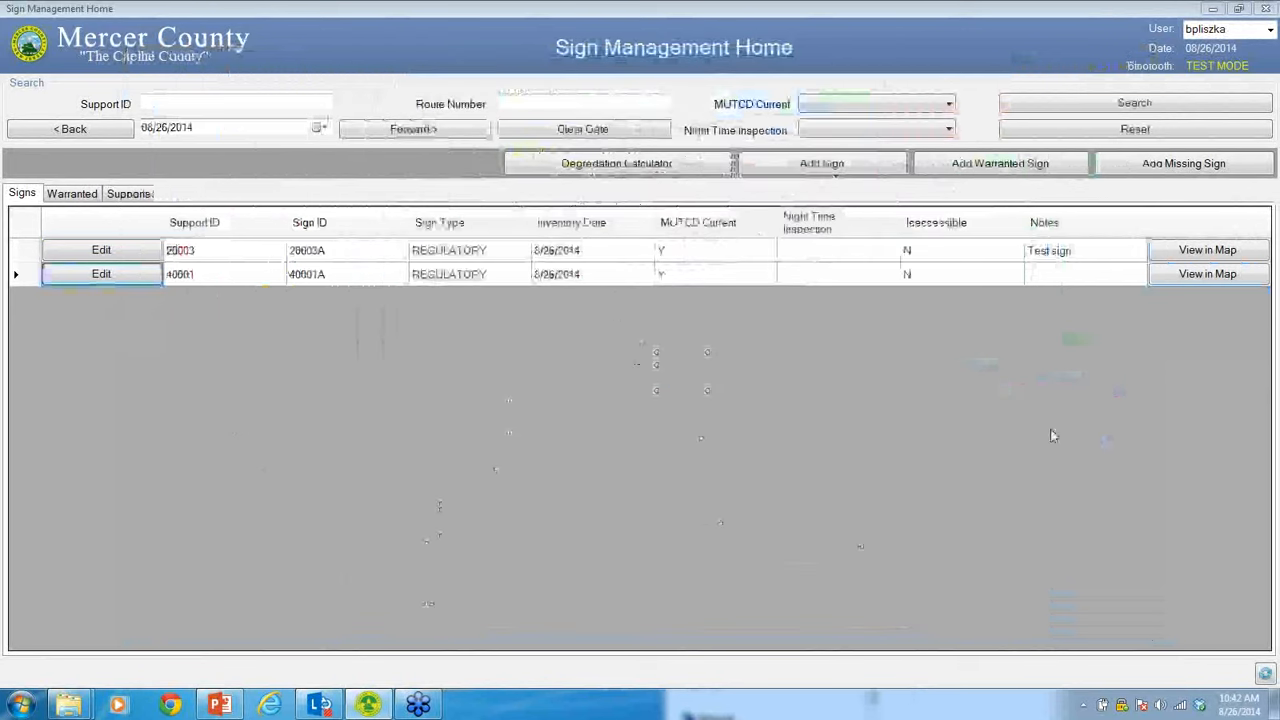
pyautogui.moveTo(1000, 164)
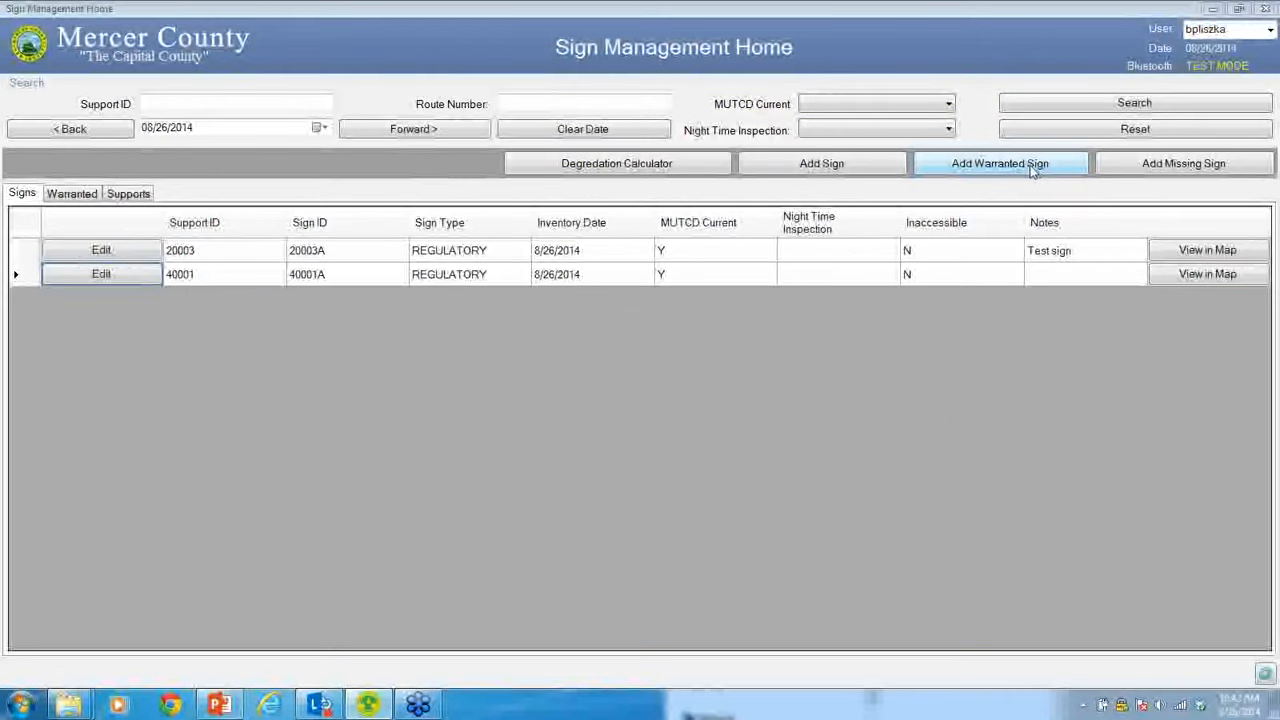
# Start a new warranted sign record via Add Warranted Sign.
pyautogui.click(1000, 164)
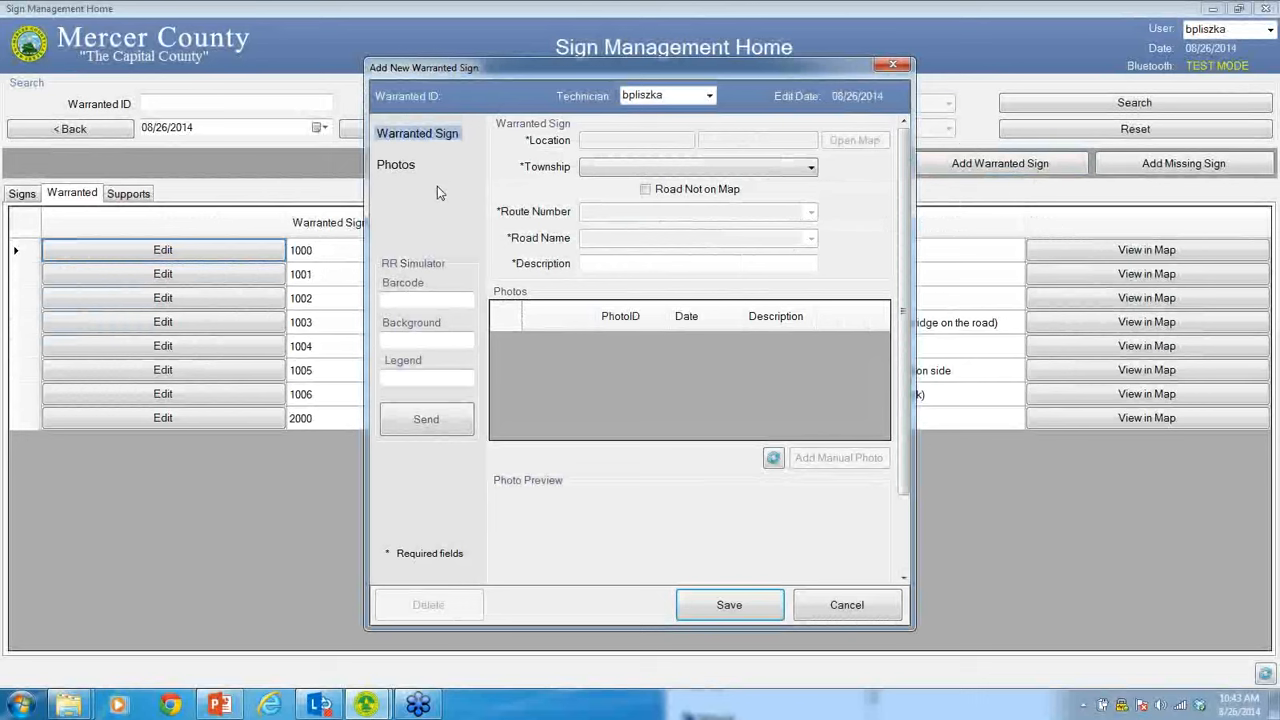
# Place warranted sign 2001 on the map in Hamilton Twp on Nottingham Way, route 614, and close the map.
pyautogui.click(696, 166)
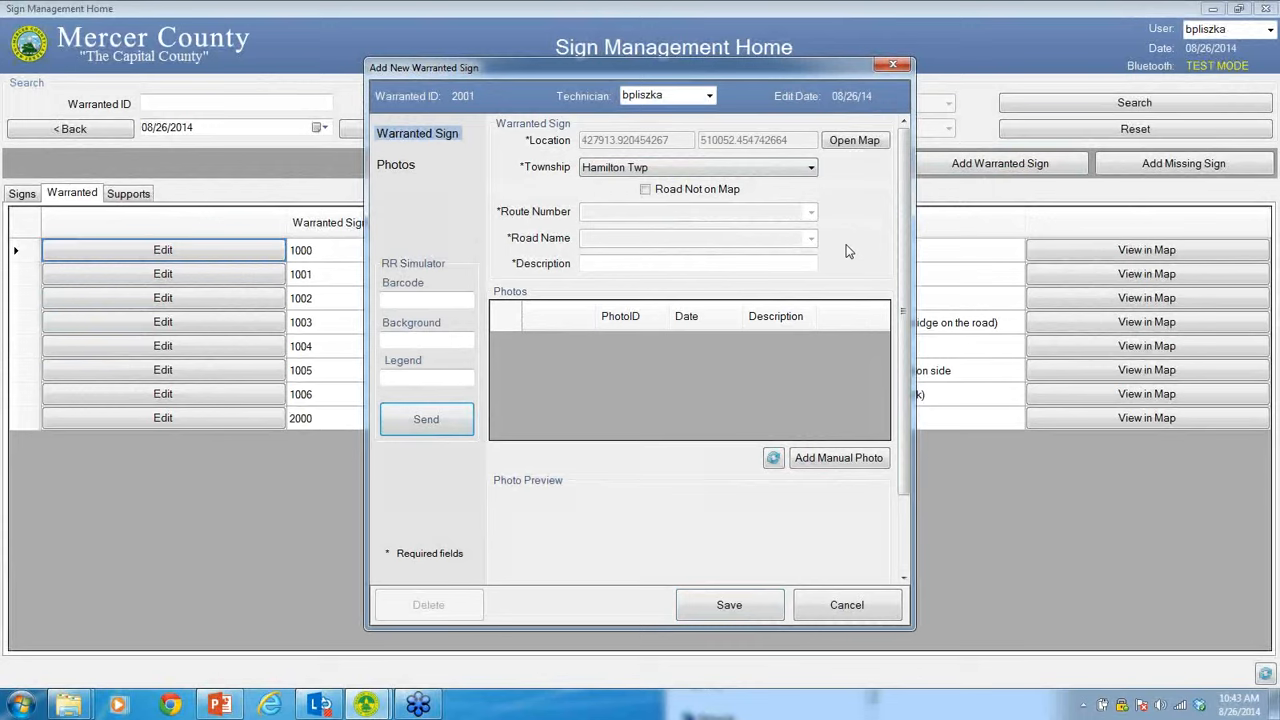
pyautogui.moveTo(904, 216)
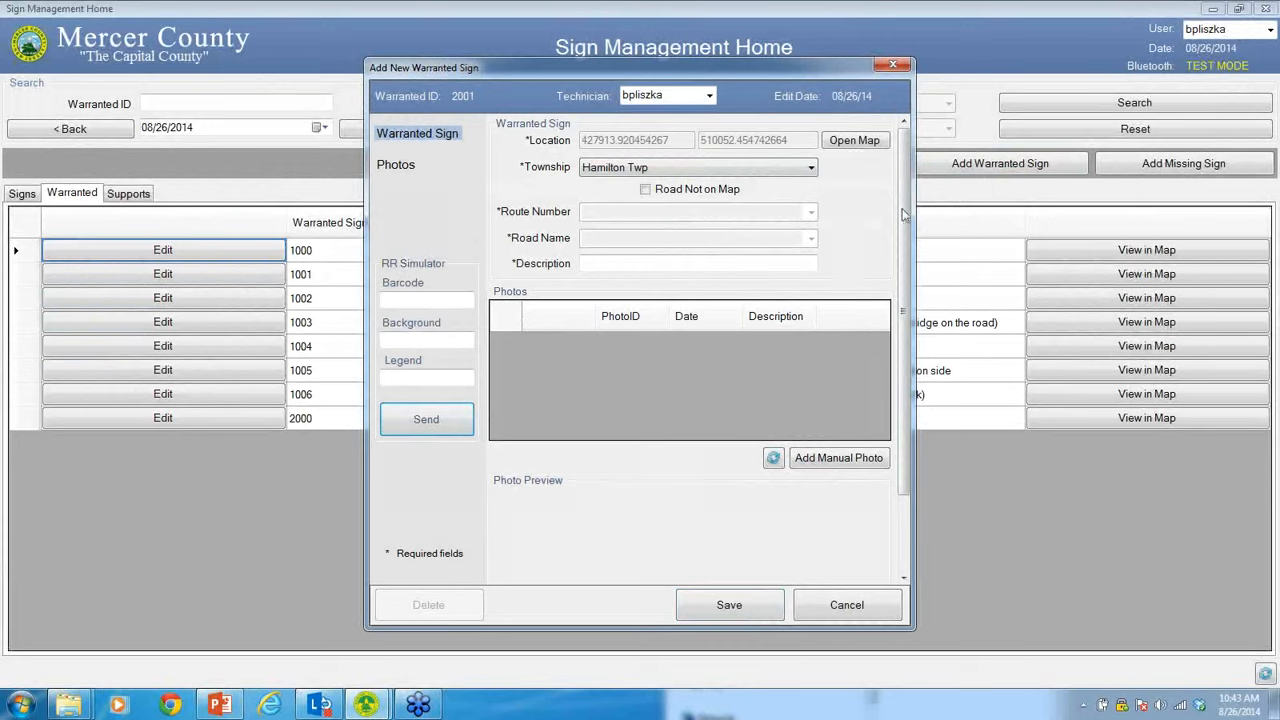
pyautogui.click(854, 140)
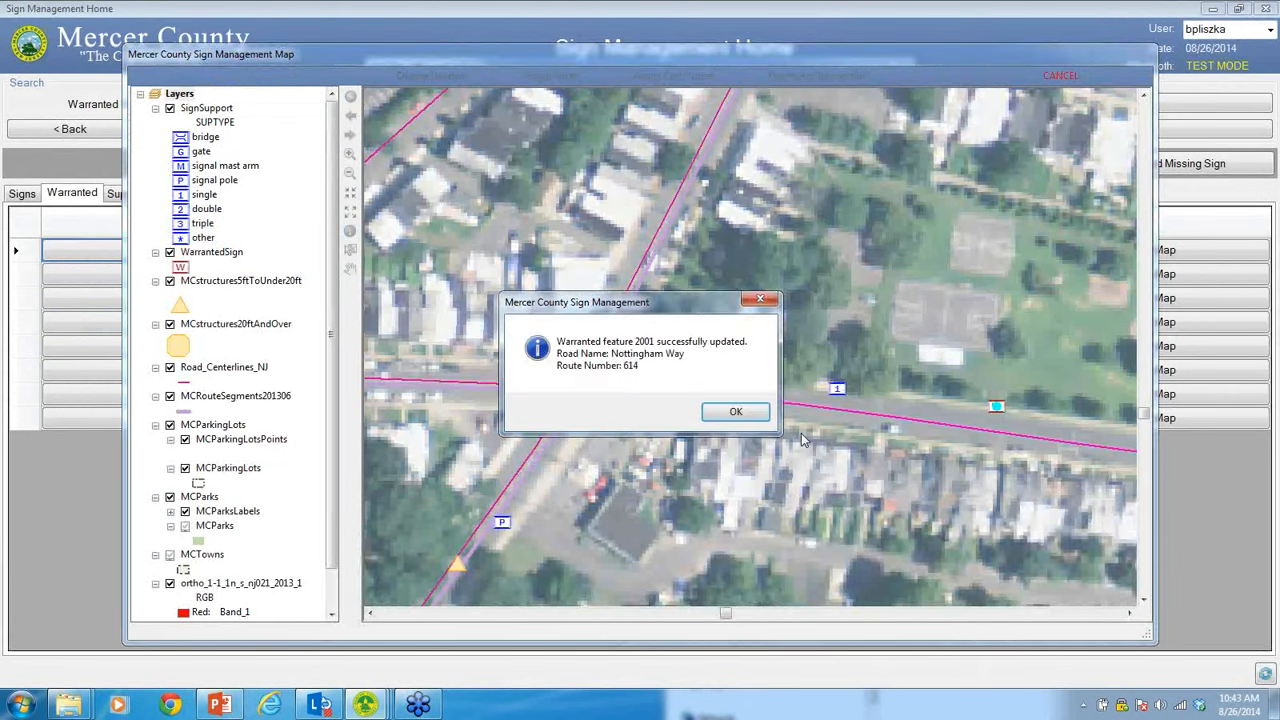
pyautogui.click(736, 412)
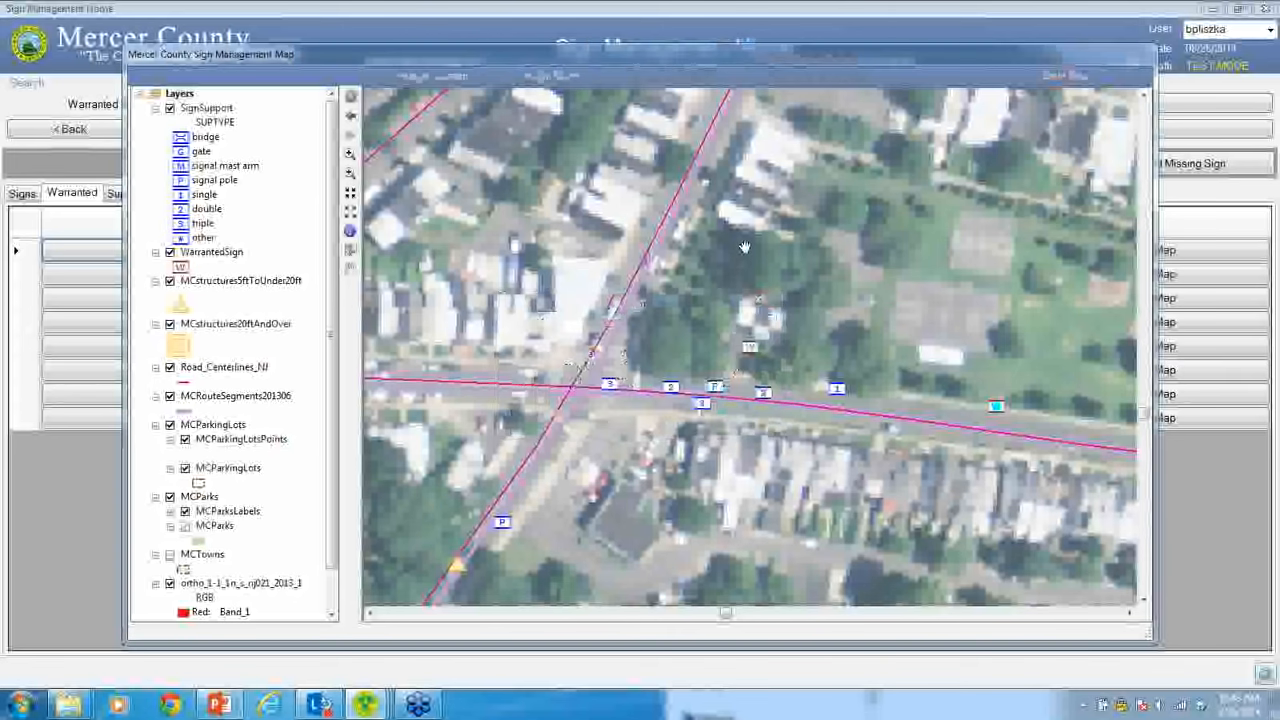
pyautogui.click(998, 164)
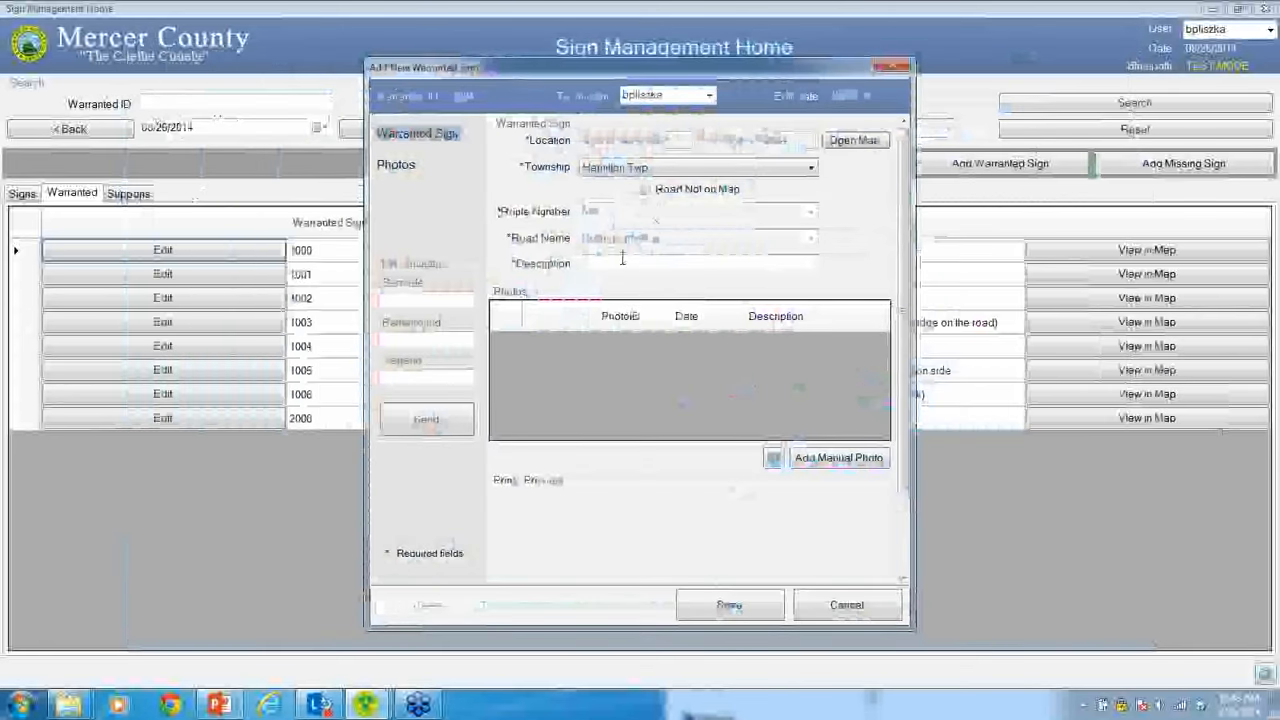
# Enter the description 'Should be stop sign' and save warranted sign 2001 to the Warranted list.
pyautogui.write('S')
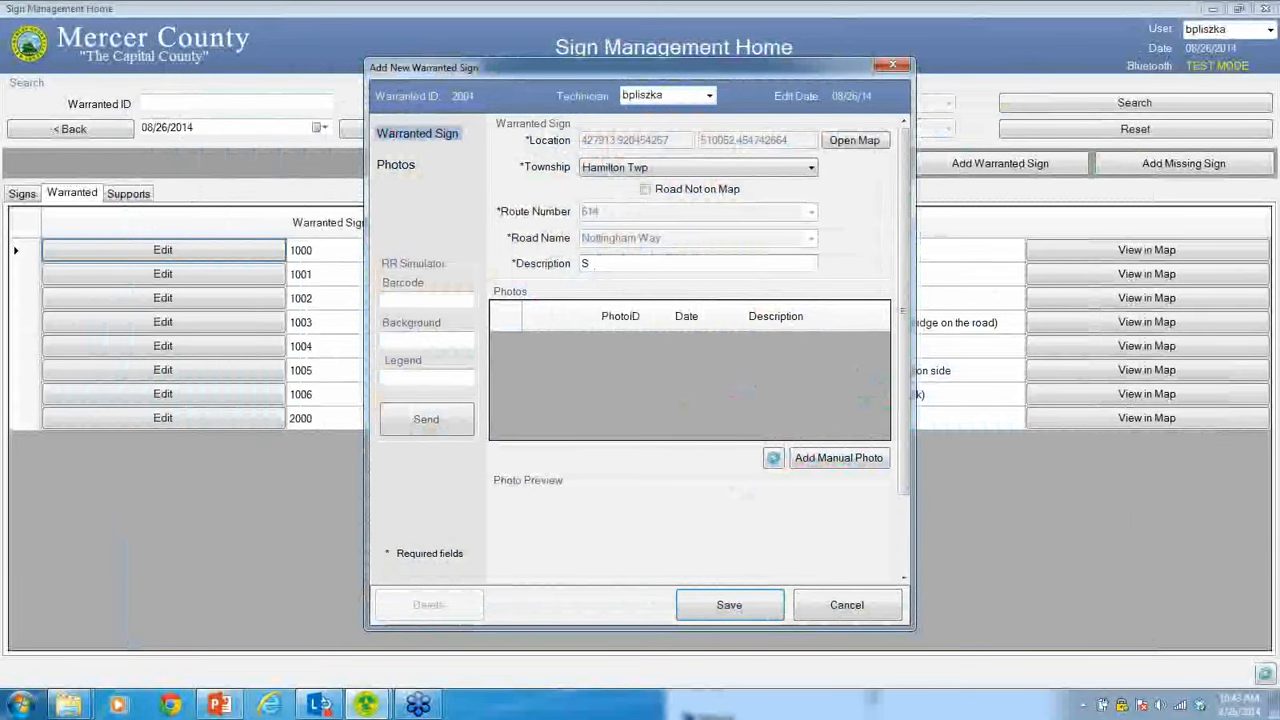
pyautogui.write('hould be stop sign')
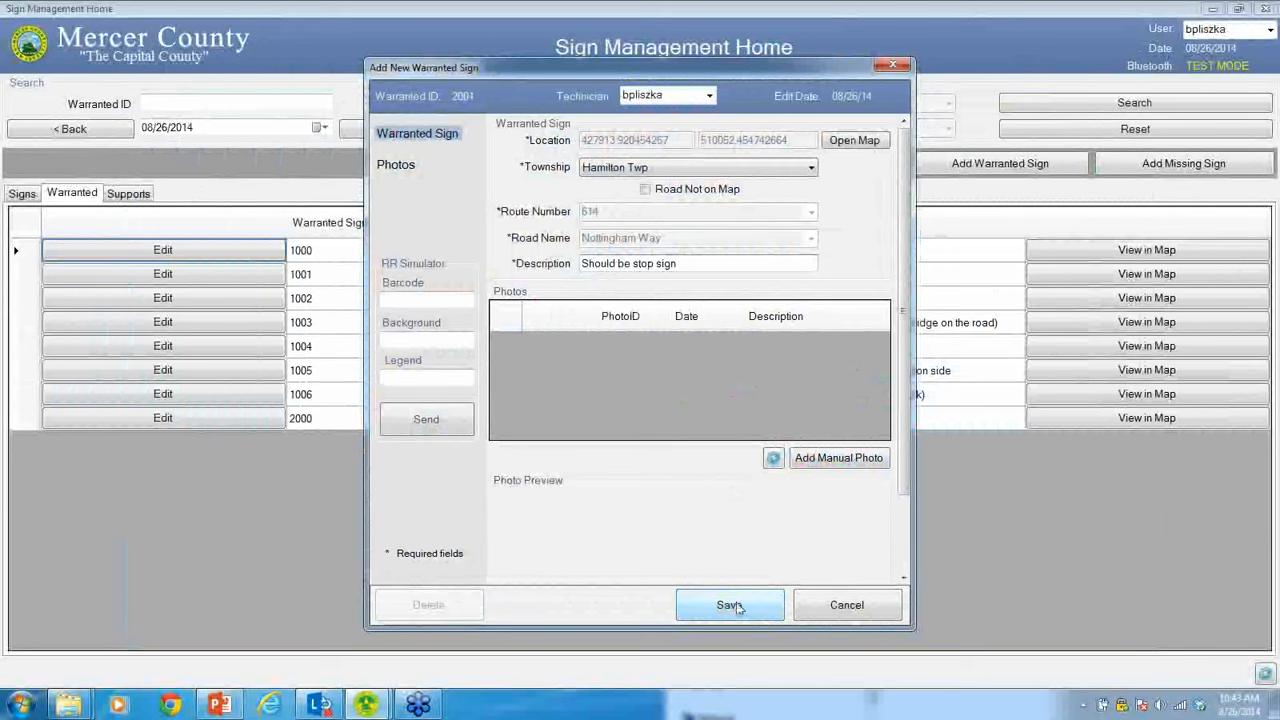
pyautogui.click(728, 604)
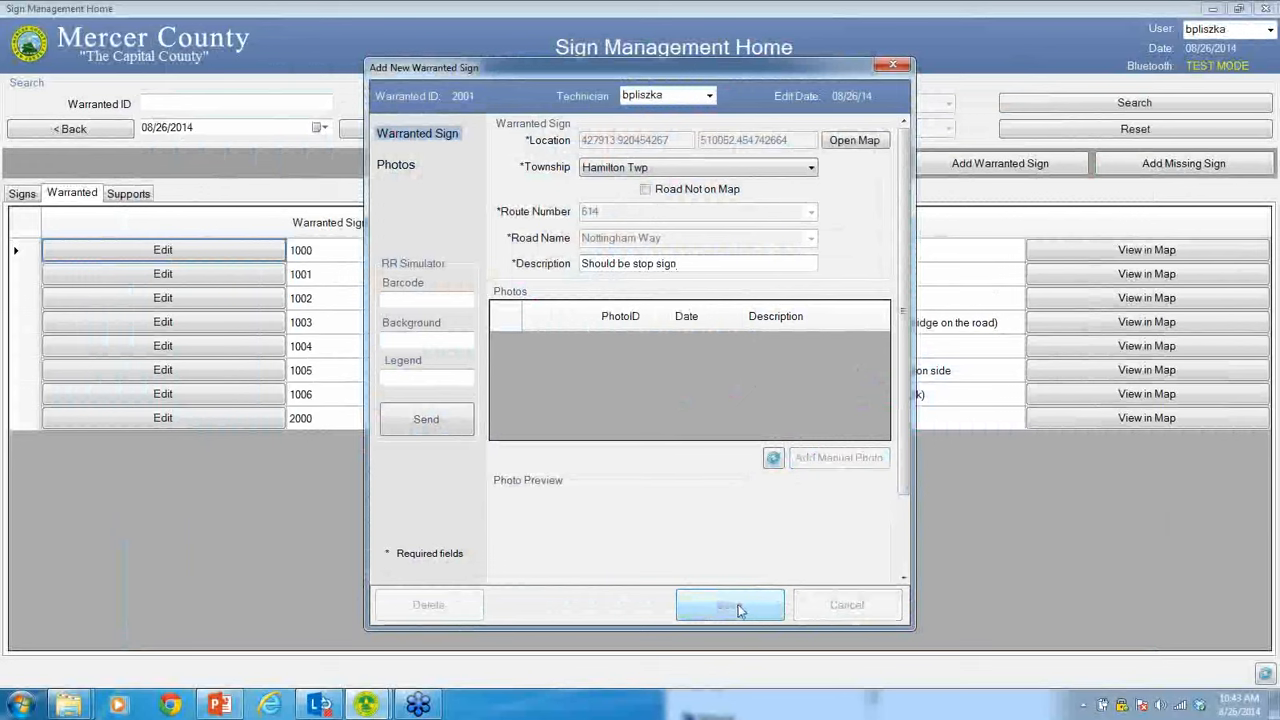
pyautogui.click(730, 604)
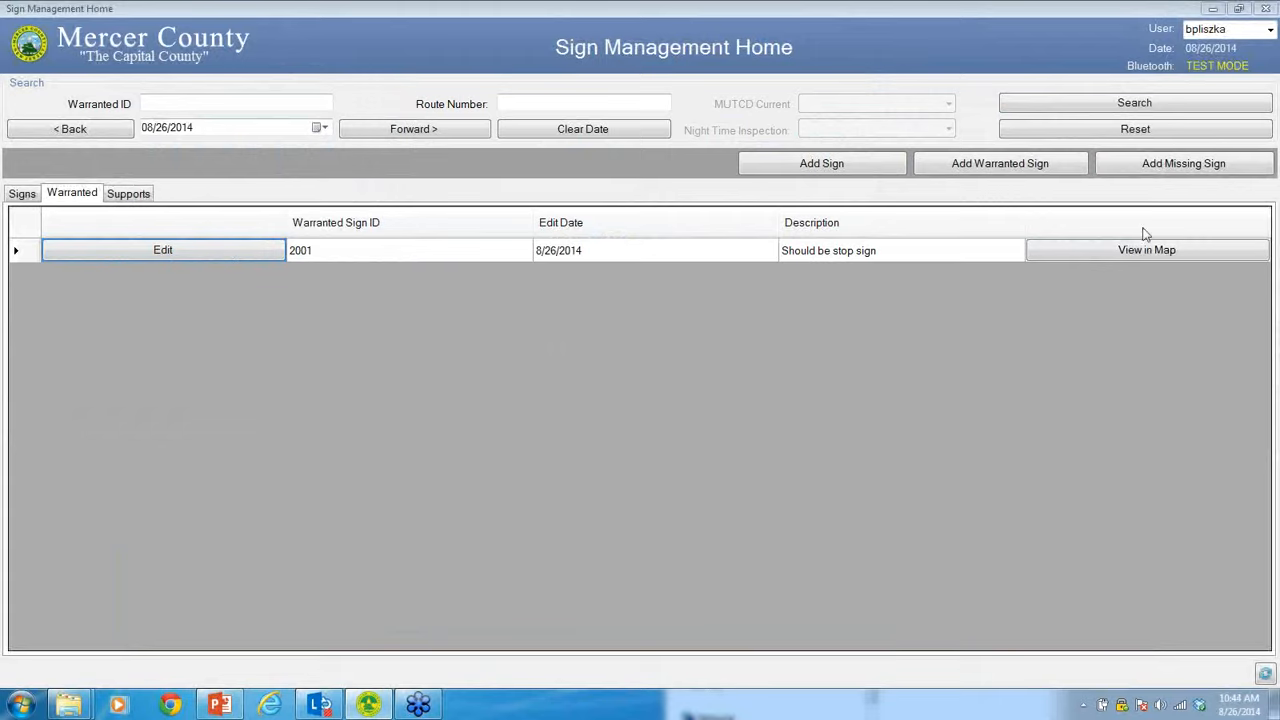
pyautogui.moveTo(788, 280)
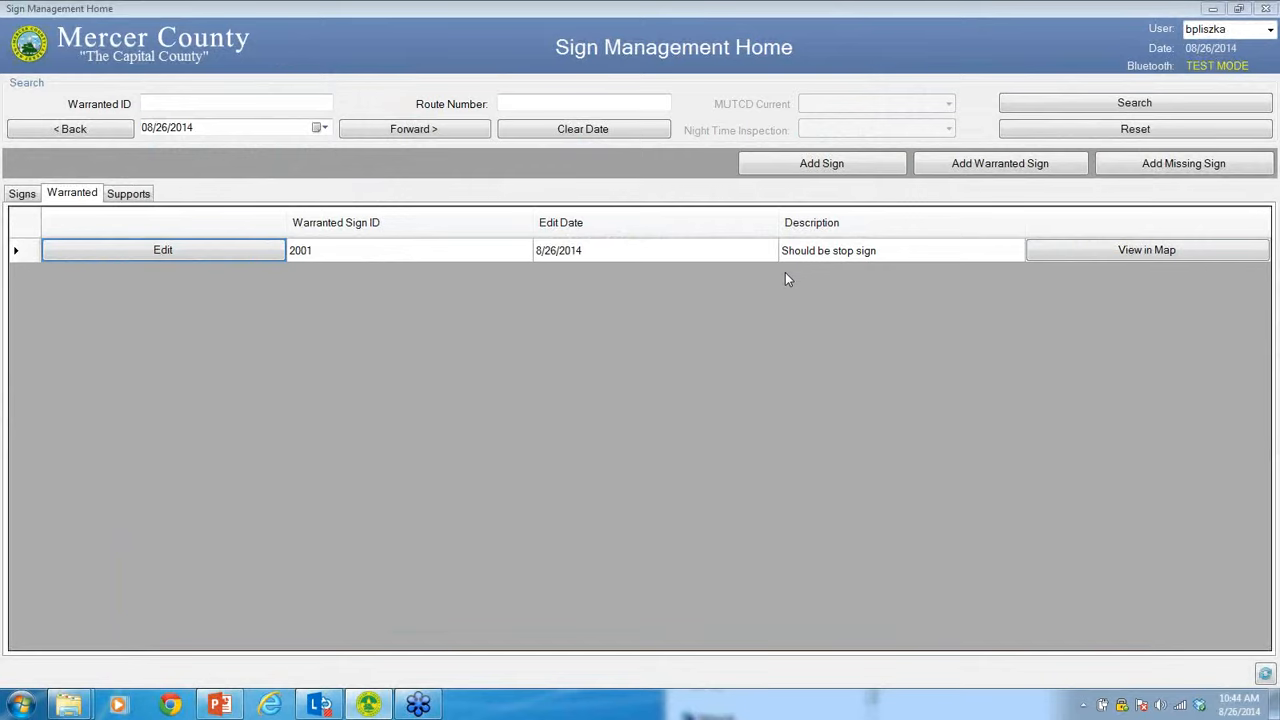
pyautogui.moveTo(1270, 44)
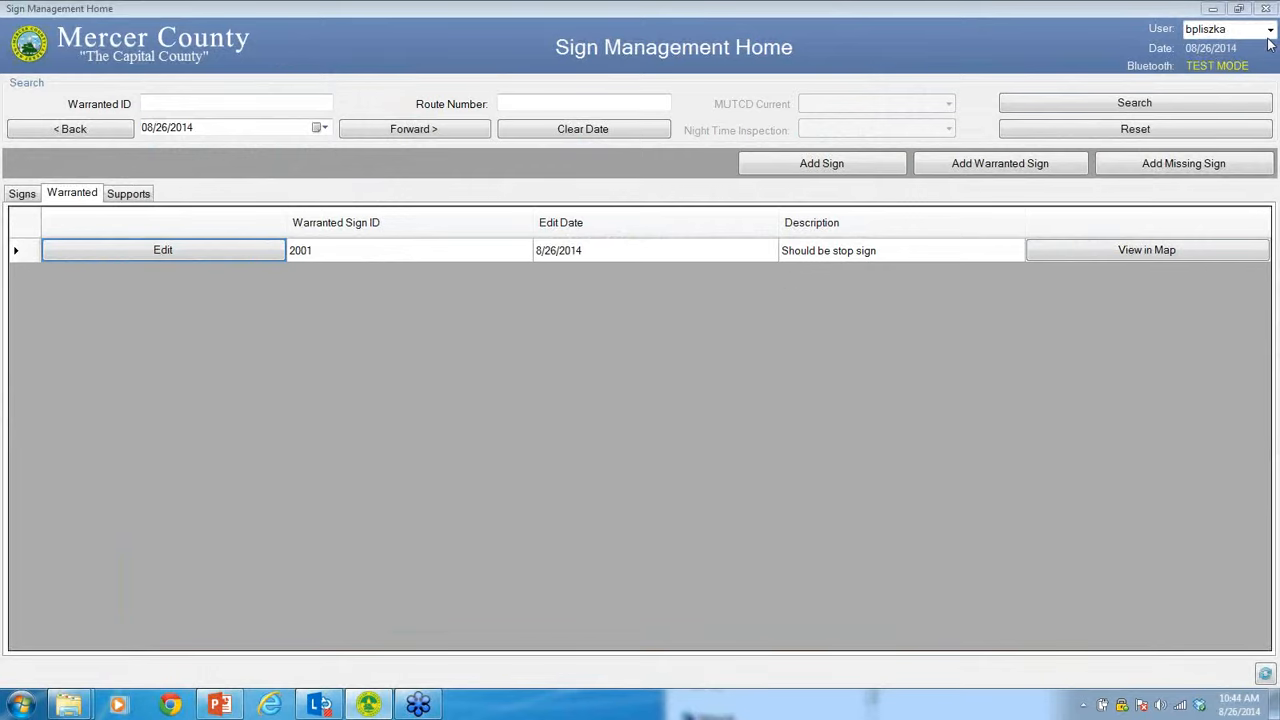
pyautogui.click(1134, 128)
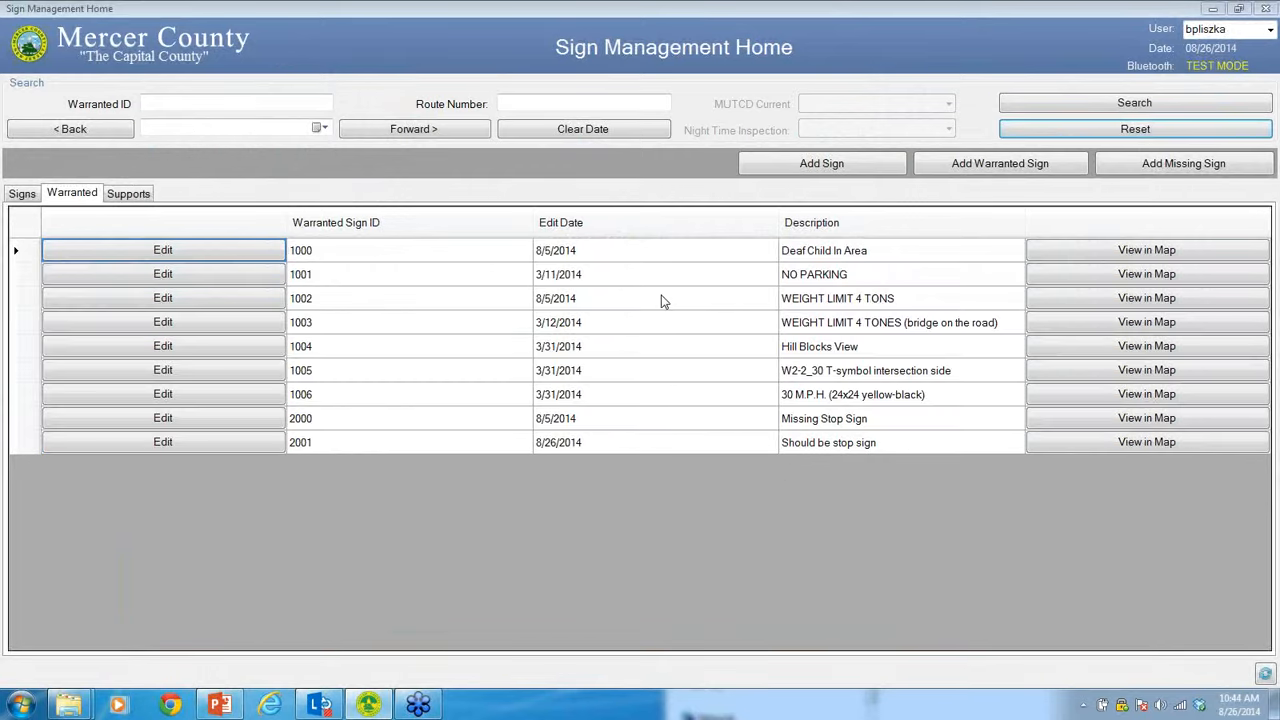
pyautogui.moveTo(668, 296)
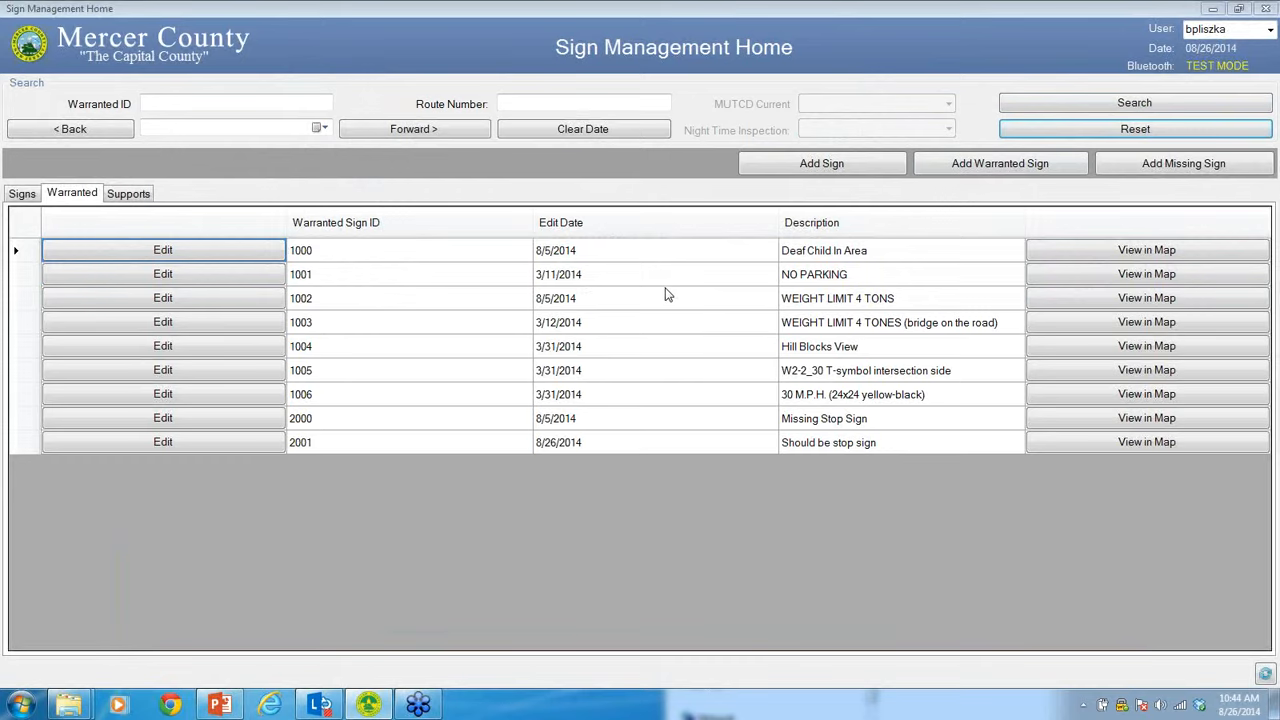
pyautogui.moveTo(270, 150)
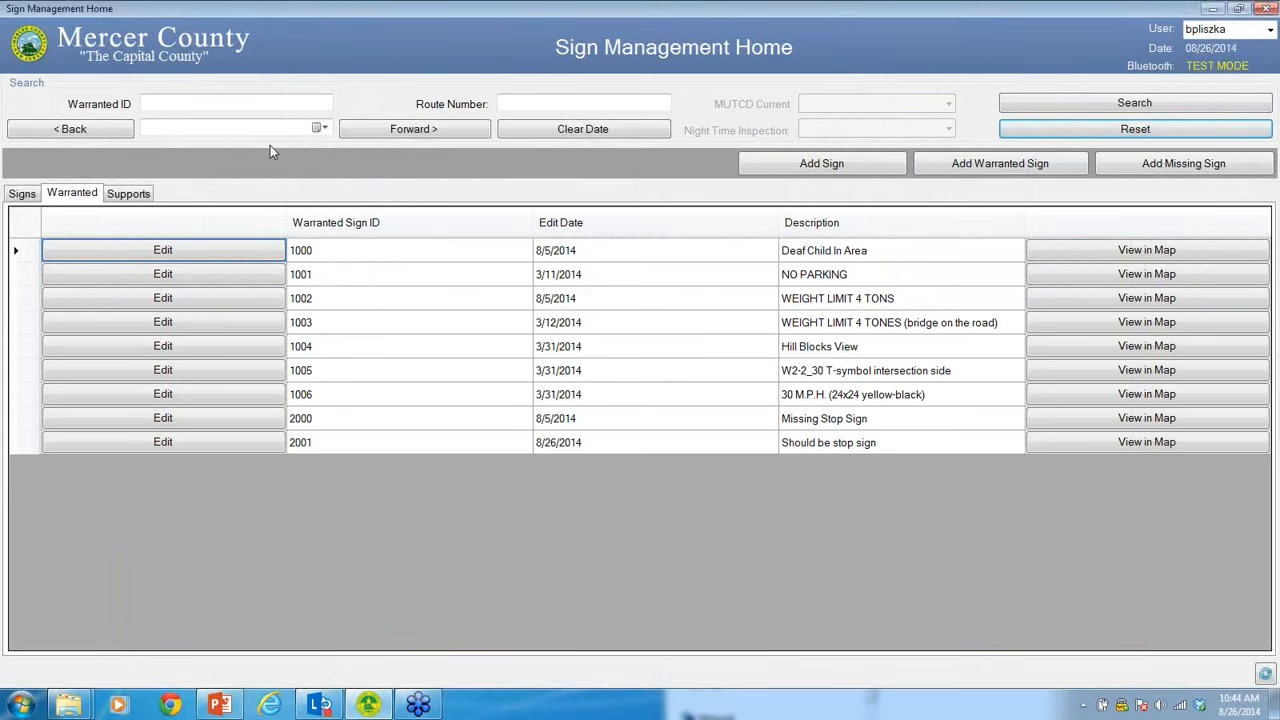
pyautogui.moveTo(718, 266)
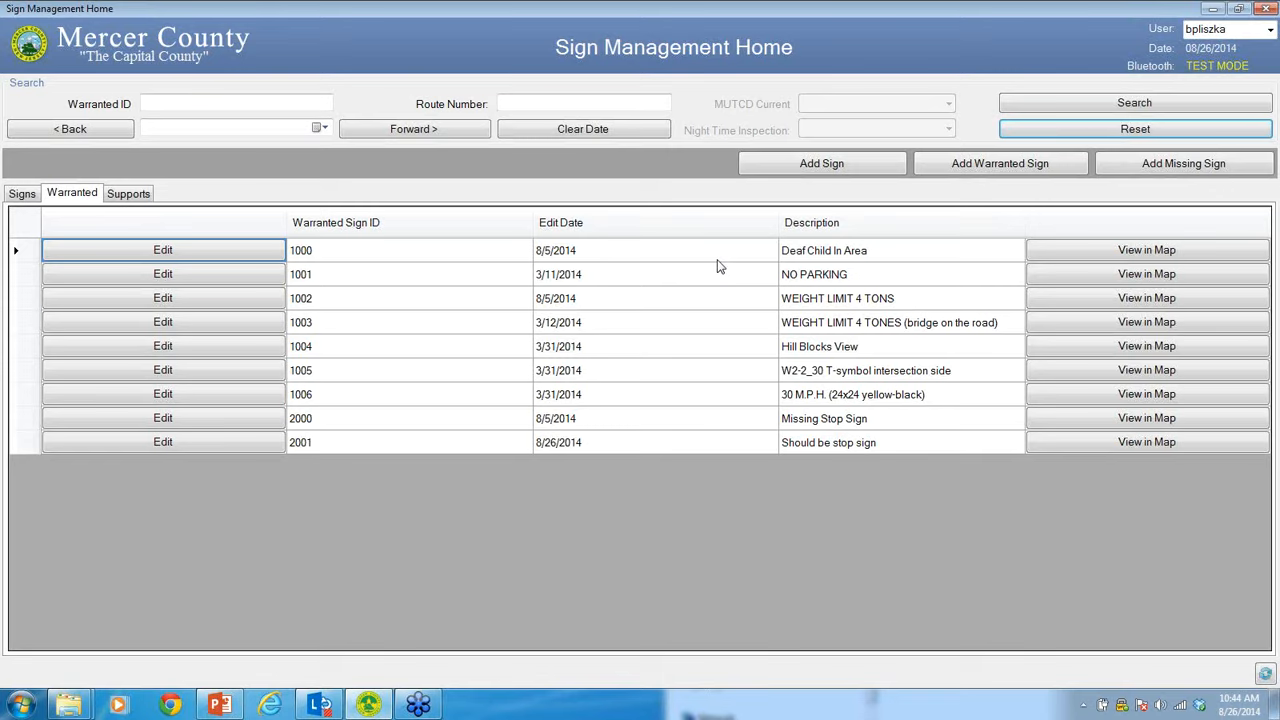
pyautogui.moveTo(998, 44)
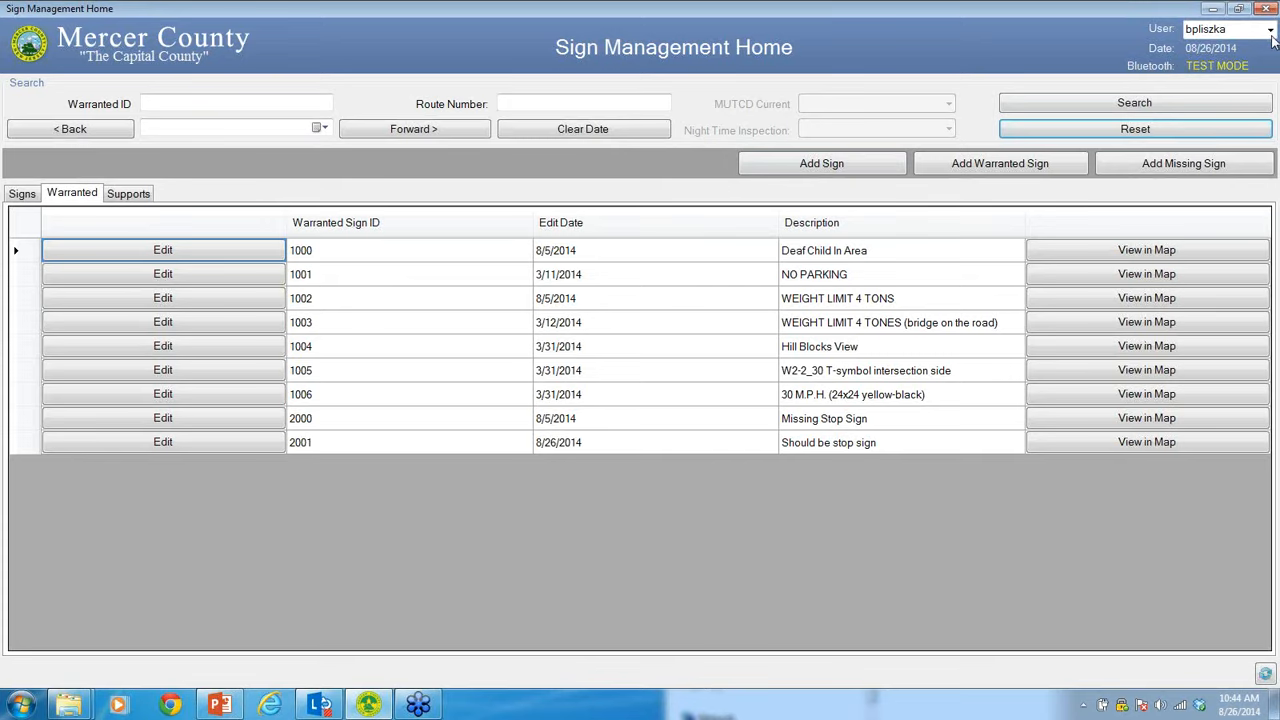
pyautogui.moveTo(1084, 472)
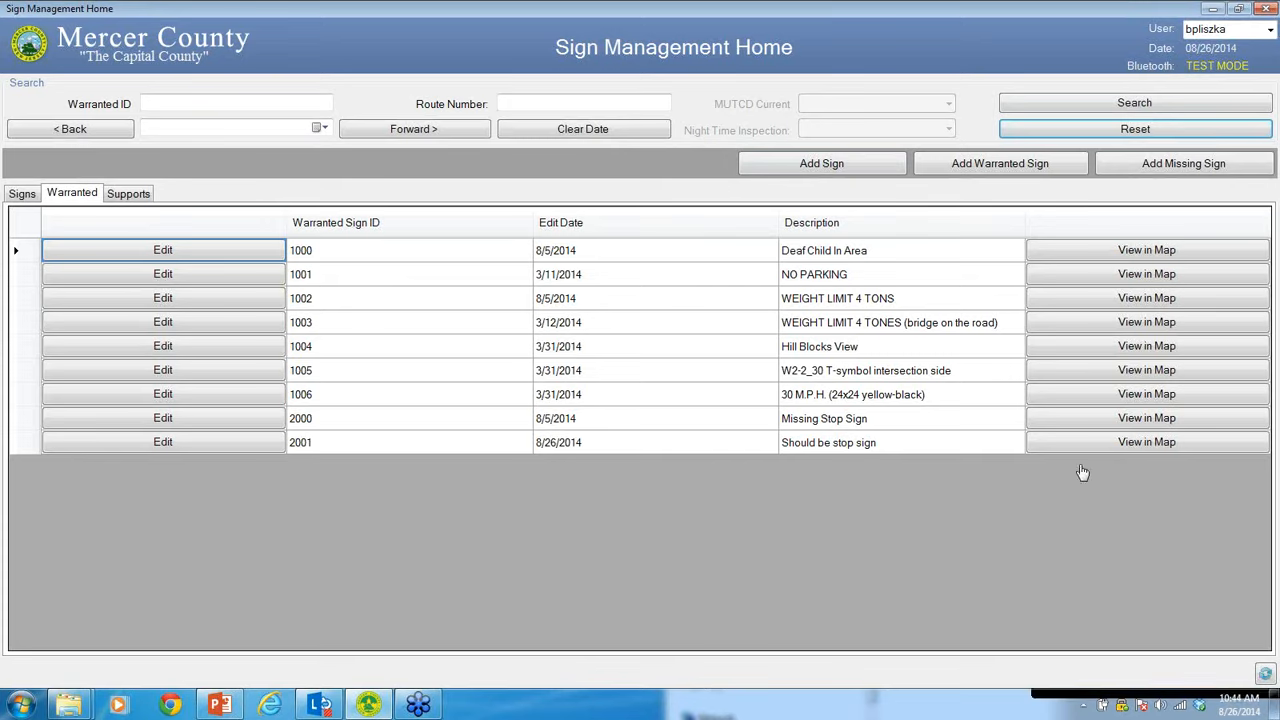
pyautogui.moveTo(1132, 486)
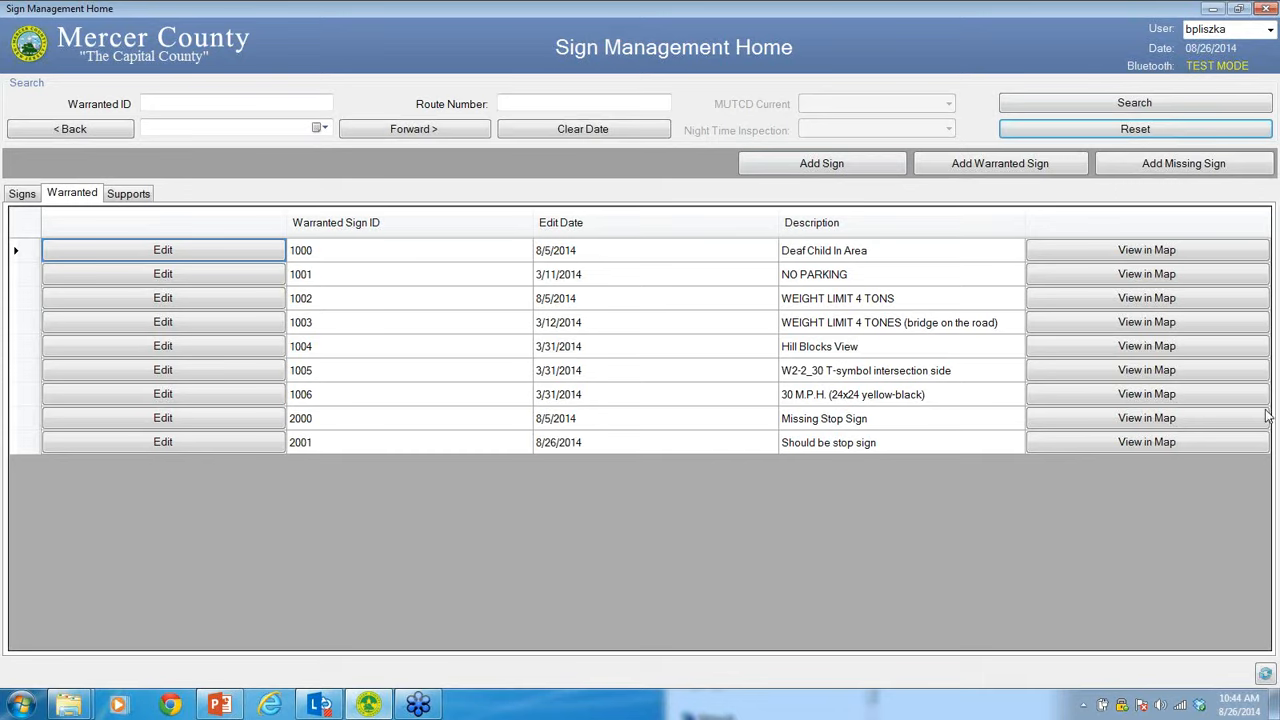
pyautogui.moveTo(1270, 418)
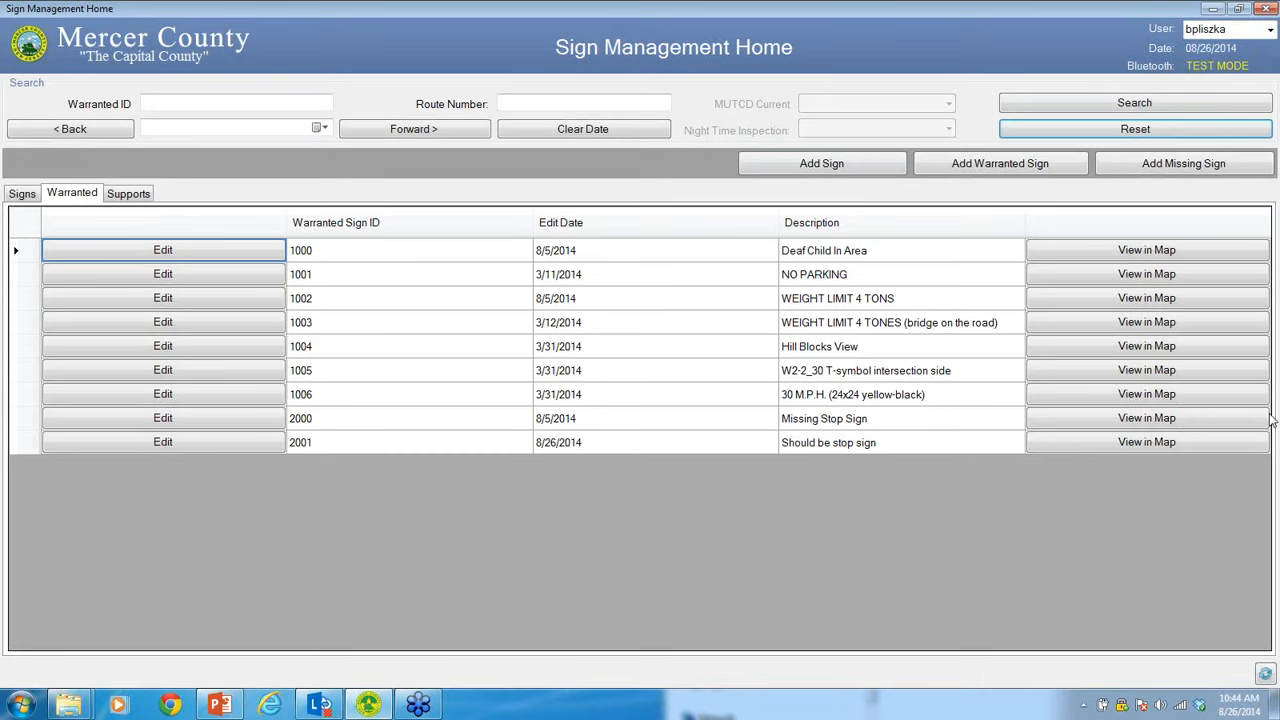
pyautogui.moveTo(1216, 388)
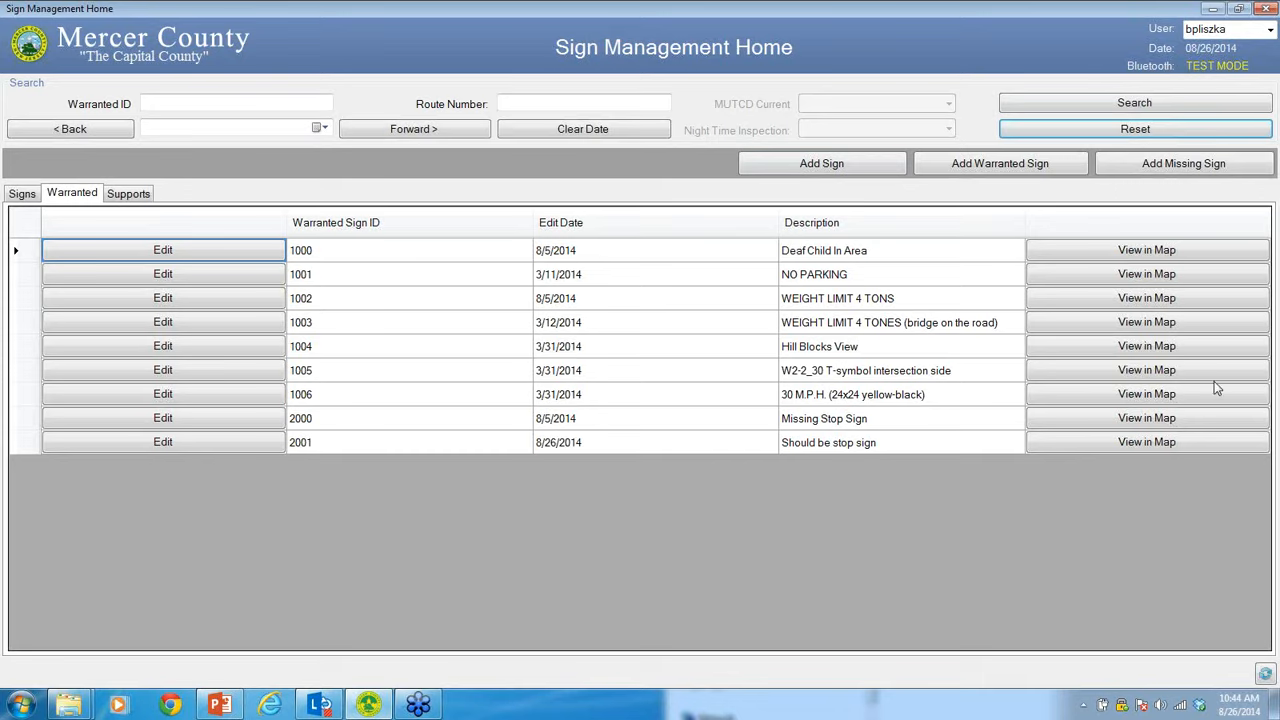
pyautogui.moveTo(1264, 412)
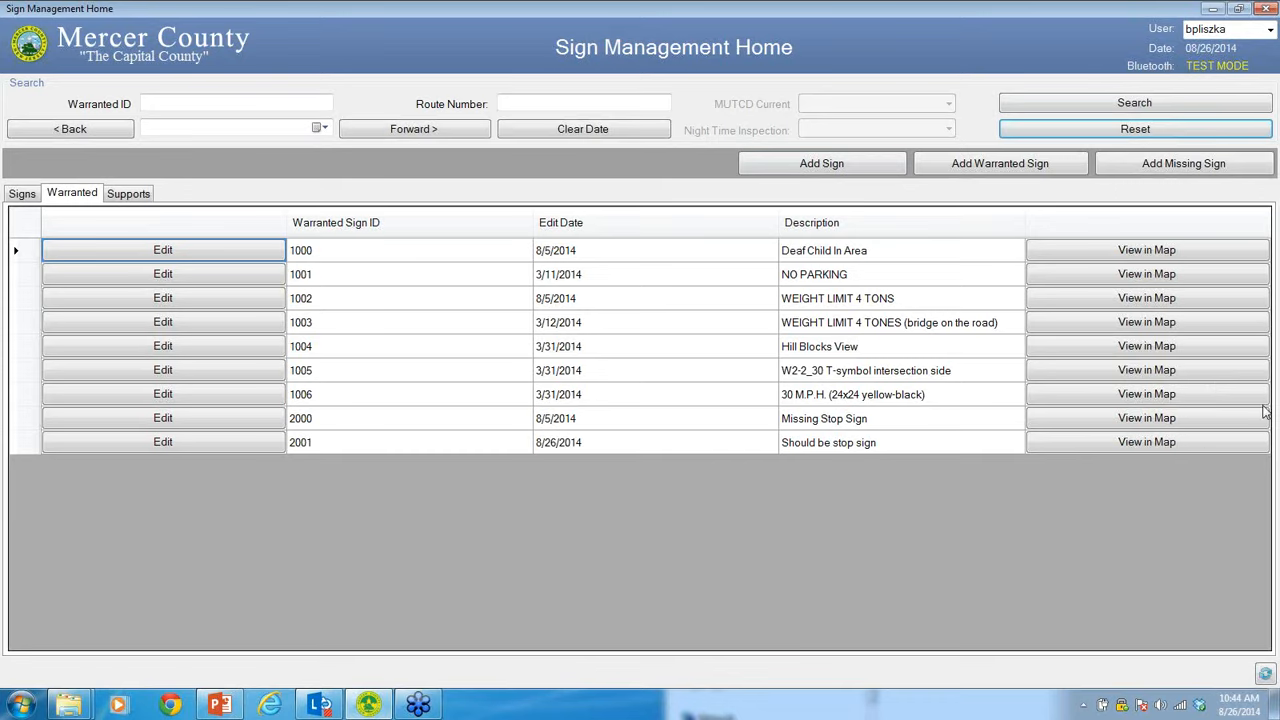
pyautogui.moveTo(1266, 412)
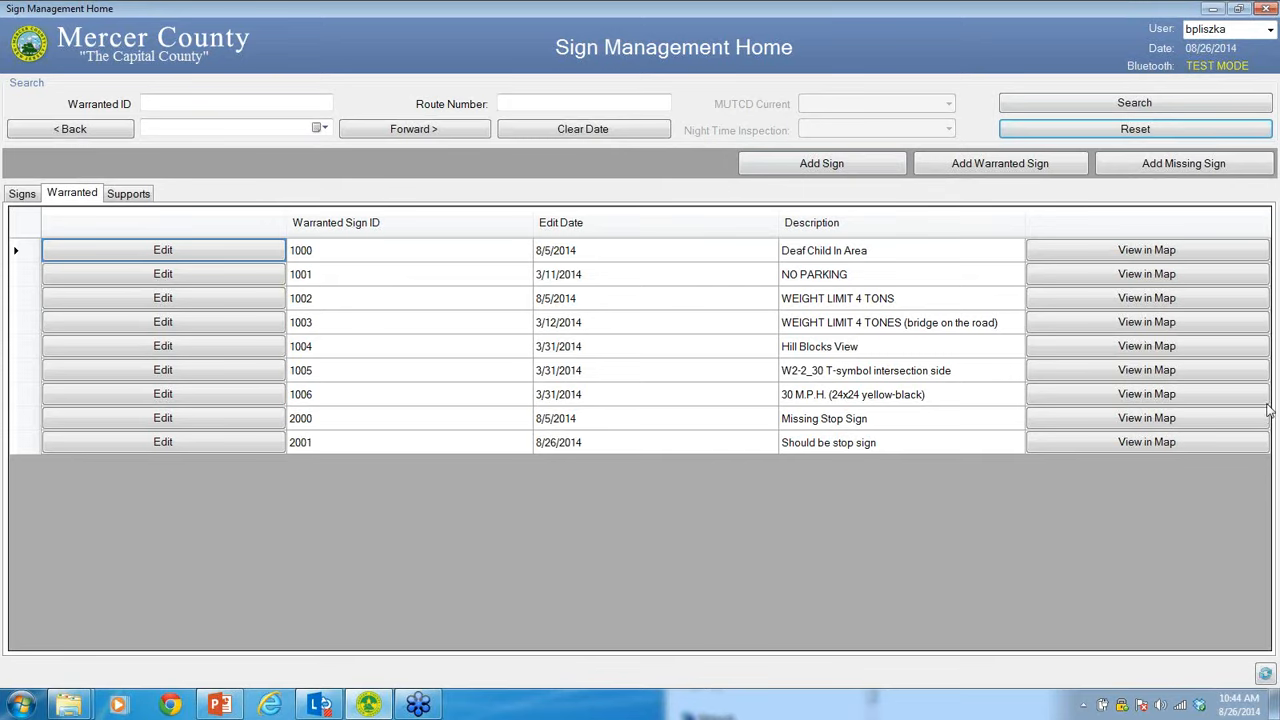
pyautogui.moveTo(1268, 418)
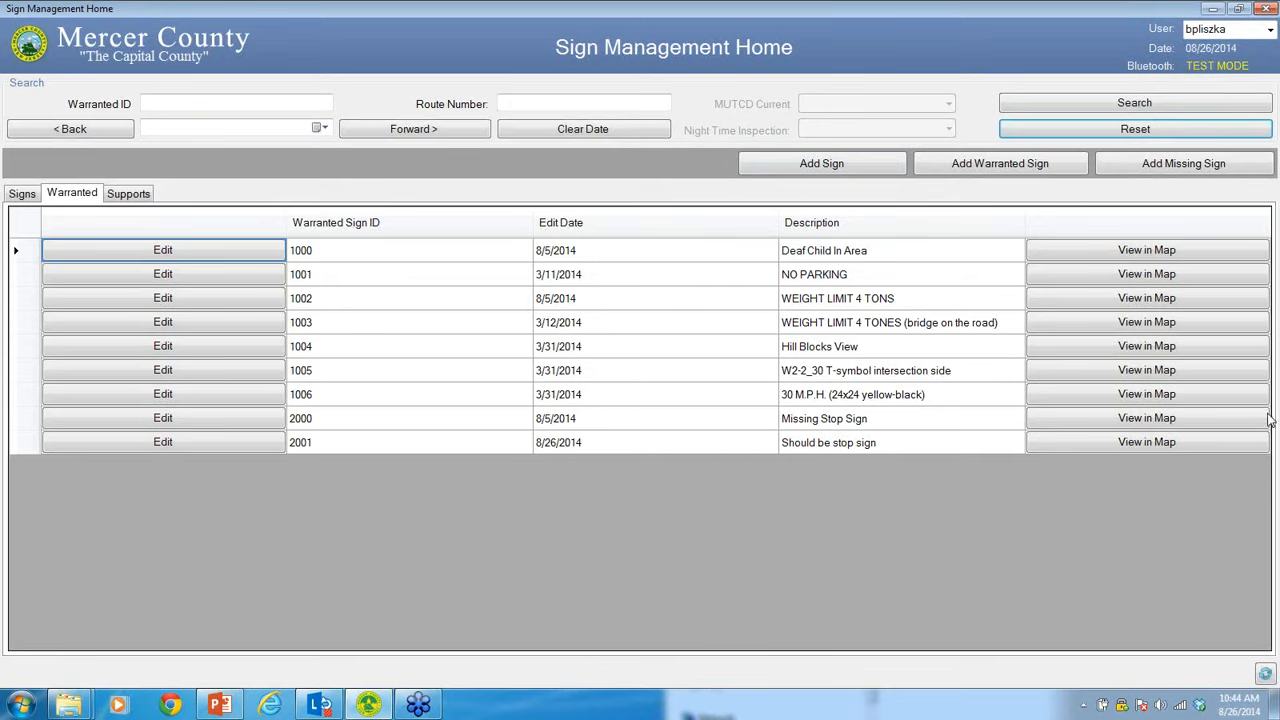
pyautogui.moveTo(1270, 418)
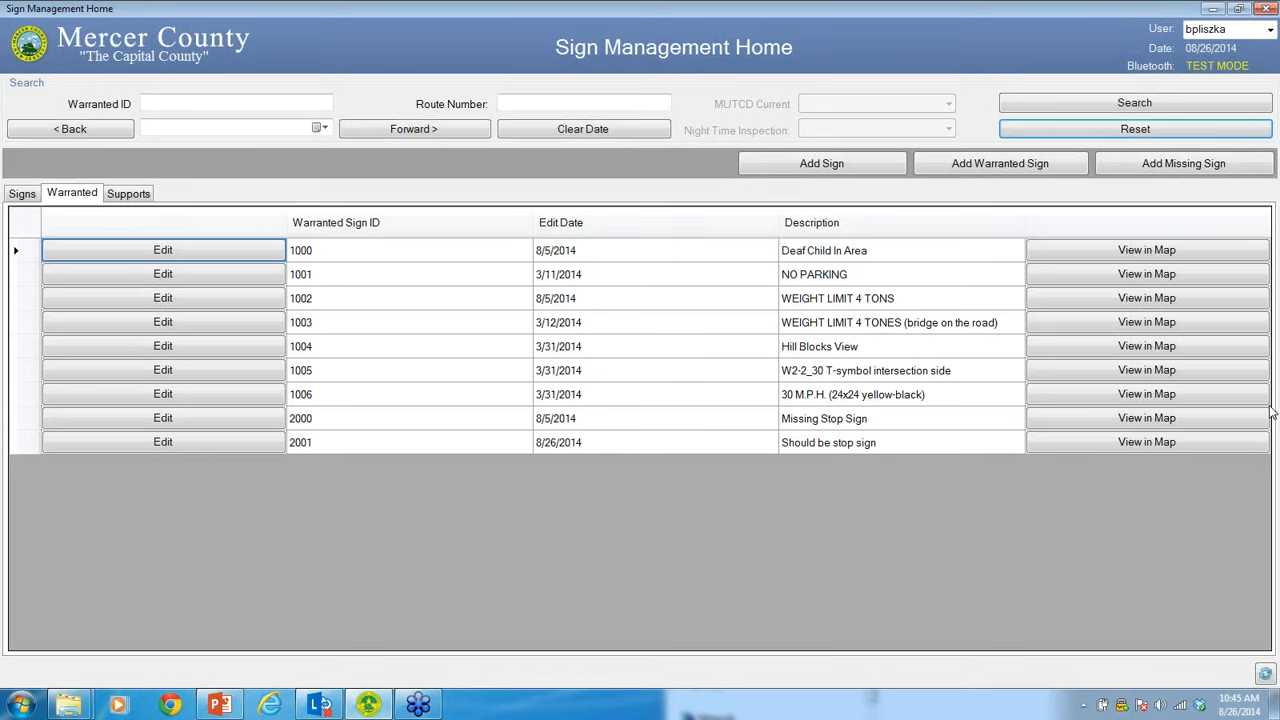
pyautogui.moveTo(1260, 444)
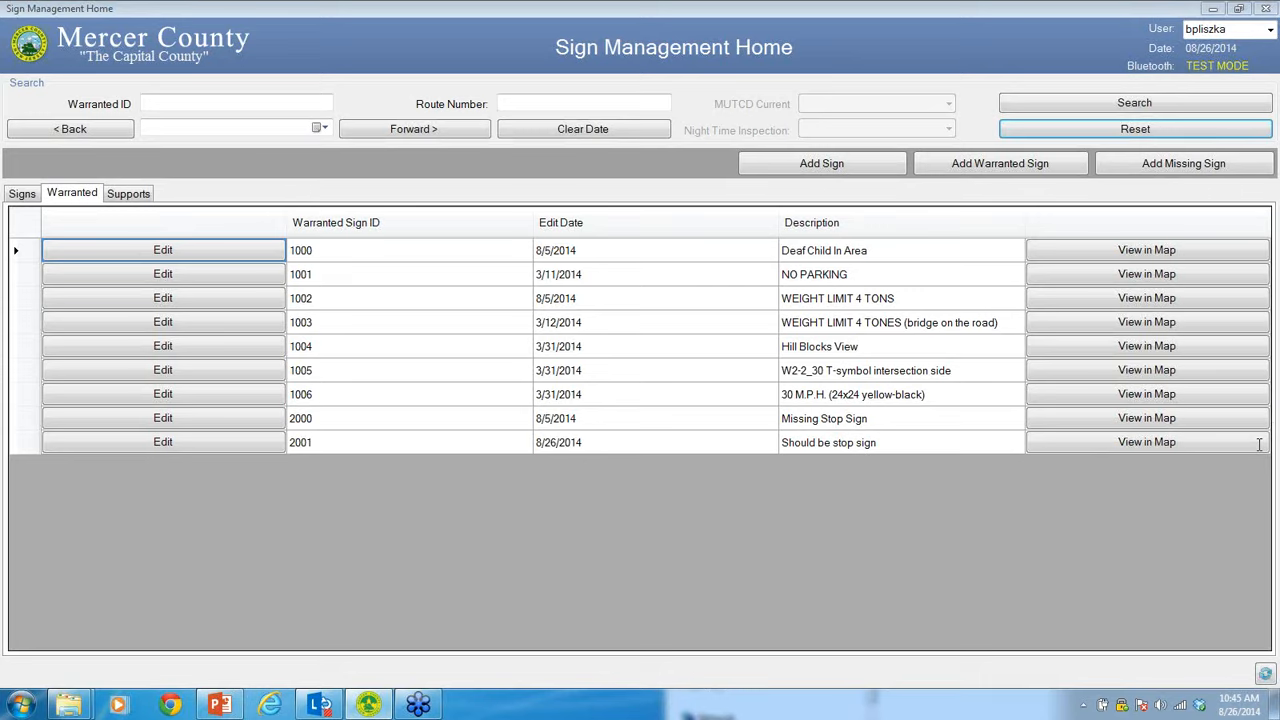
pyautogui.moveTo(1260, 444)
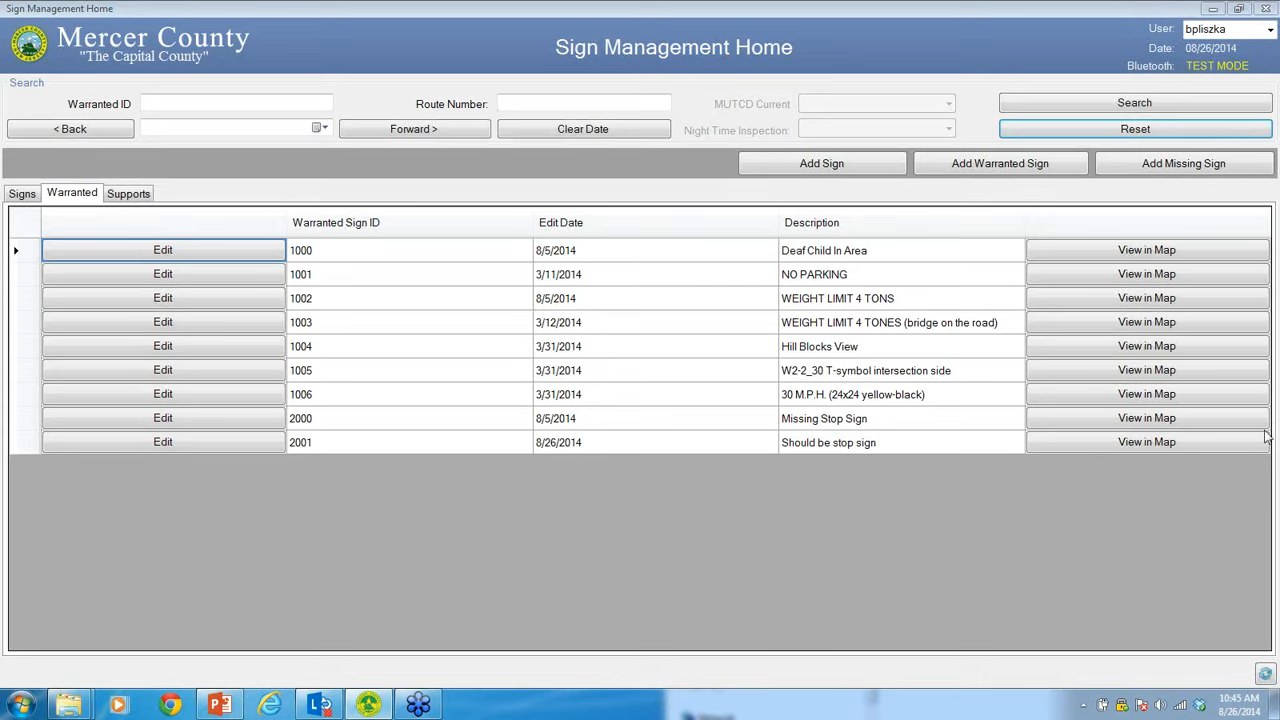
pyautogui.moveTo(1268, 418)
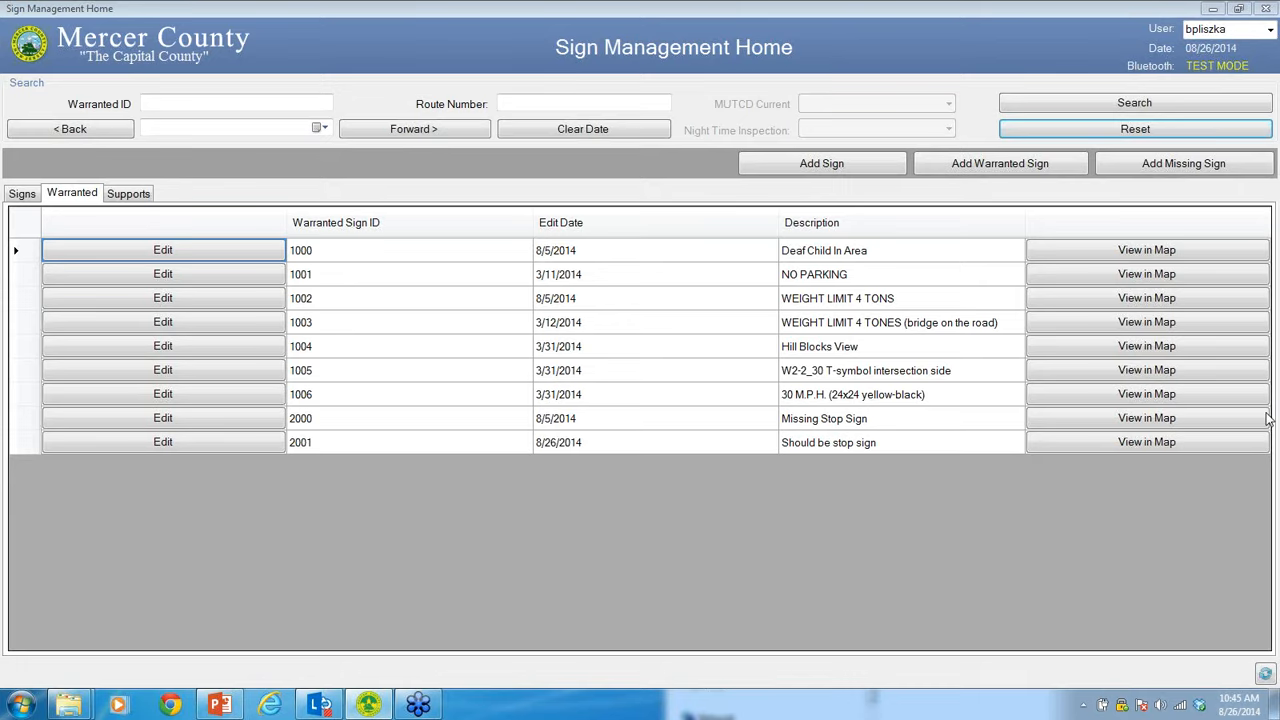
pyautogui.moveTo(1270, 418)
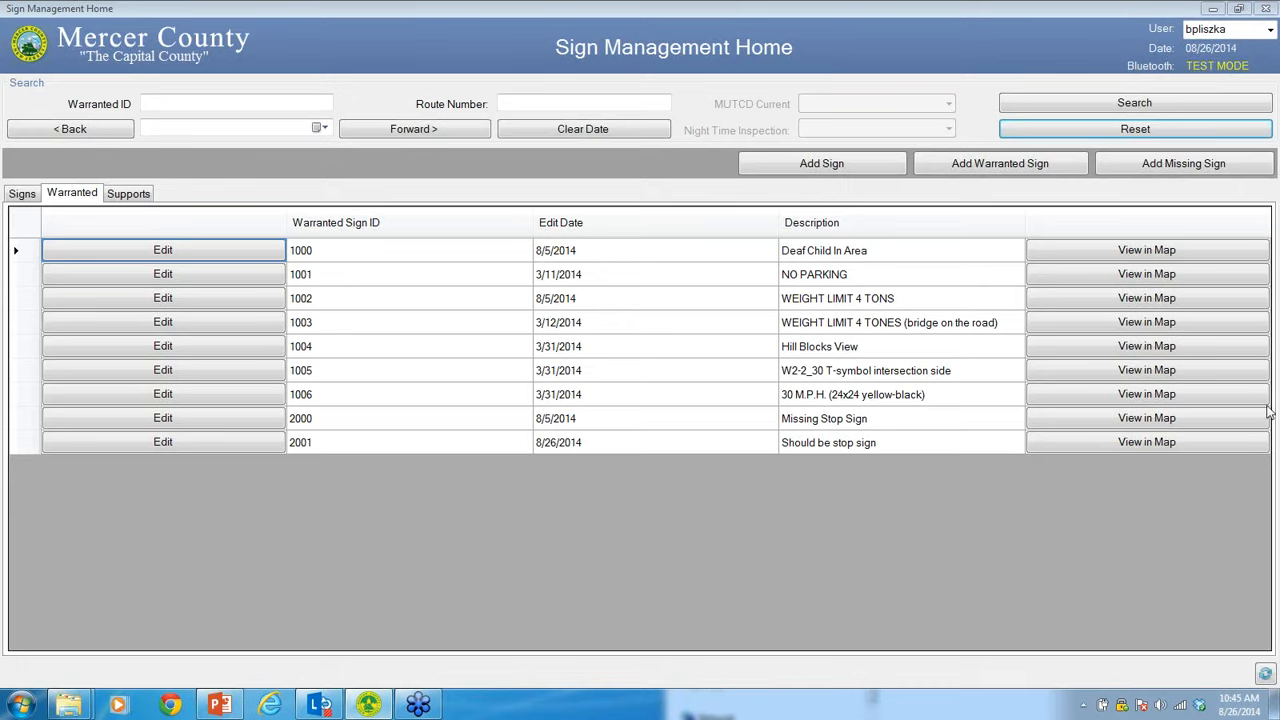
pyautogui.moveTo(1270, 418)
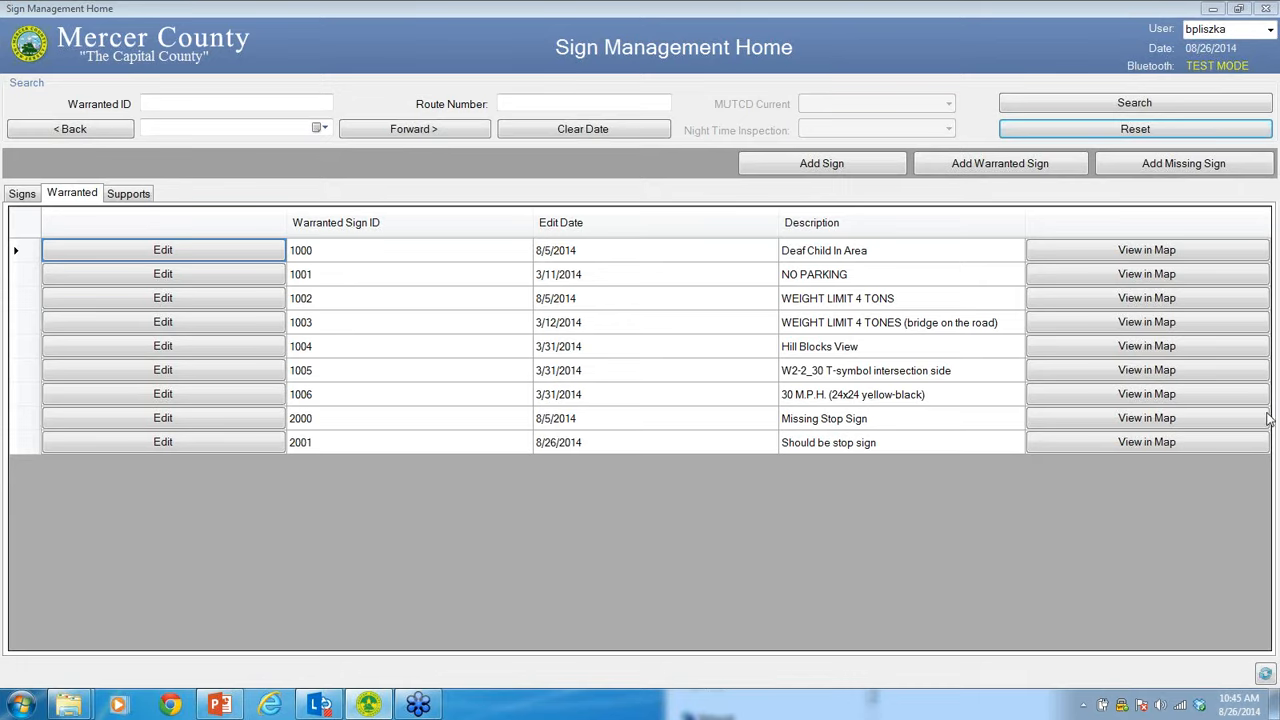
pyautogui.moveTo(1268, 408)
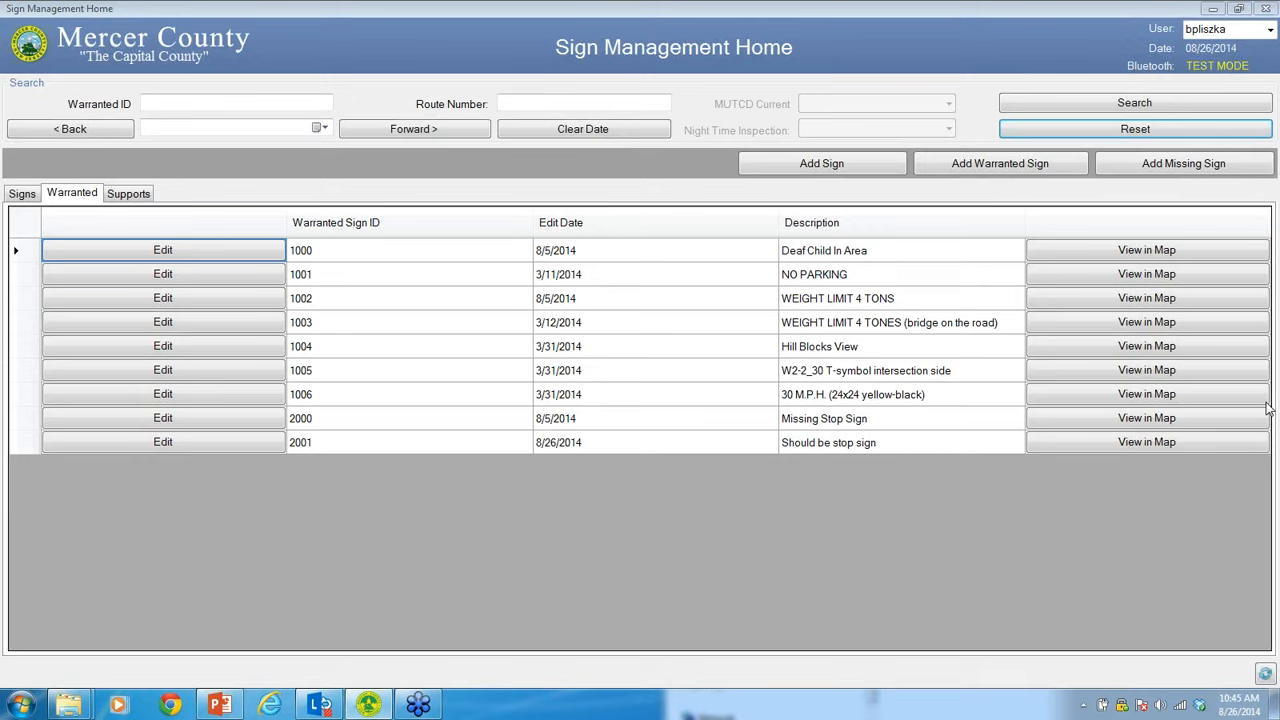
pyautogui.moveTo(1156, 358)
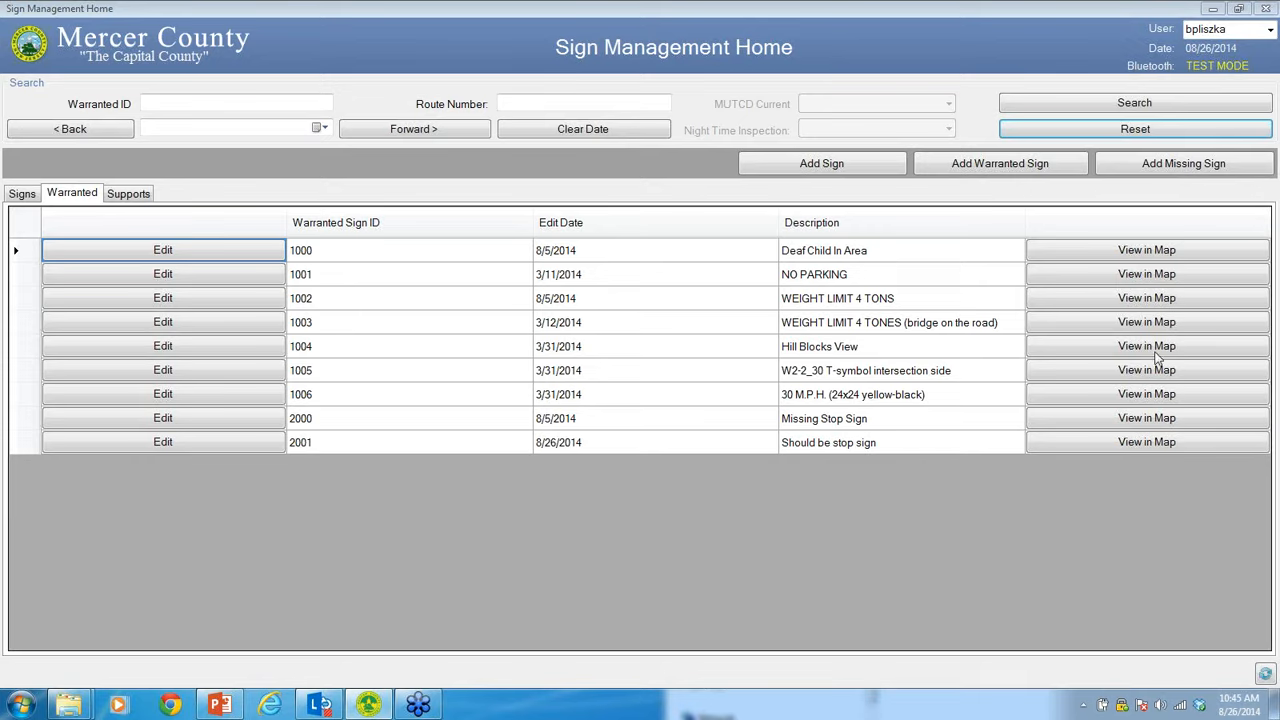
pyautogui.moveTo(1264, 392)
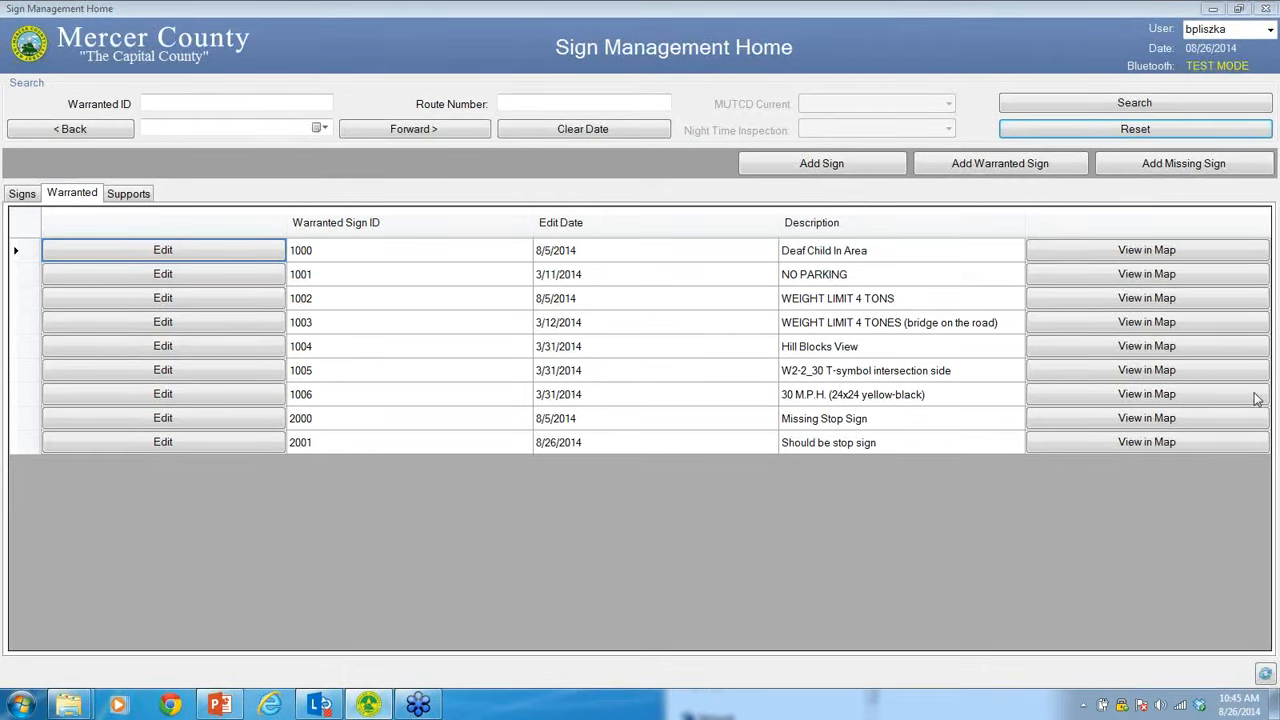
pyautogui.moveTo(1258, 384)
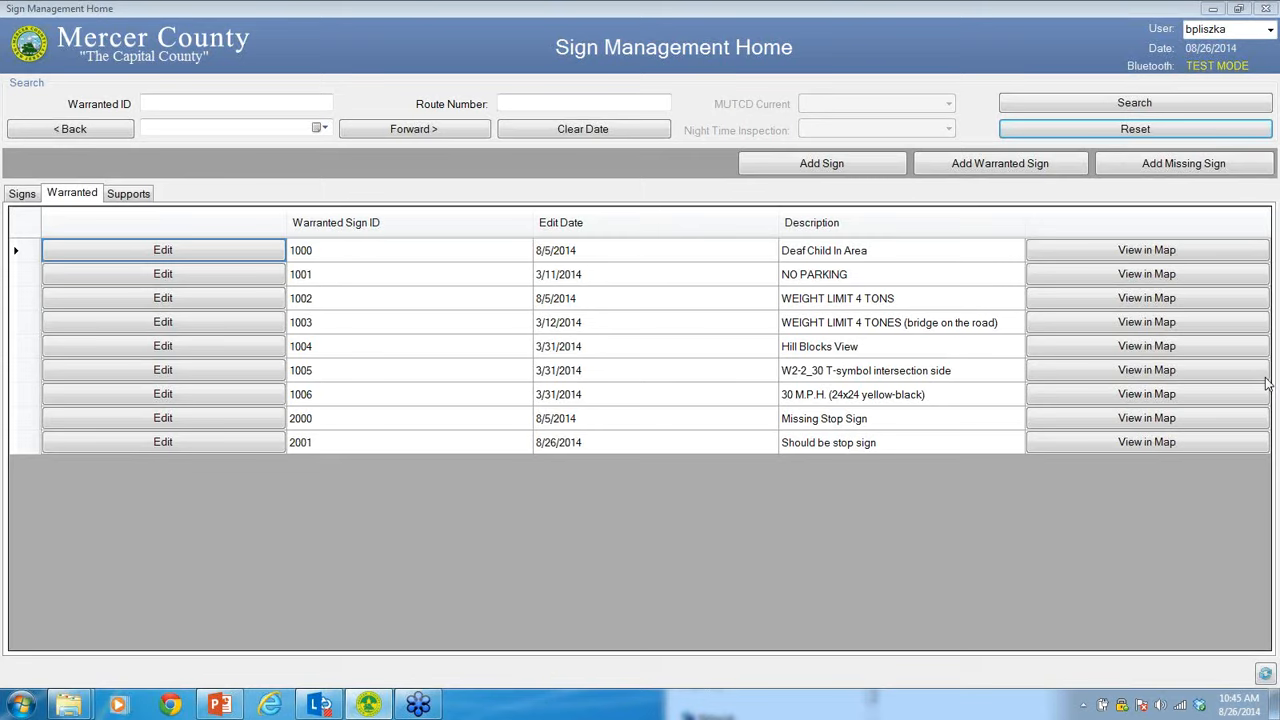
pyautogui.moveTo(1264, 392)
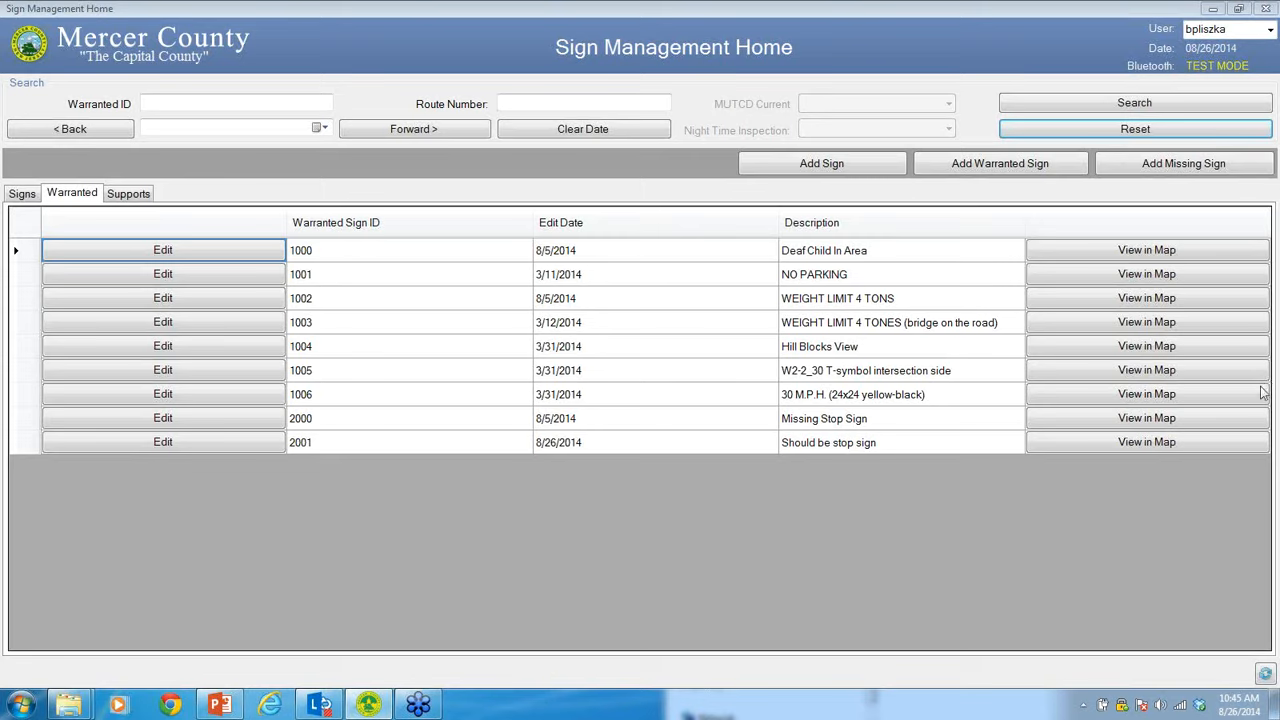
pyautogui.moveTo(1268, 544)
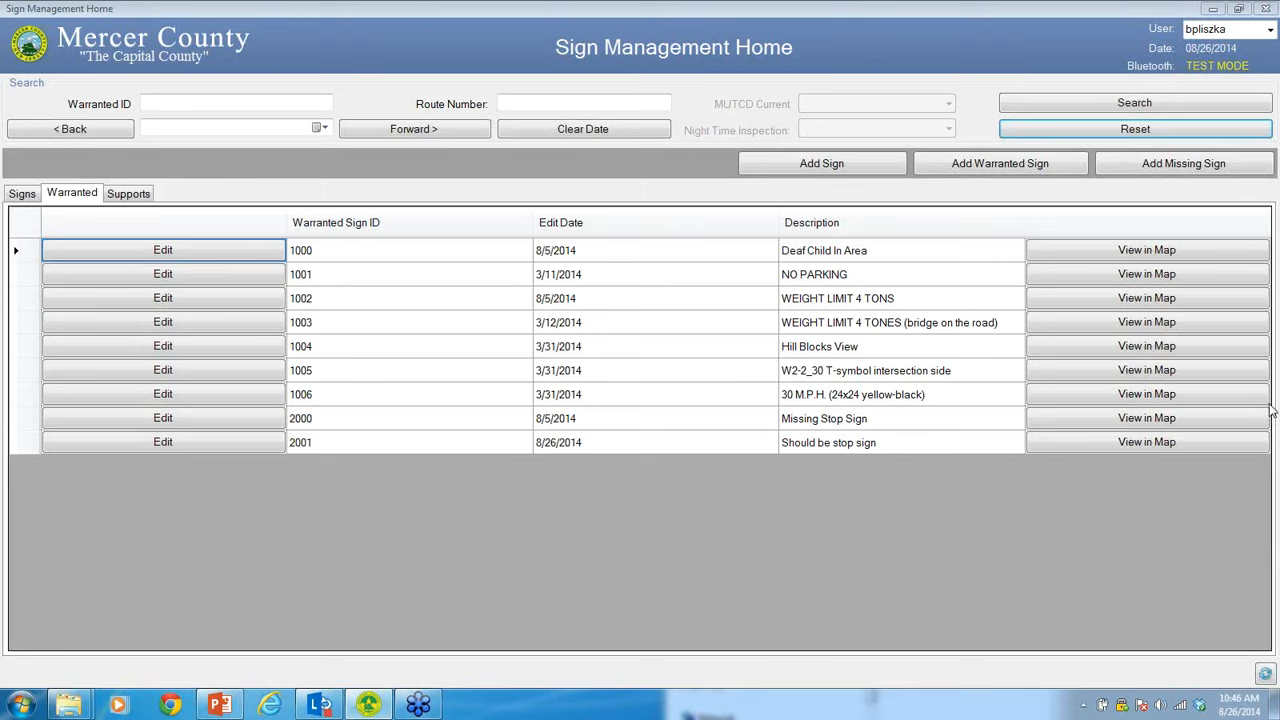
pyautogui.moveTo(1272, 420)
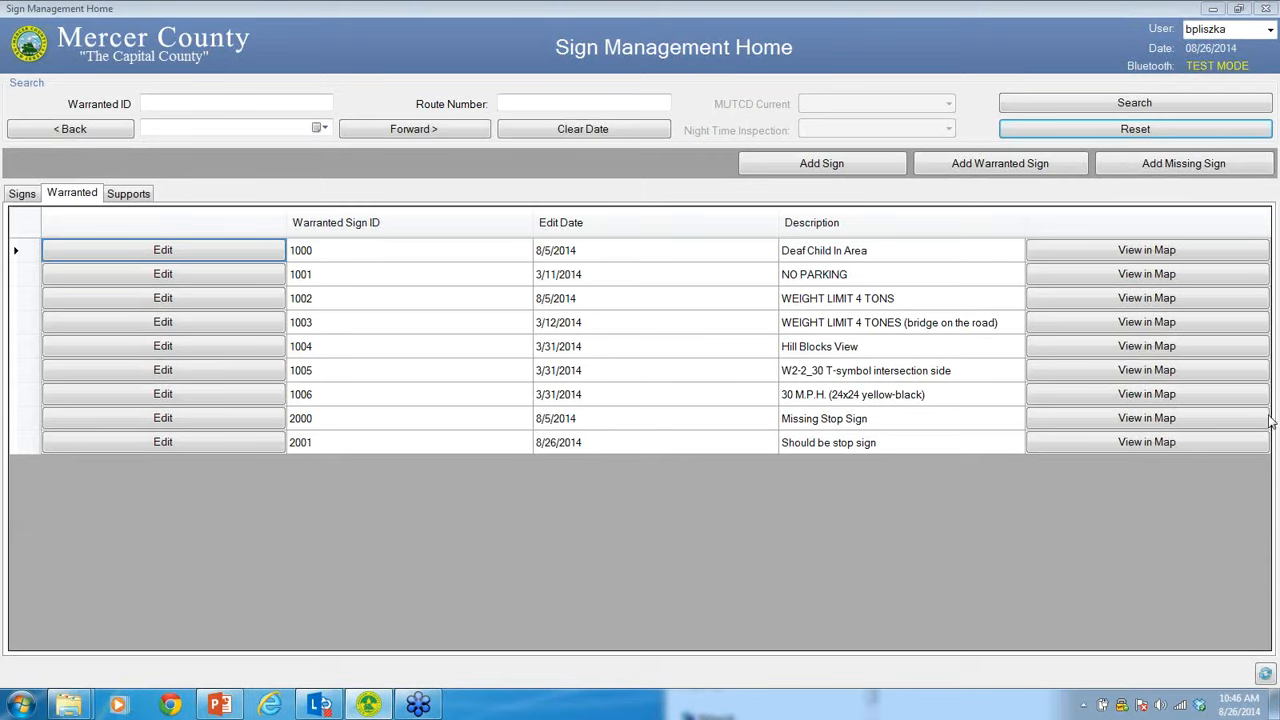
pyautogui.moveTo(1270, 418)
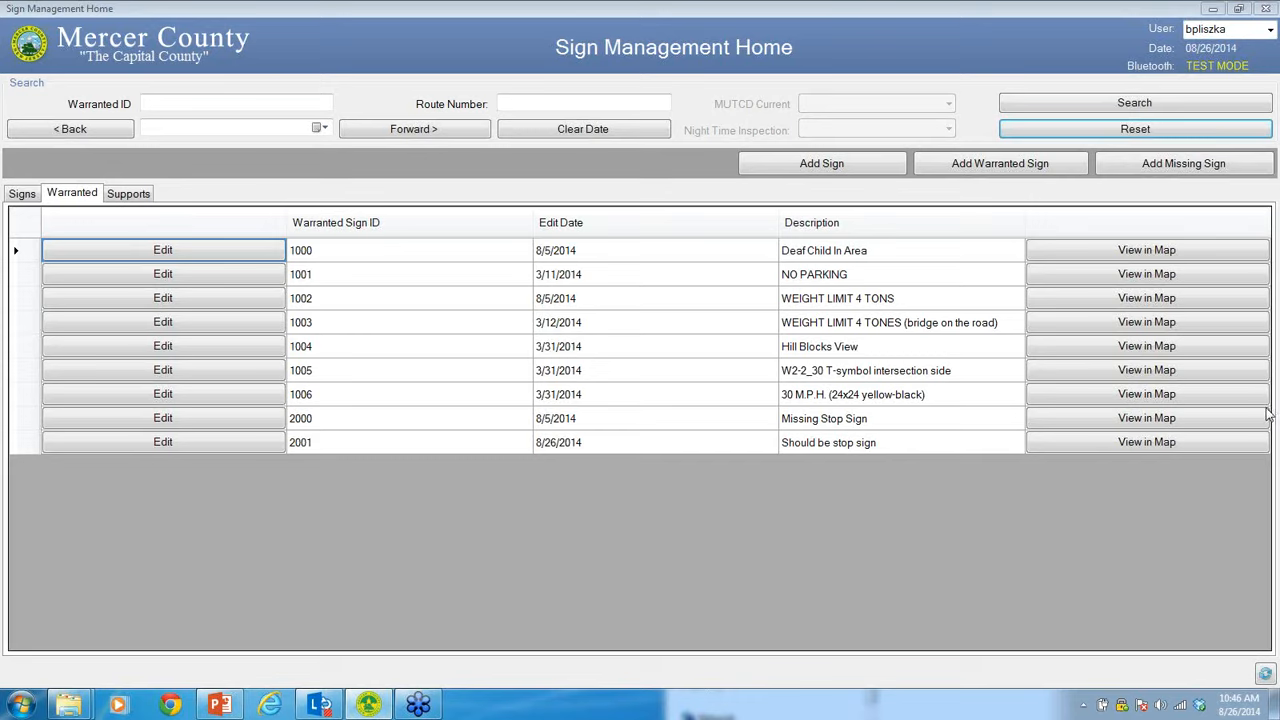
pyautogui.moveTo(1268, 412)
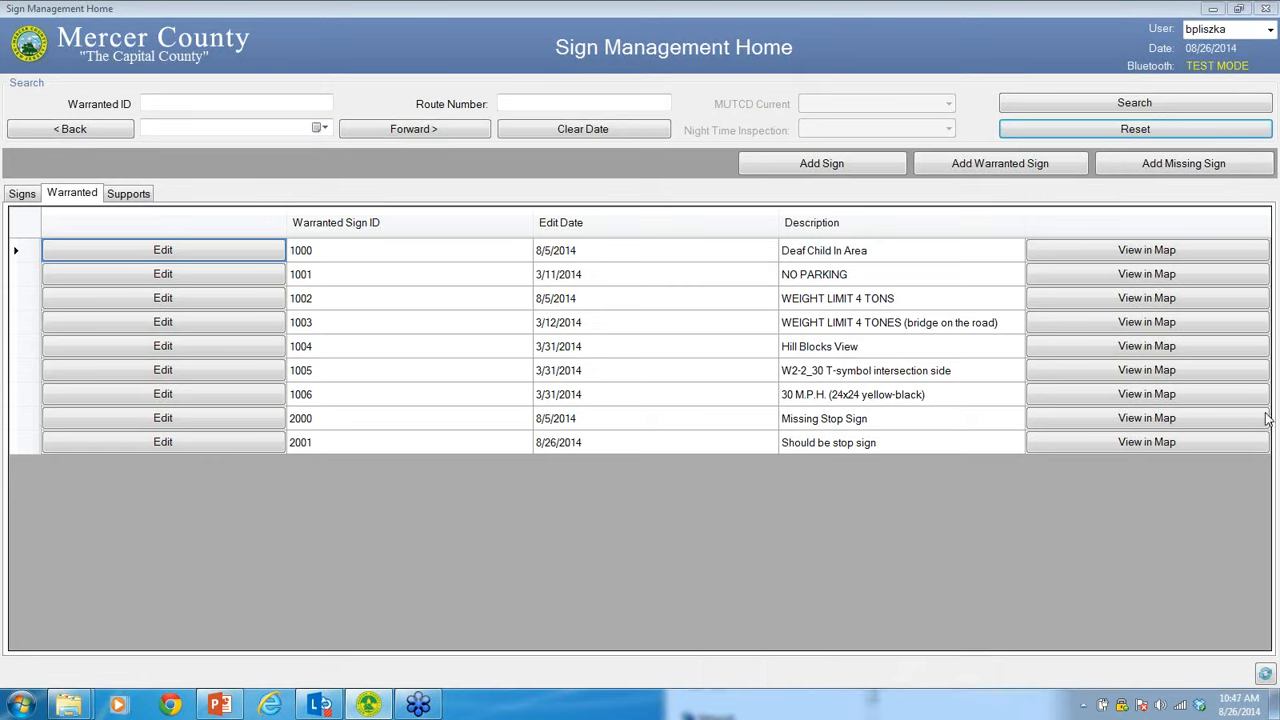
pyautogui.moveTo(1270, 410)
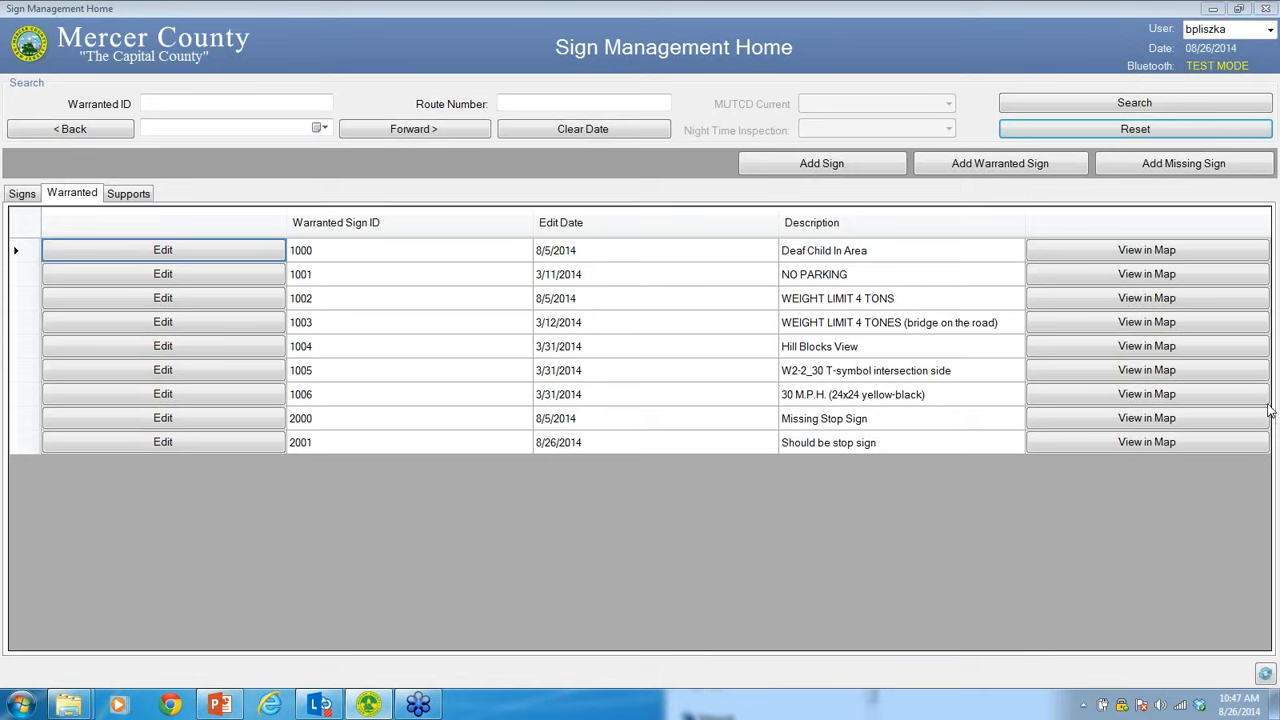
pyautogui.moveTo(1270, 418)
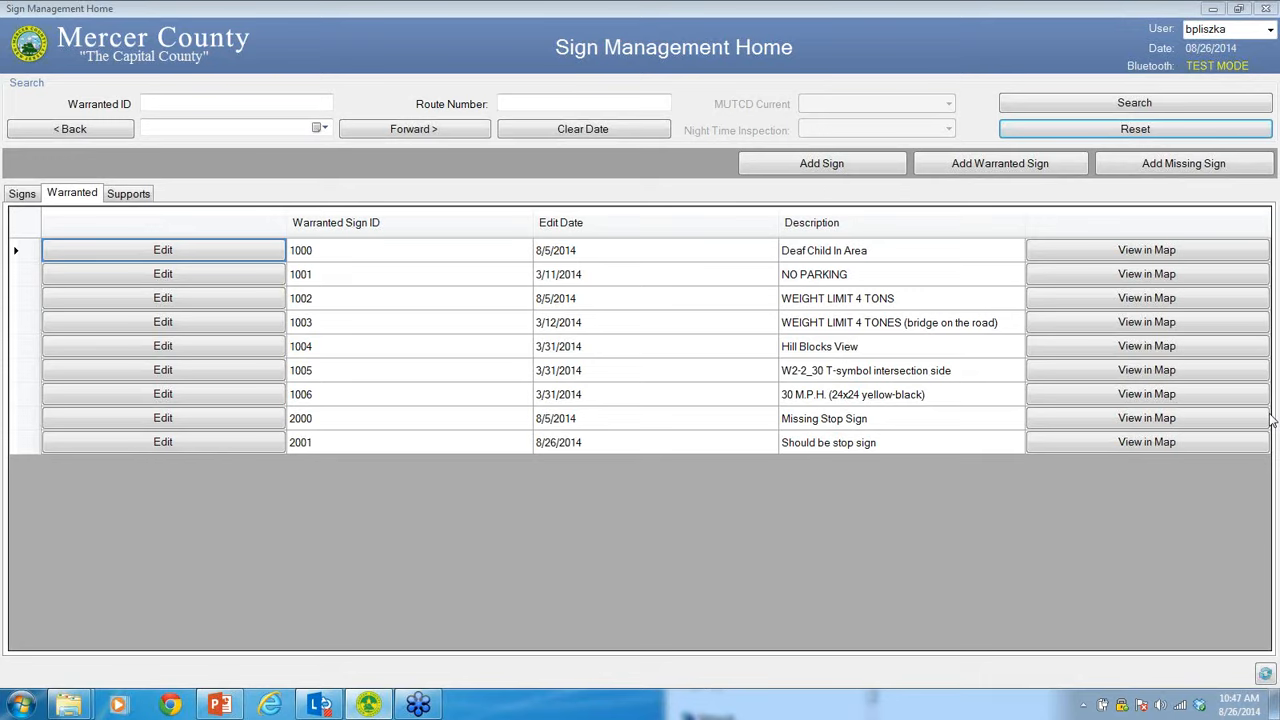
pyautogui.moveTo(1266, 412)
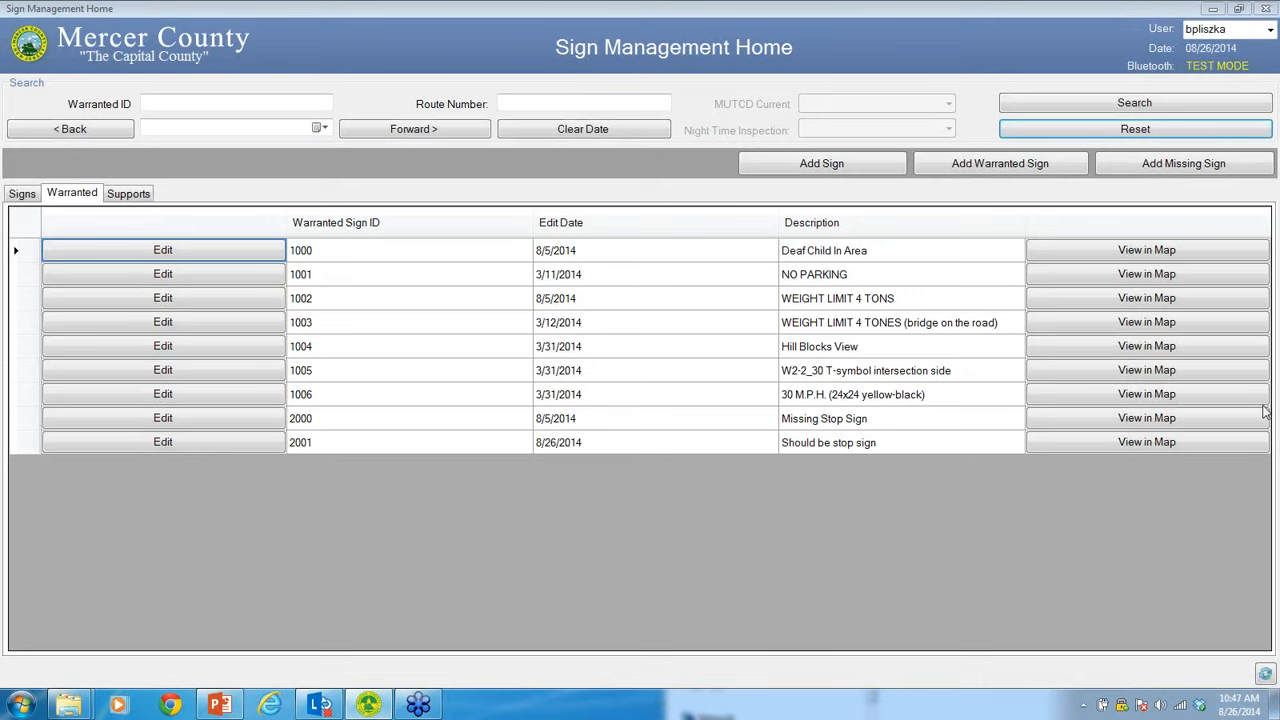
pyautogui.moveTo(1268, 418)
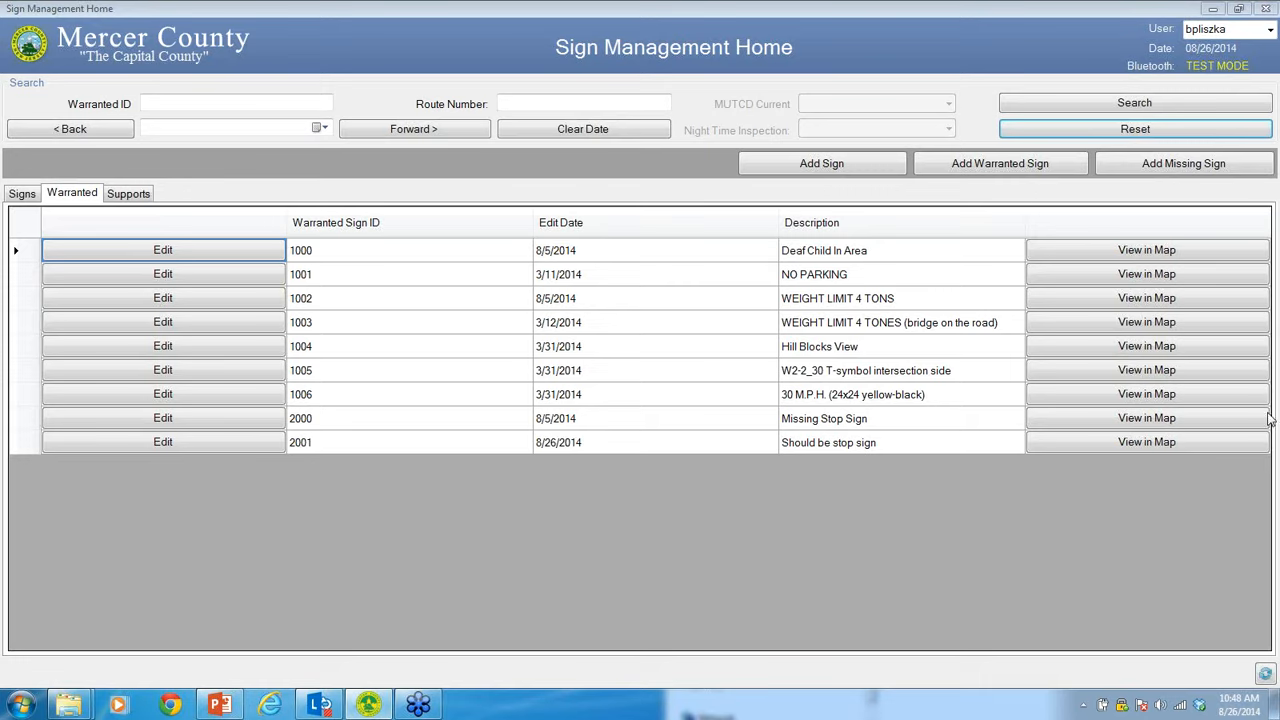
pyautogui.moveTo(1270, 414)
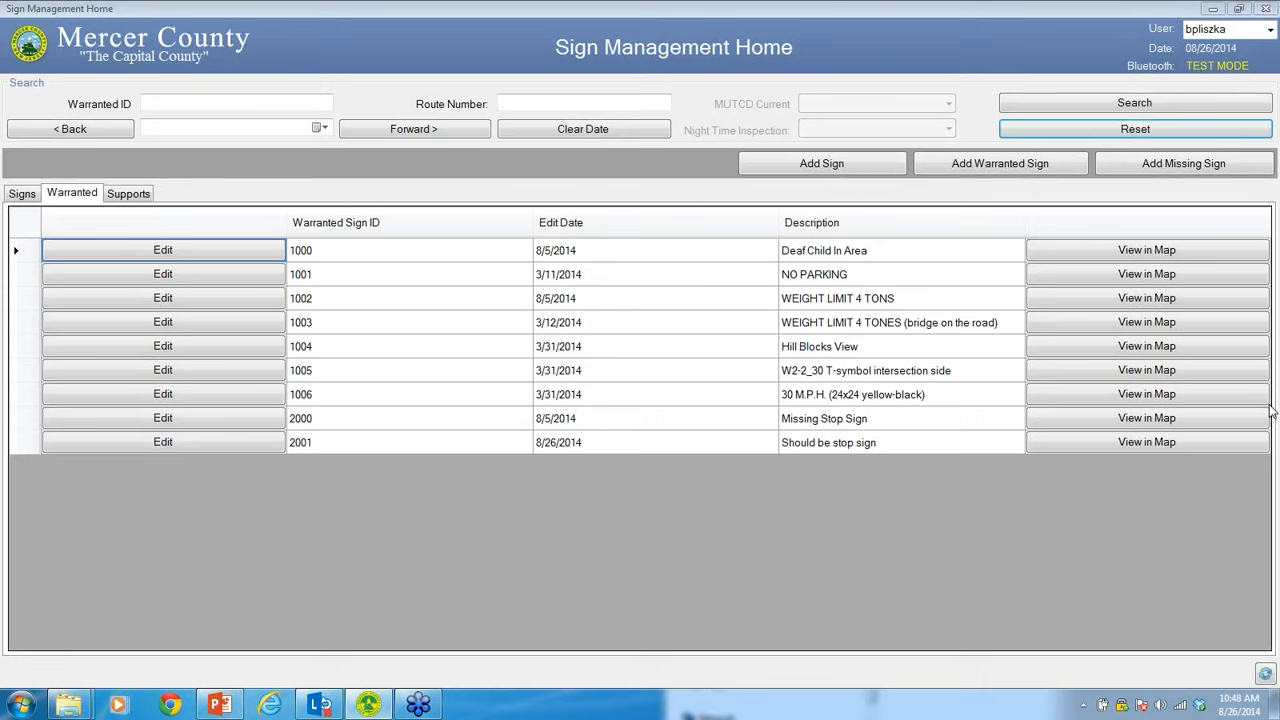
pyautogui.moveTo(1272, 414)
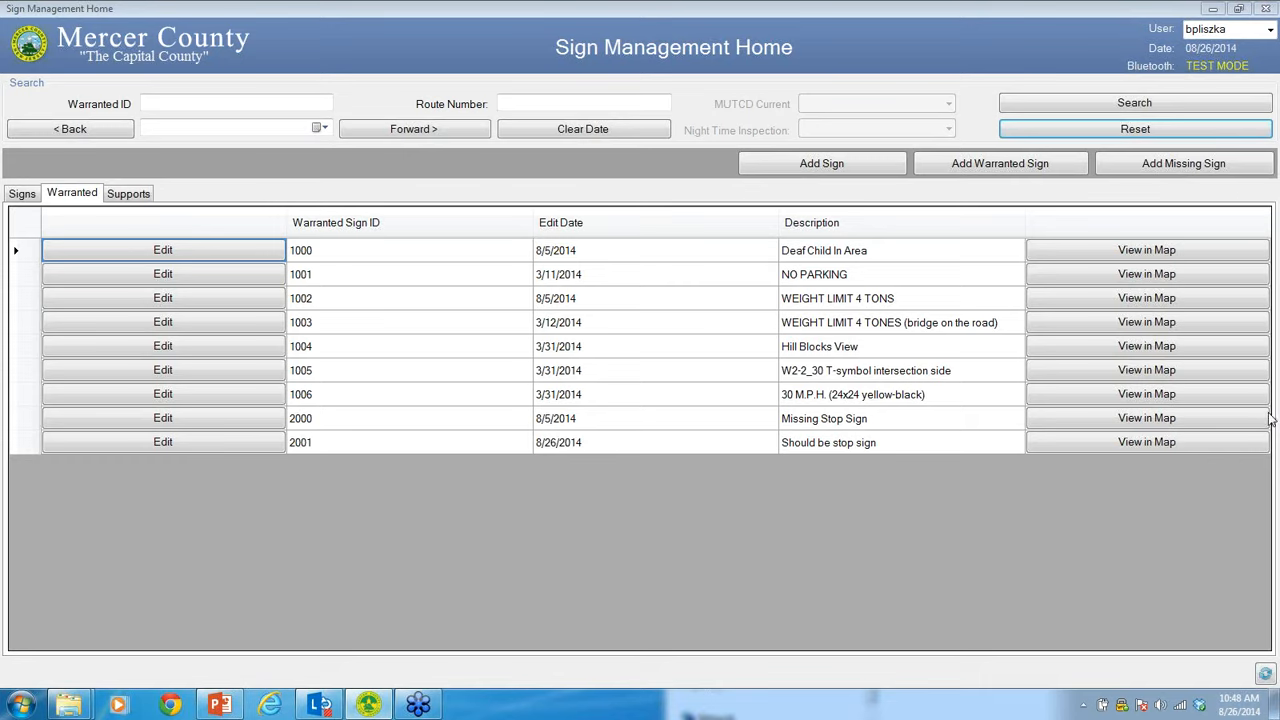
pyautogui.moveTo(1272, 414)
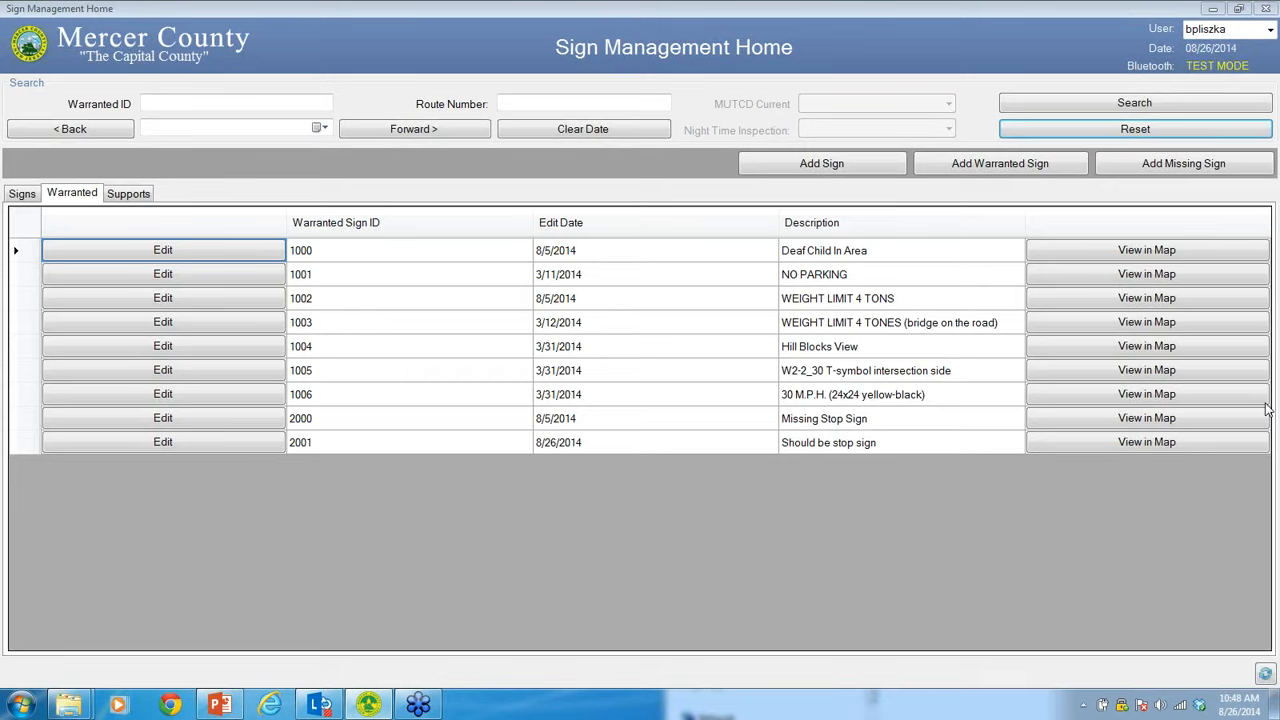
pyautogui.moveTo(1270, 420)
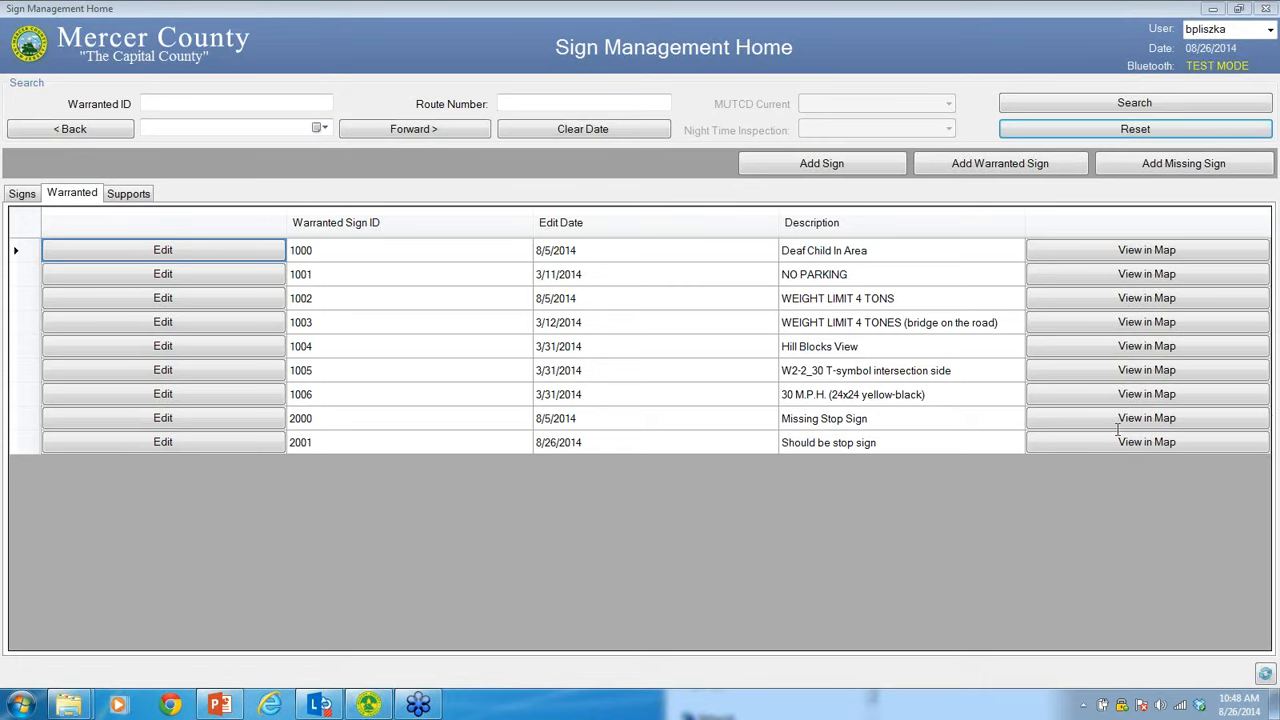
pyautogui.moveTo(1092, 388)
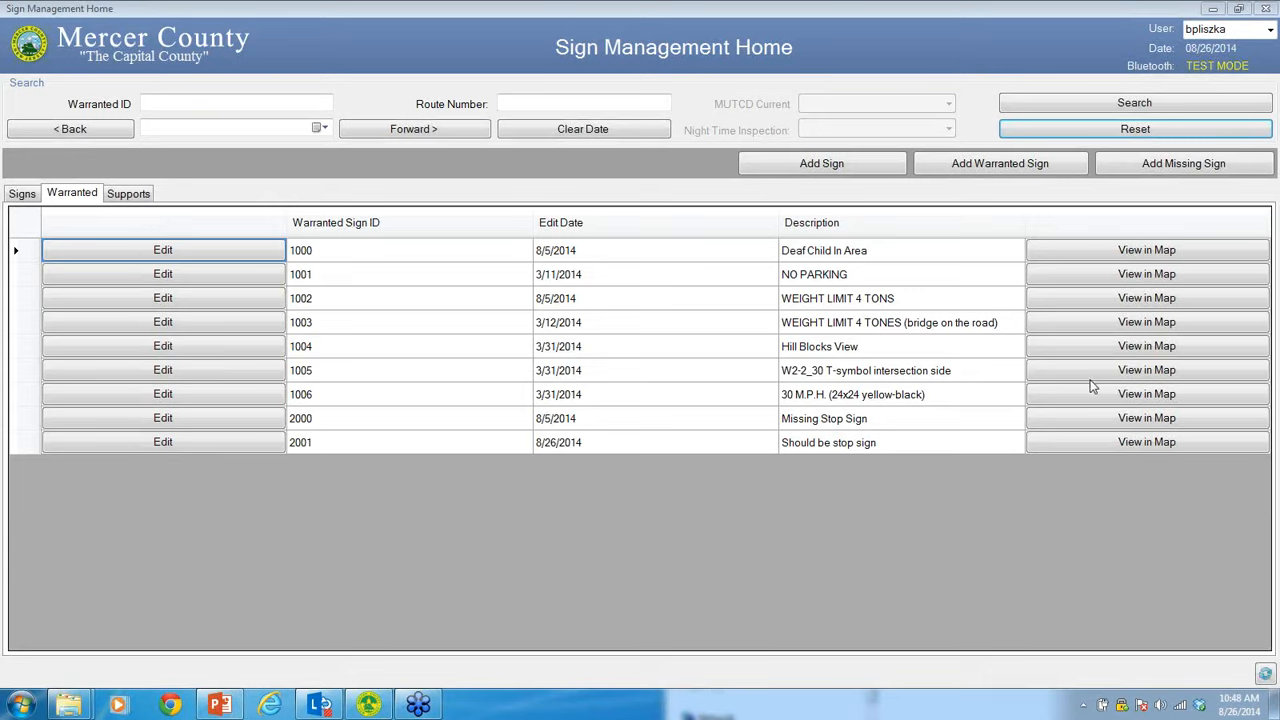
pyautogui.moveTo(1270, 420)
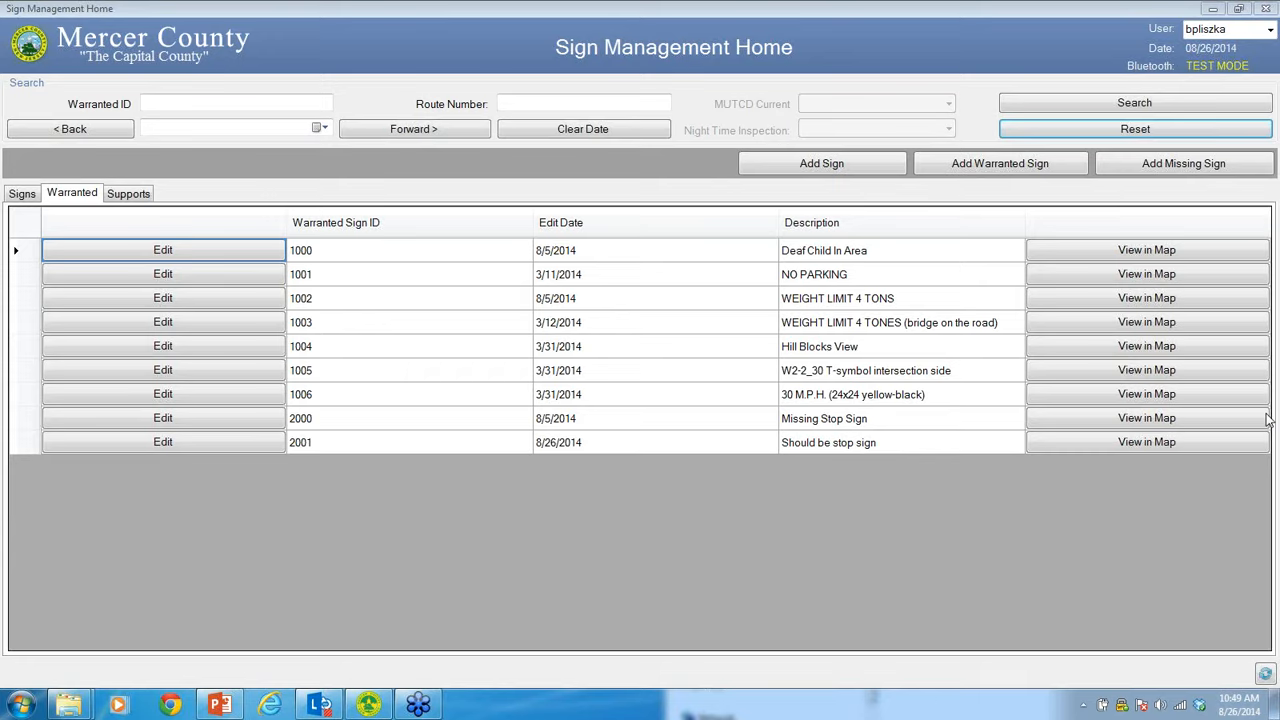
pyautogui.moveTo(1144, 346)
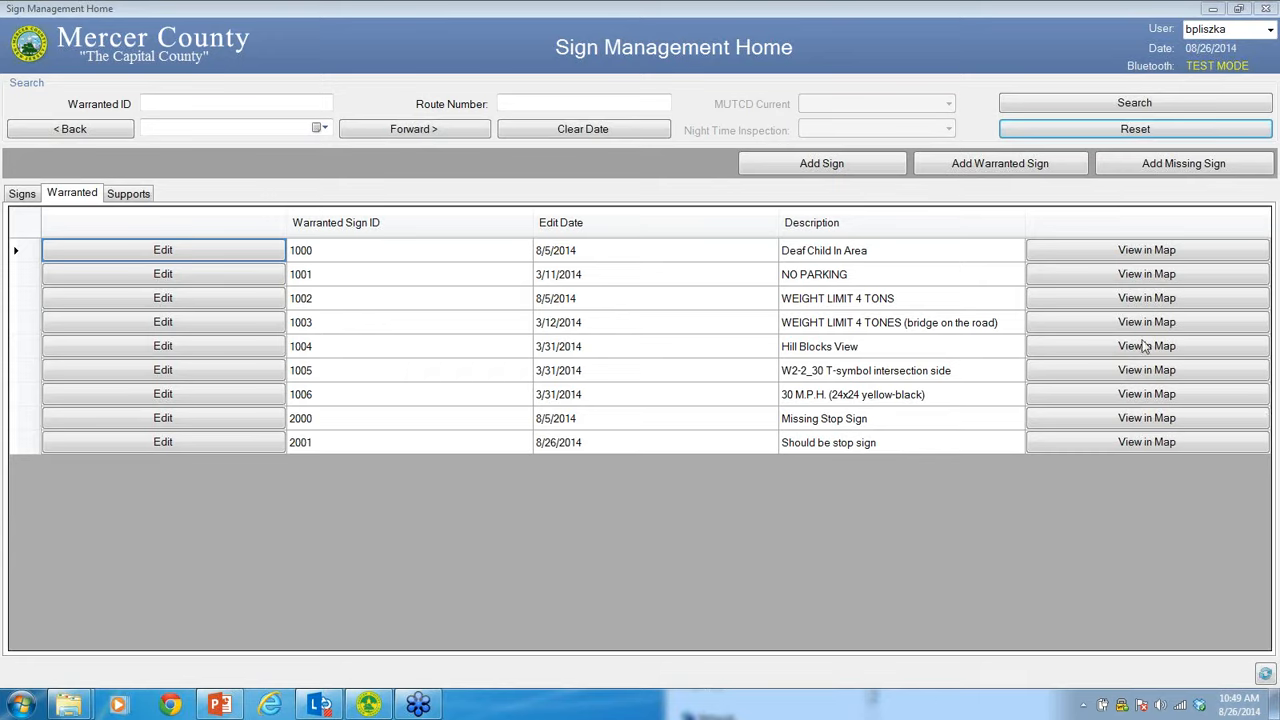
pyautogui.moveTo(1056, 238)
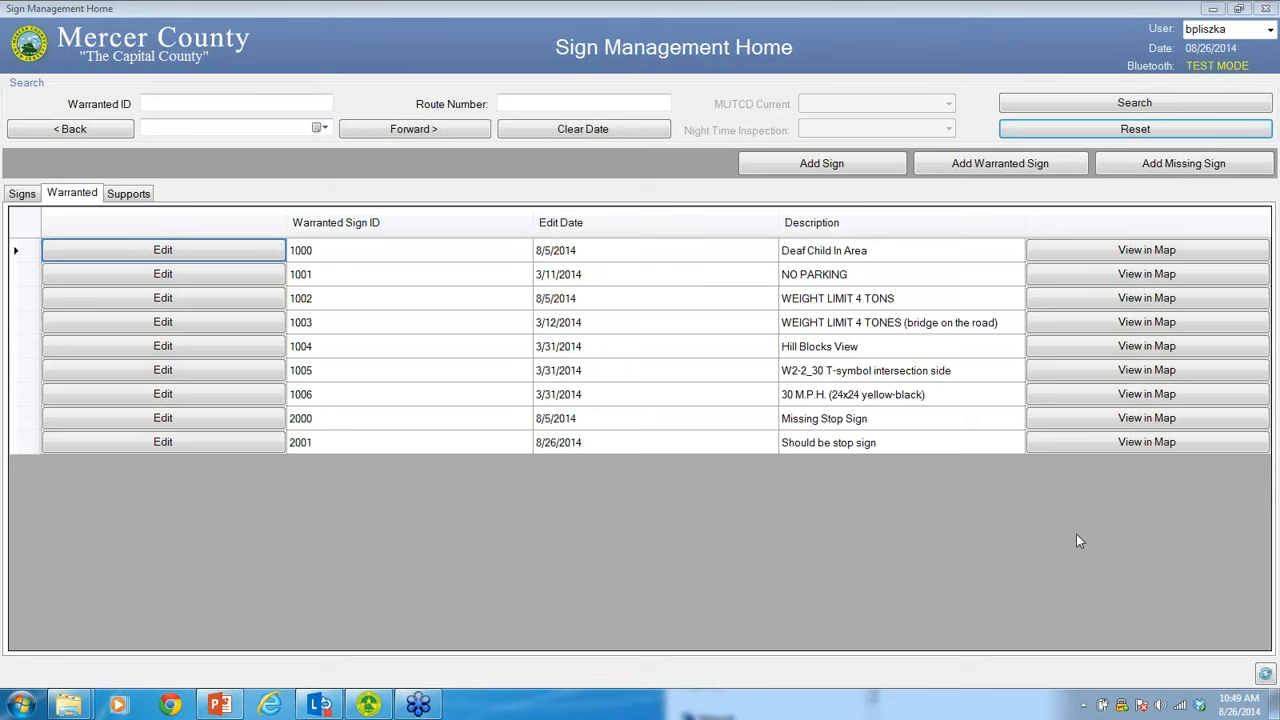
pyautogui.moveTo(1258, 460)
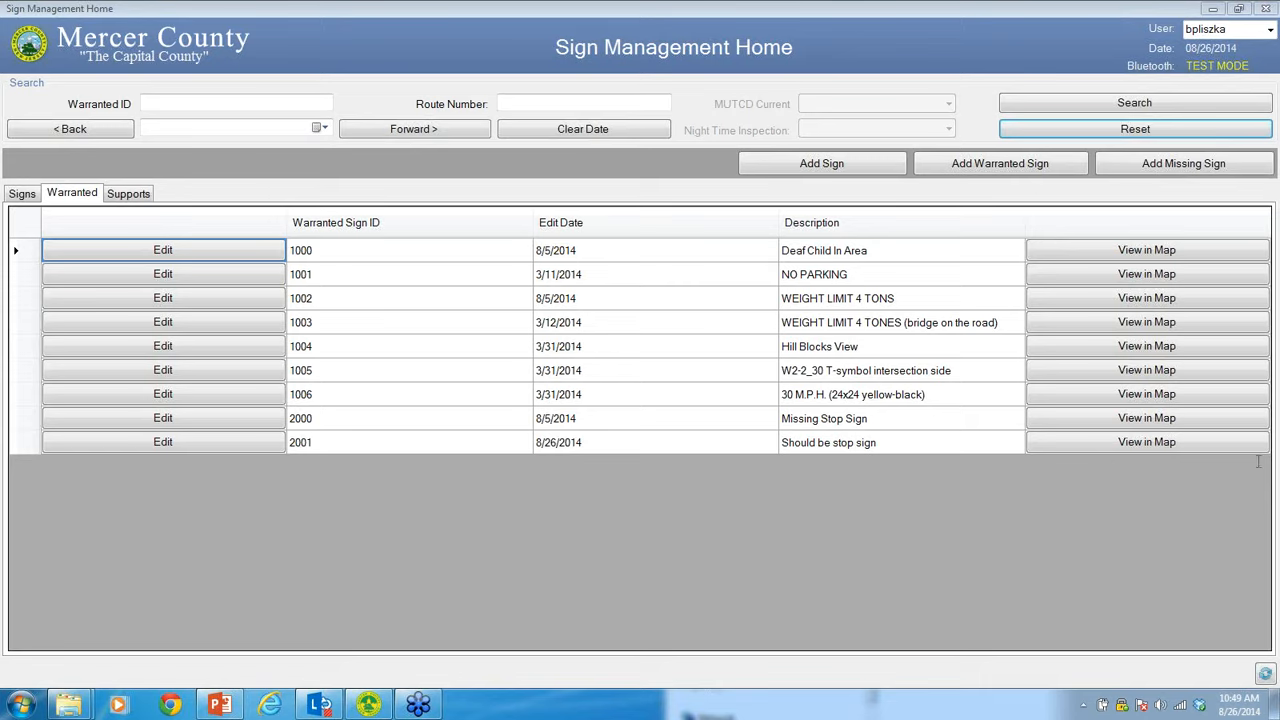
pyautogui.moveTo(1262, 464)
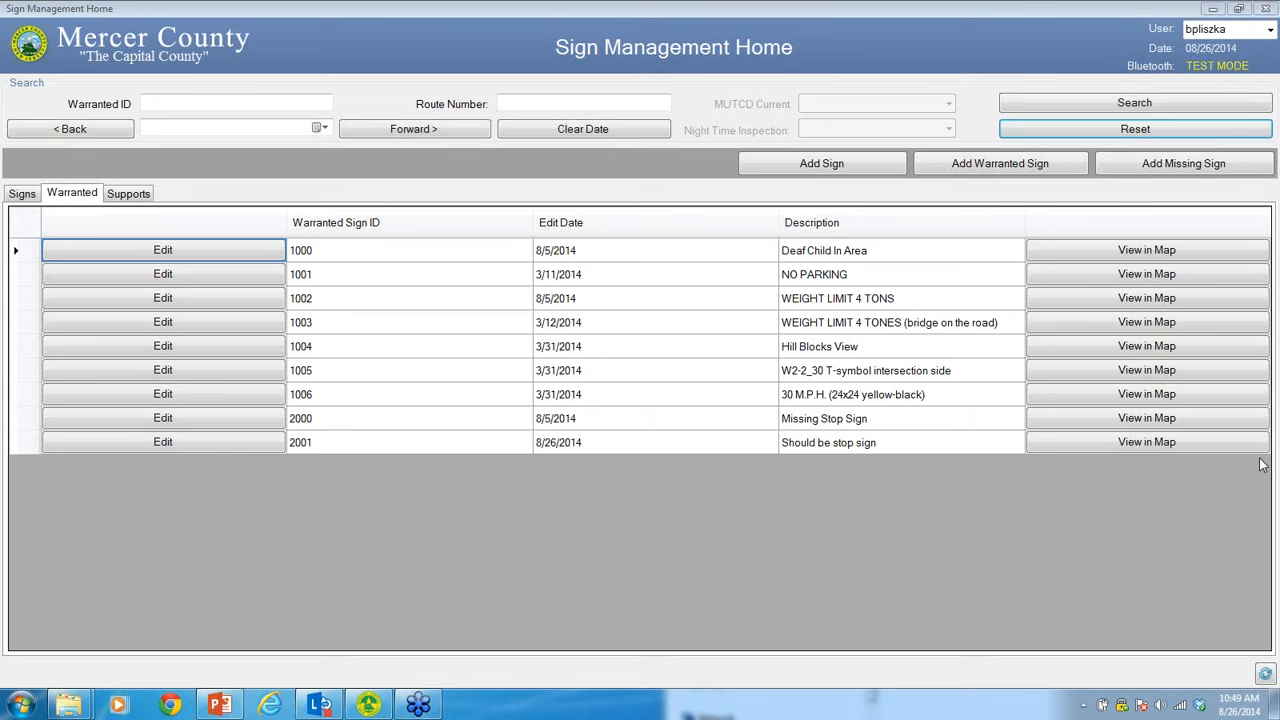
pyautogui.moveTo(1264, 440)
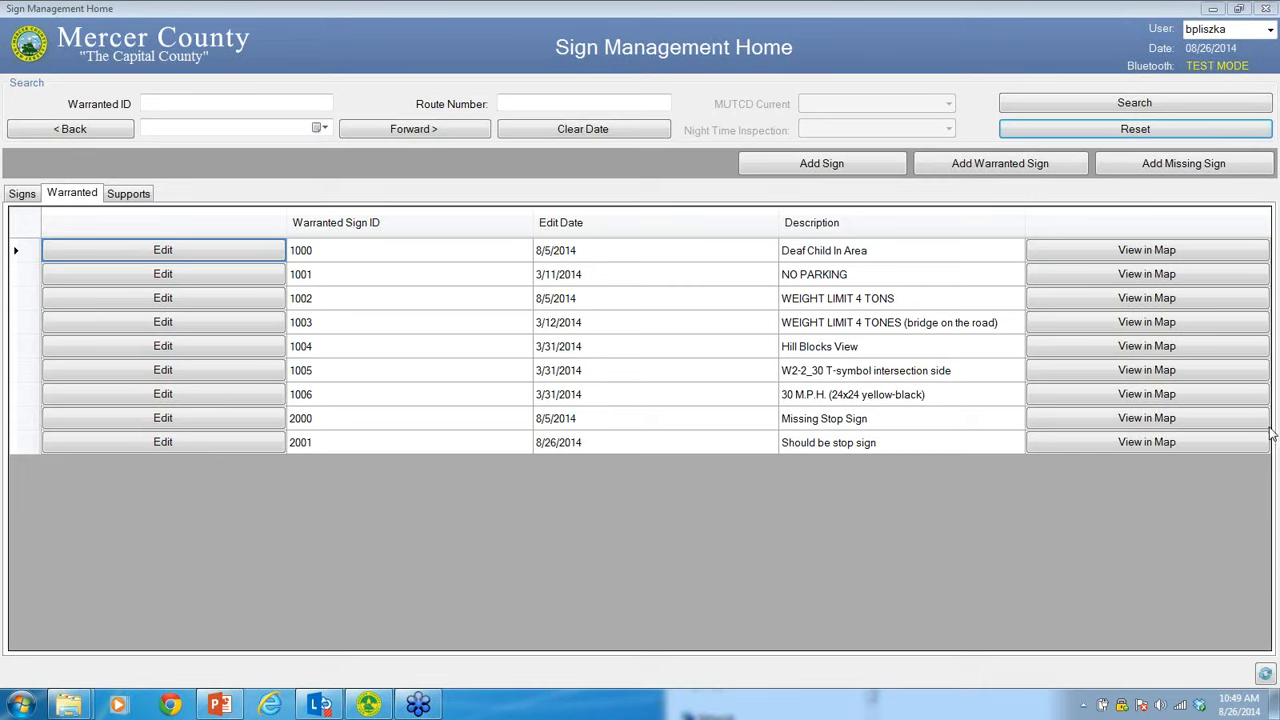
pyautogui.moveTo(1070, 384)
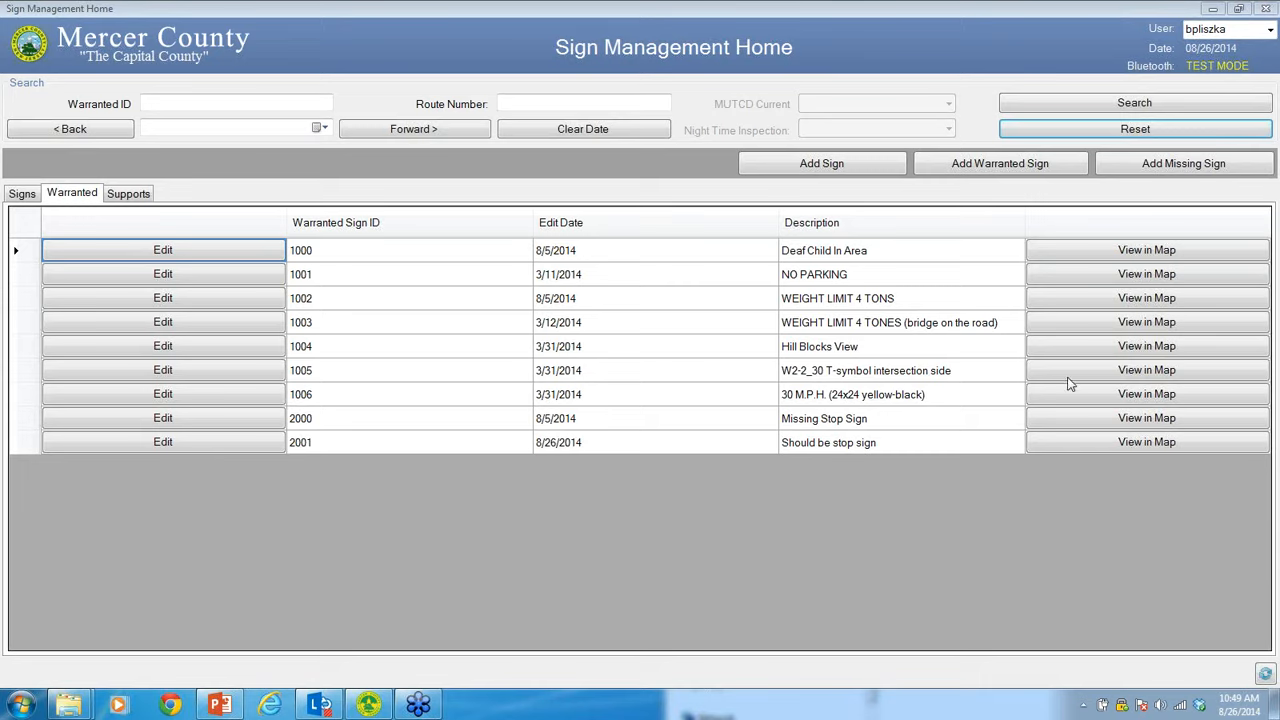
pyautogui.moveTo(1270, 424)
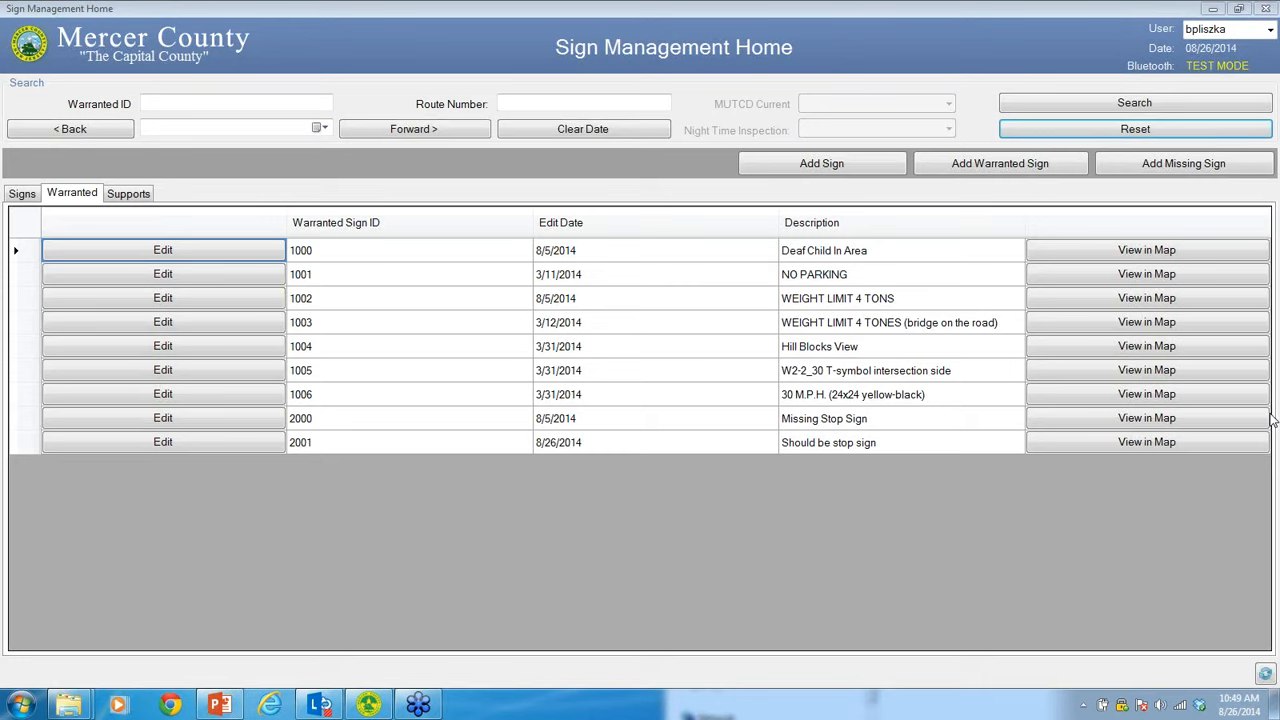
pyautogui.moveTo(1270, 414)
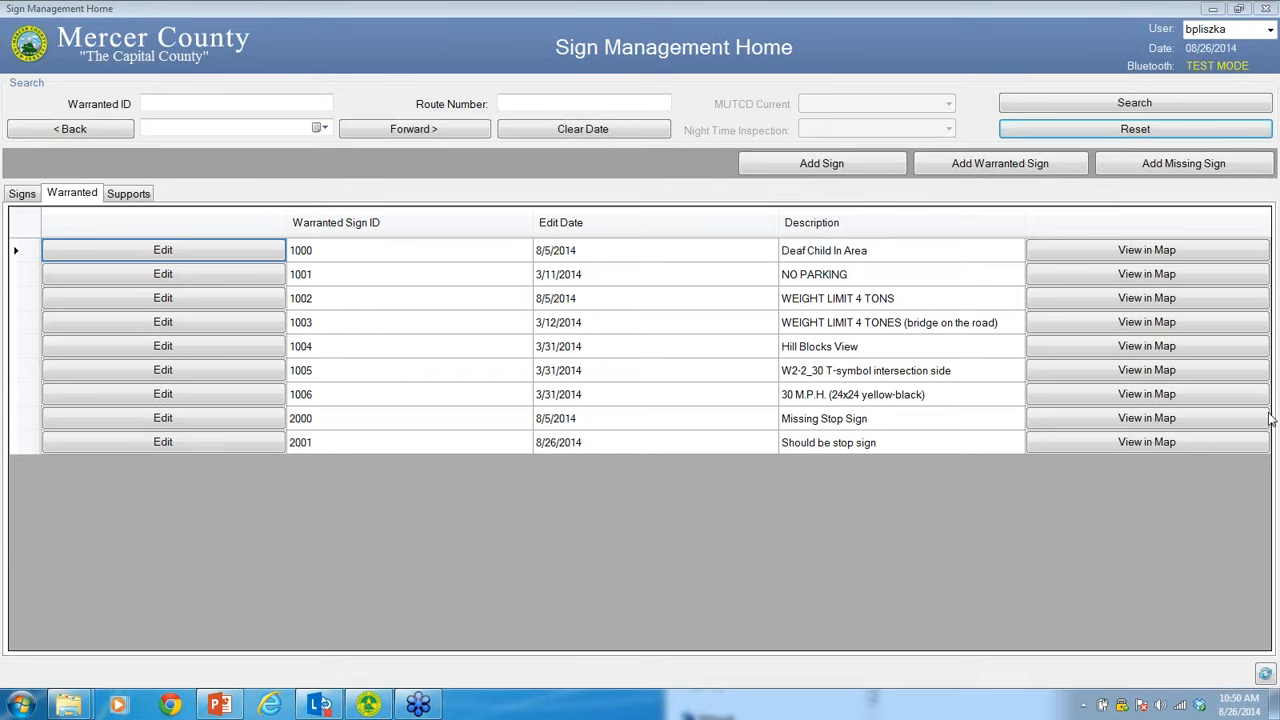
pyautogui.moveTo(1270, 414)
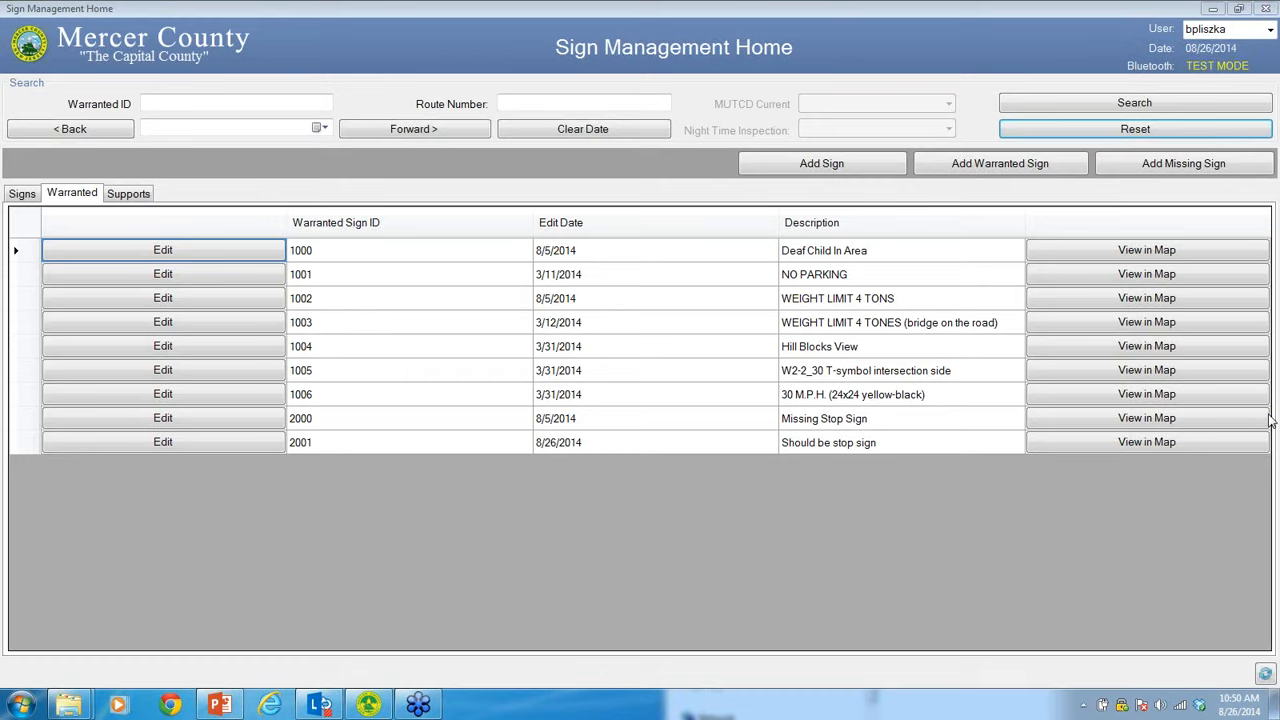
pyautogui.moveTo(1270, 412)
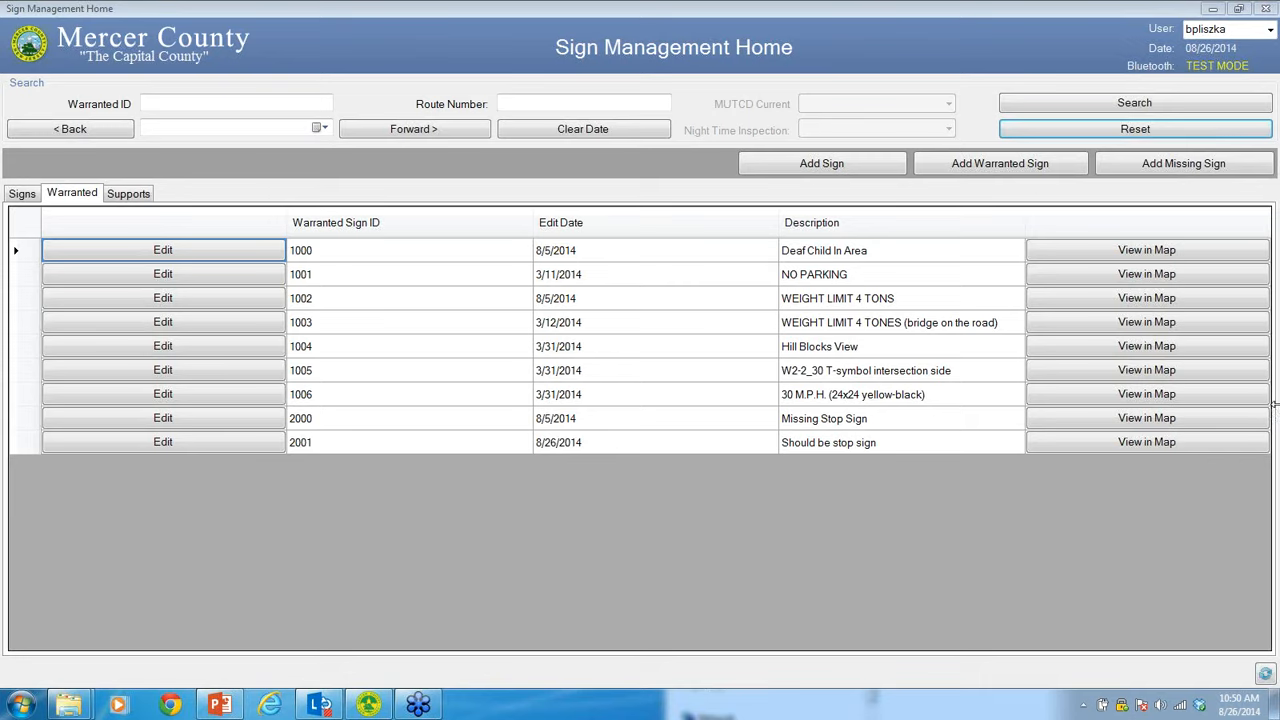
pyautogui.moveTo(1268, 414)
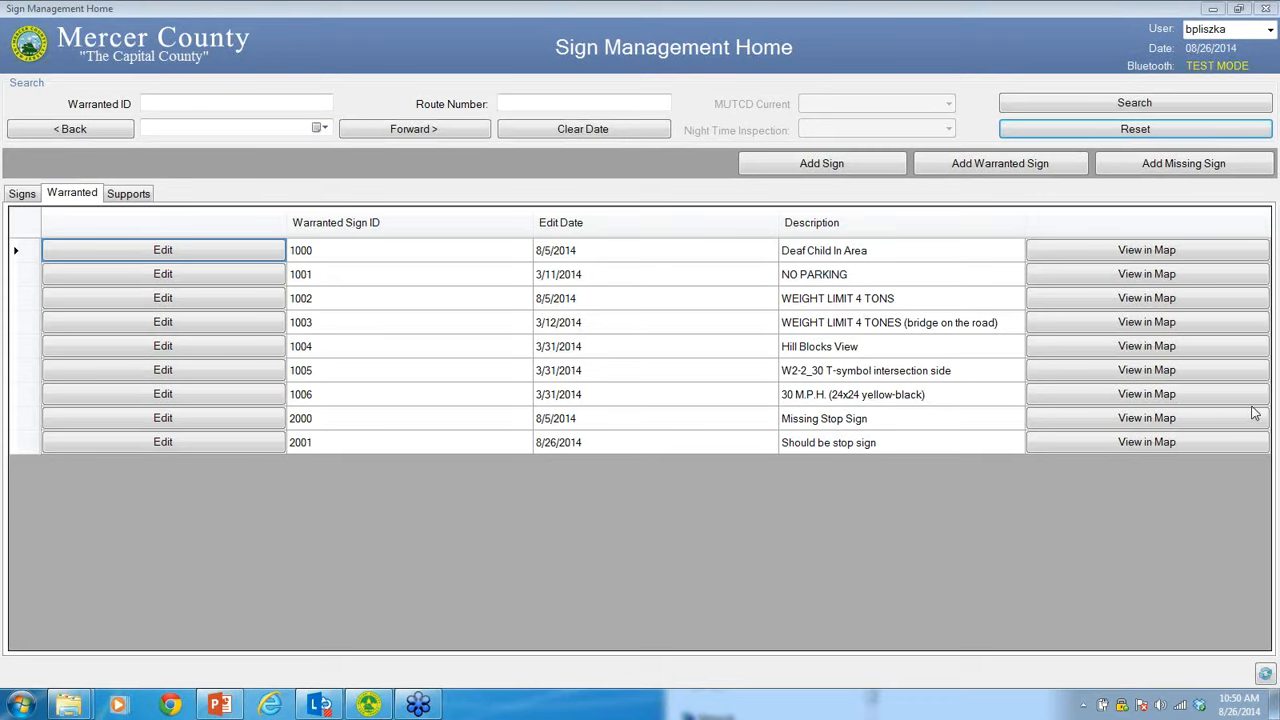
pyautogui.moveTo(1272, 414)
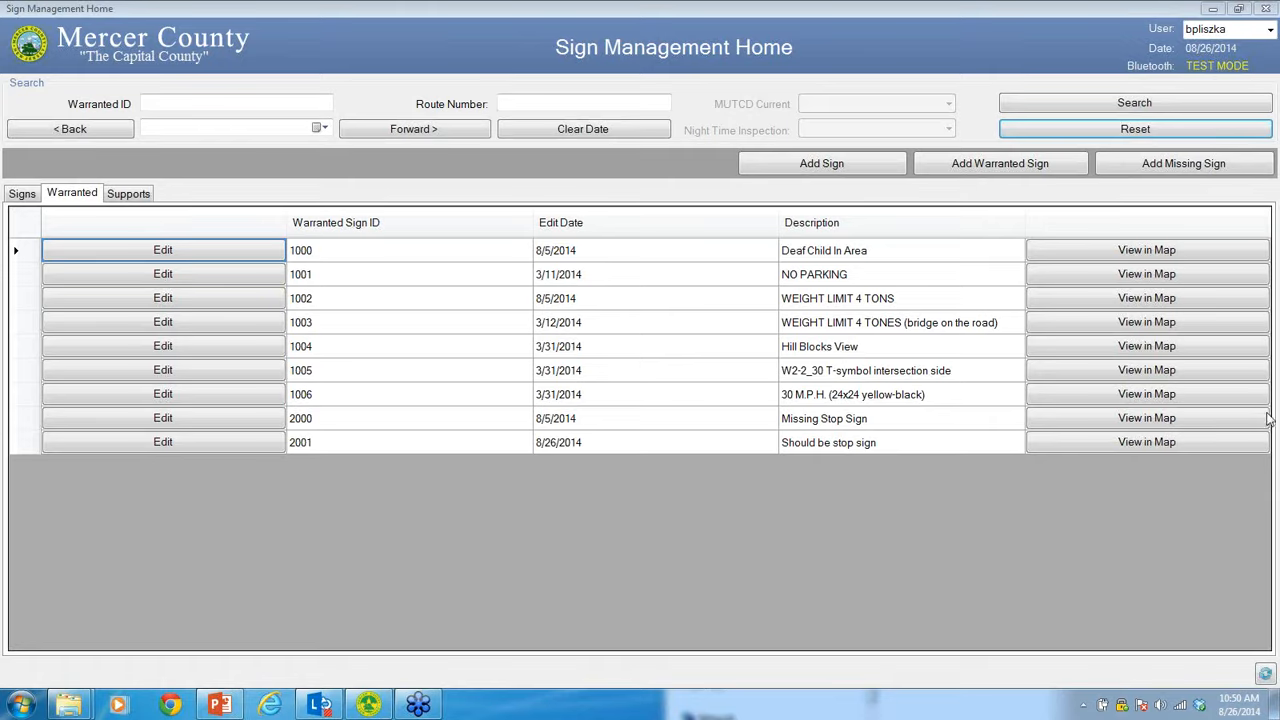
pyautogui.moveTo(1052, 46)
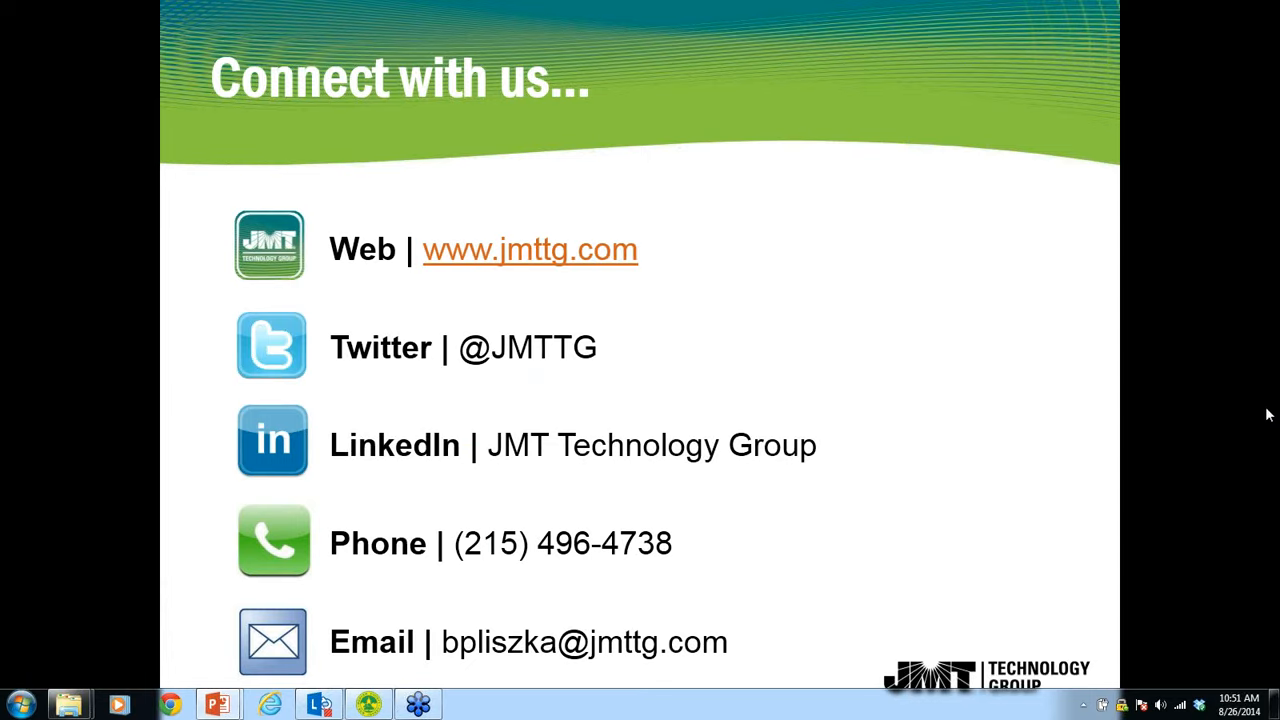
pyautogui.moveTo(1268, 418)
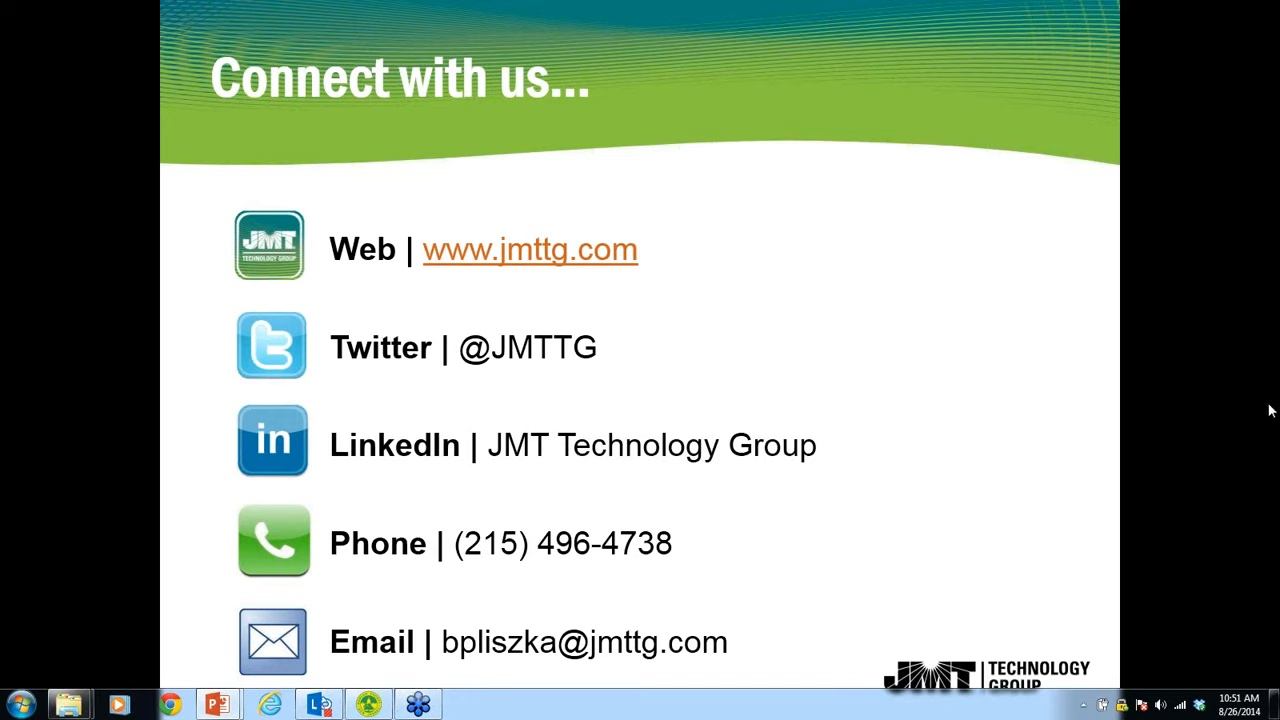
pyautogui.moveTo(1270, 418)
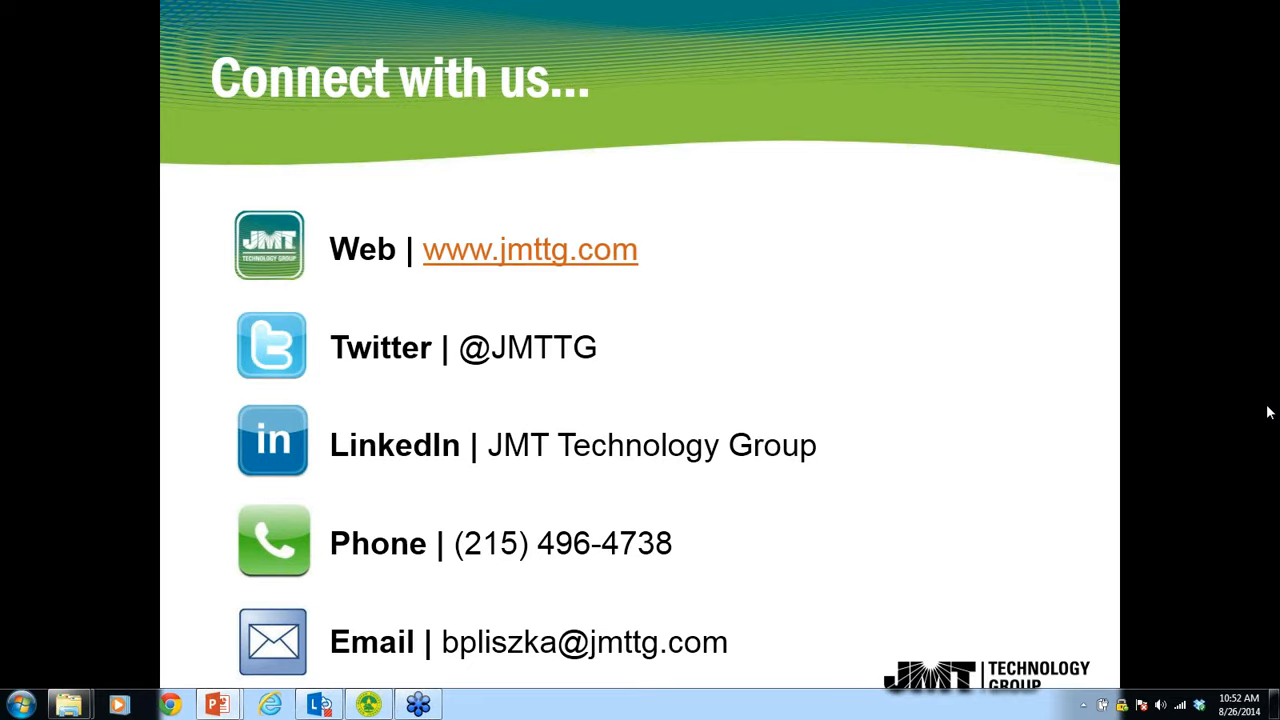
pyautogui.moveTo(1238, 432)
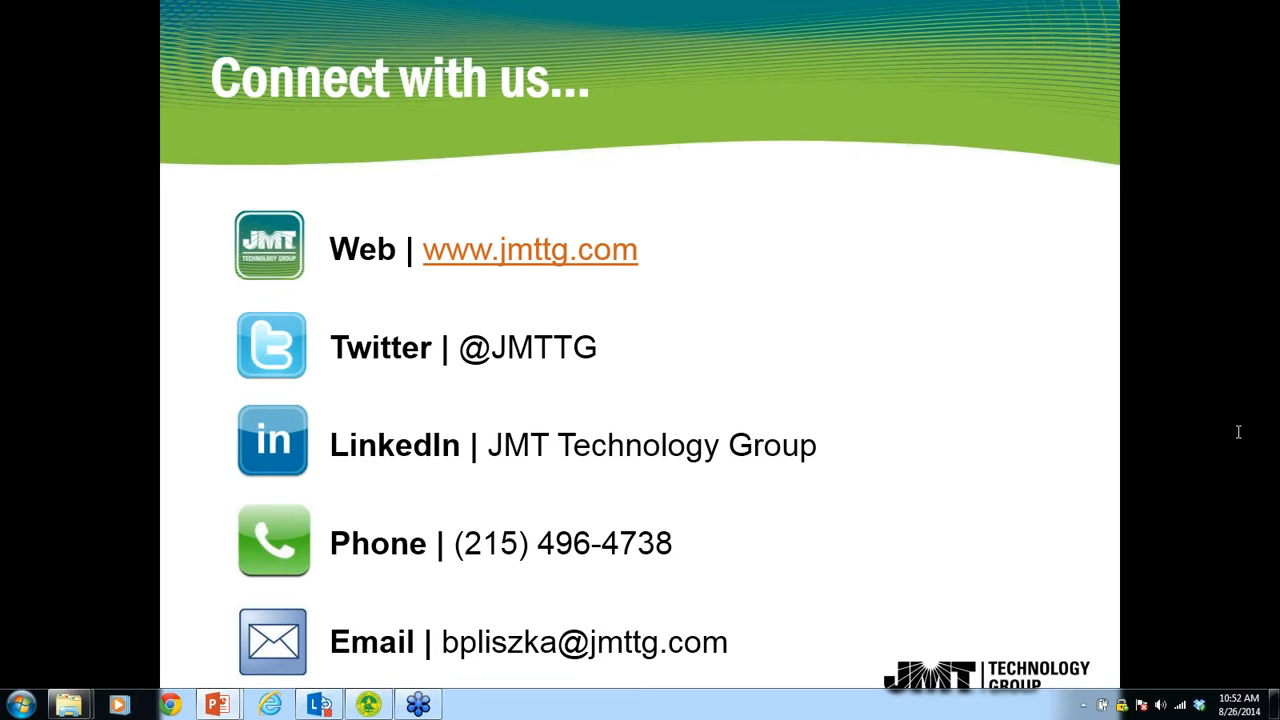
pyautogui.moveTo(1268, 412)
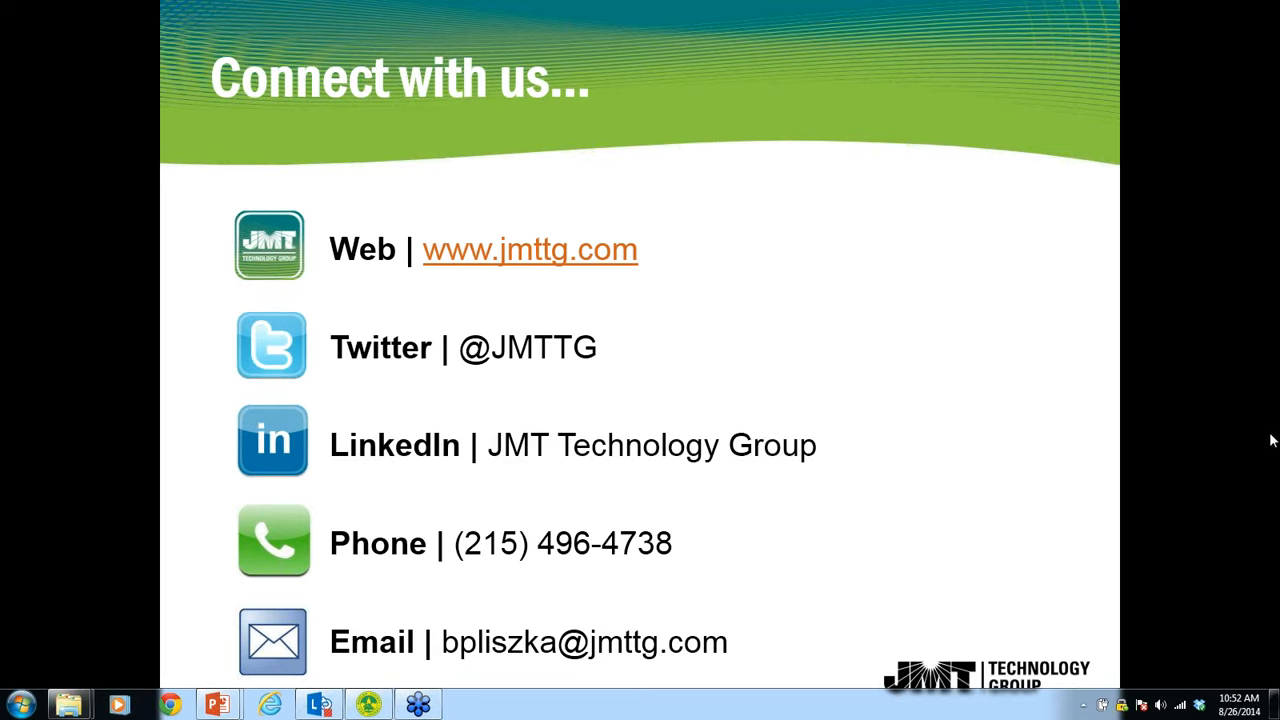
pyautogui.moveTo(1106, 372)
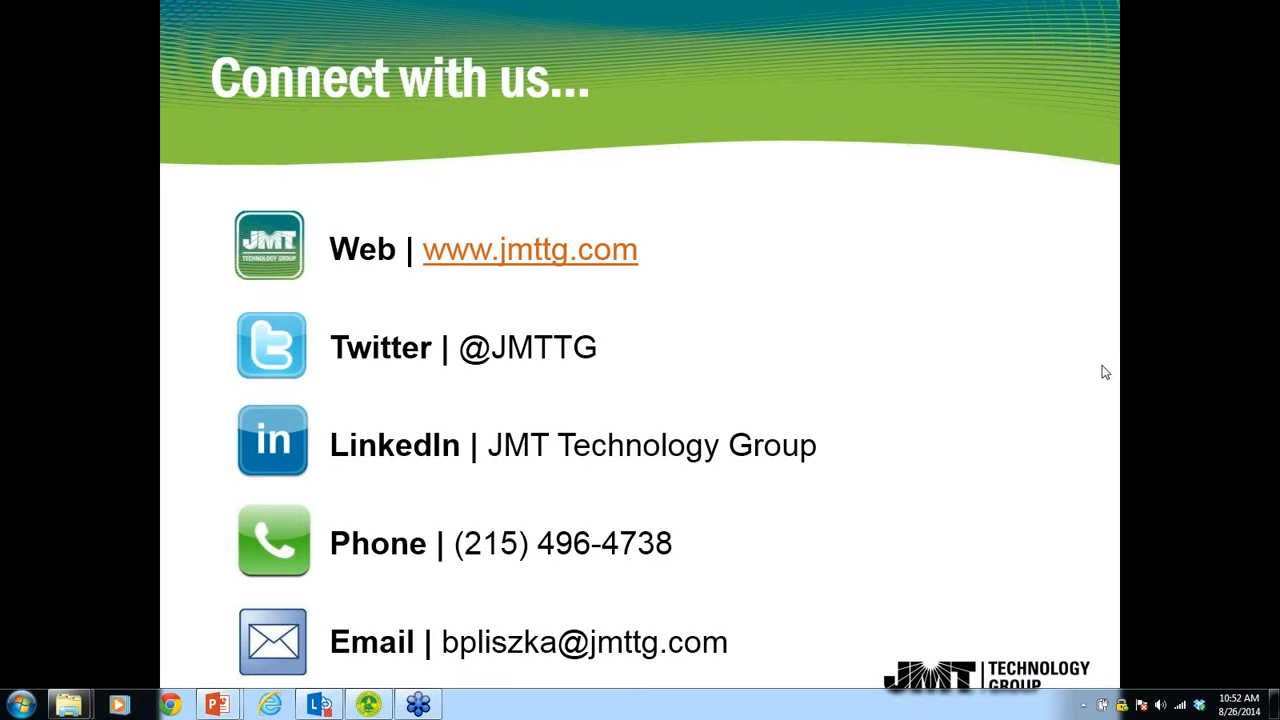
pyautogui.moveTo(1270, 408)
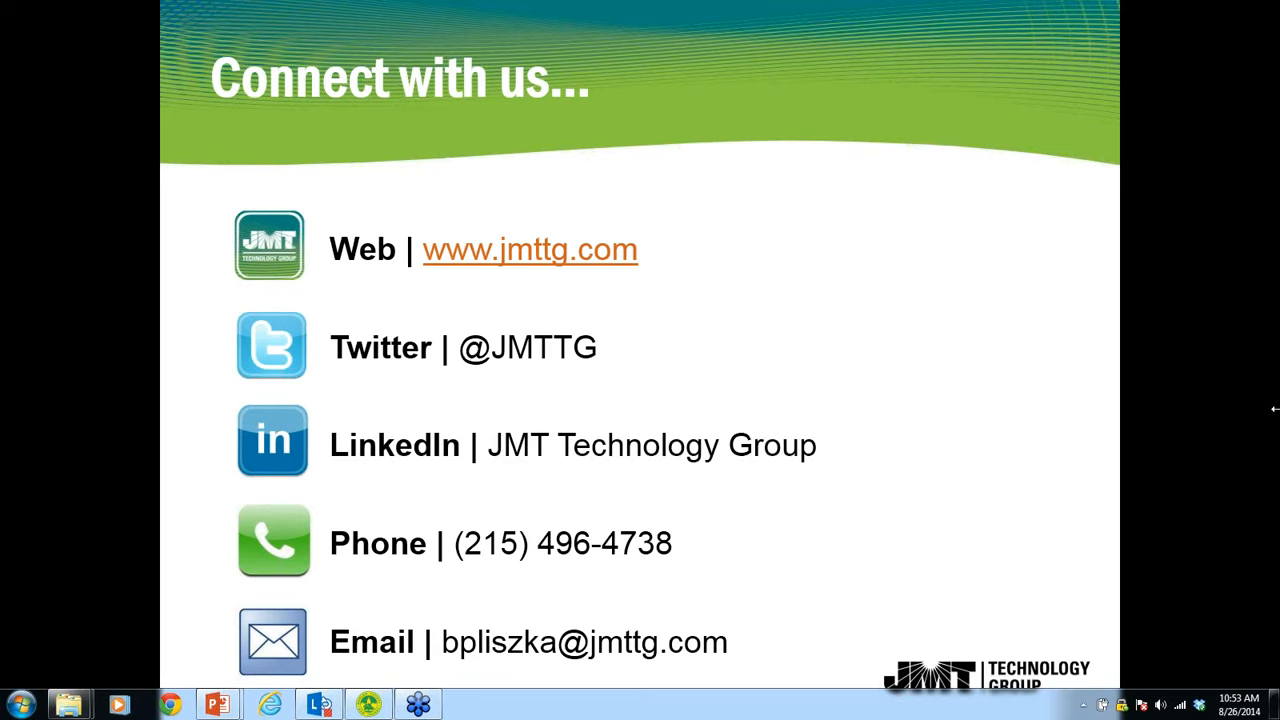
pyautogui.moveTo(1270, 418)
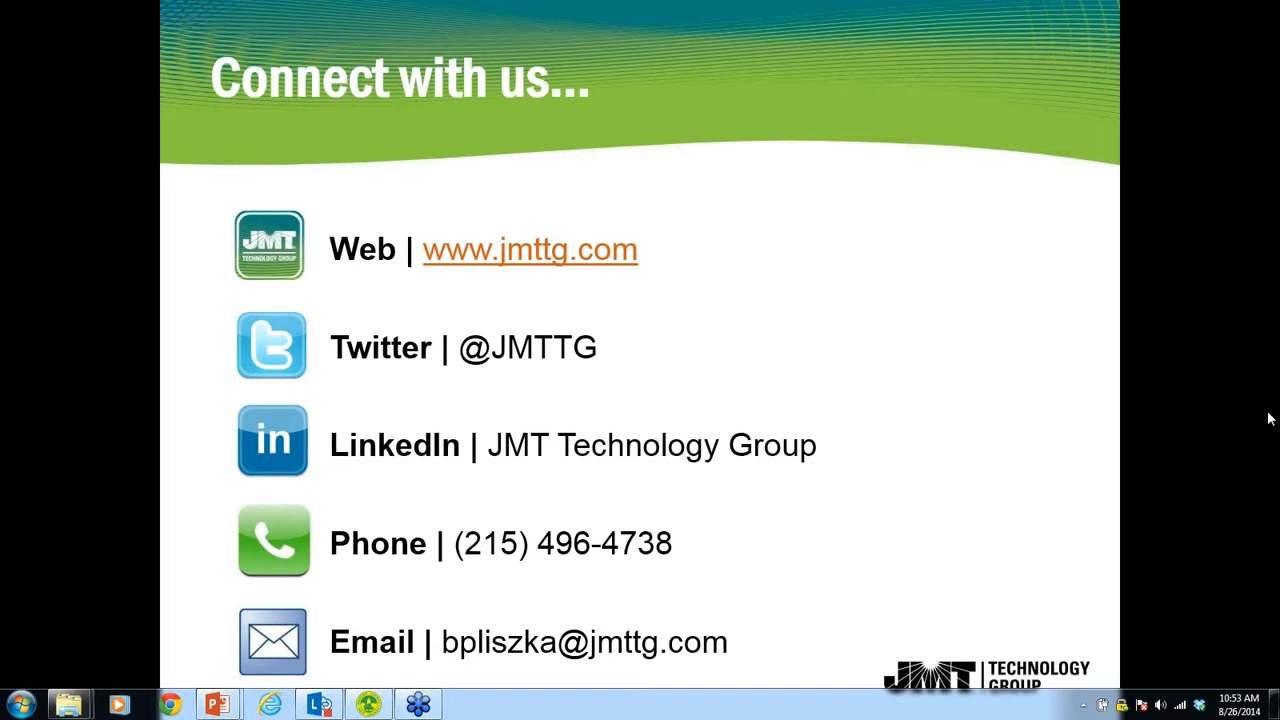
pyautogui.moveTo(1264, 430)
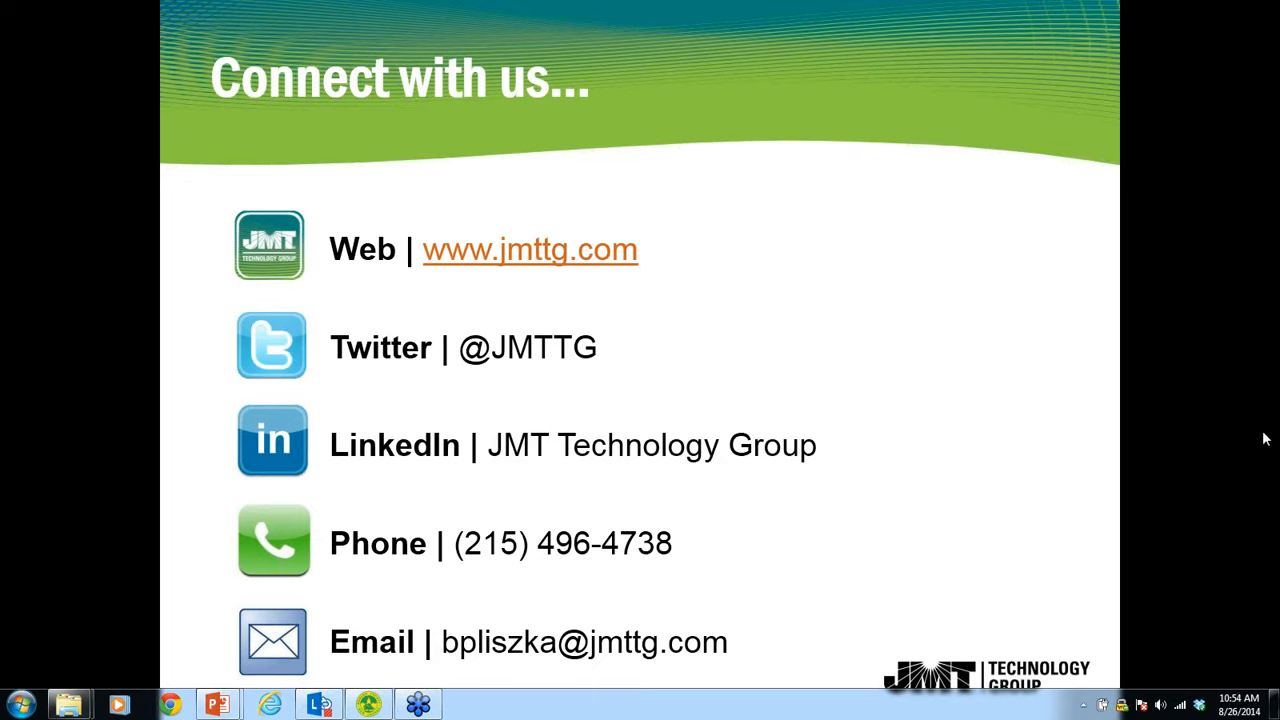
pyautogui.moveTo(1092, 372)
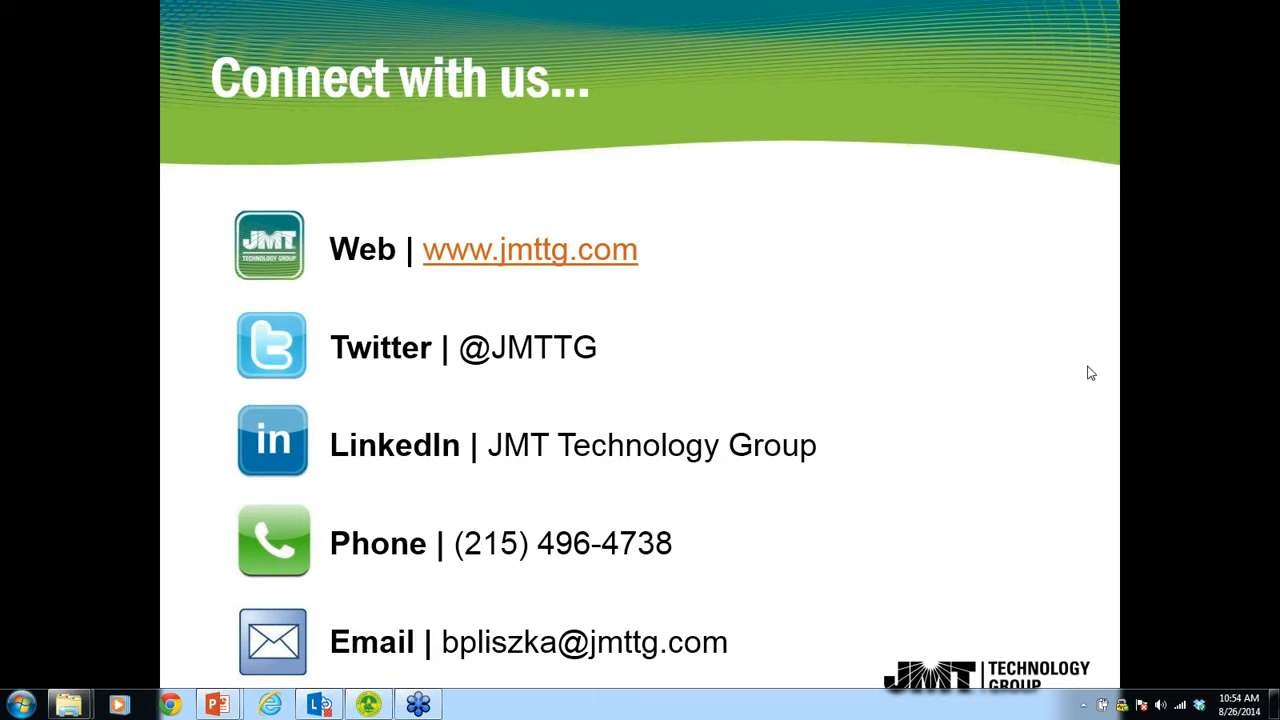
pyautogui.moveTo(1078, 364)
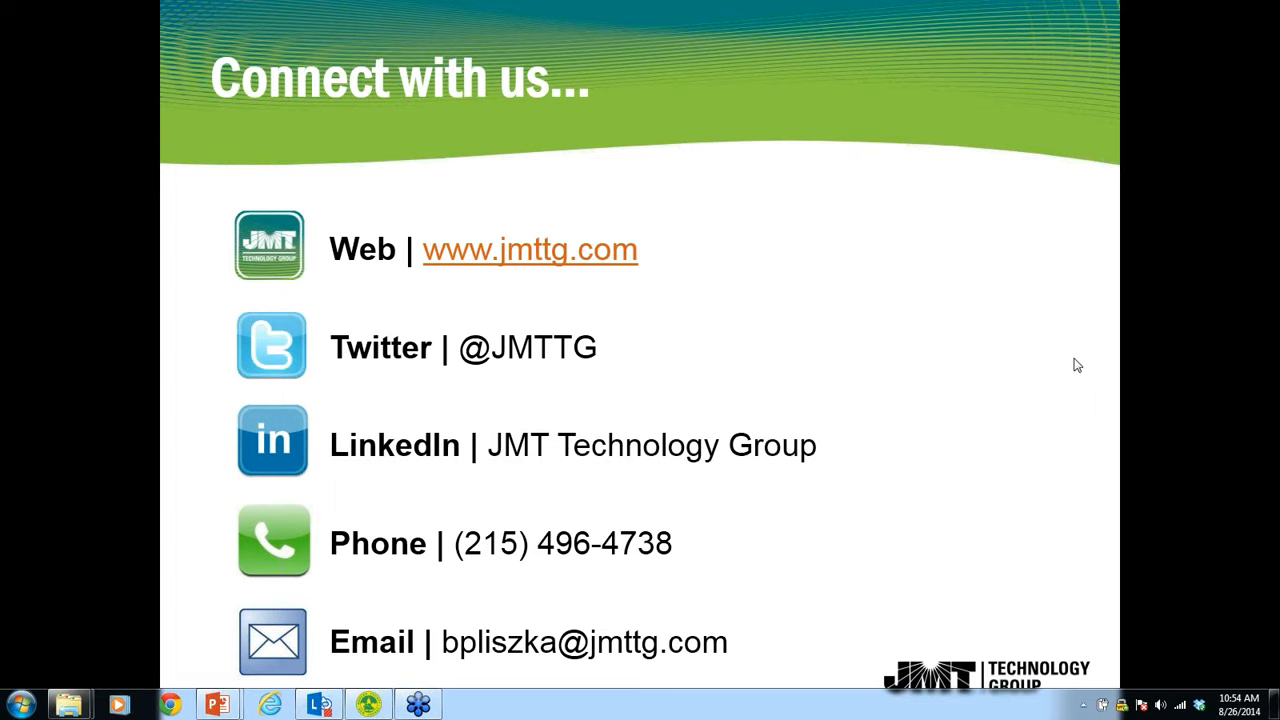
pyautogui.moveTo(1262, 412)
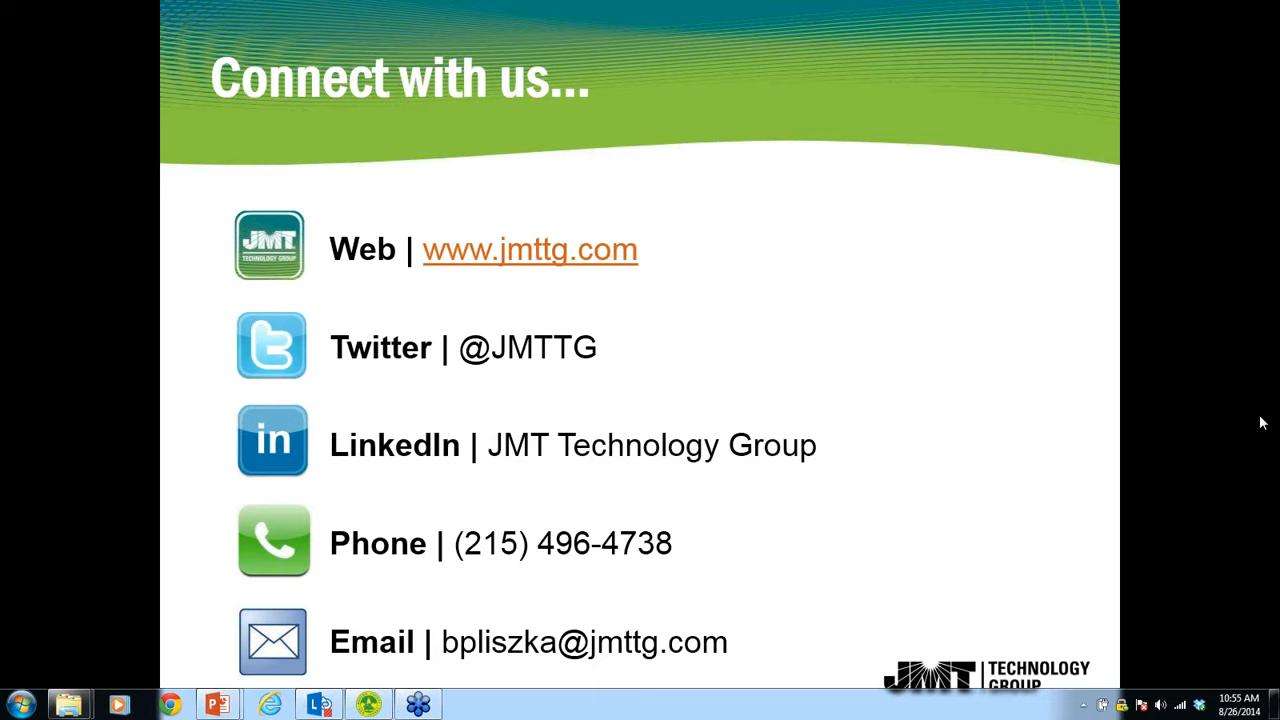
pyautogui.moveTo(1268, 418)
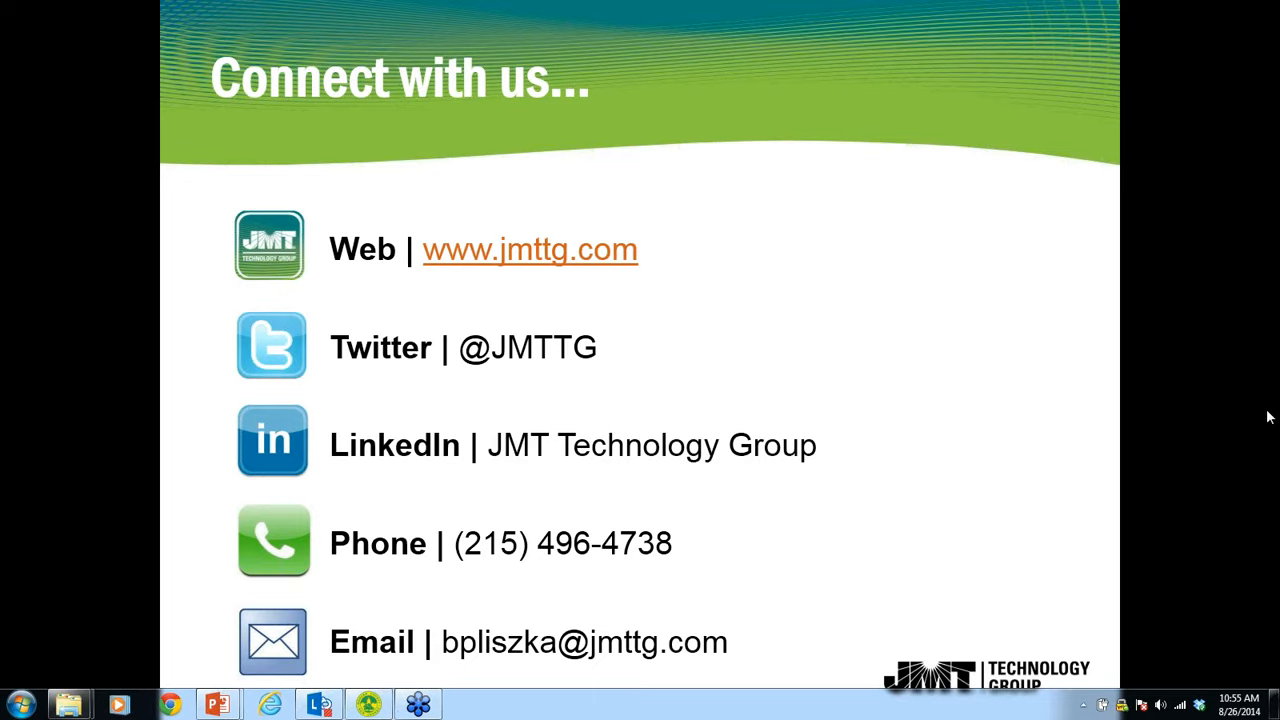
pyautogui.moveTo(1248, 130)
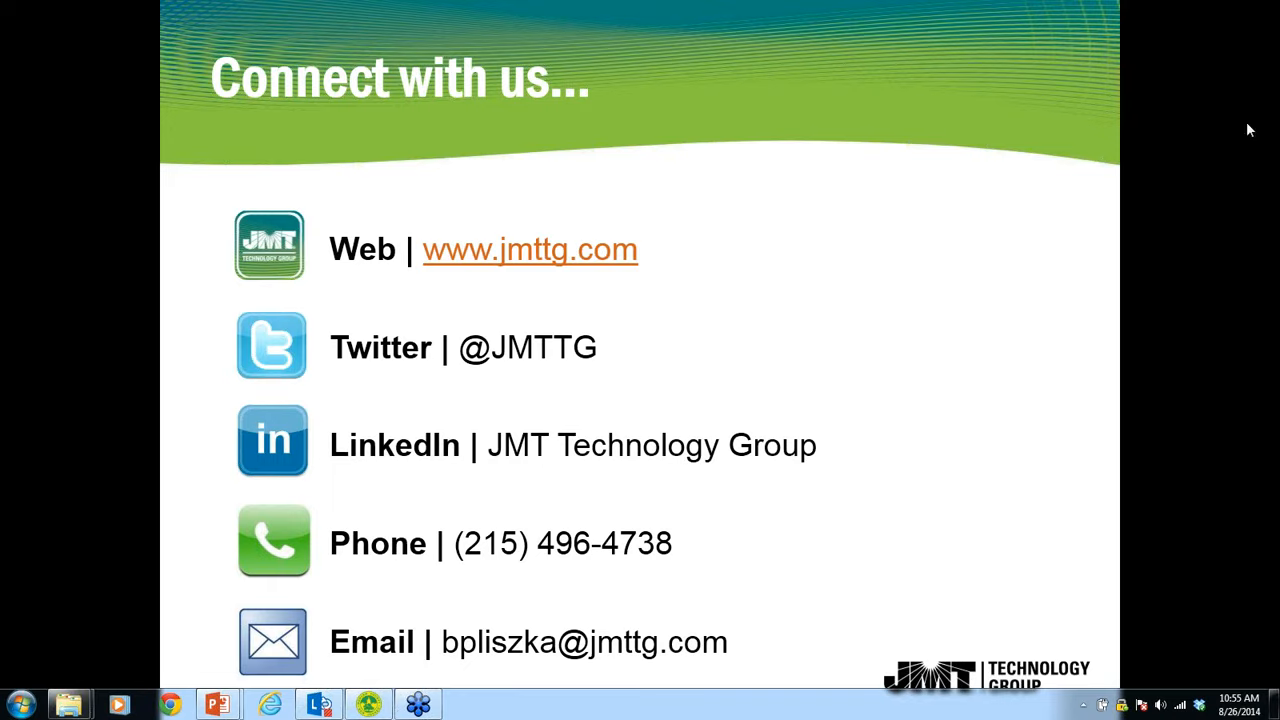